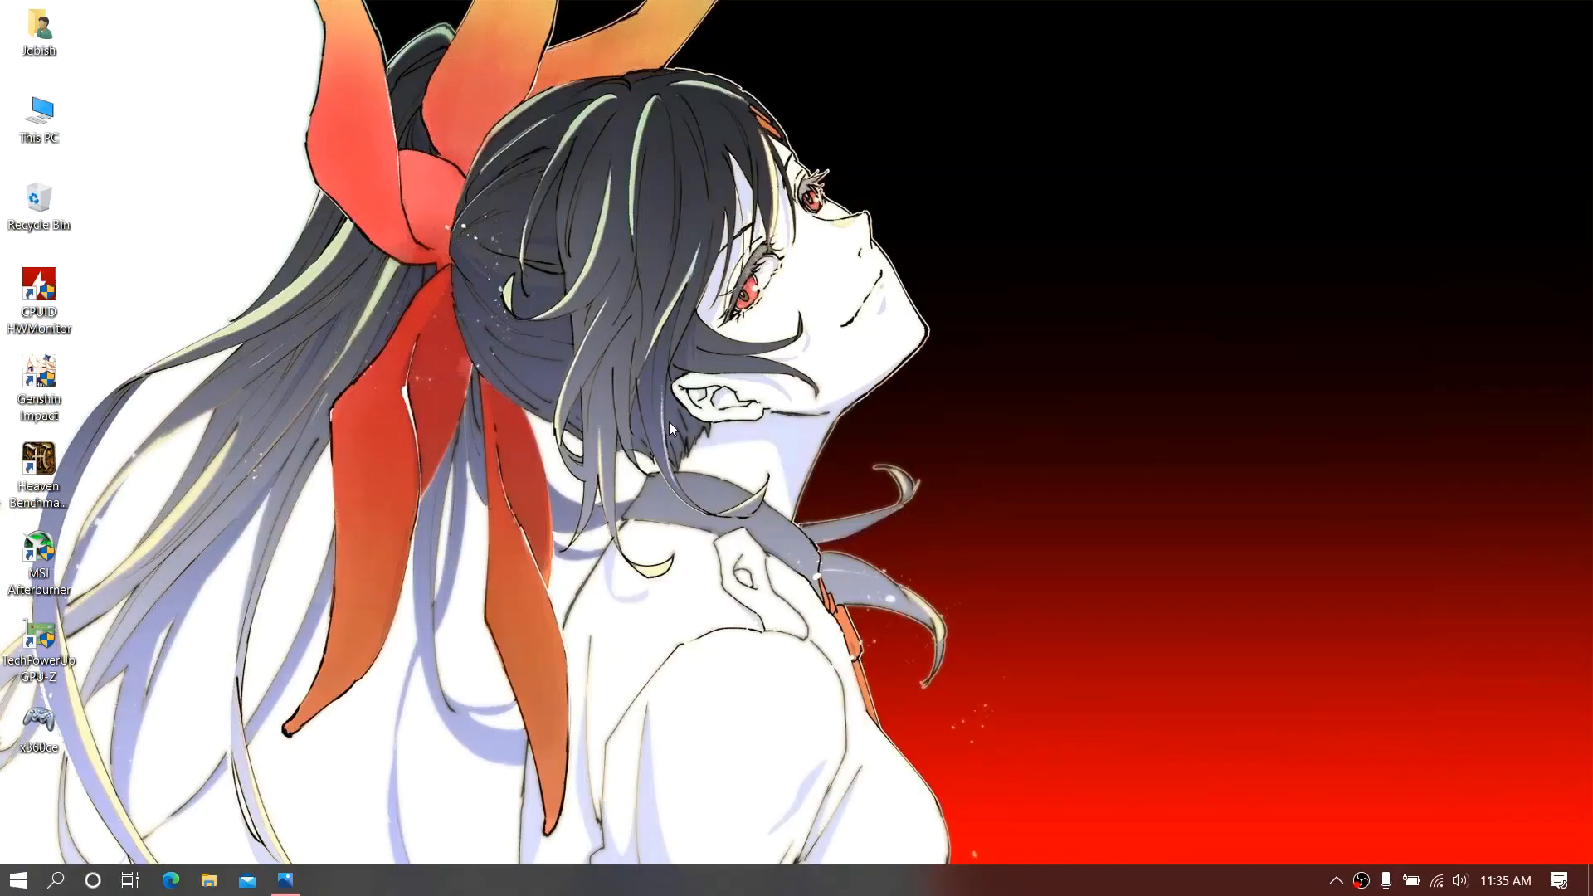
mouse_move(682, 404)
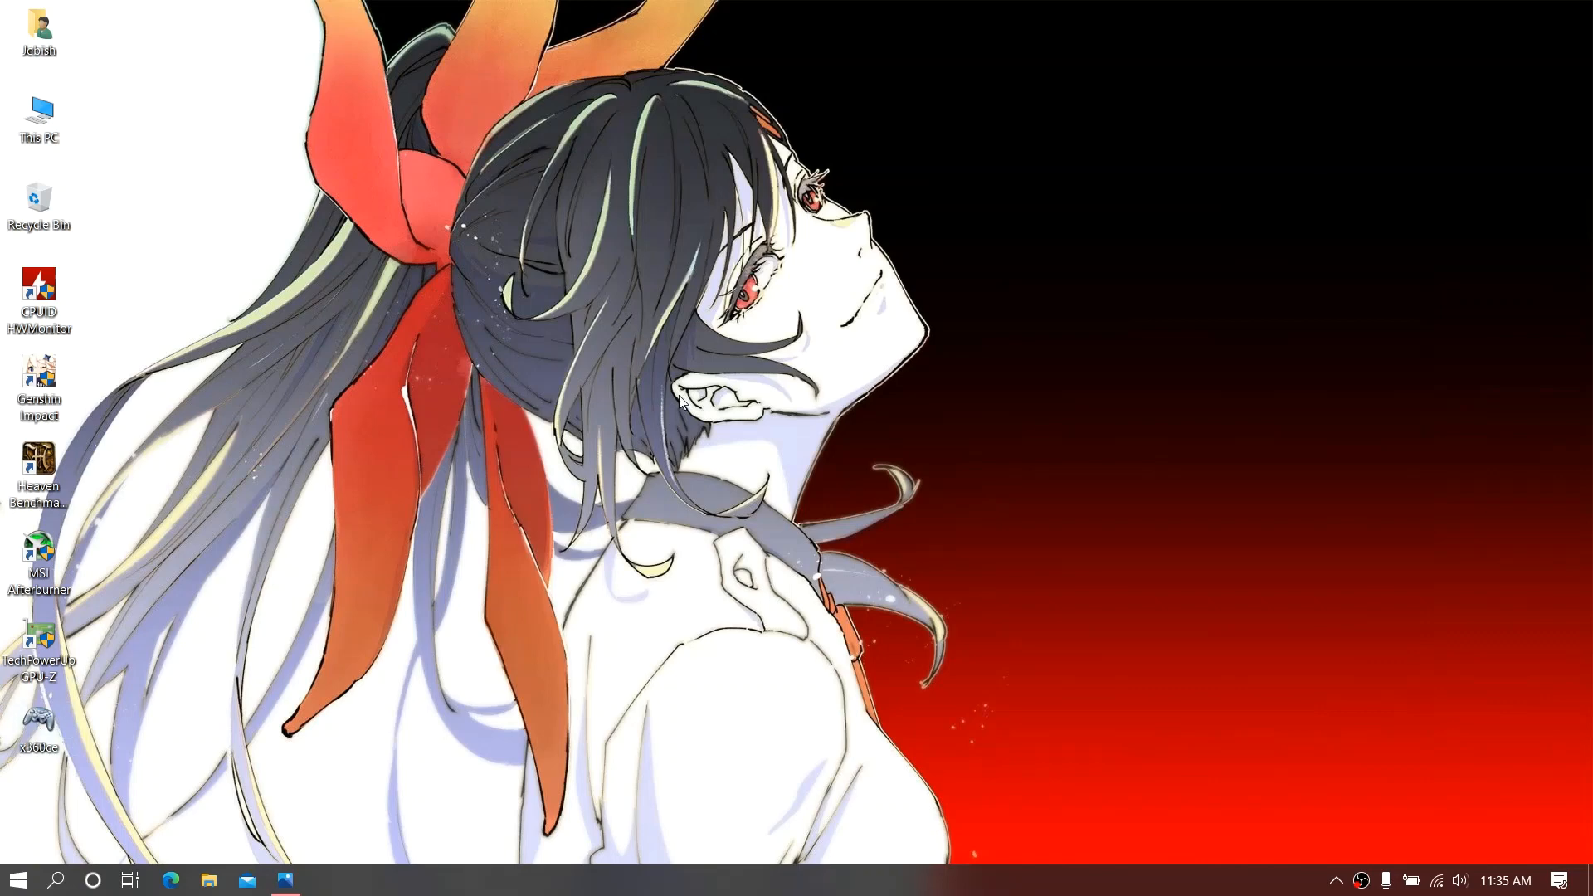
mouse_move(696, 431)
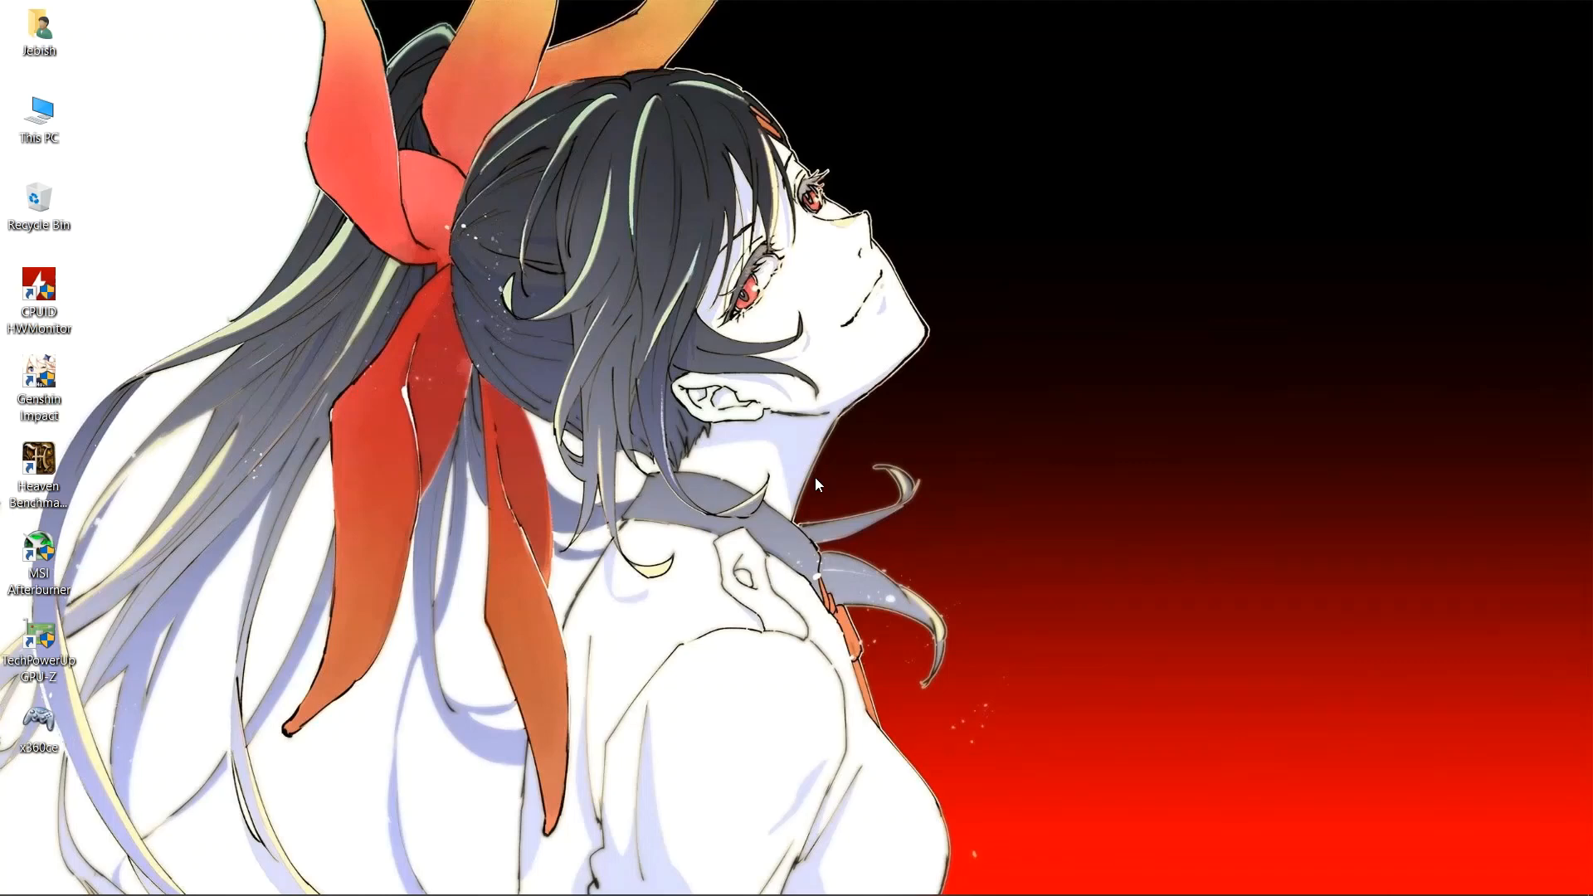
- Launch x360ce and uninstall the ViGEm Virtual Gamepad Emulation Bus from Options > Virtual Device
double_click(39, 716)
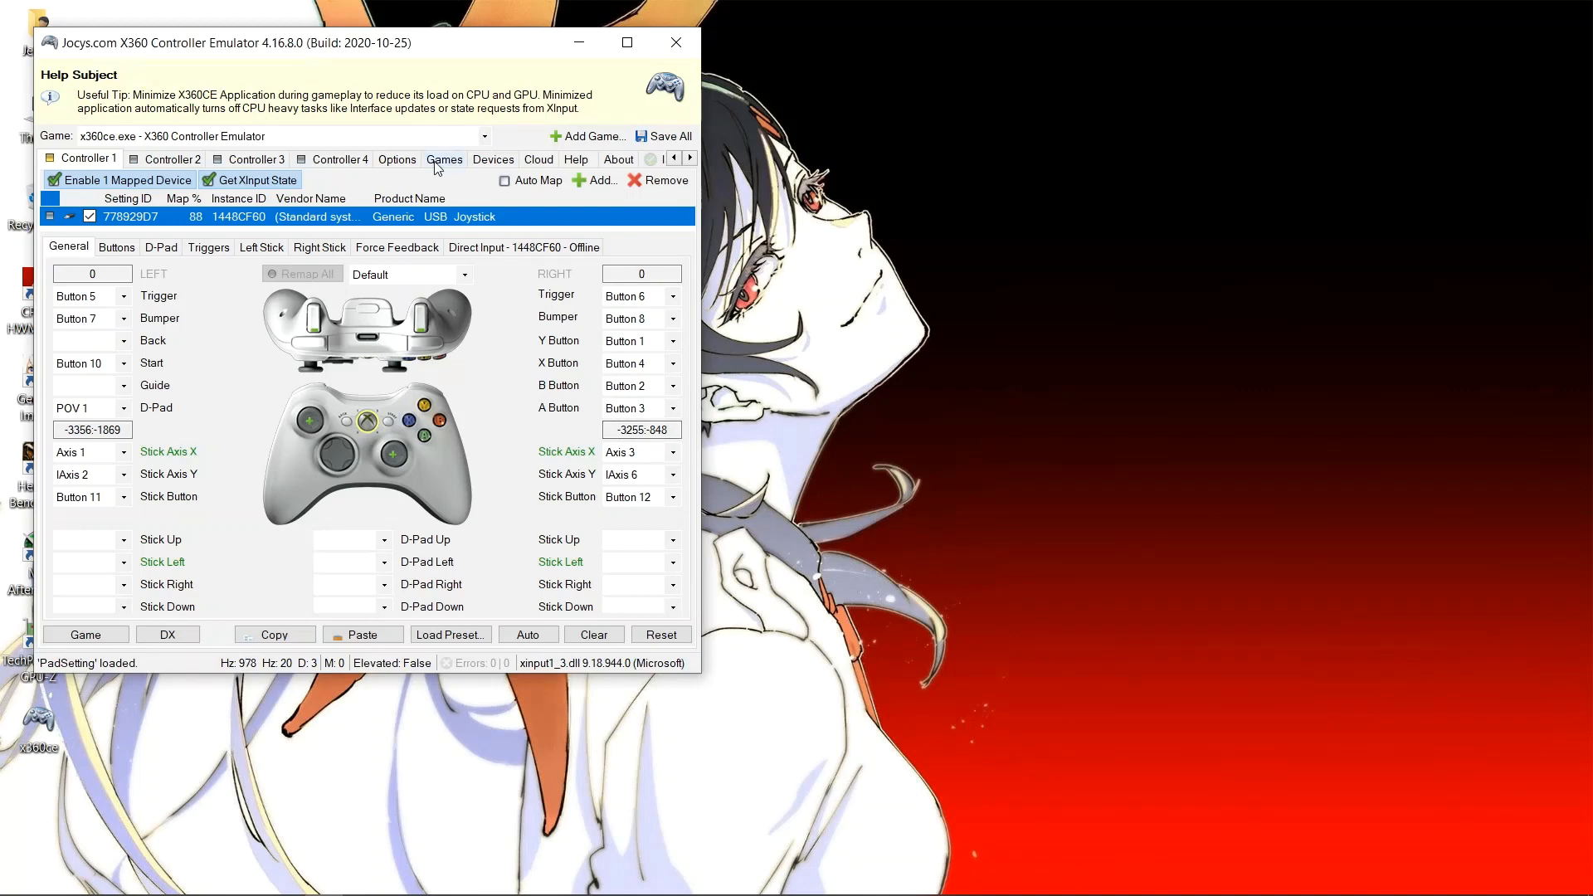
click(396, 158)
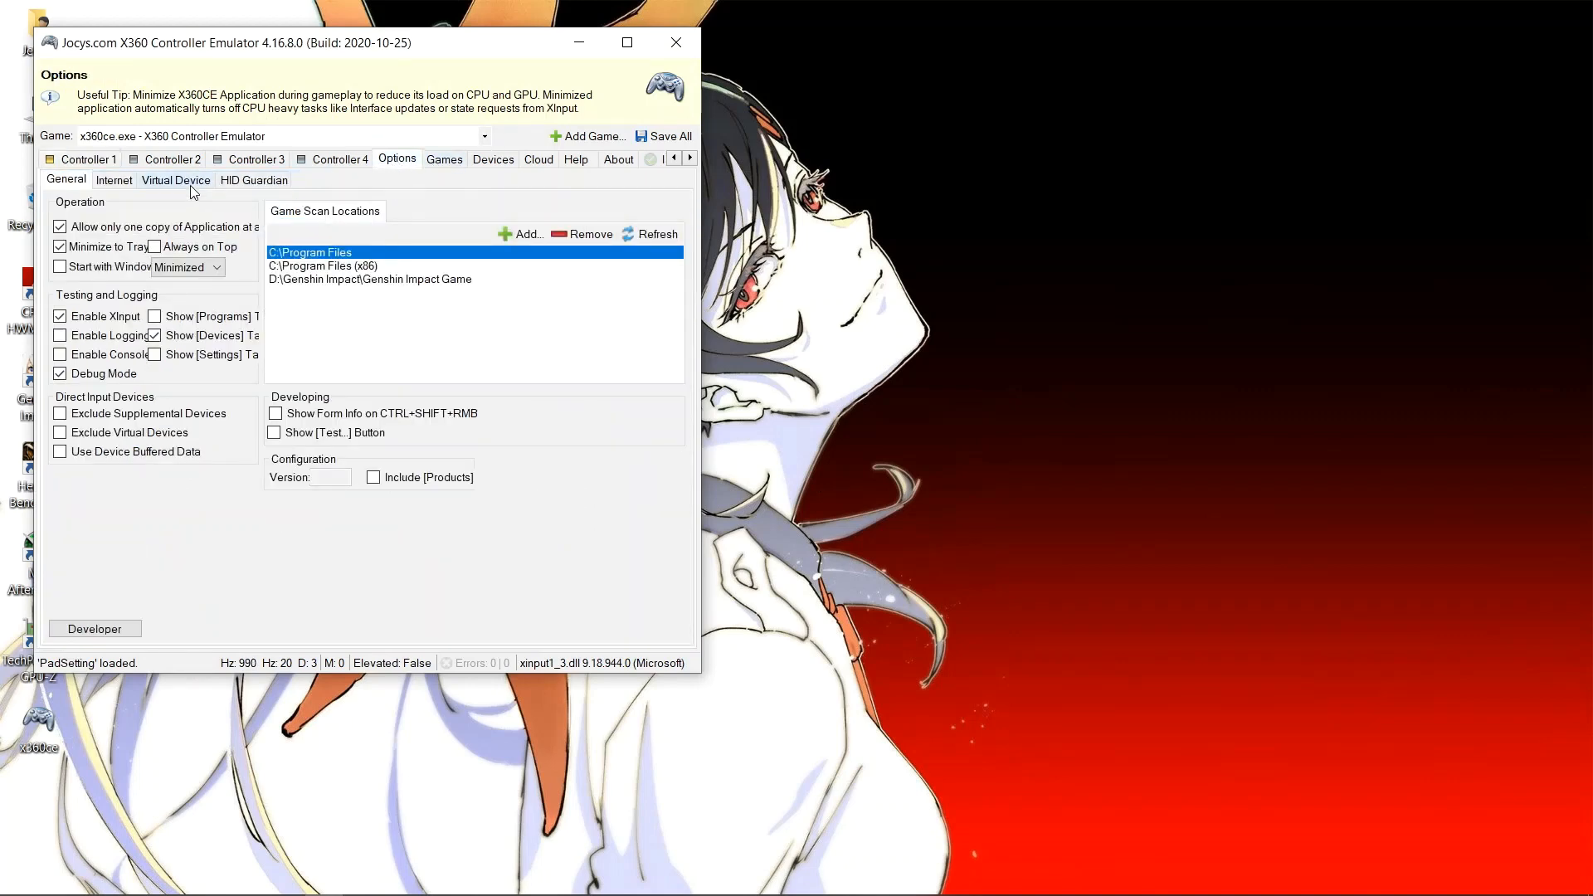
click(176, 181)
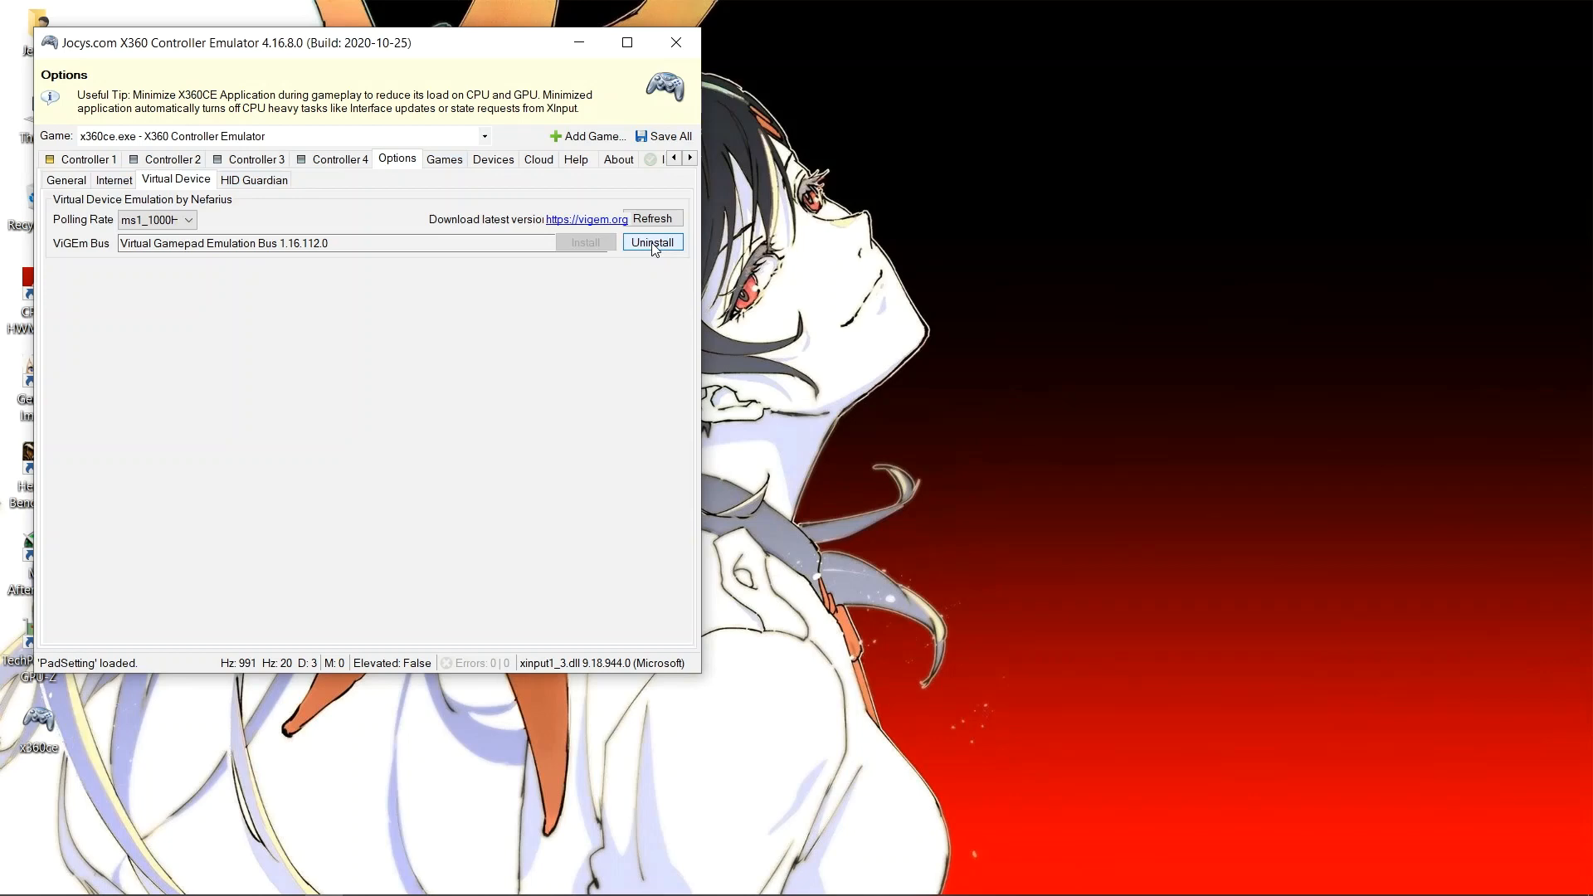
click(254, 180)
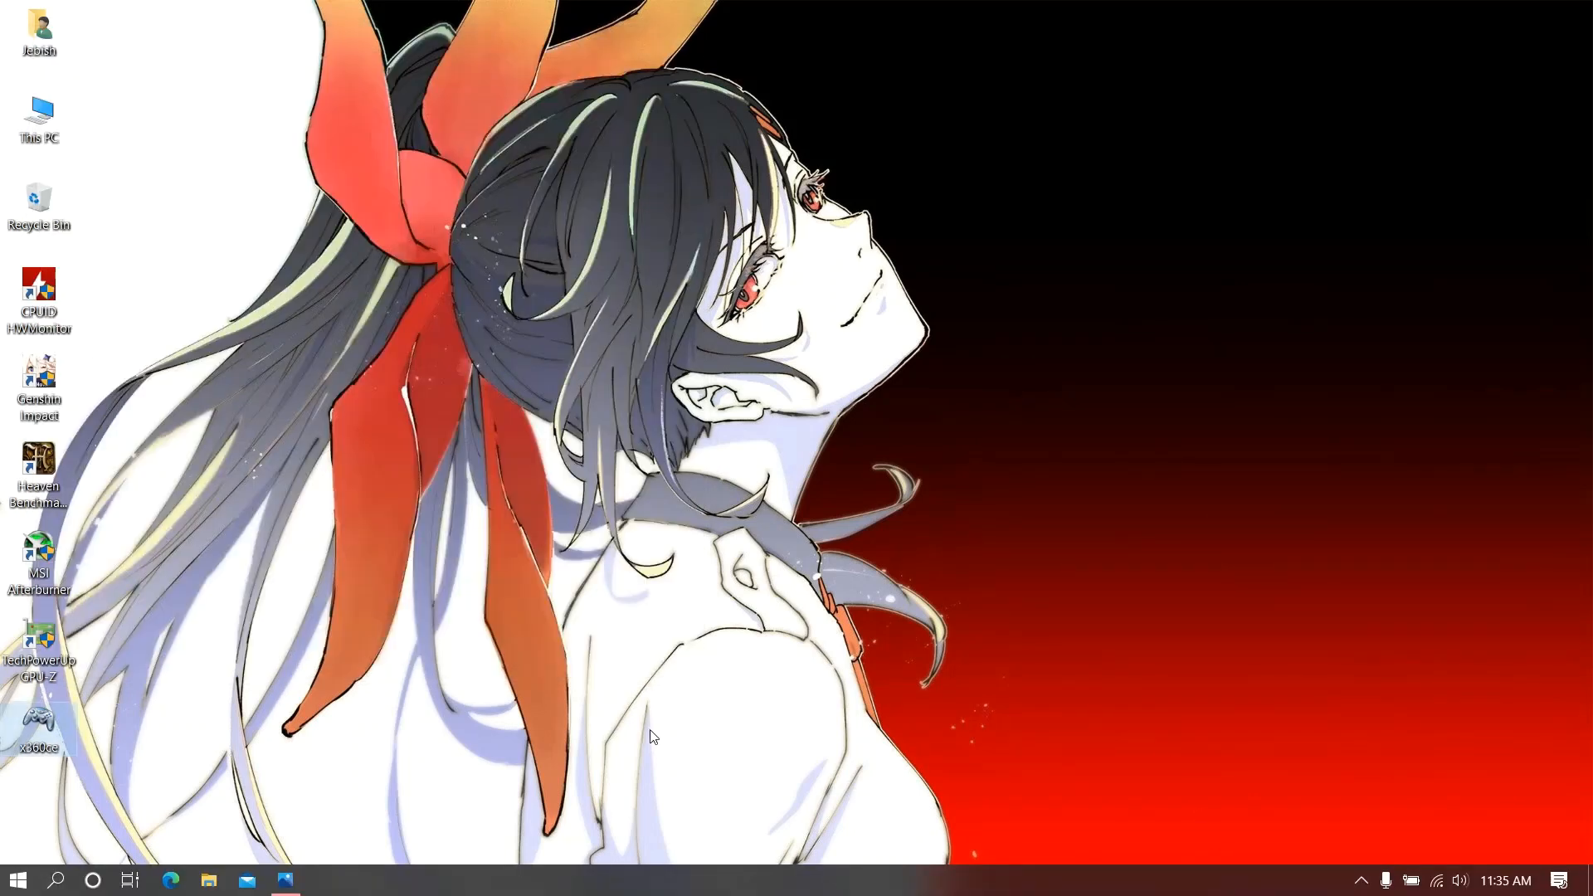
- Open This PC and search it for x360ce
click(39, 117)
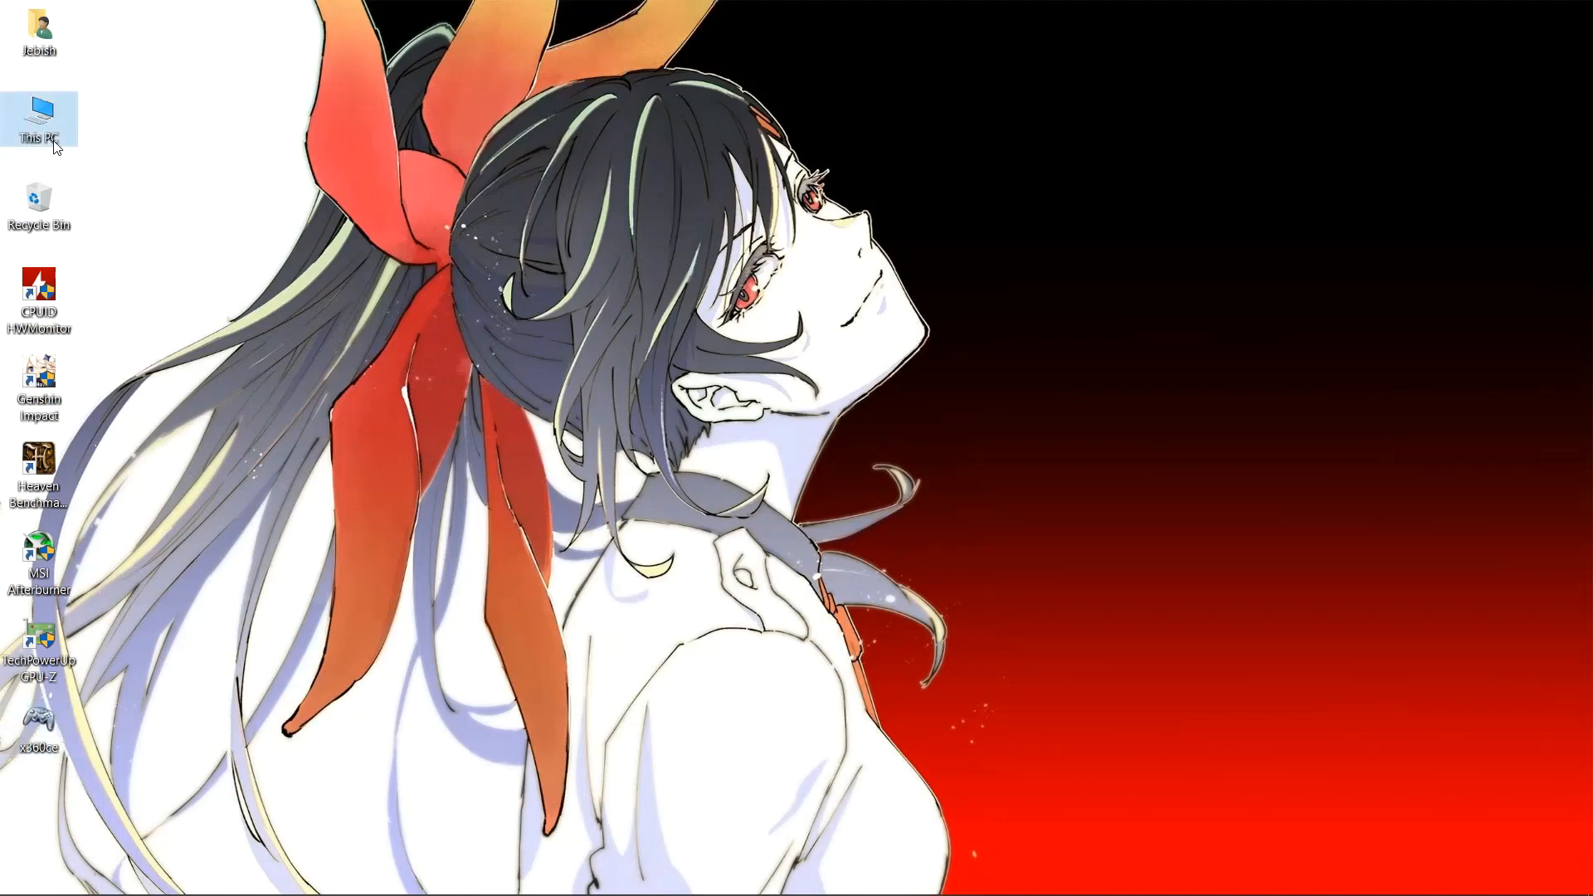
double_click(39, 117)
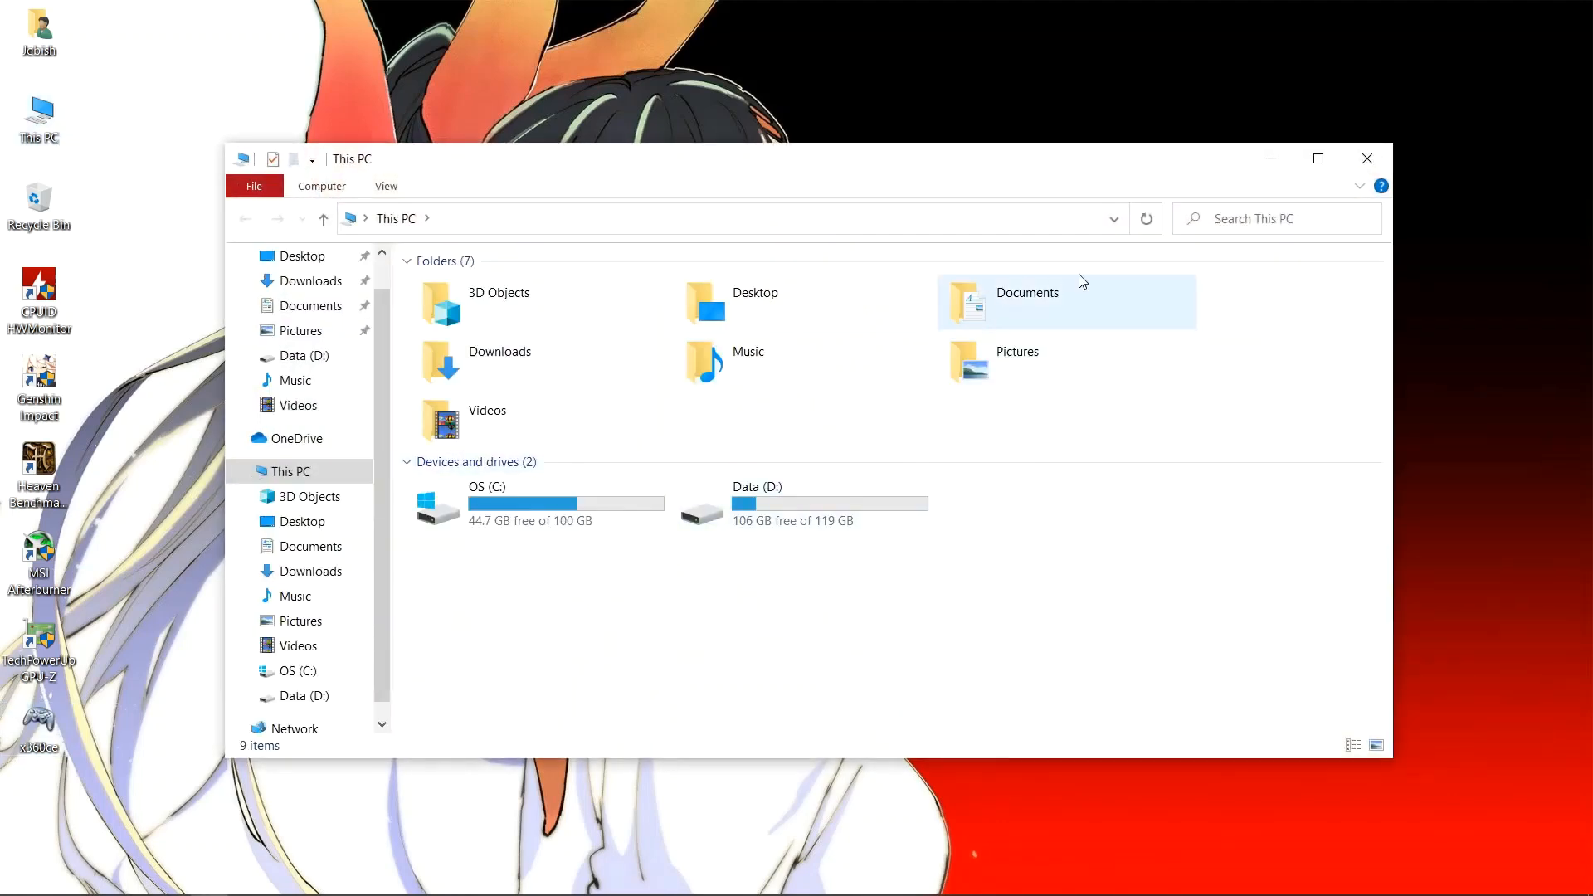
click(1275, 218)
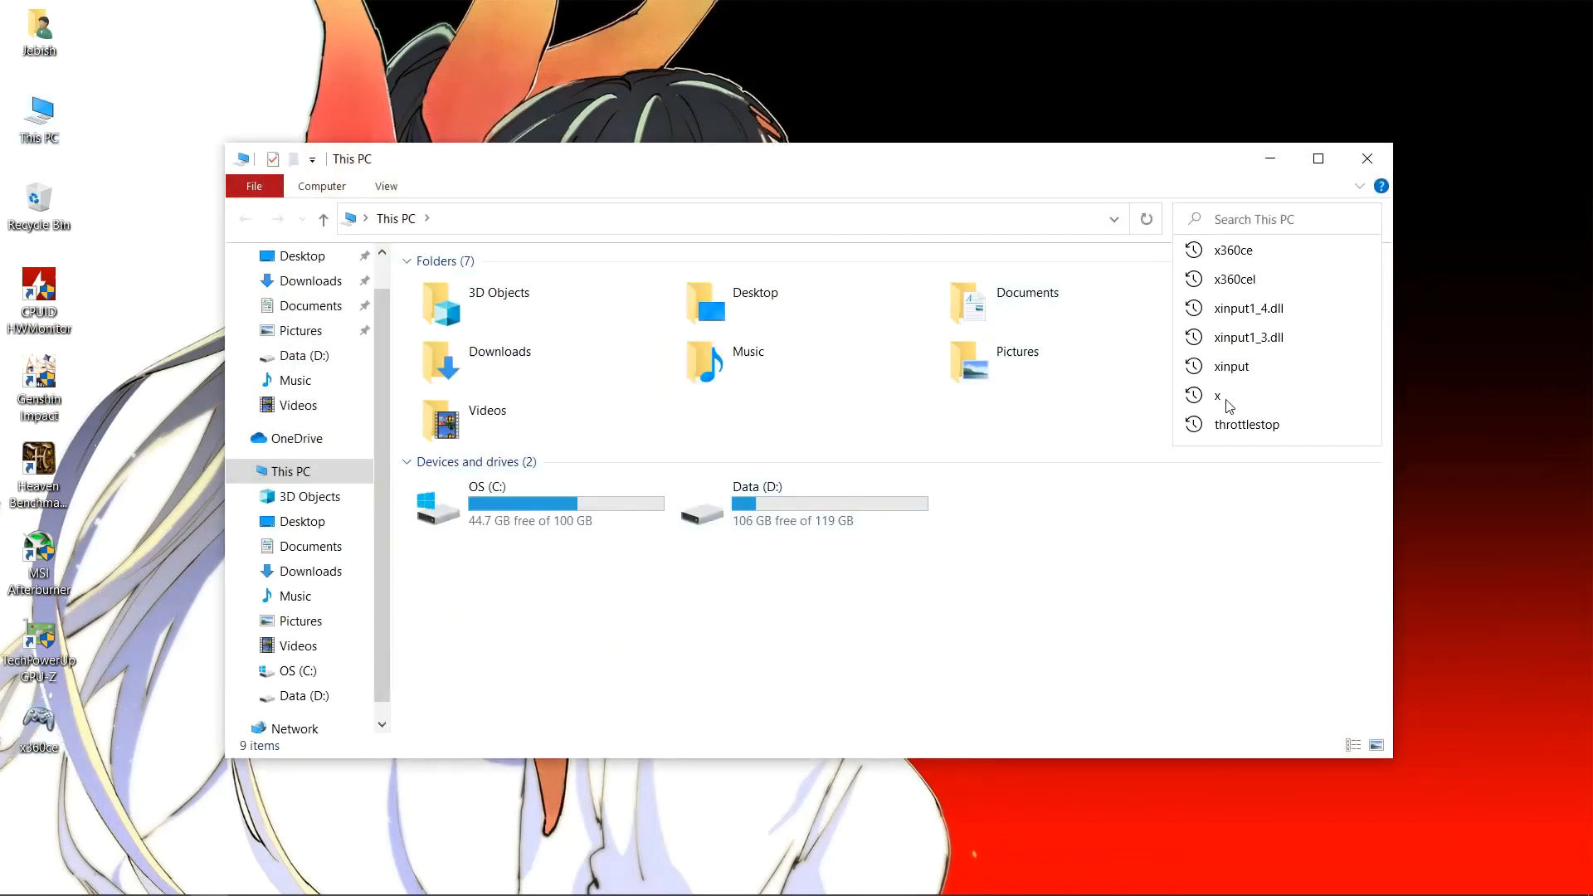
text(x360ce)
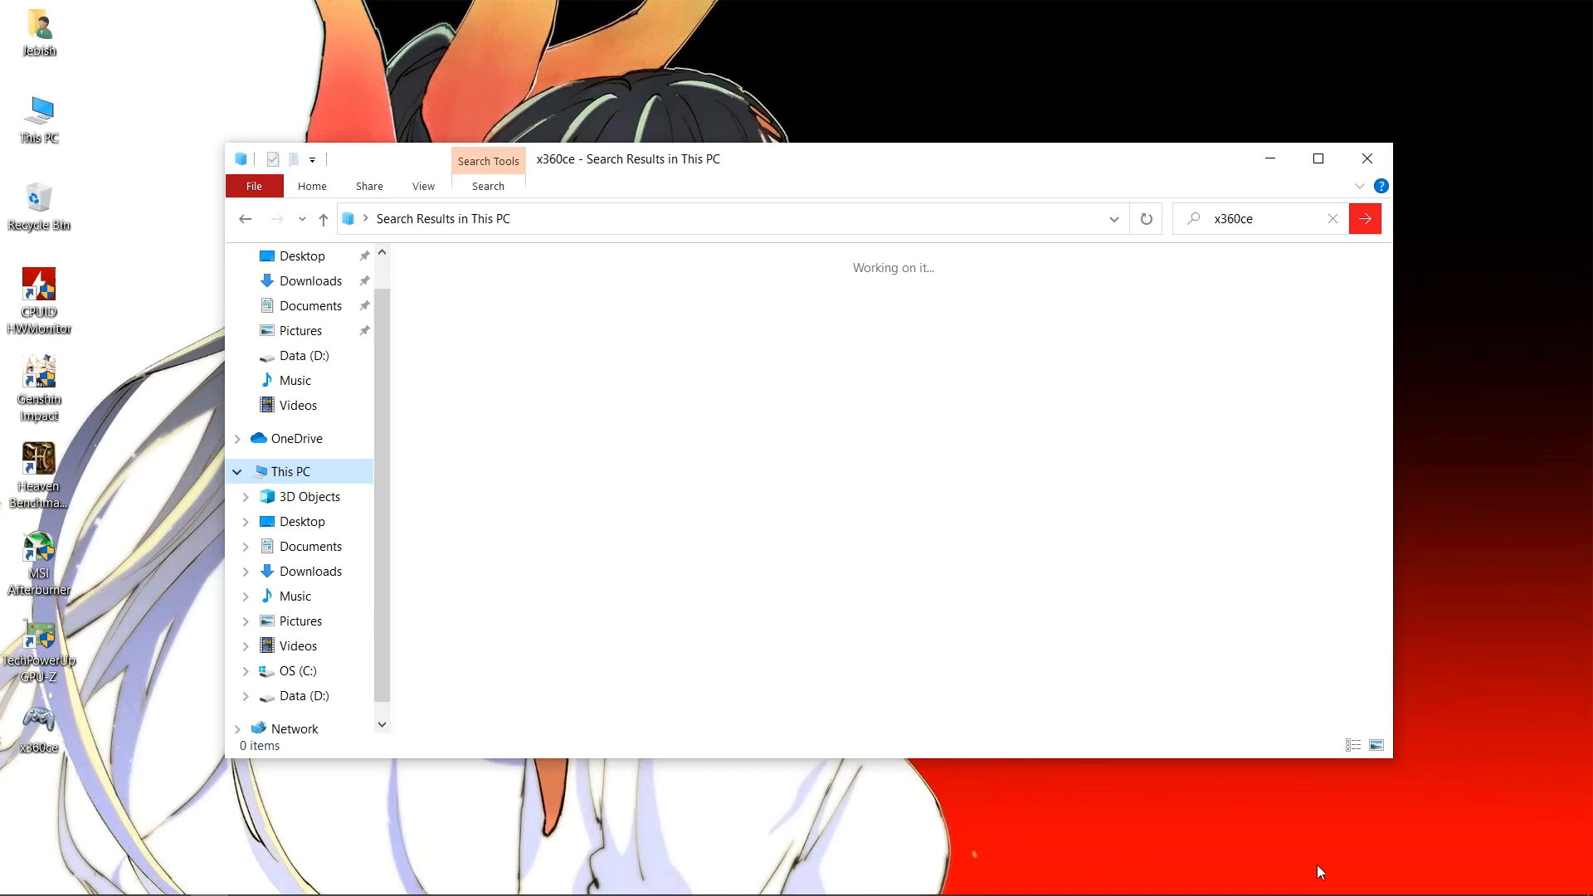
mouse_move(1284, 839)
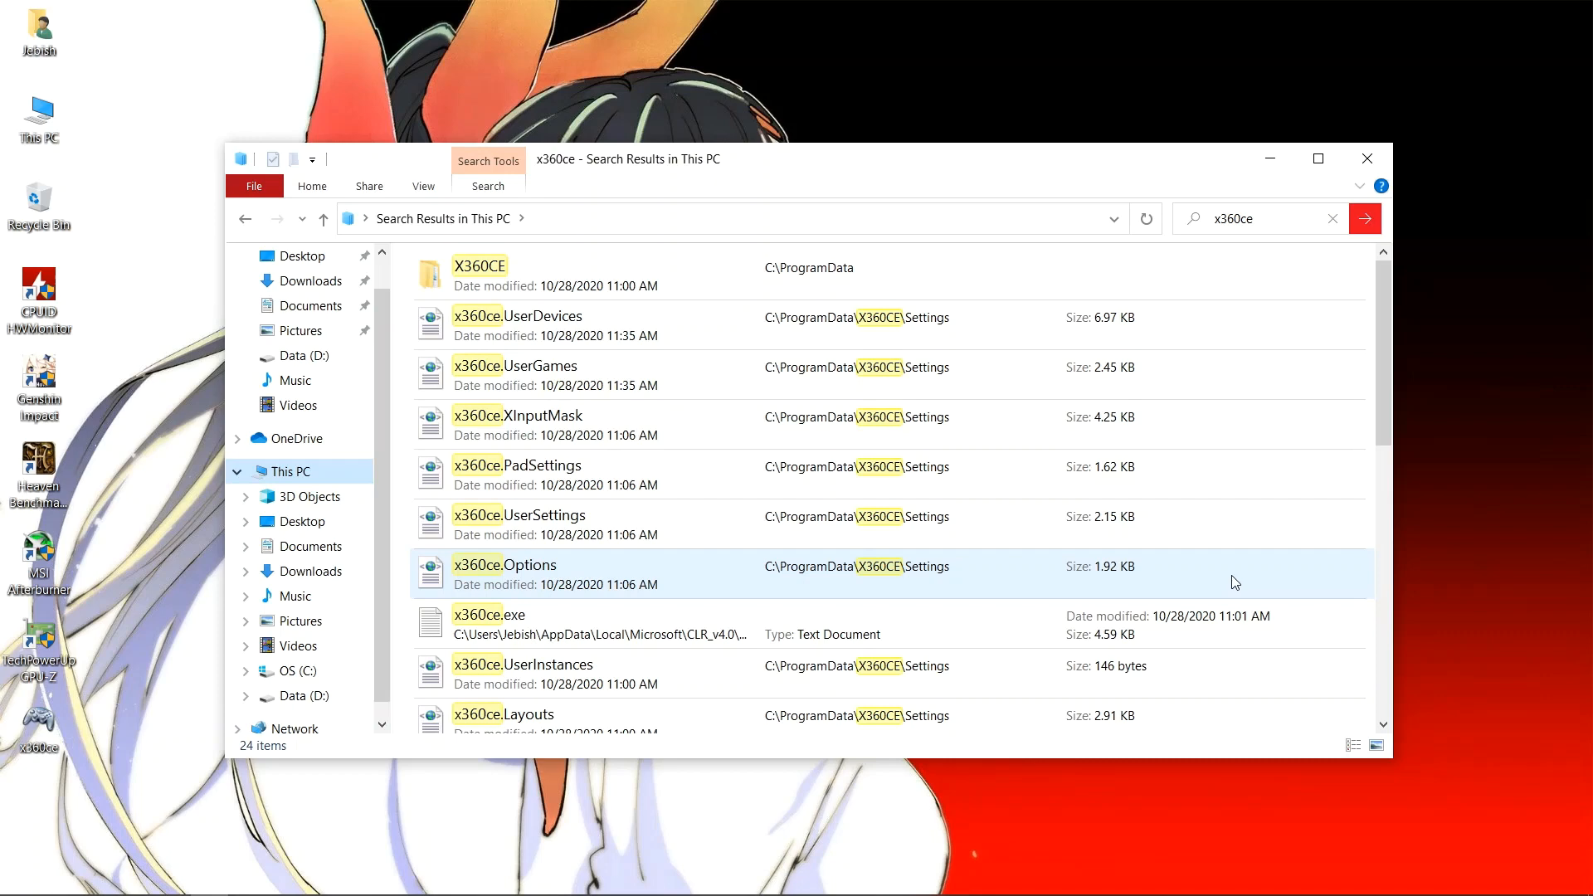
- Select all 24 x360ce search results and confirm permanently deleting them
key(ctrl+a)
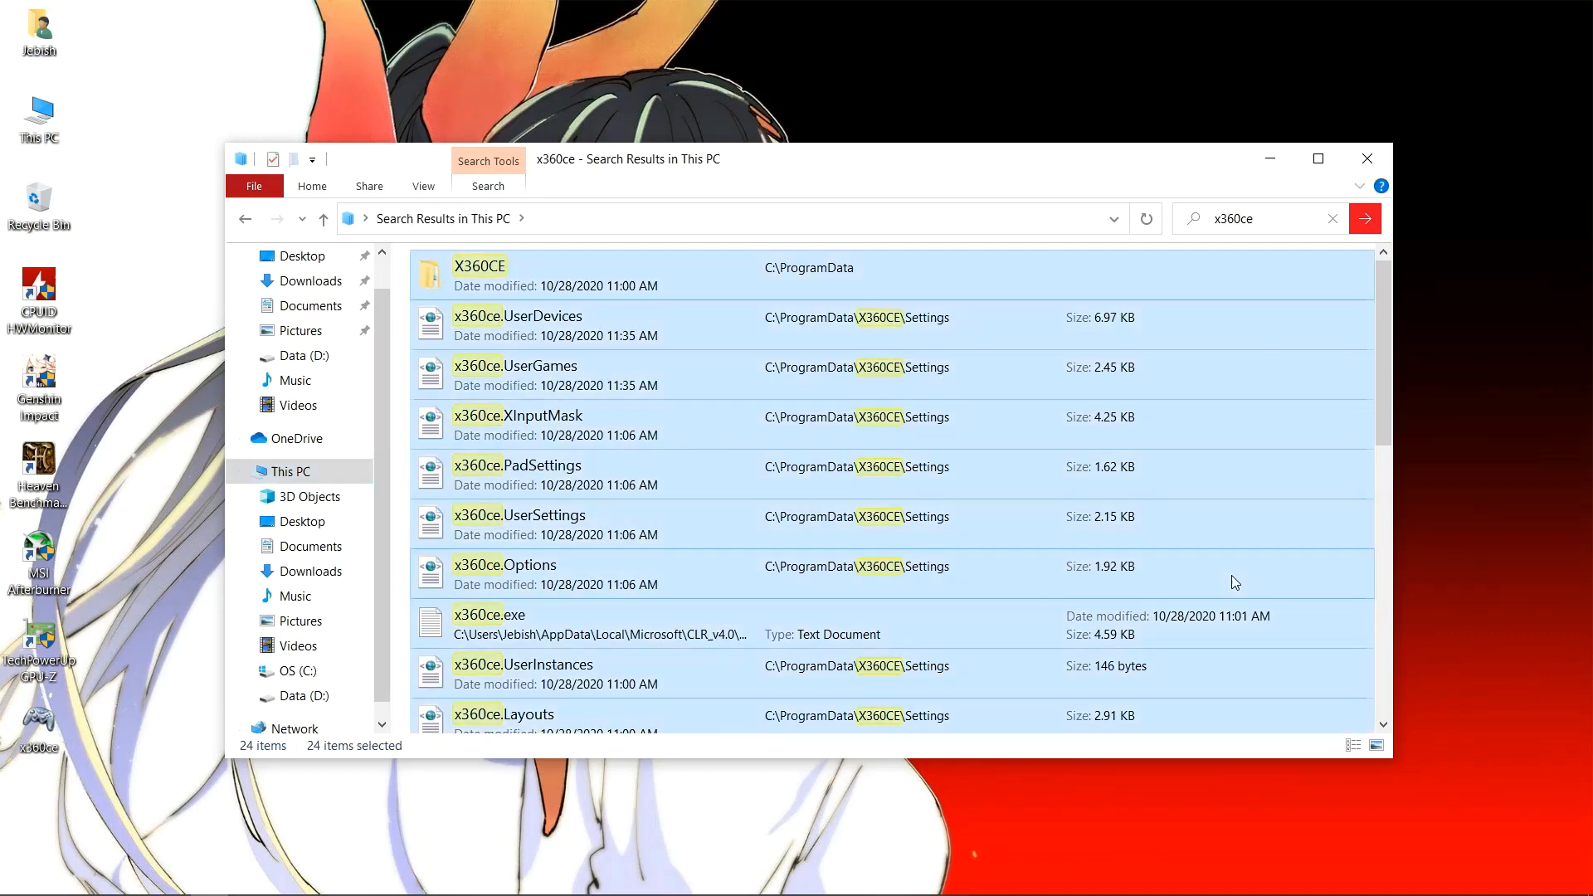
key(Delete)
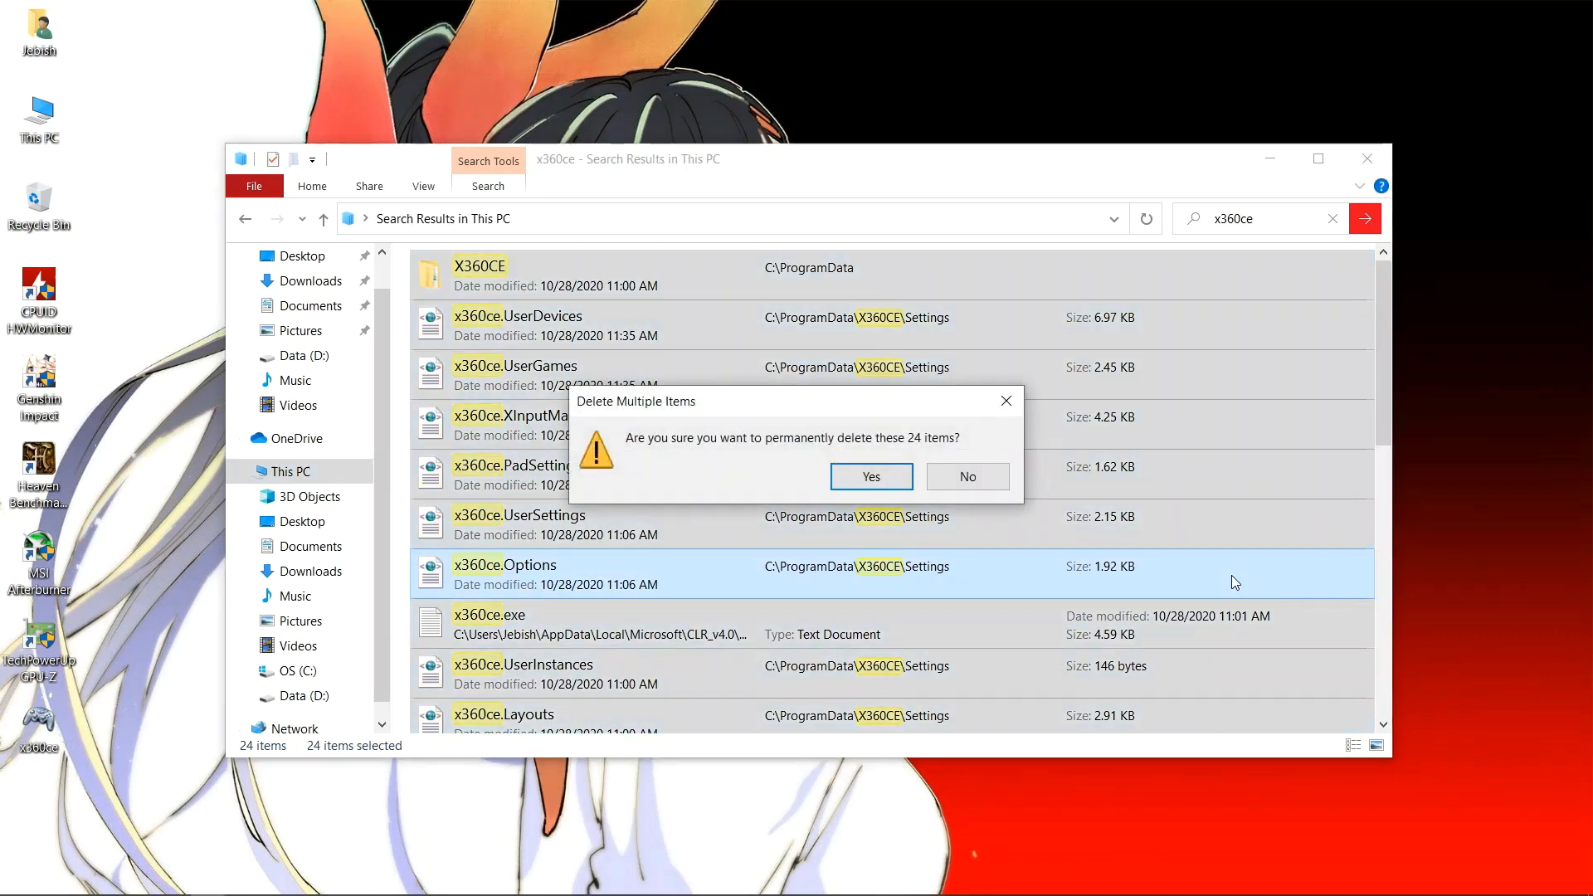
click(869, 475)
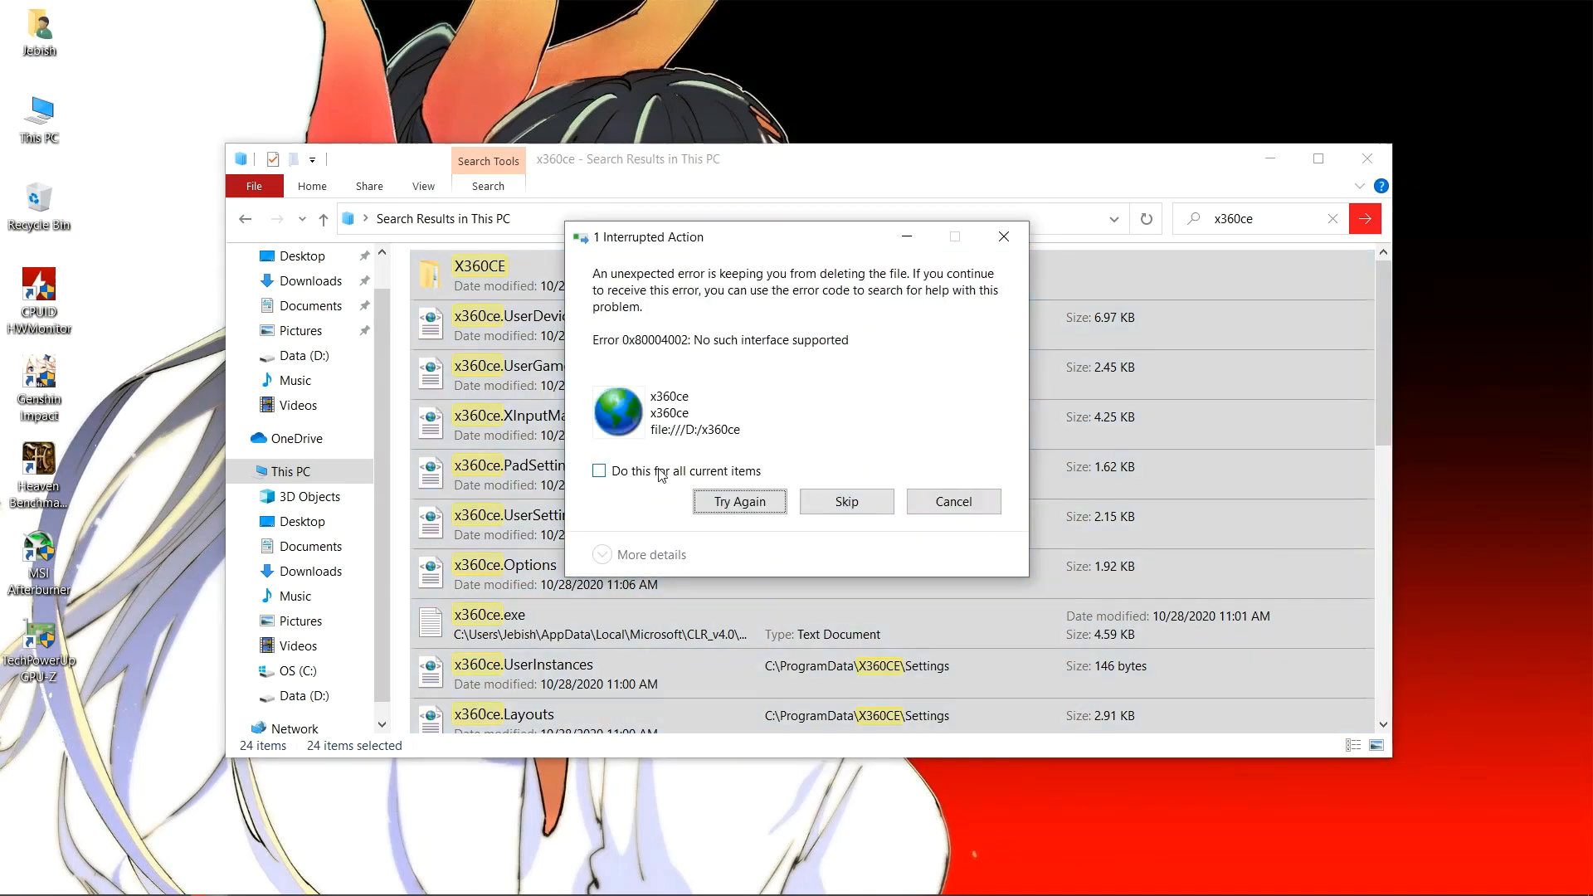
- Skip every undeletable or missing item for all items, then close File Explorer
click(600, 470)
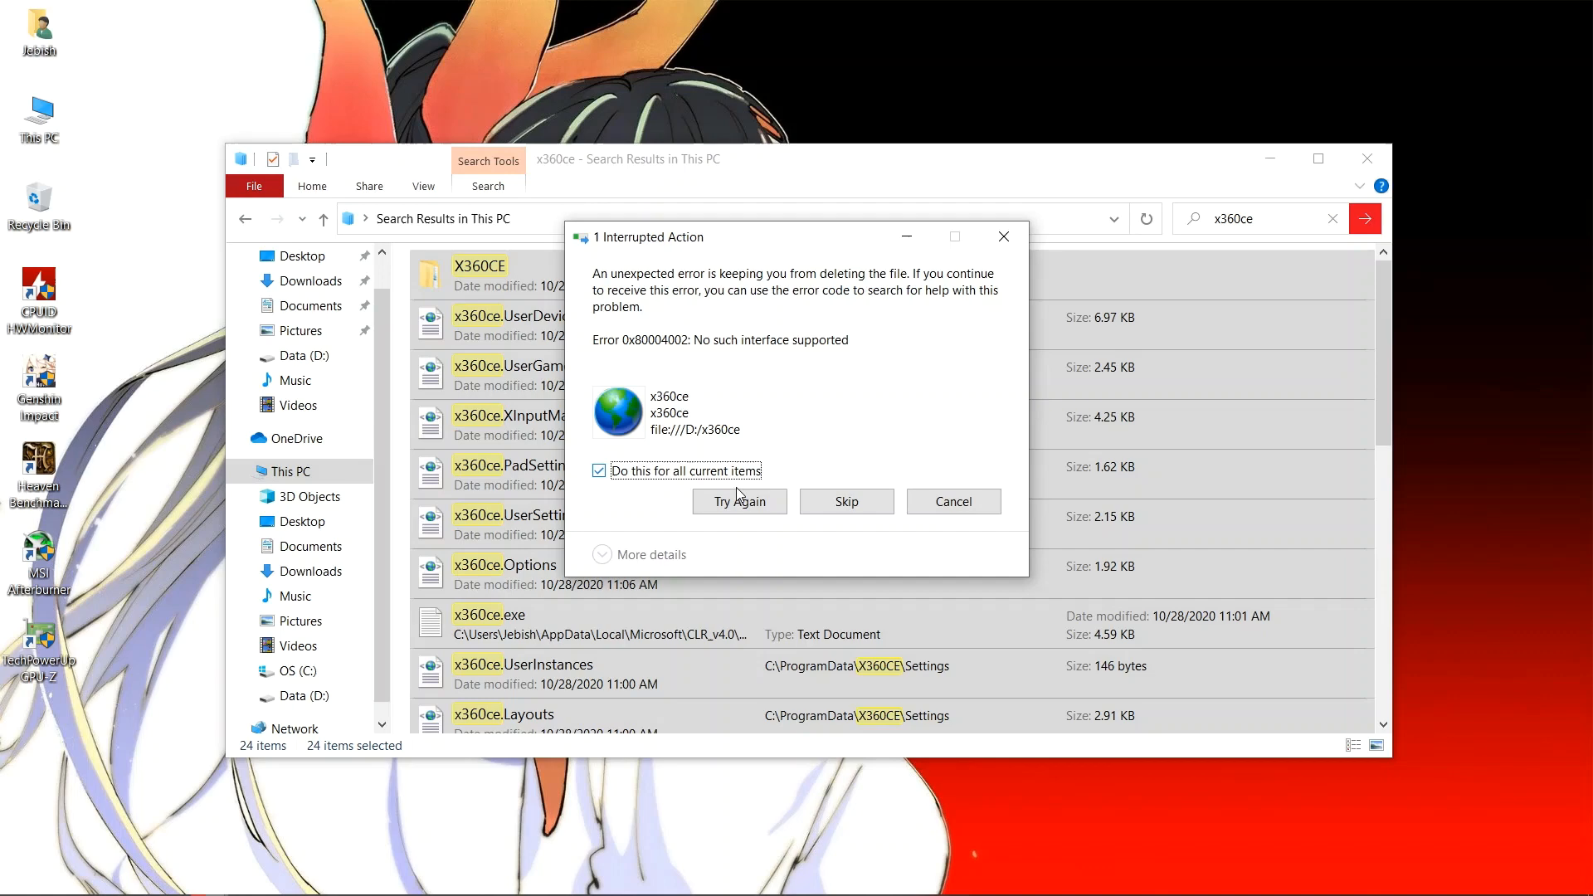
click(598, 471)
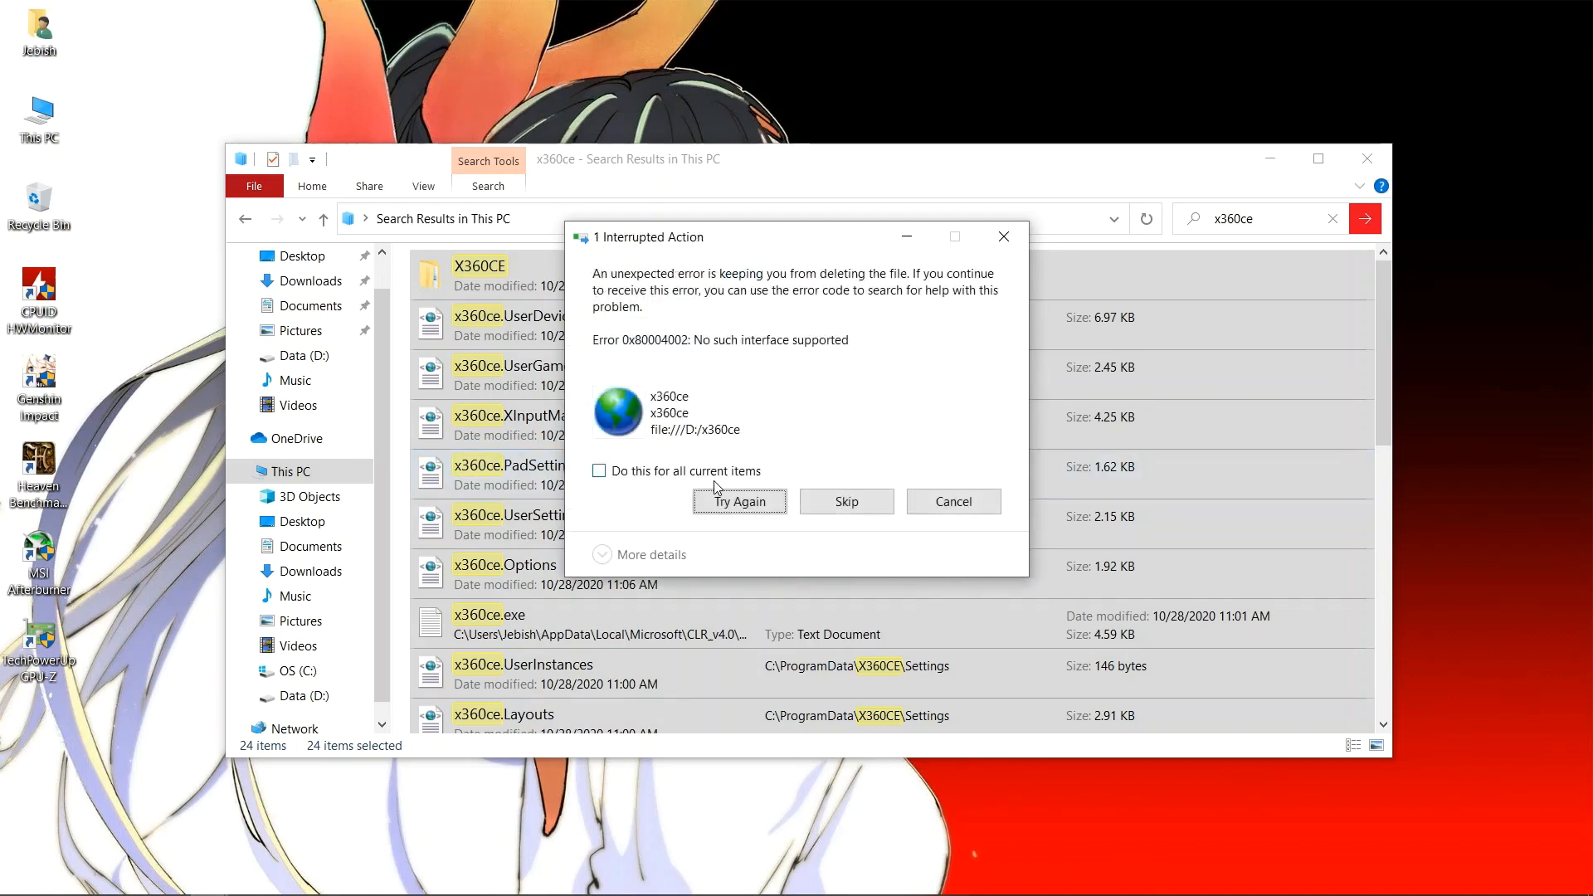
click(598, 471)
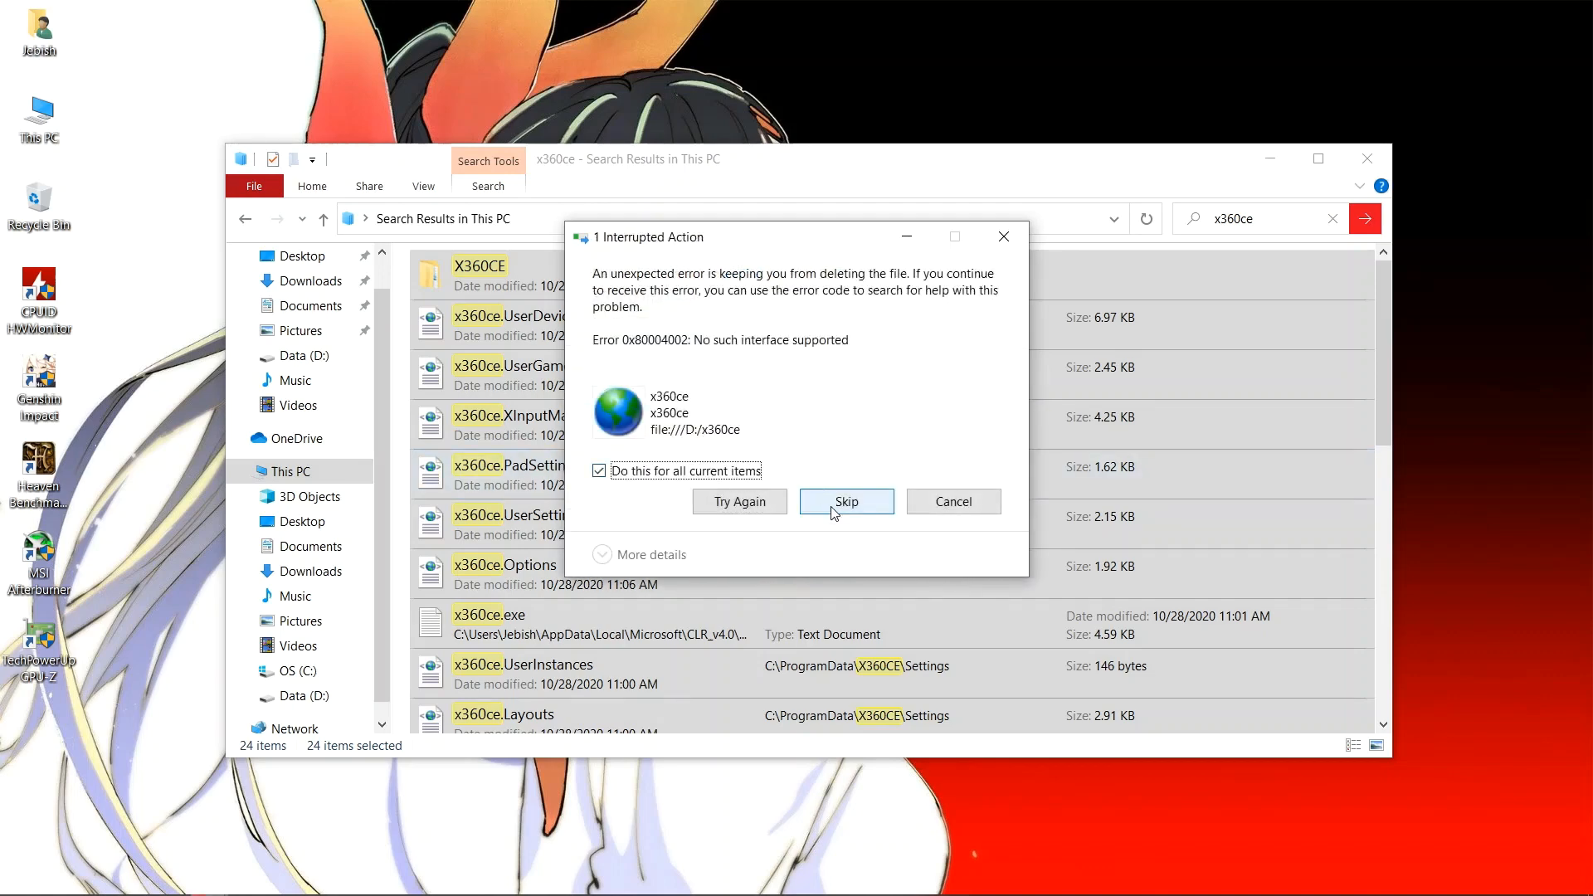
click(845, 501)
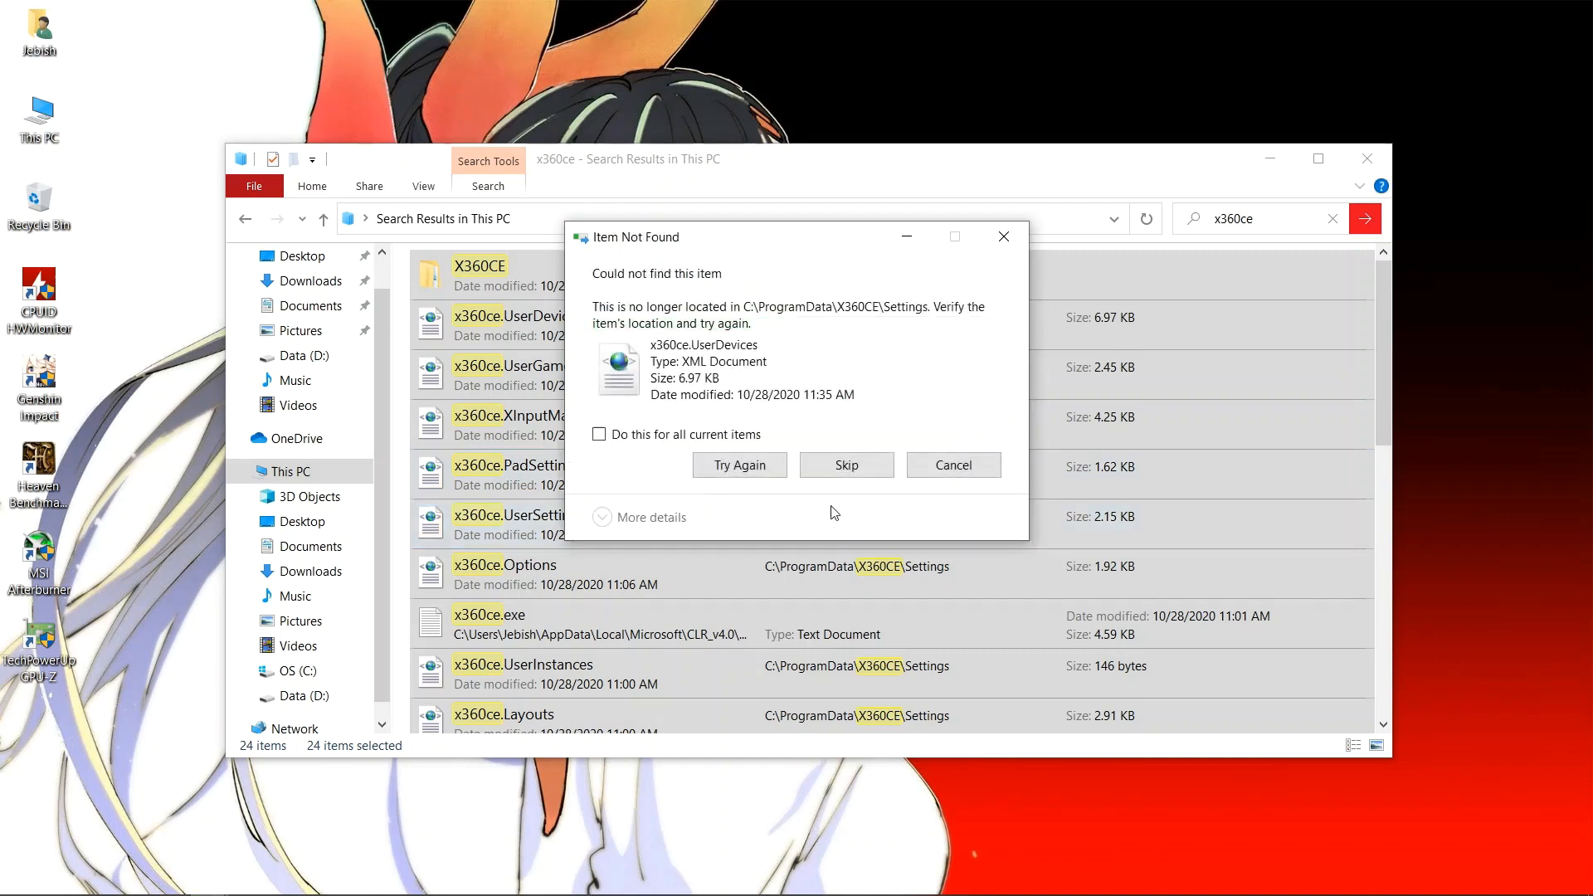
click(599, 434)
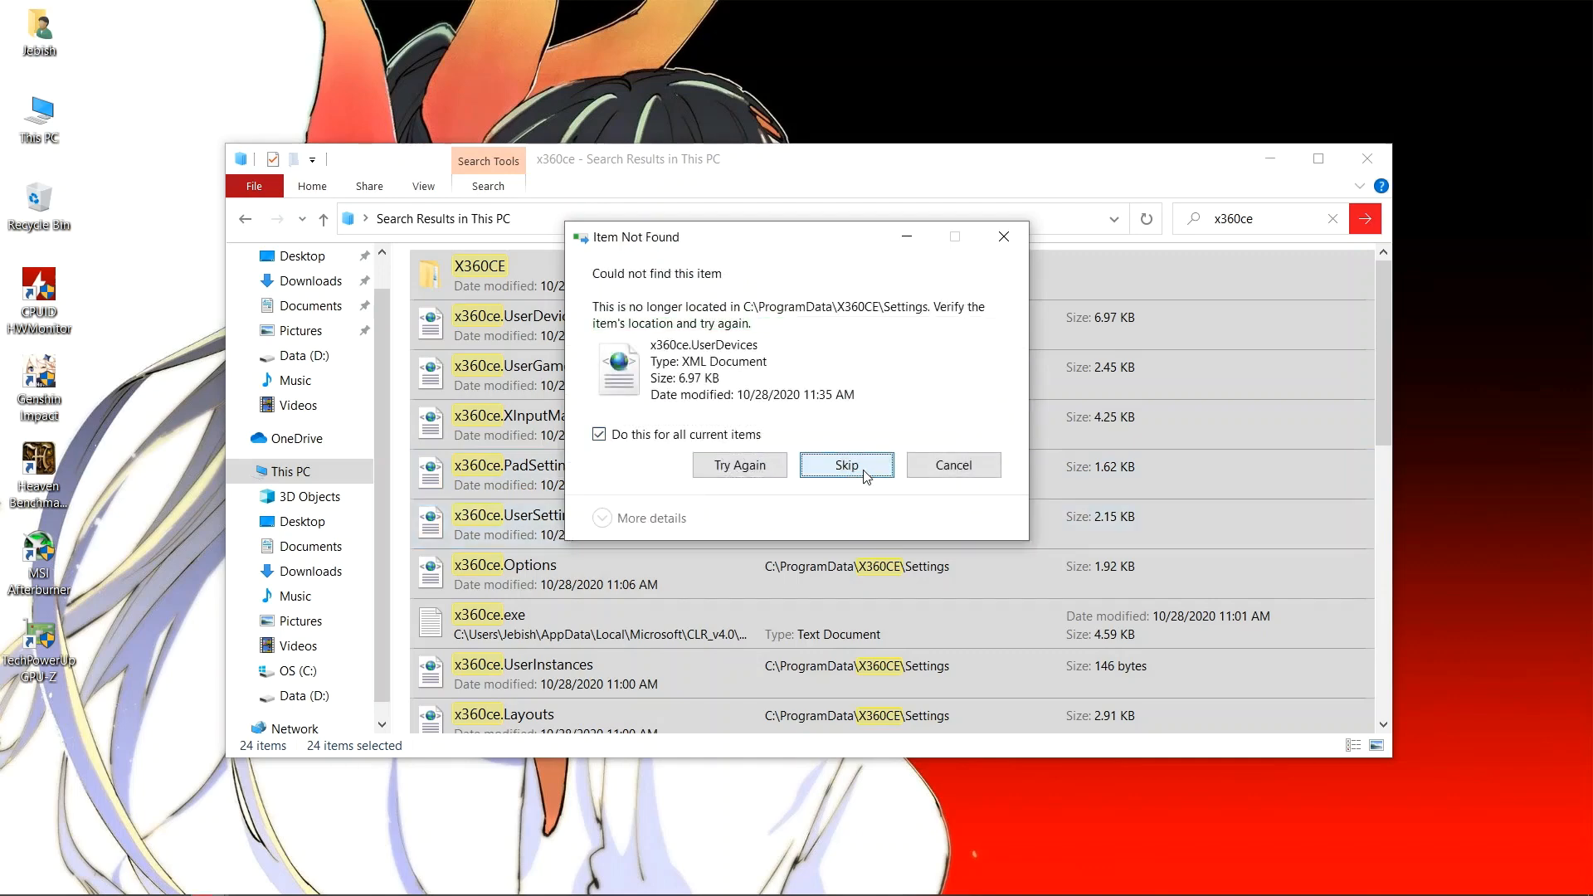
click(847, 464)
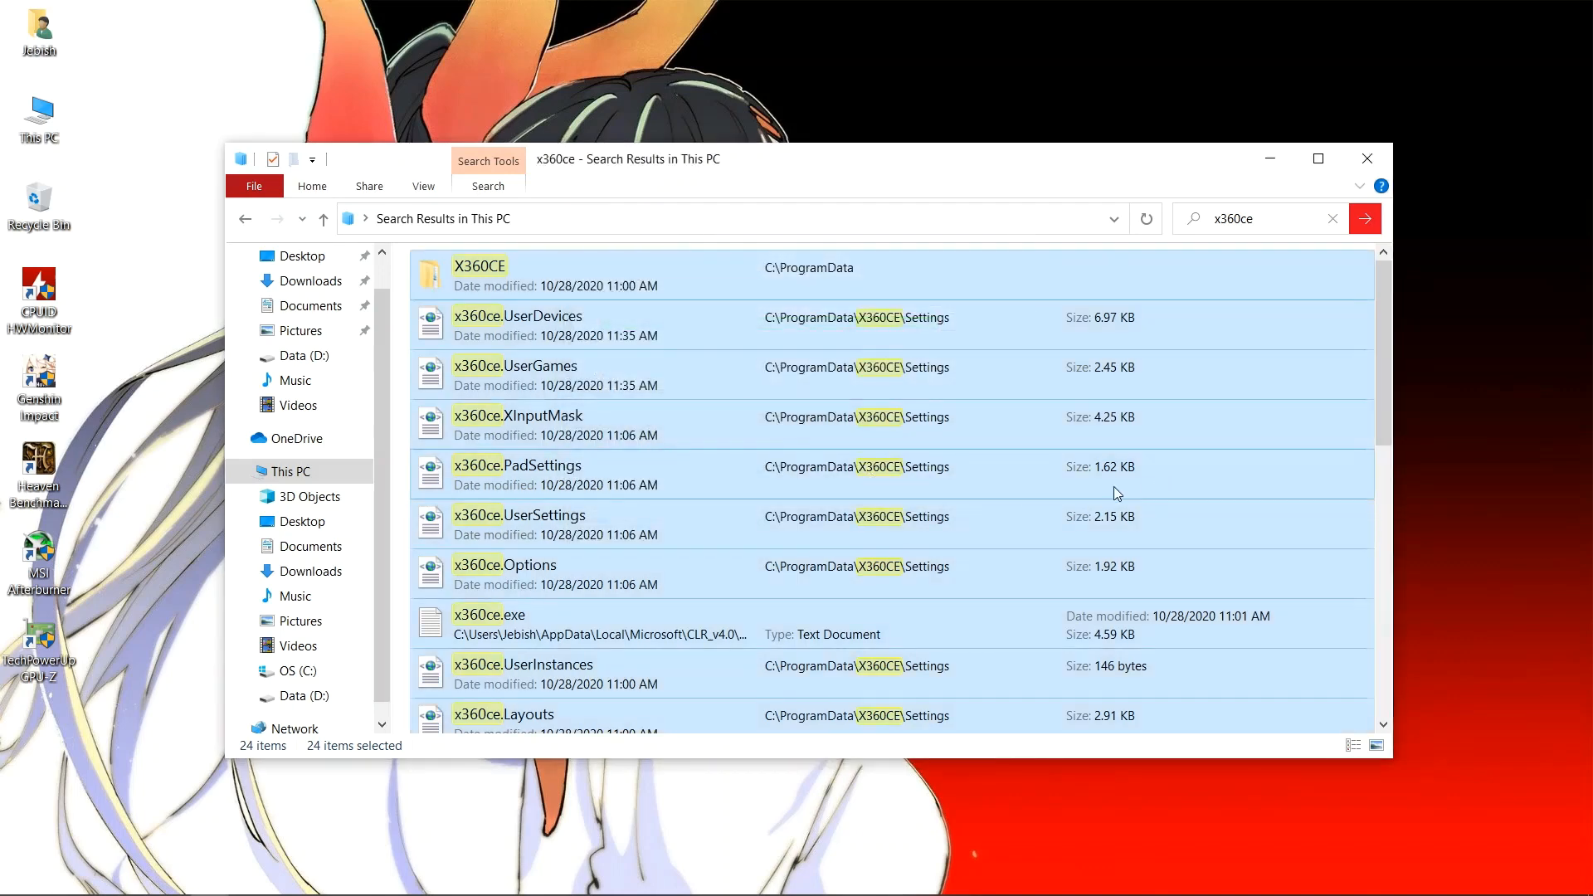
click(1366, 158)
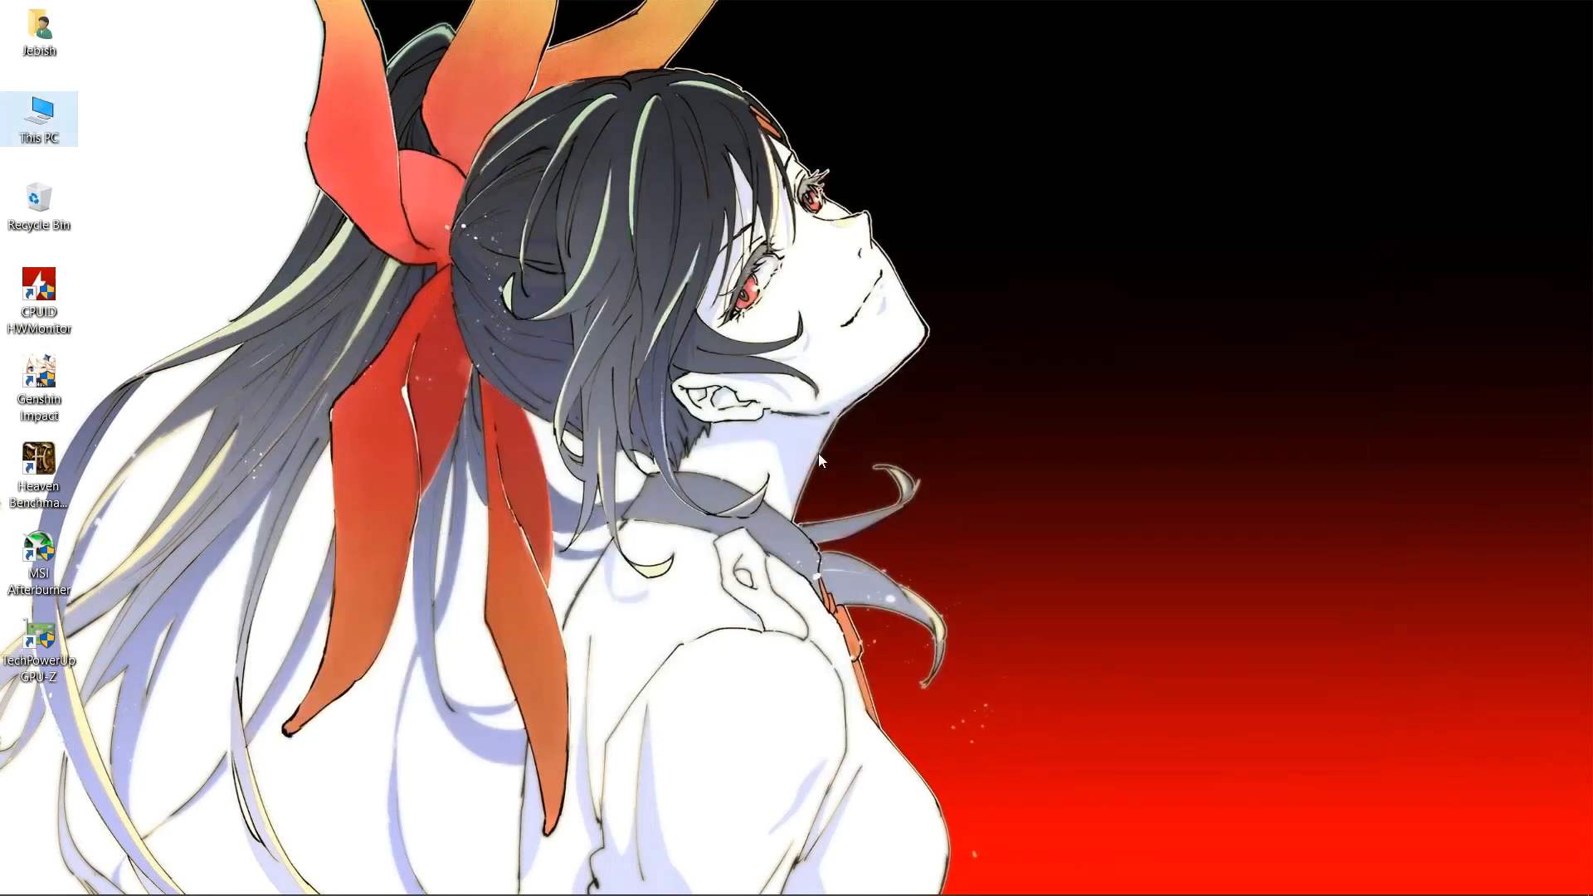
mouse_move(802, 470)
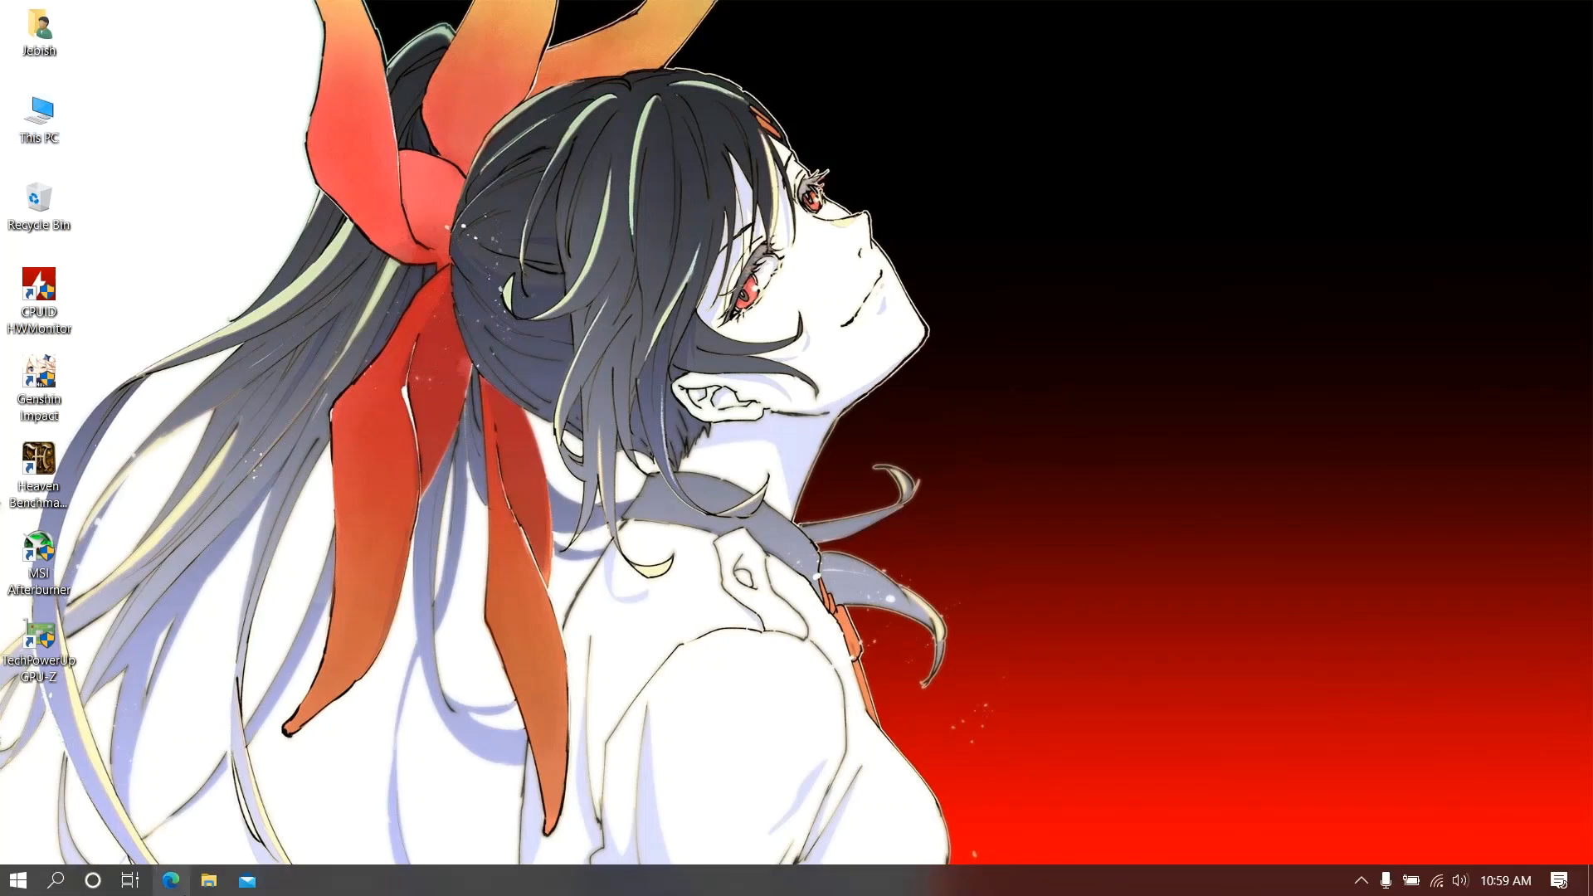
- Open Edge and enter x360ce in the address bar
click(171, 881)
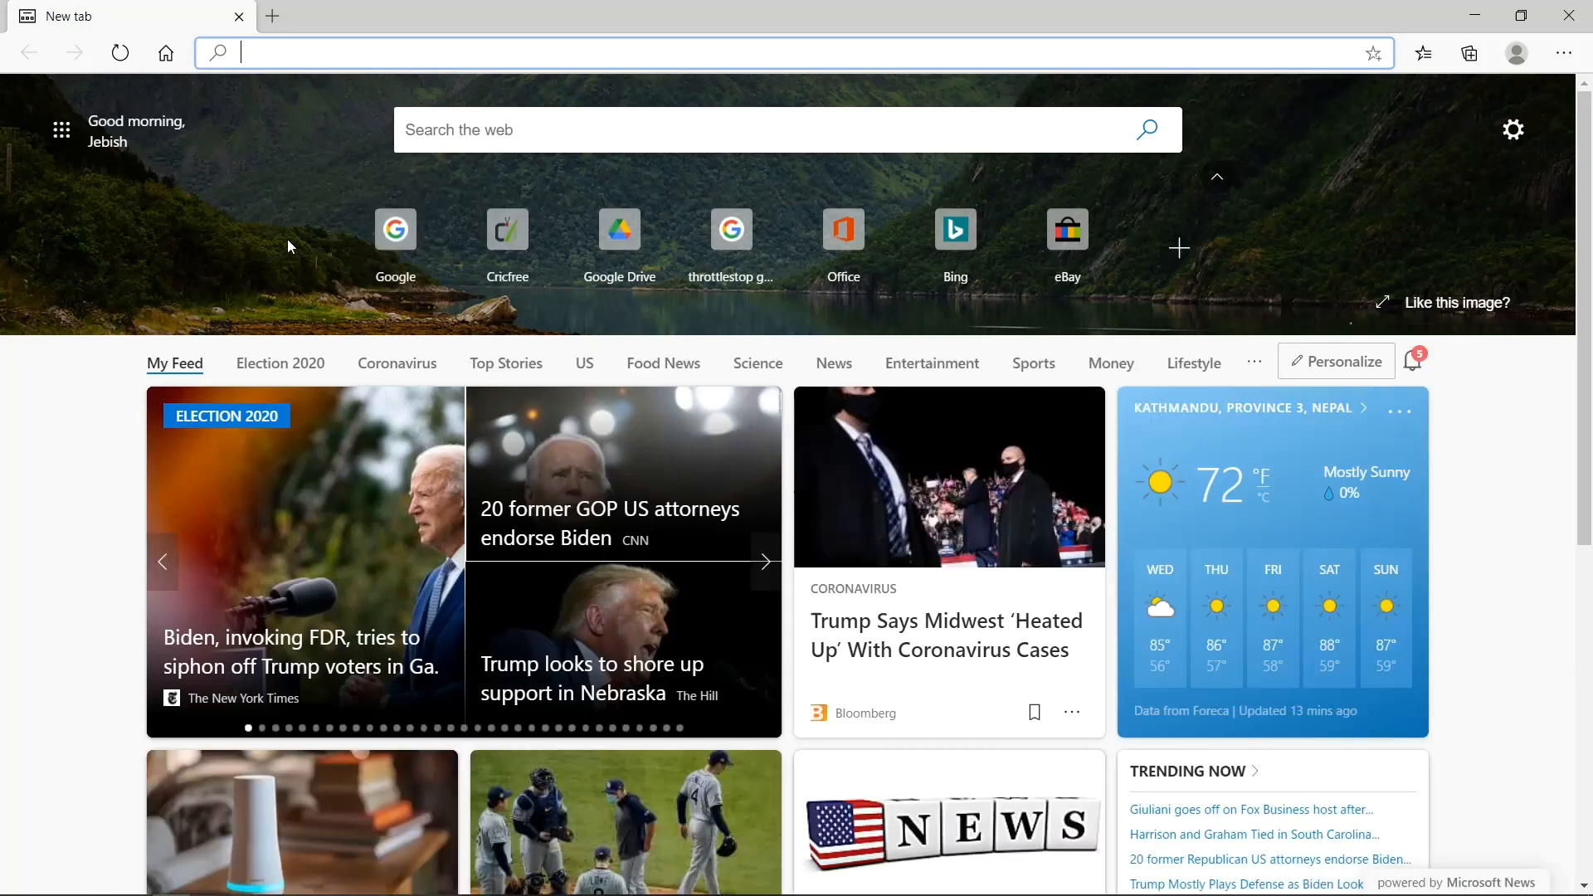
text(x360ce)
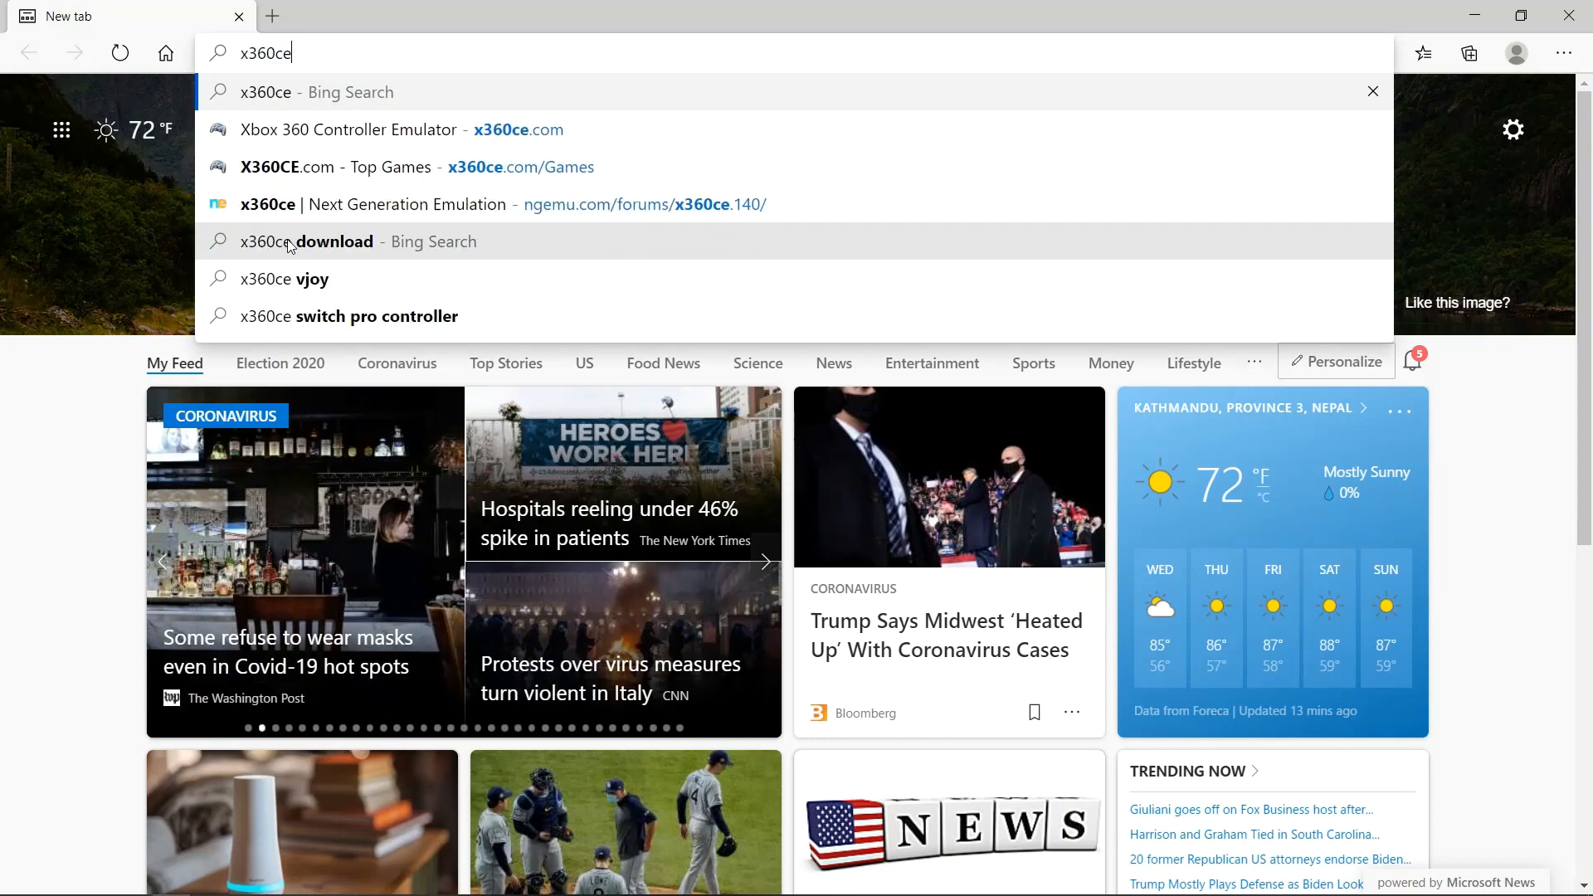
- Open the x360ce.com website and download the latest version for all games
click(517, 130)
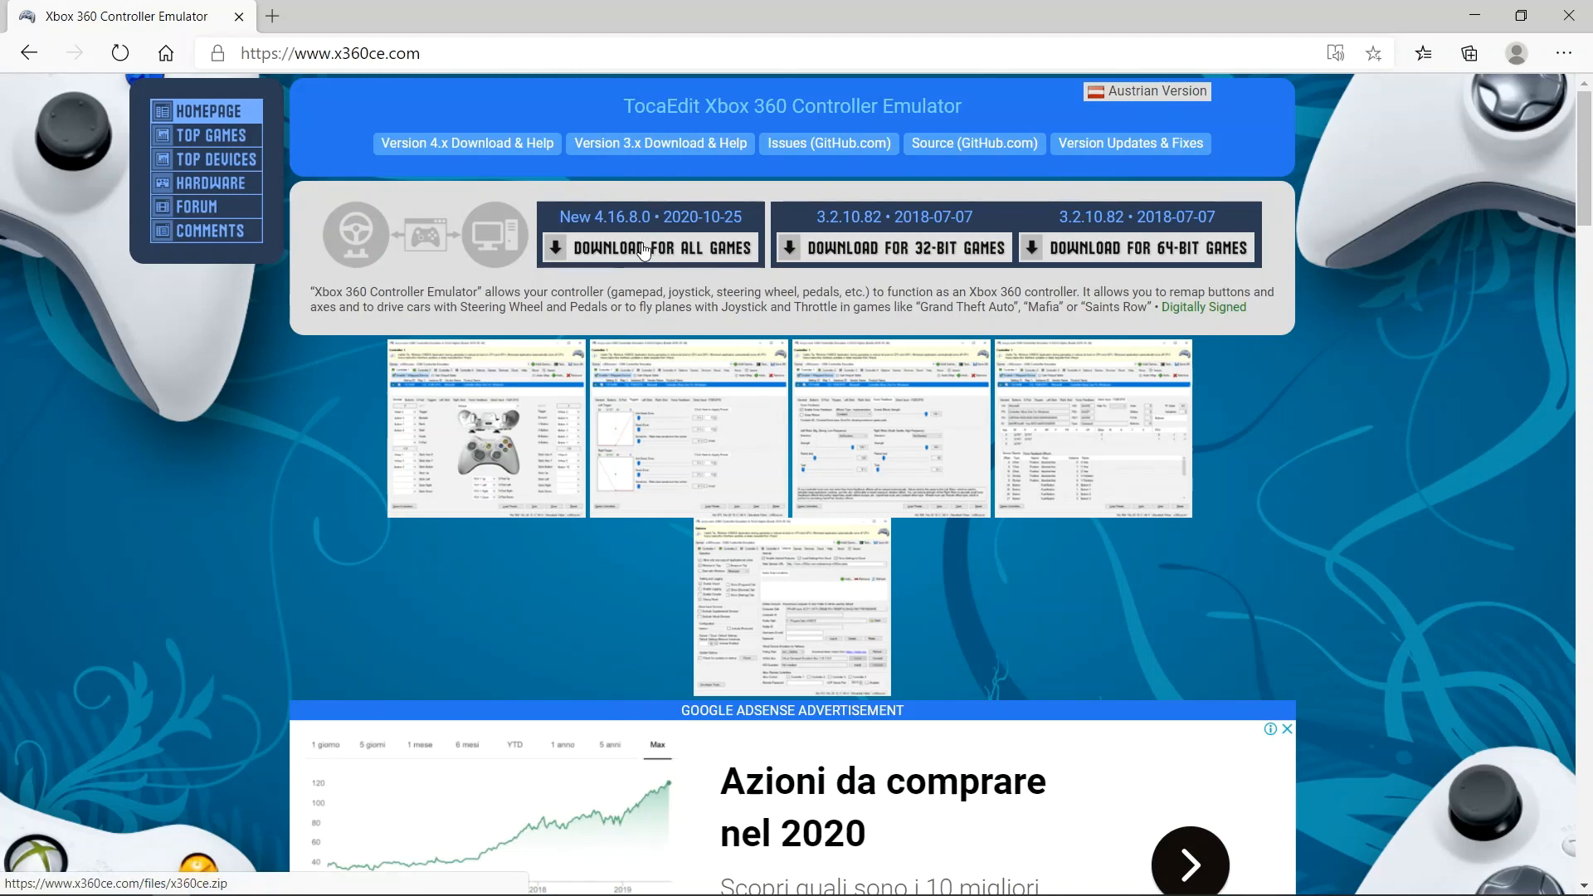
click(649, 247)
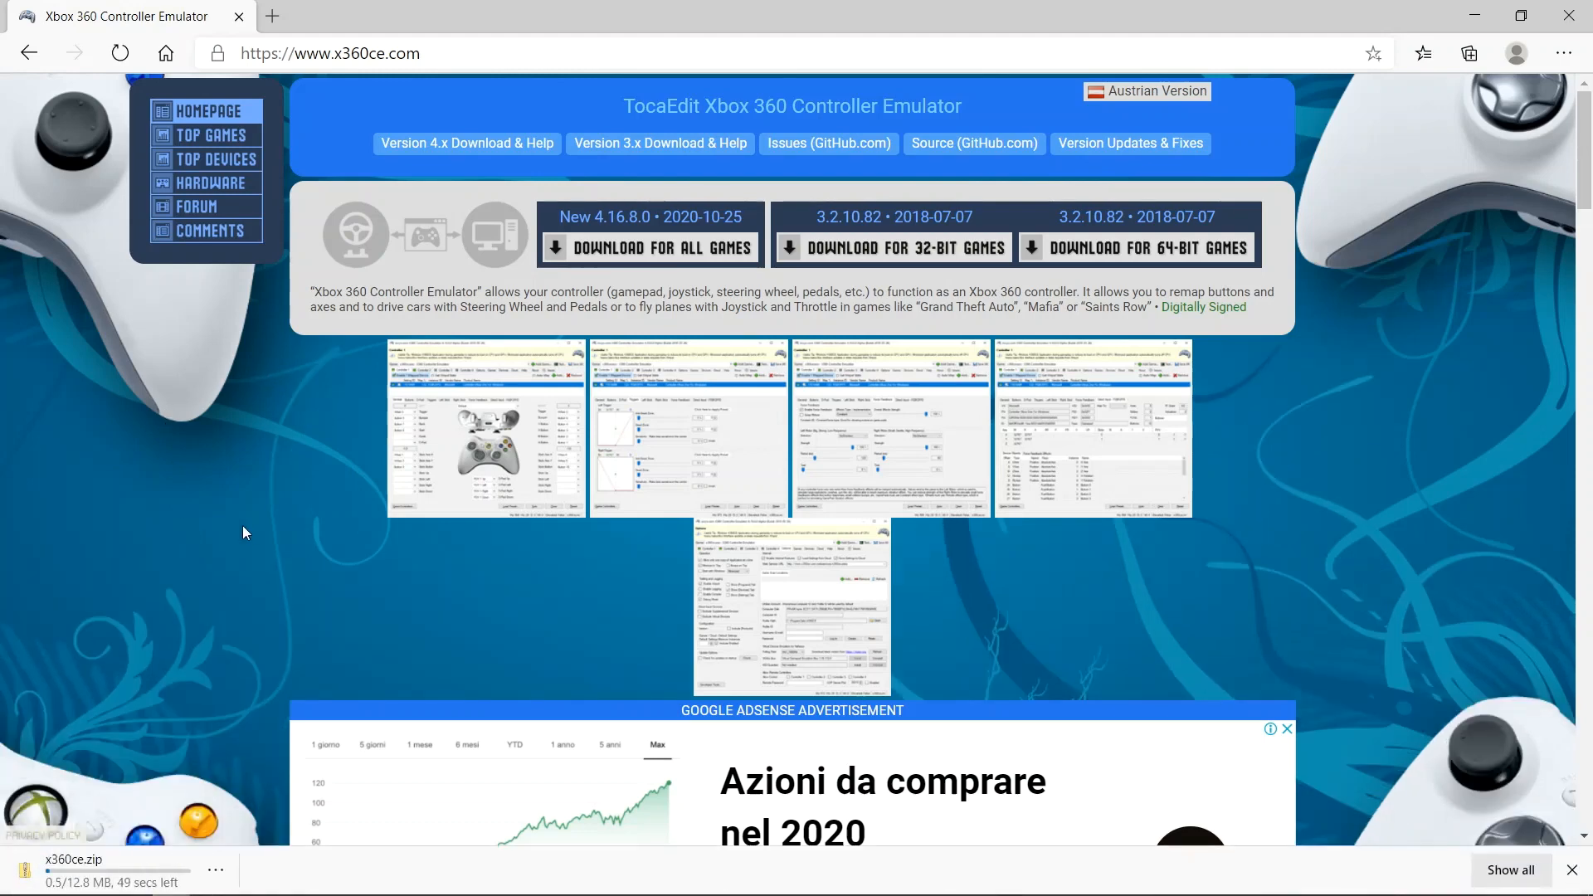
mouse_move(221, 747)
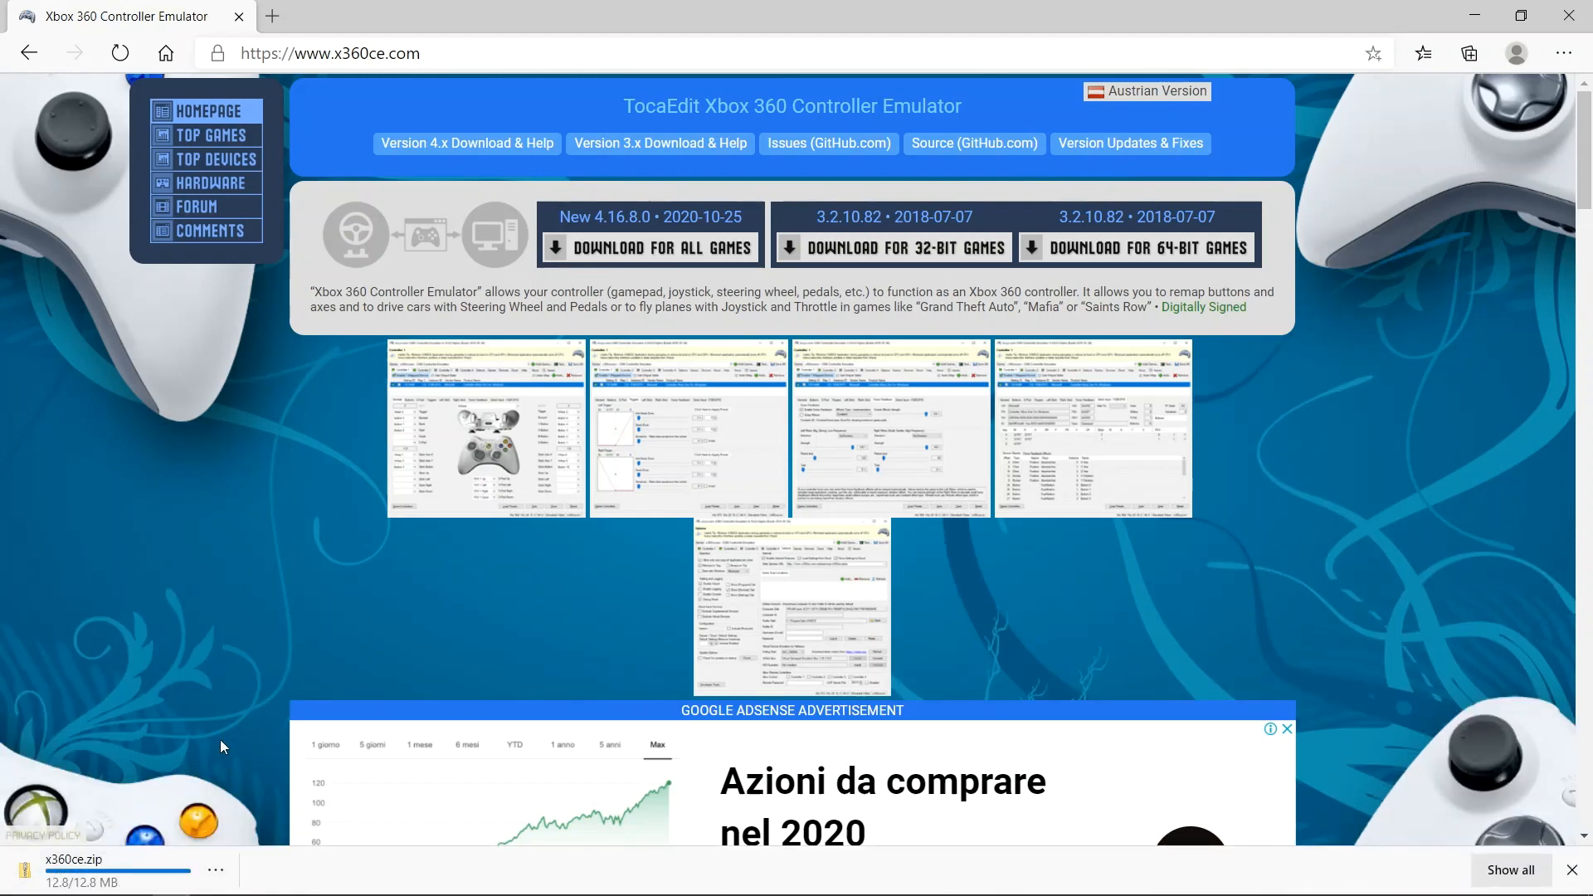
mouse_move(175, 789)
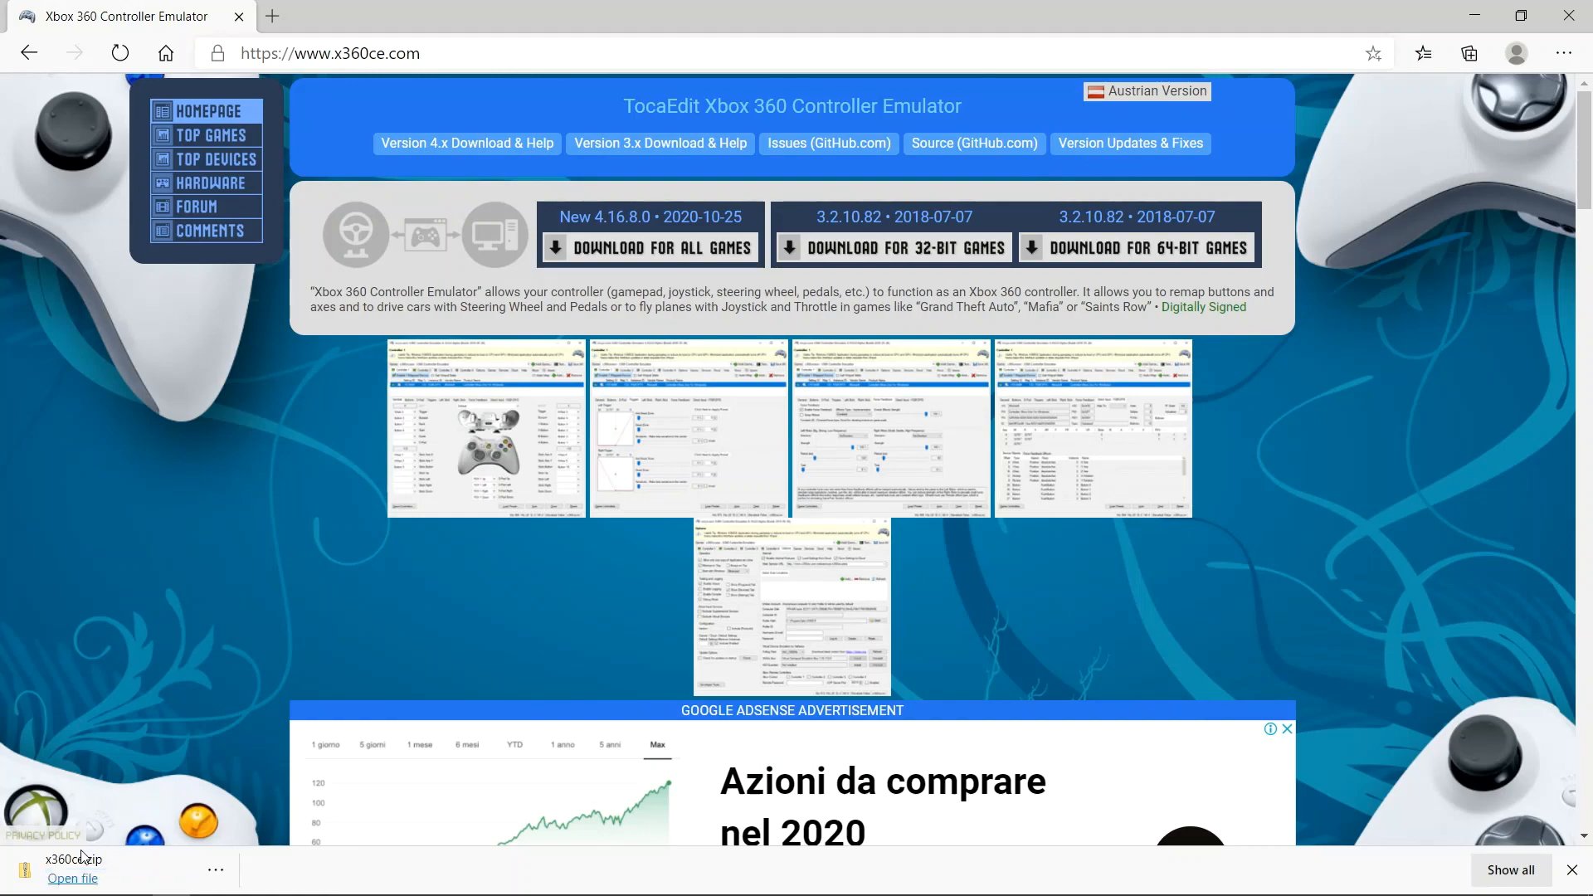
- Extract all files from x360ce.zip into the Desktop folder
click(72, 879)
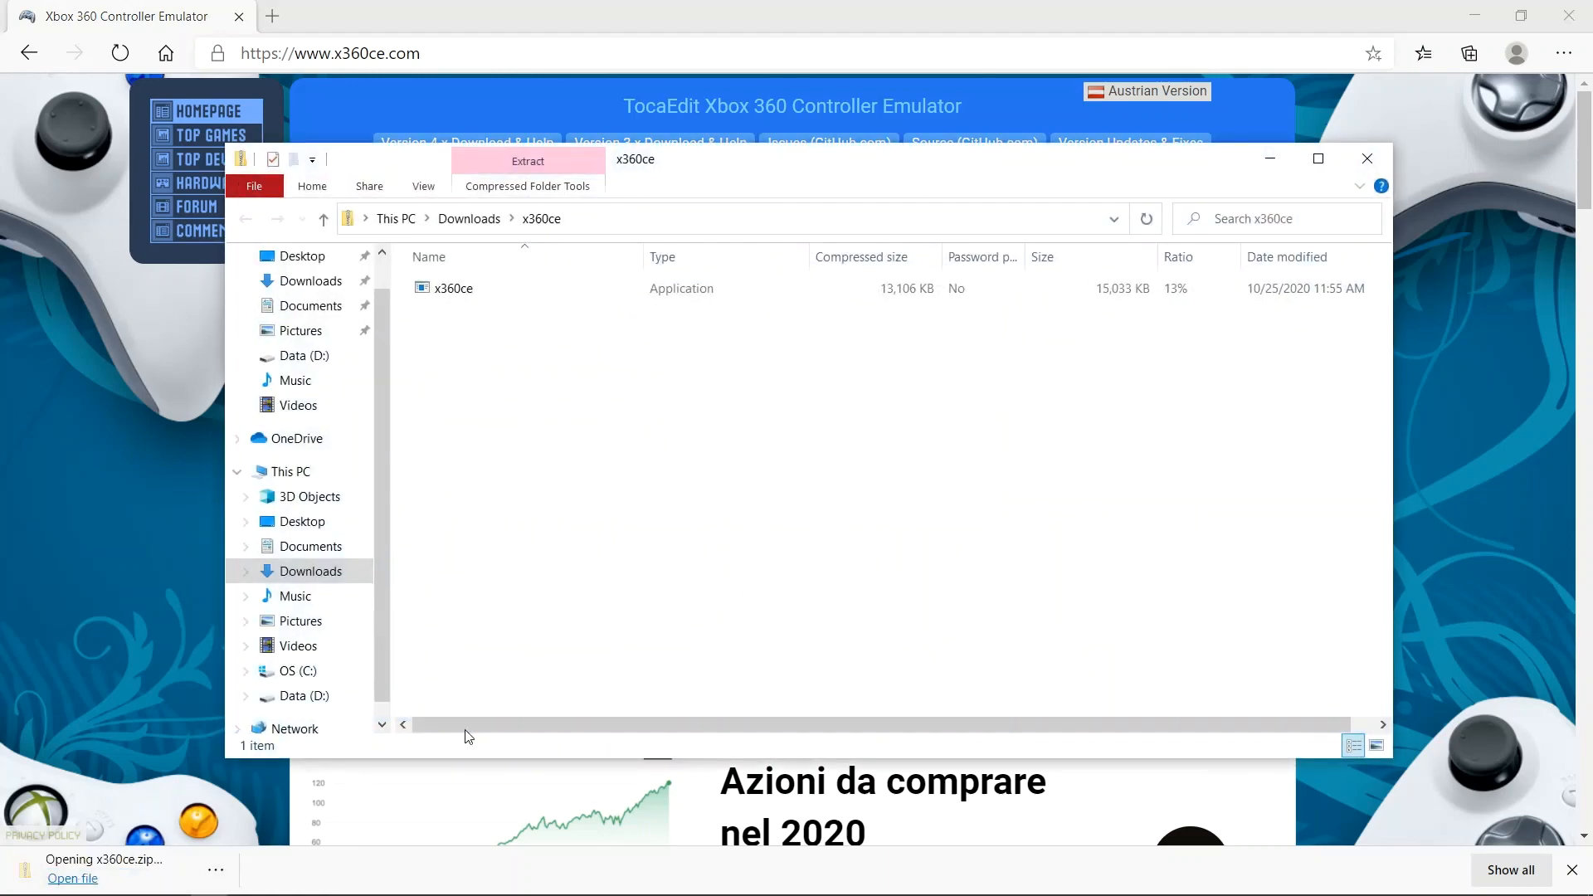
click(453, 288)
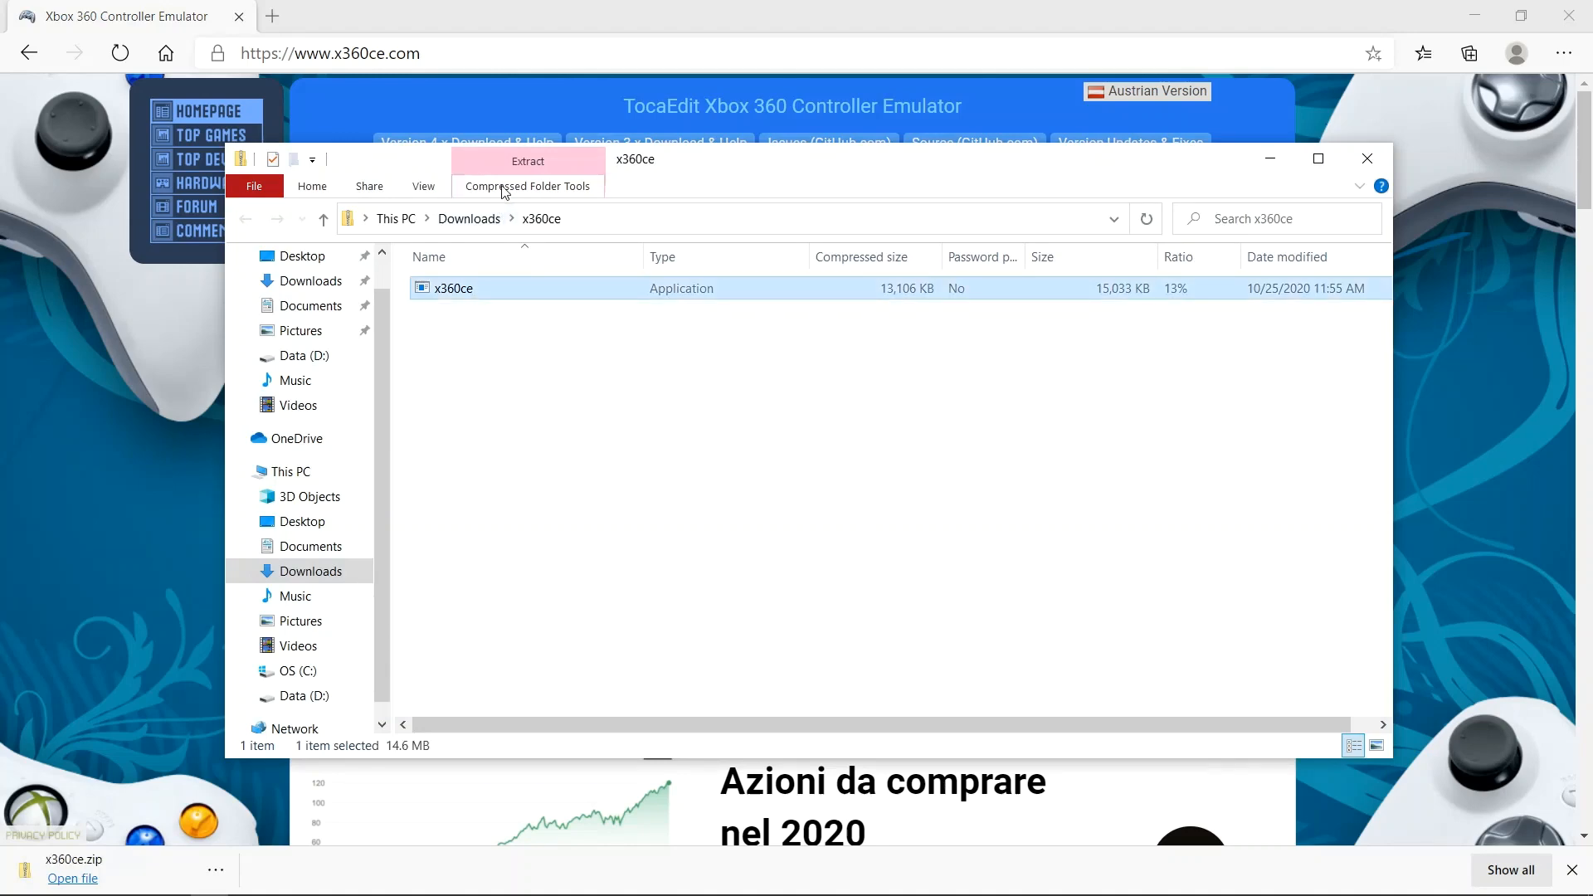
click(526, 186)
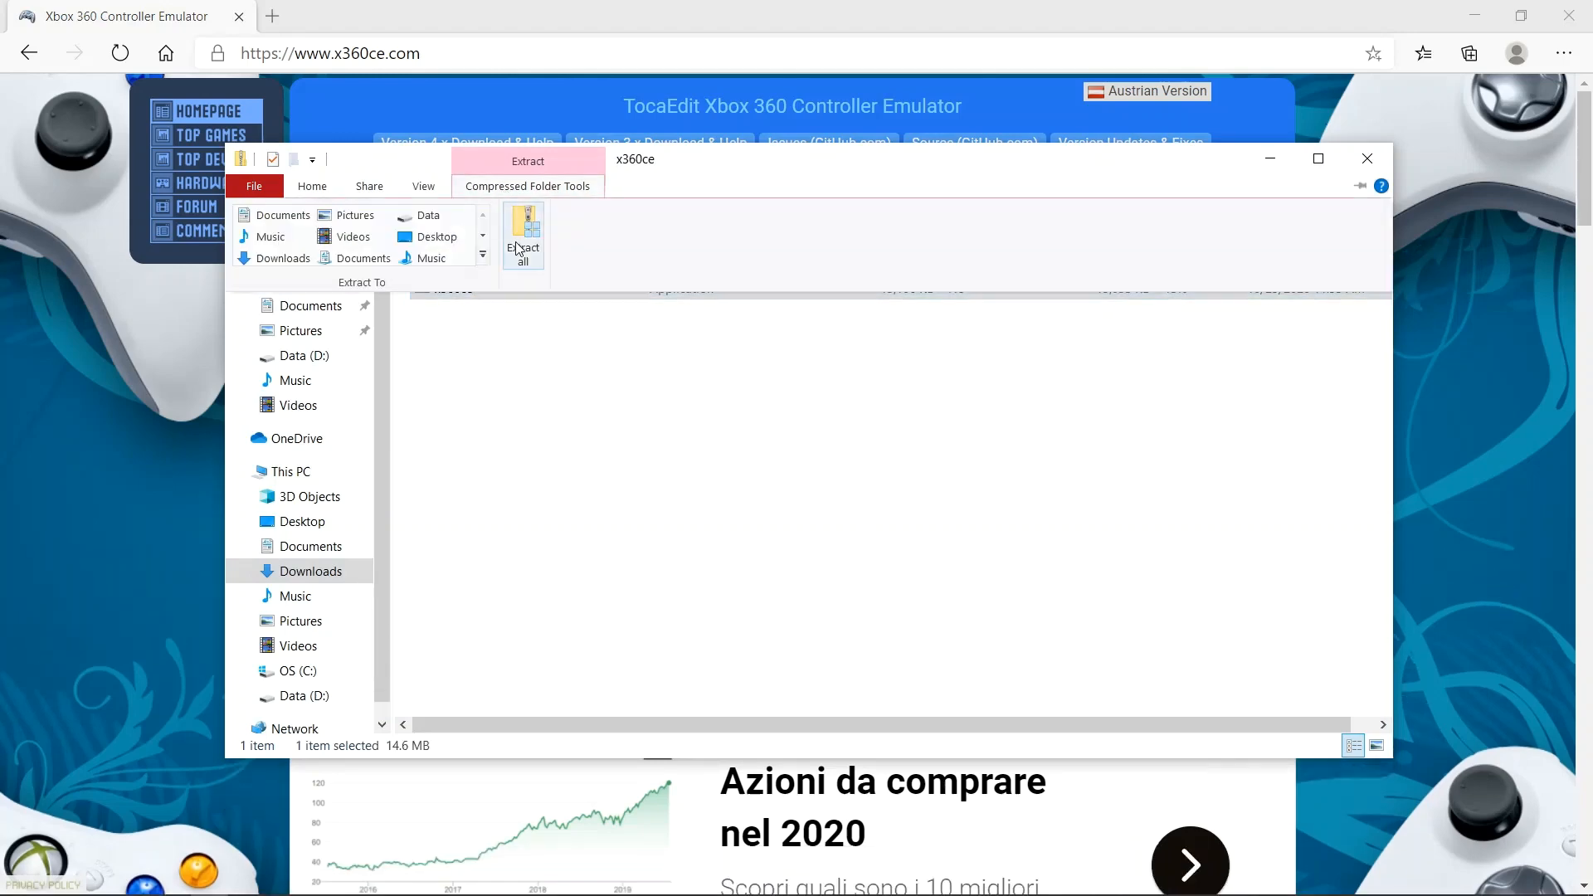
click(524, 234)
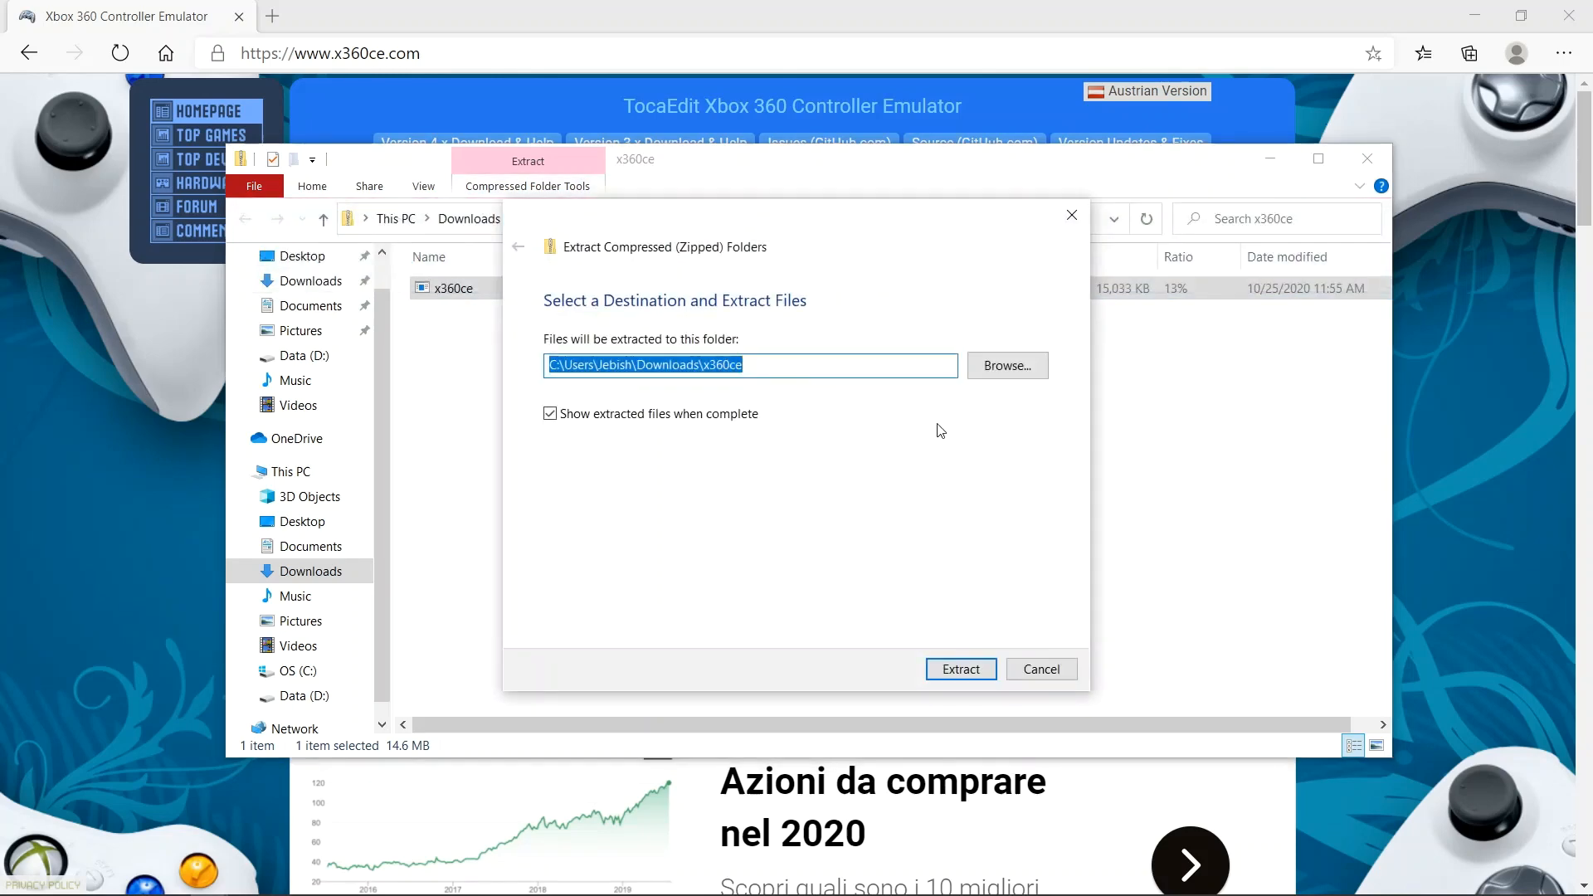
click(1005, 366)
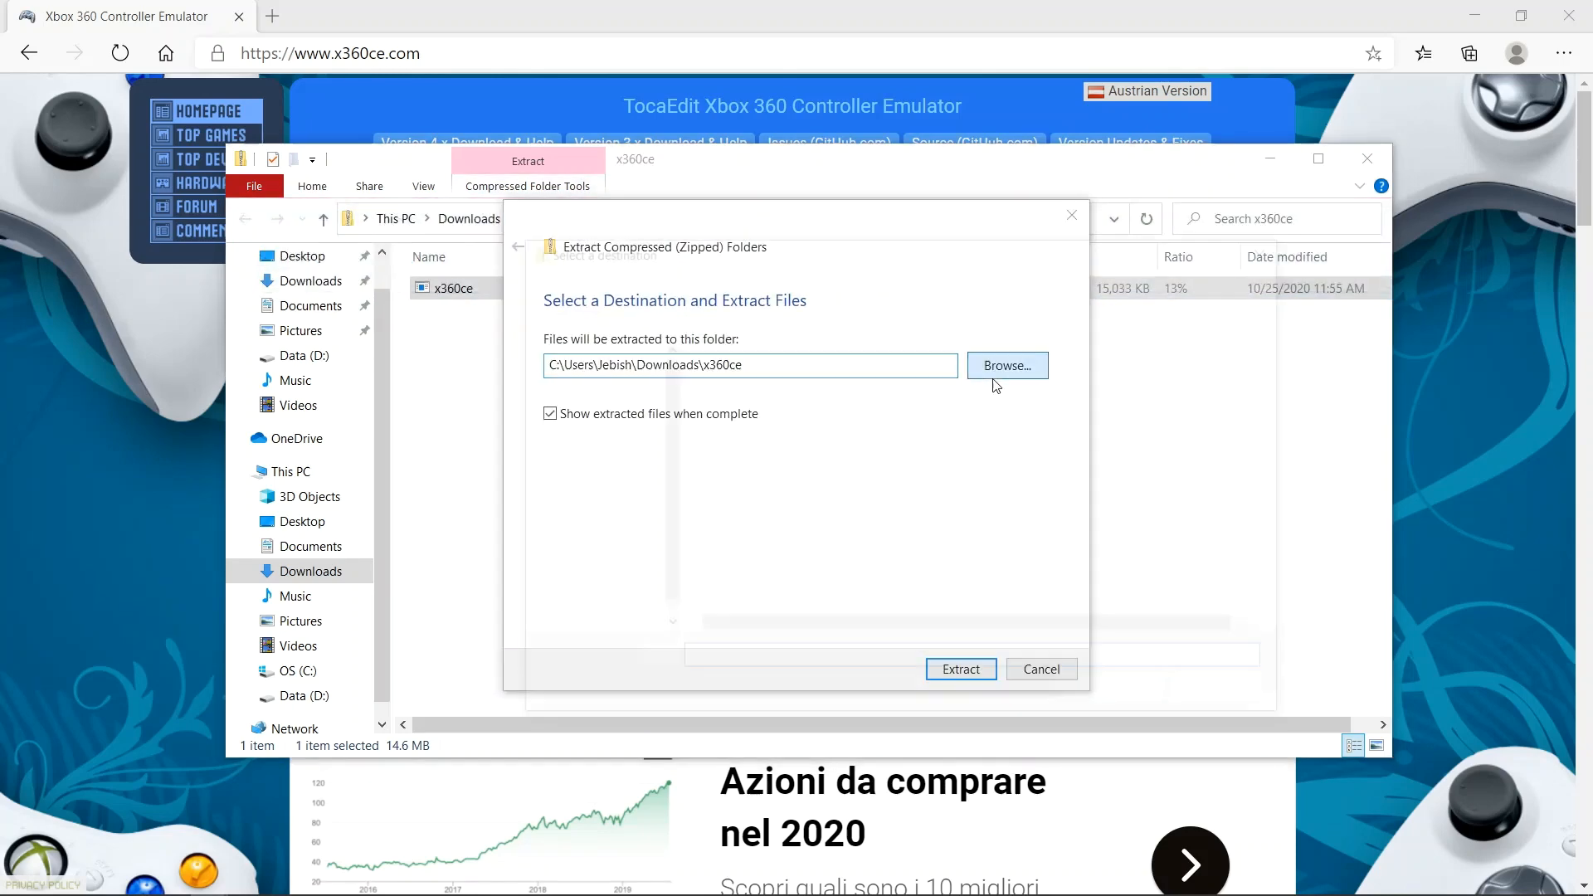
click(1006, 366)
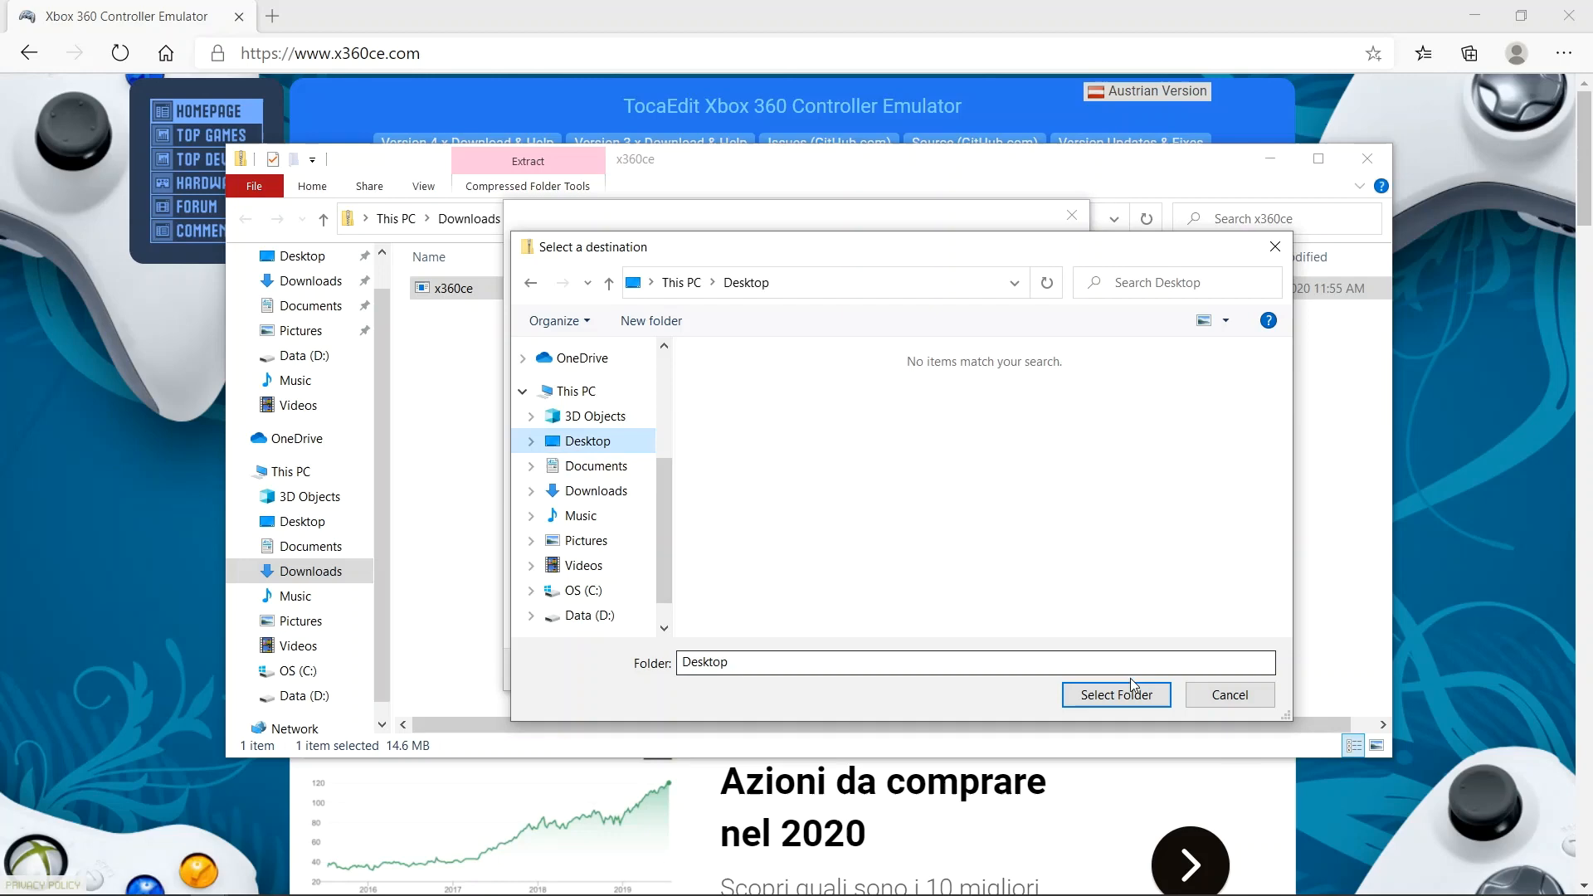
click(1116, 695)
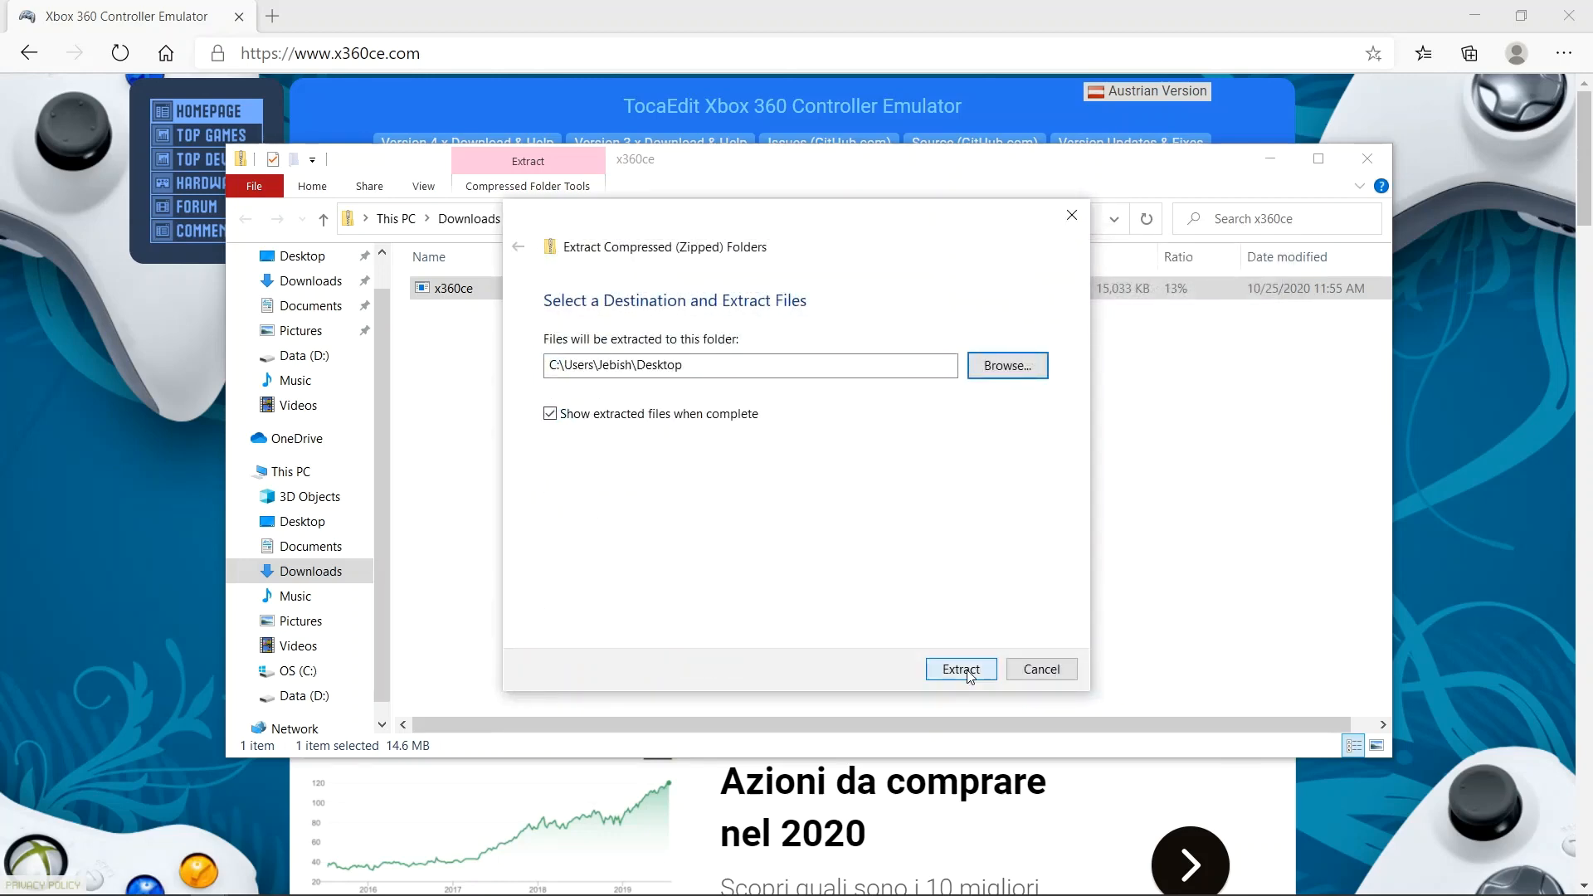
click(960, 669)
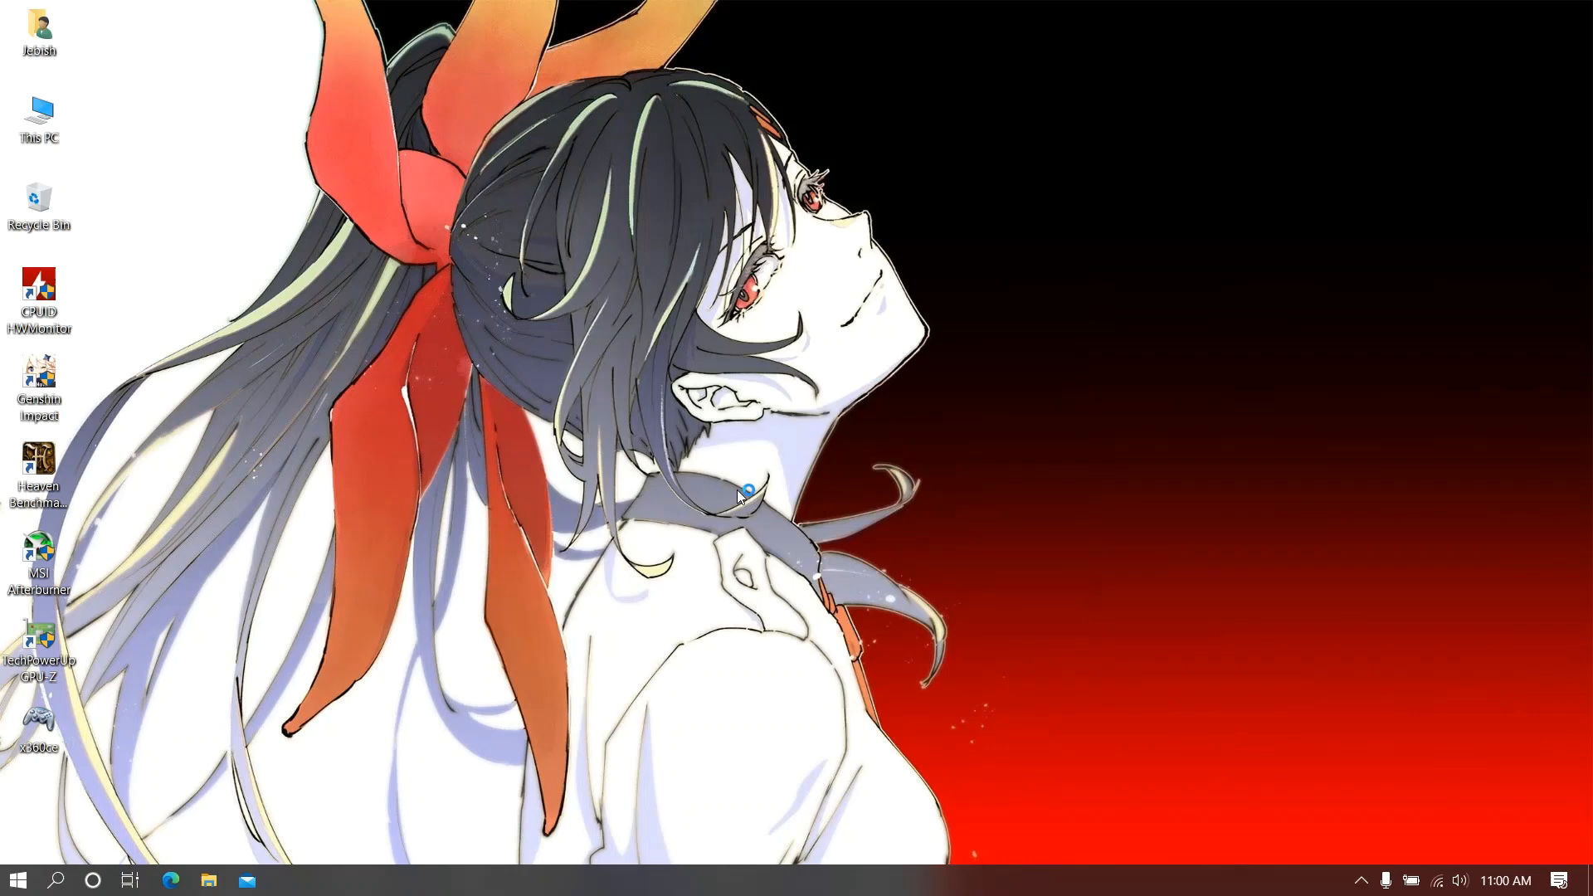
- Launch the extracted x360ce, center its window, and show the Devices list
double_click(39, 707)
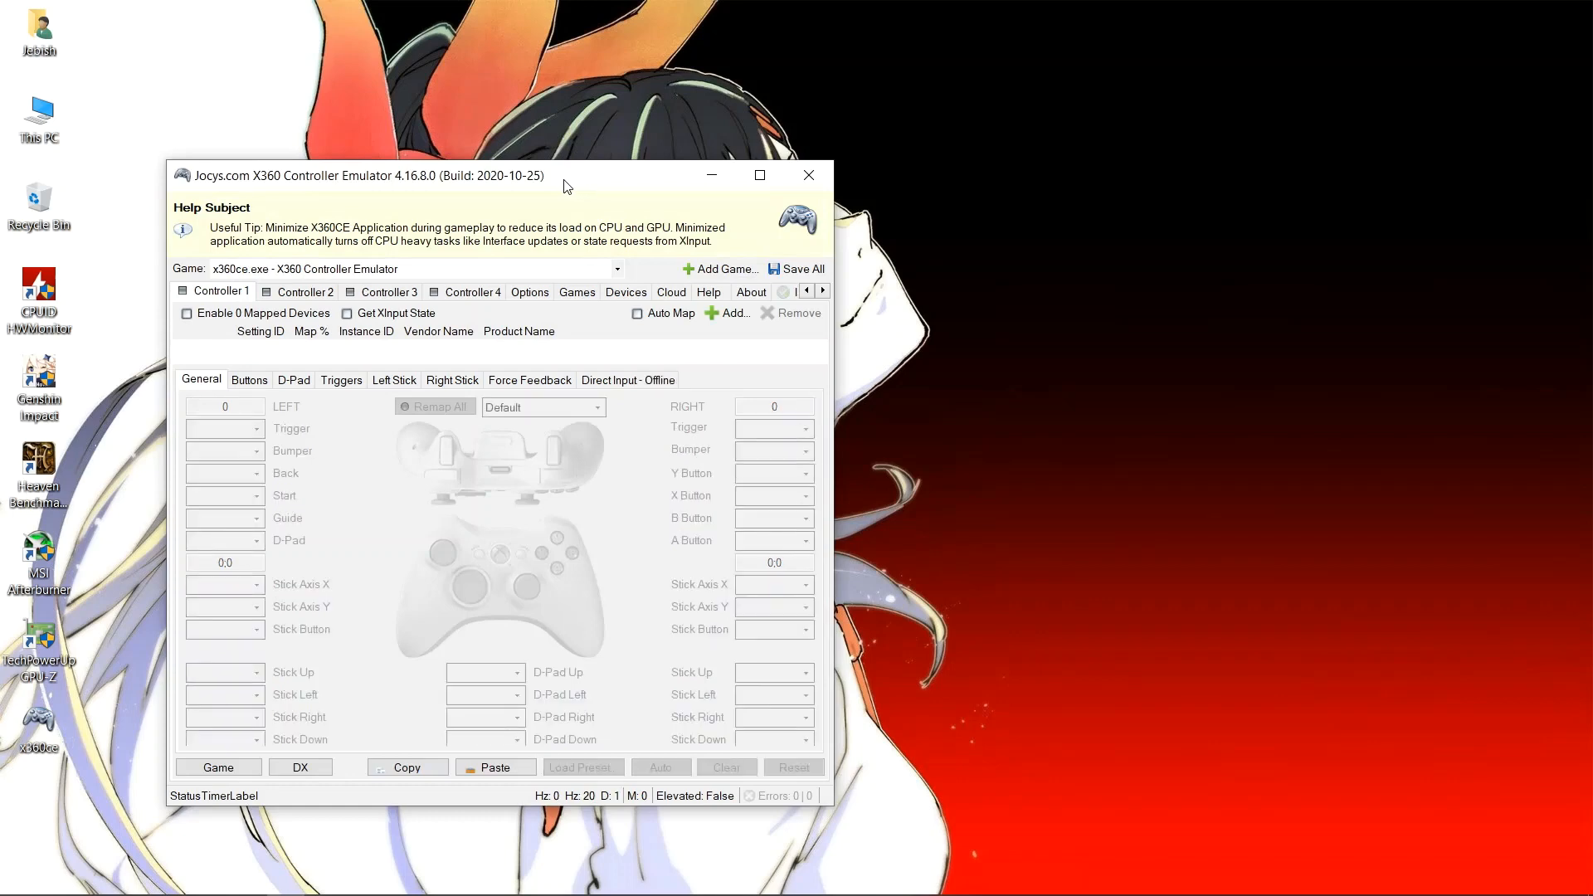
drag(567, 175, 860, 142)
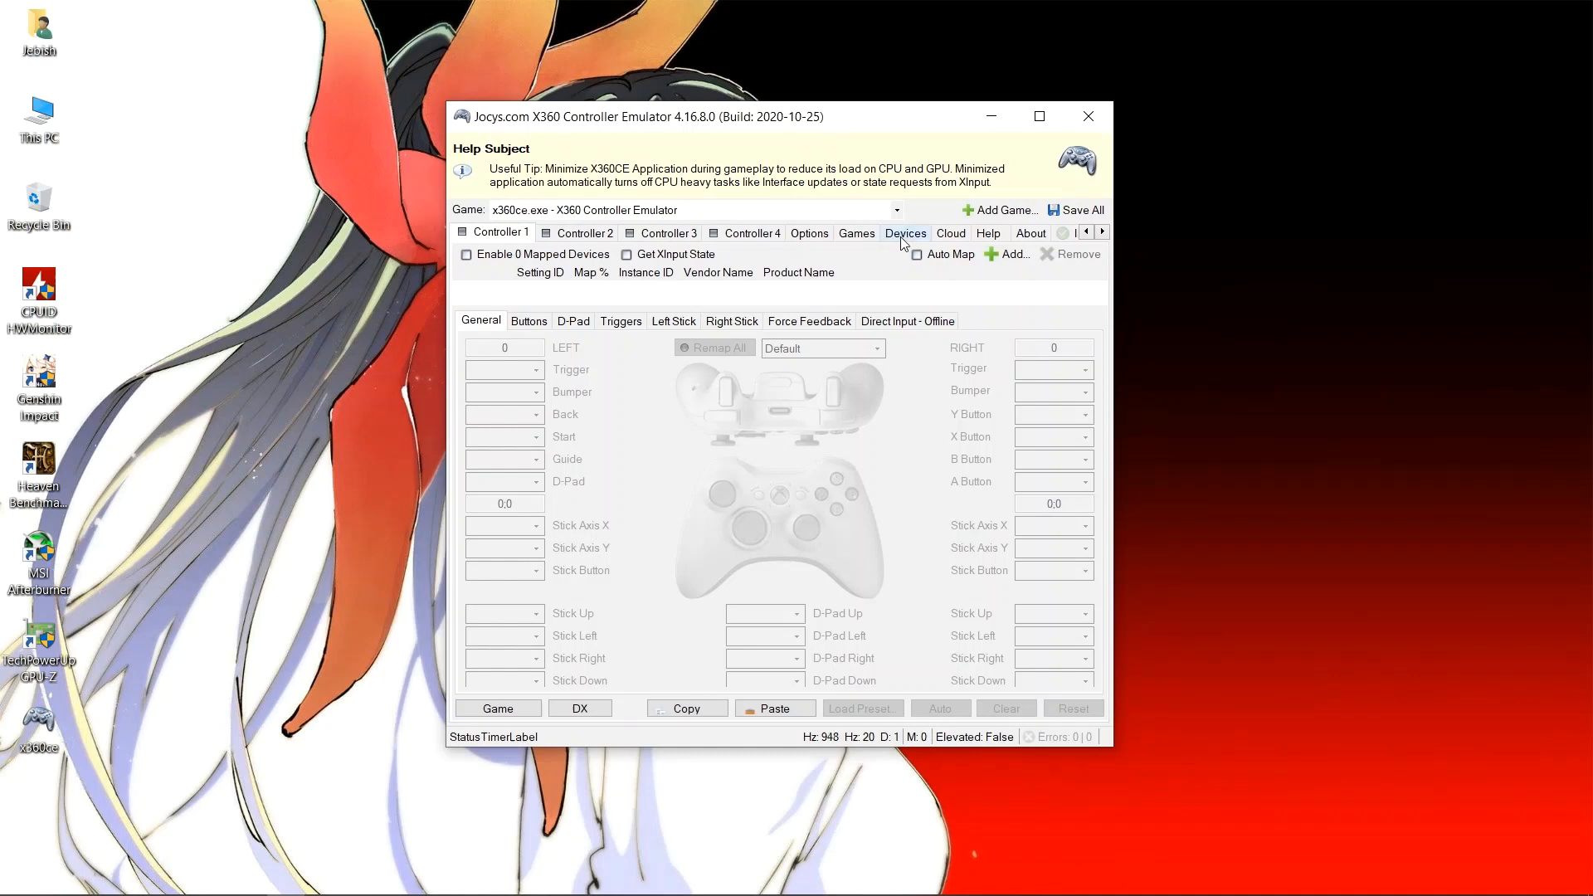
click(905, 233)
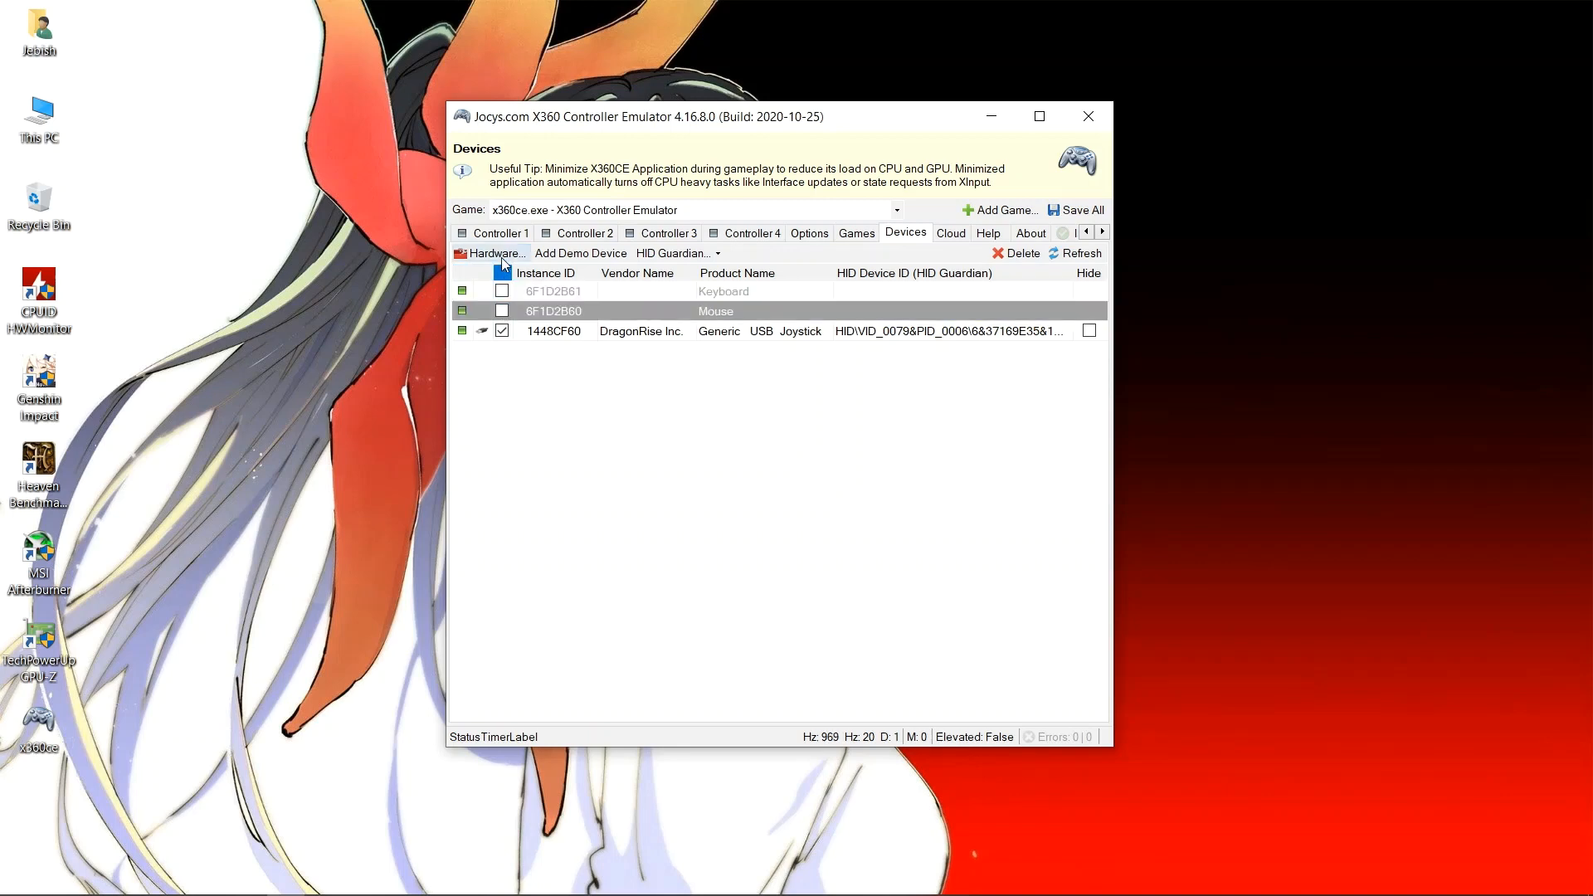
- Try cleaning offline devices in Hardware, dismiss the administrator warning, and close that window
click(494, 254)
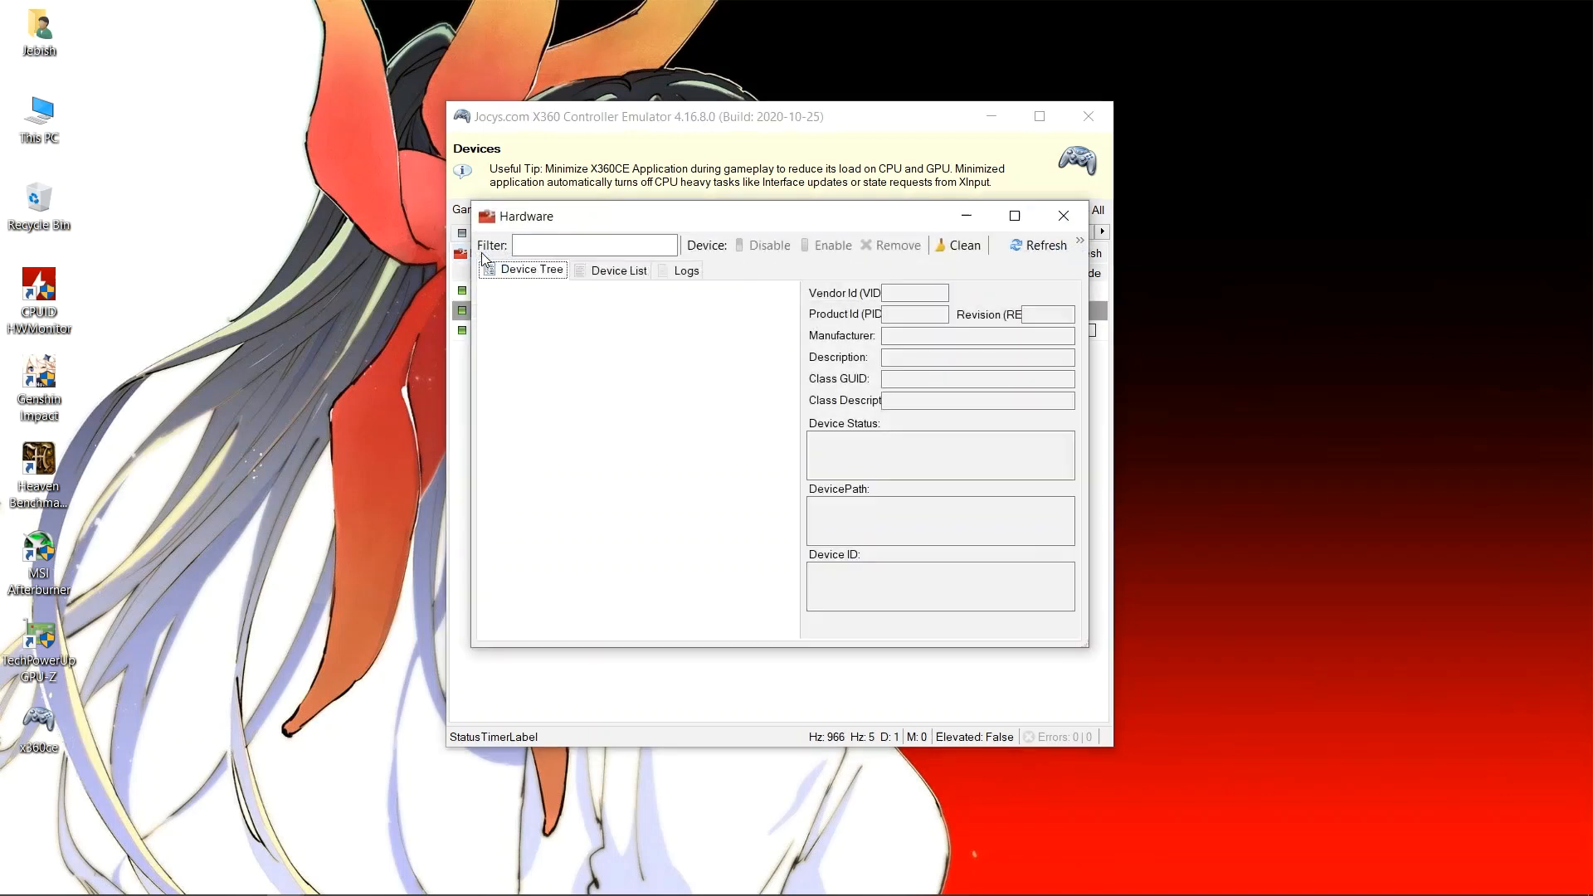
click(1036, 245)
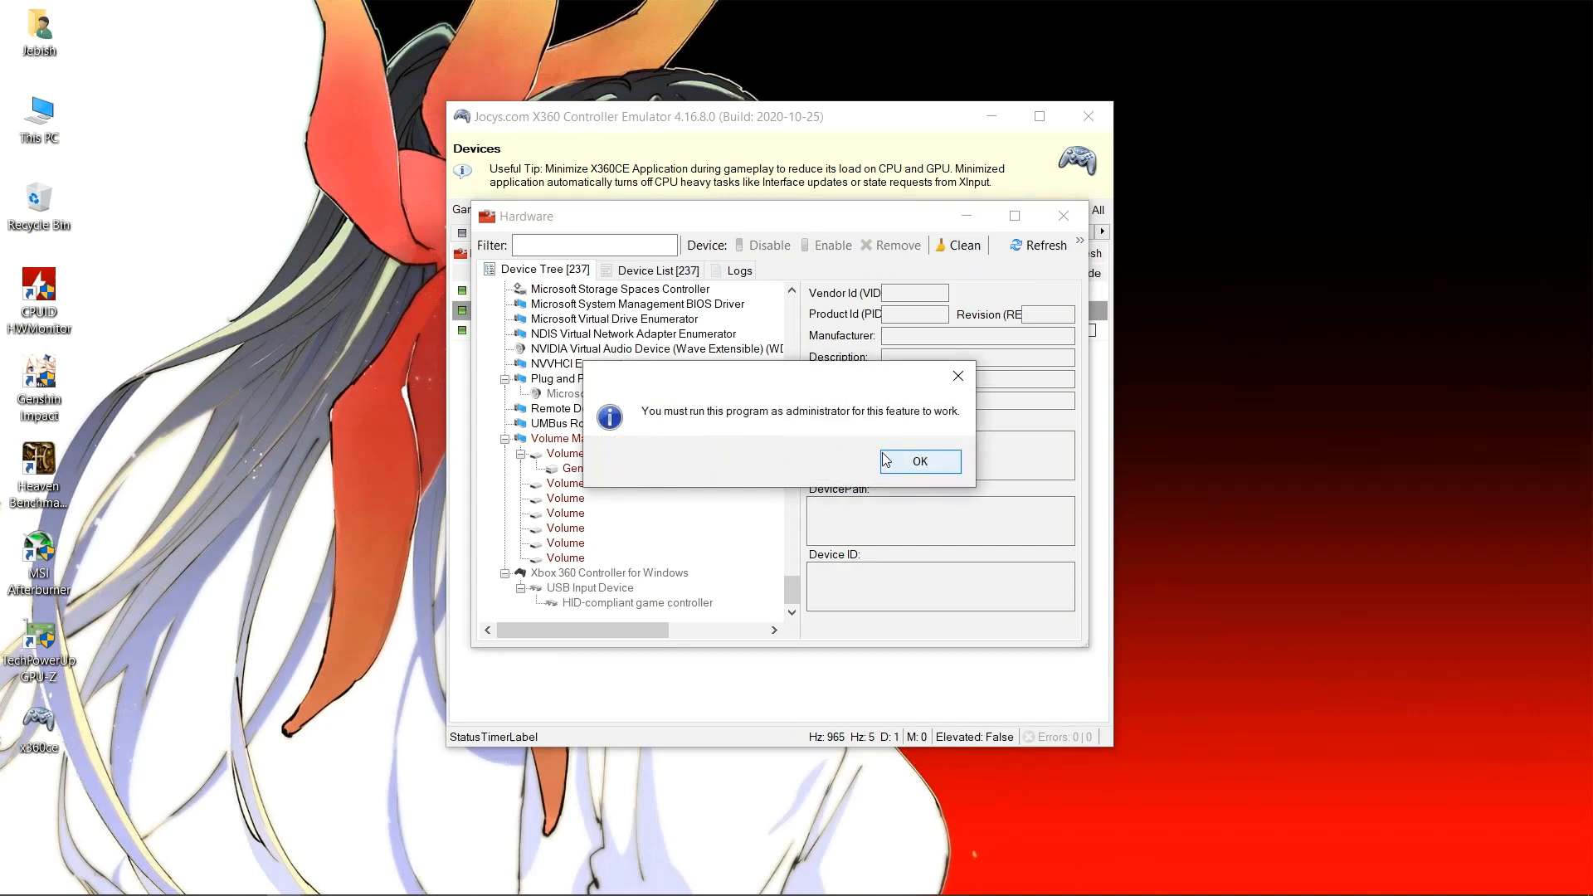
click(918, 461)
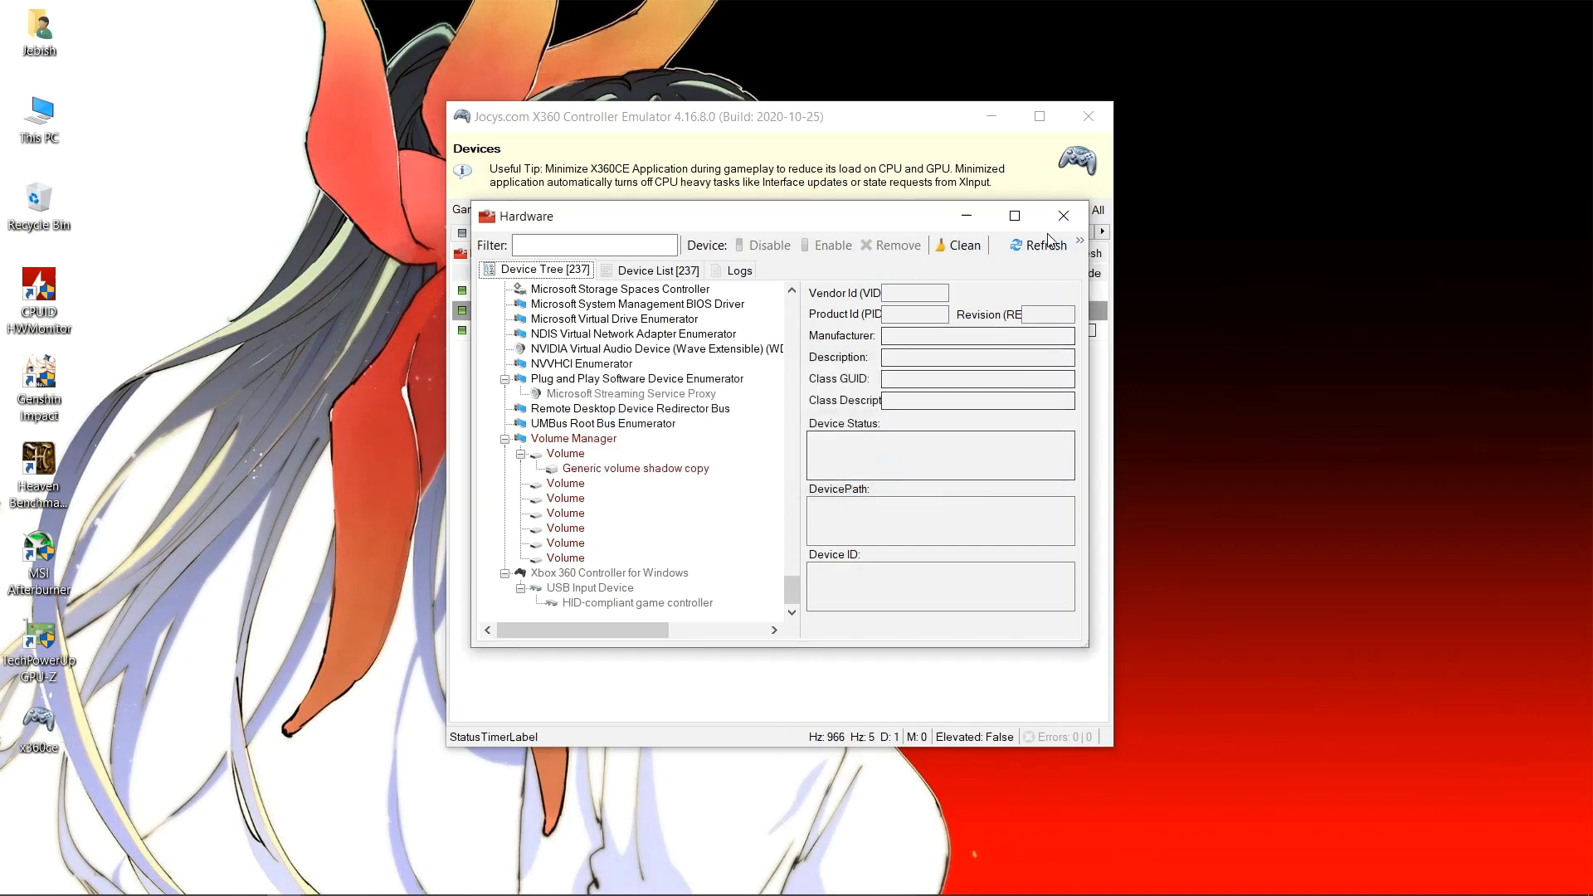
click(1063, 216)
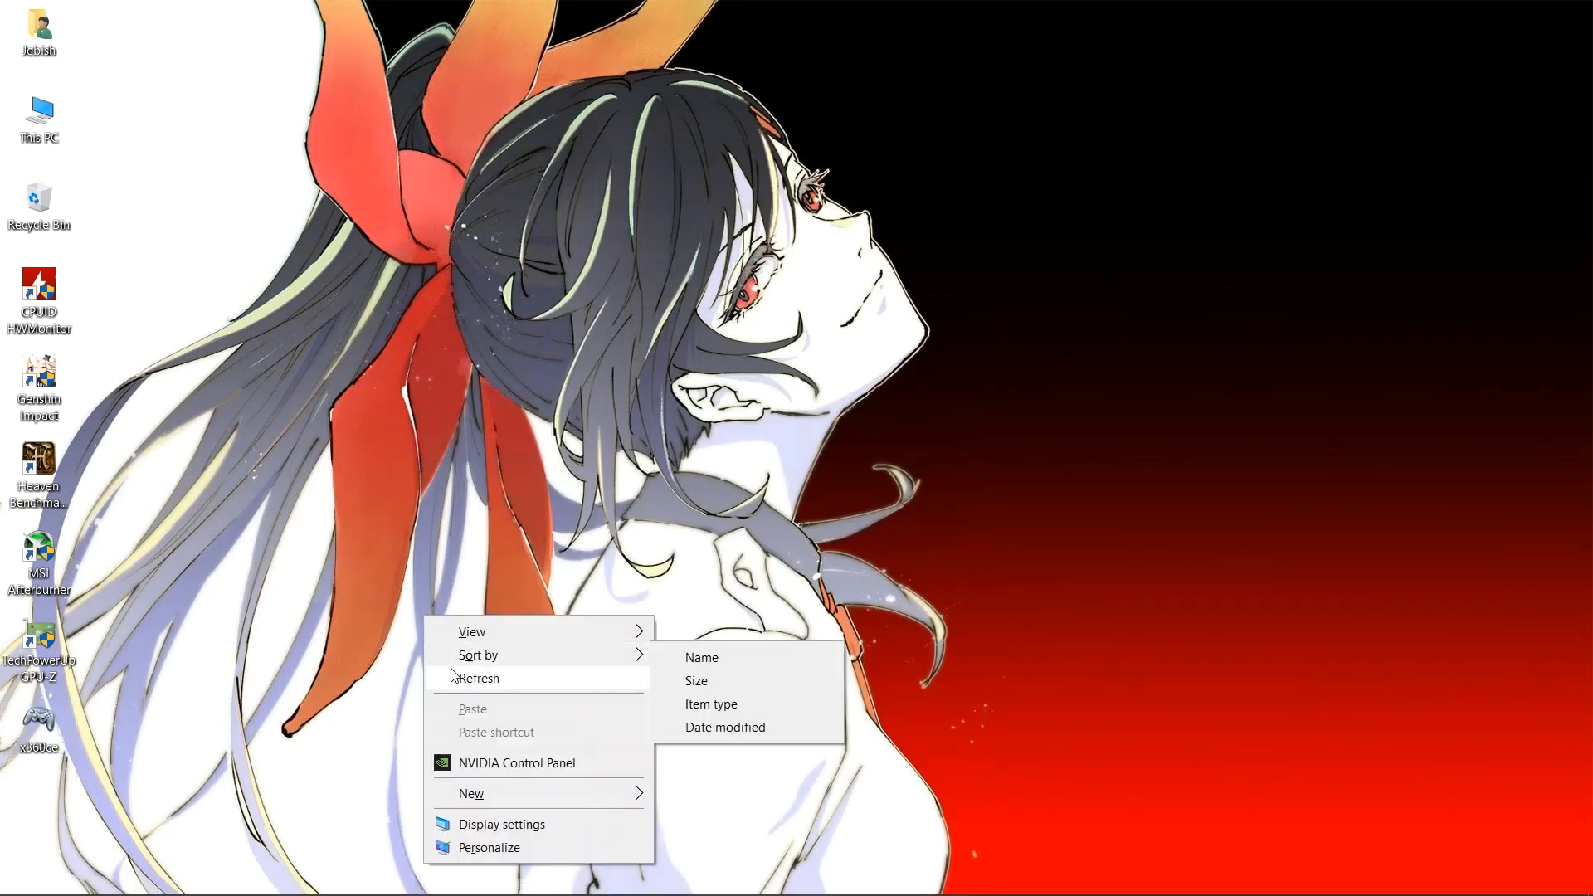
- Relaunch x360ce as administrator and enable the Mouse device in the Devices list
right_click(39, 732)
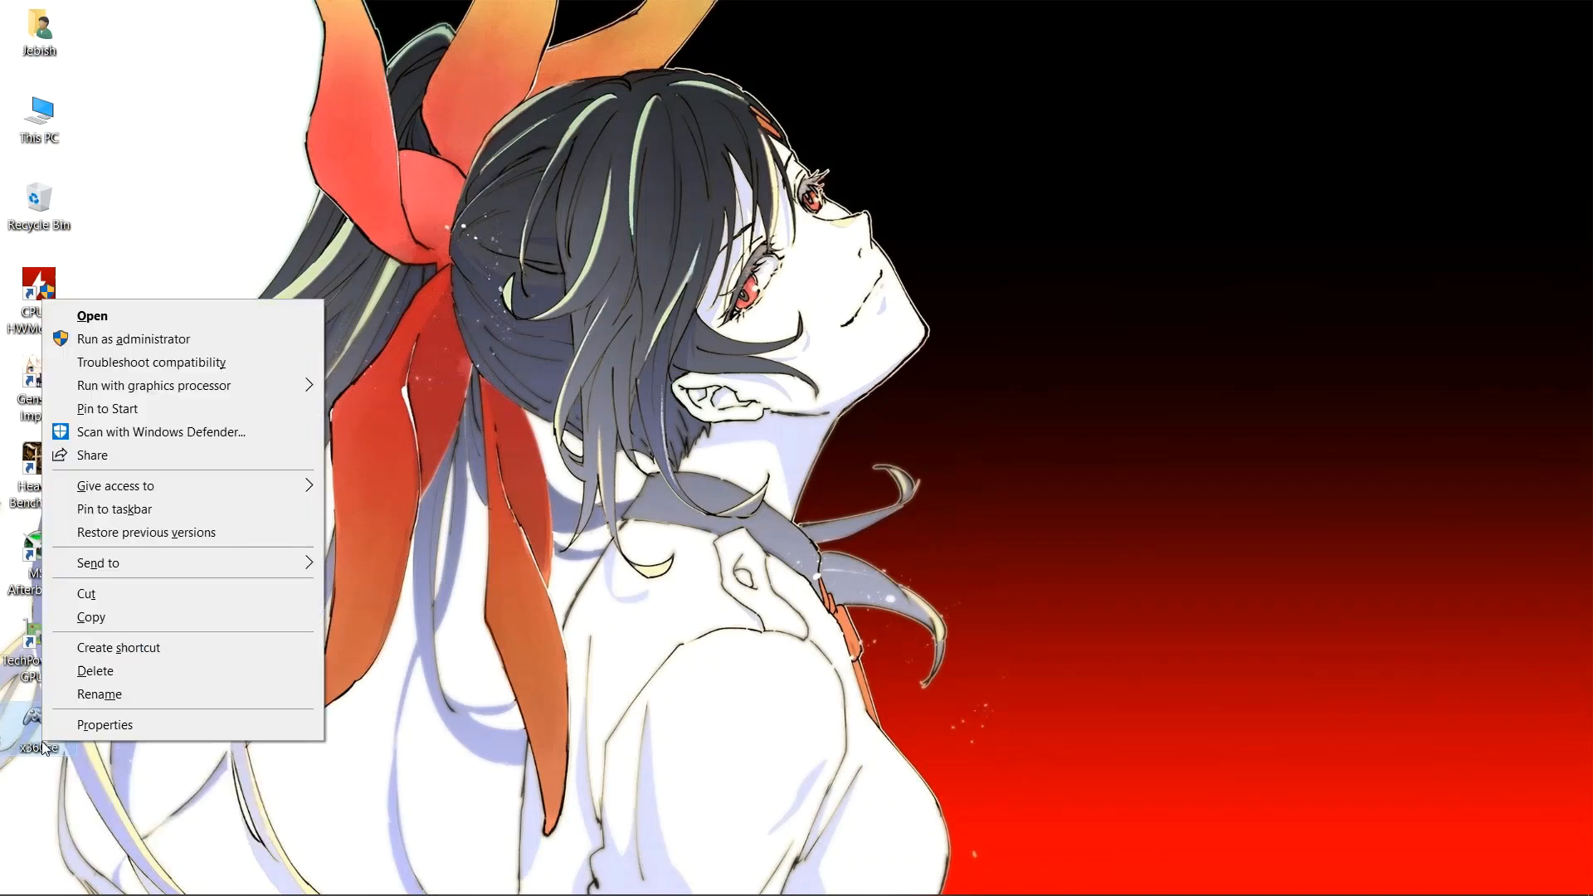
mouse_move(167, 352)
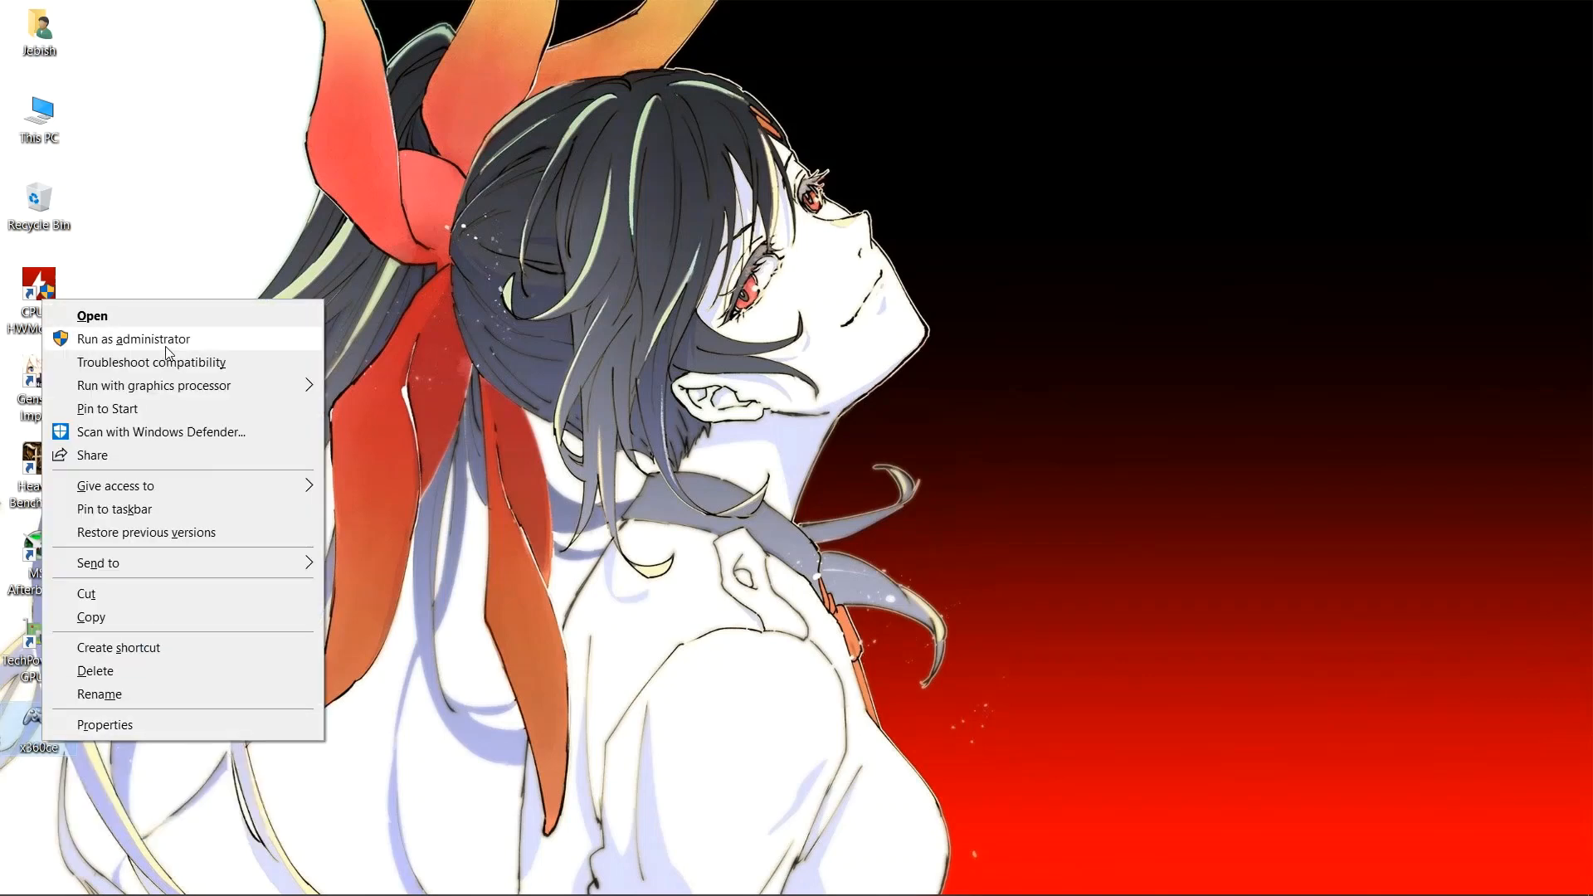
click(132, 338)
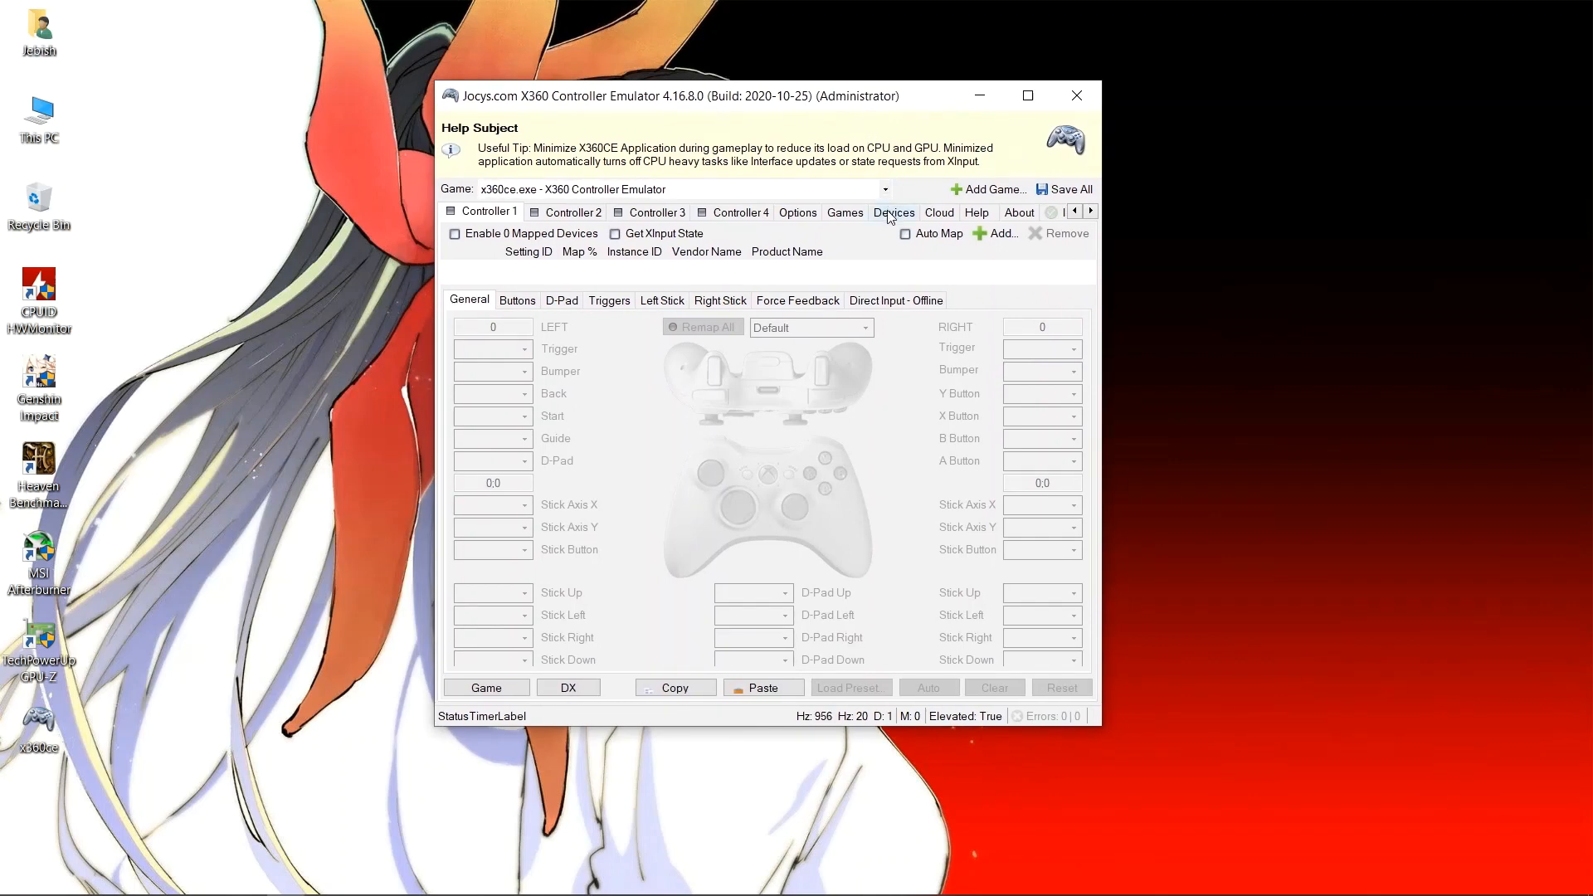
click(893, 212)
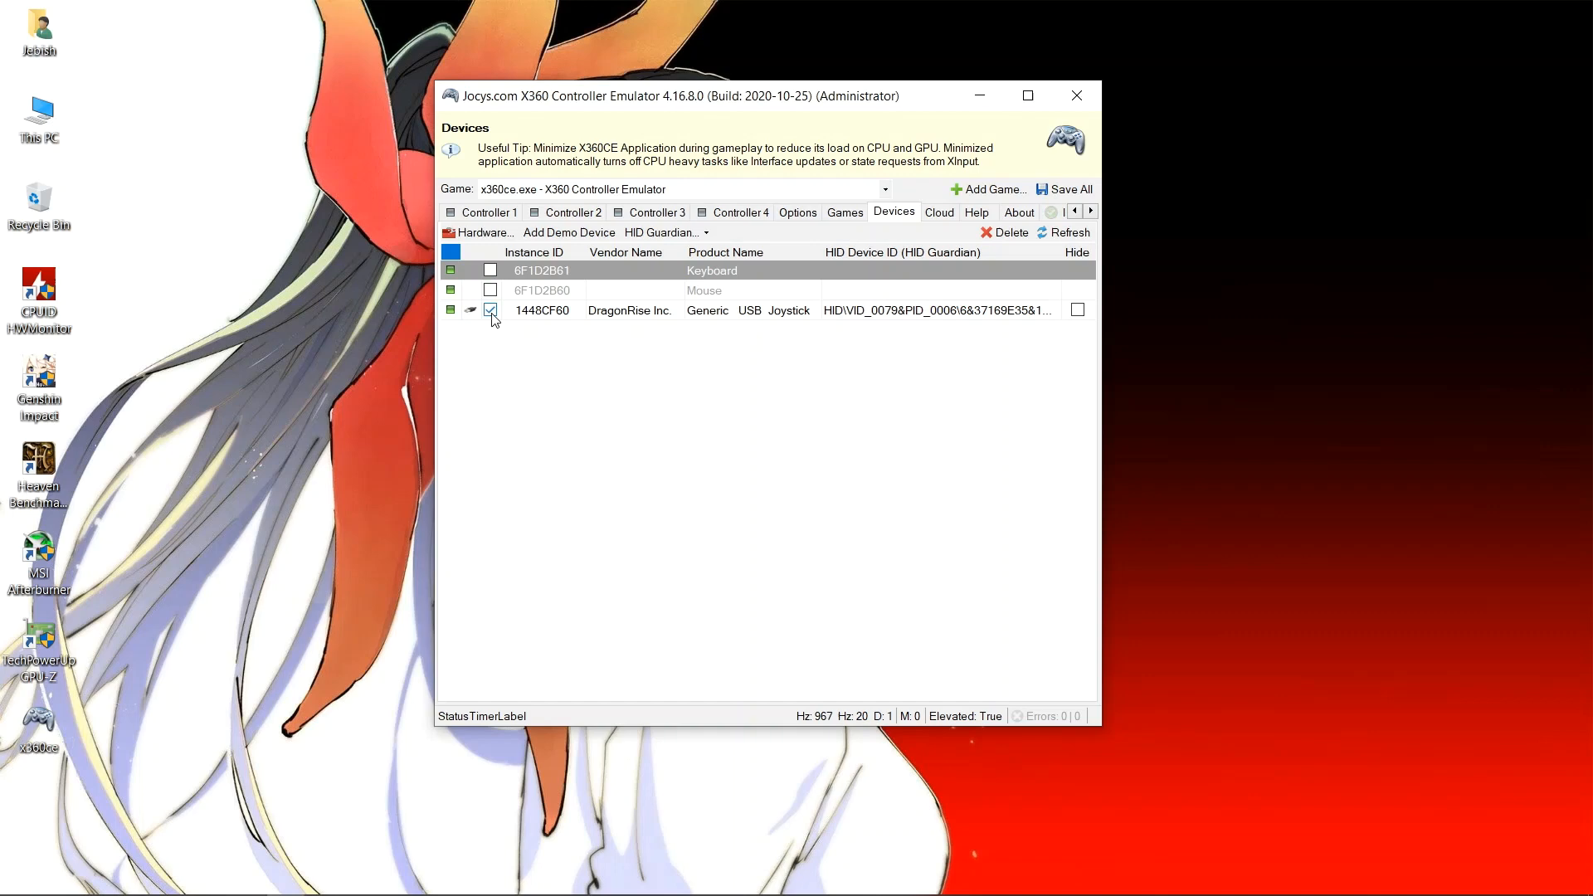
click(490, 310)
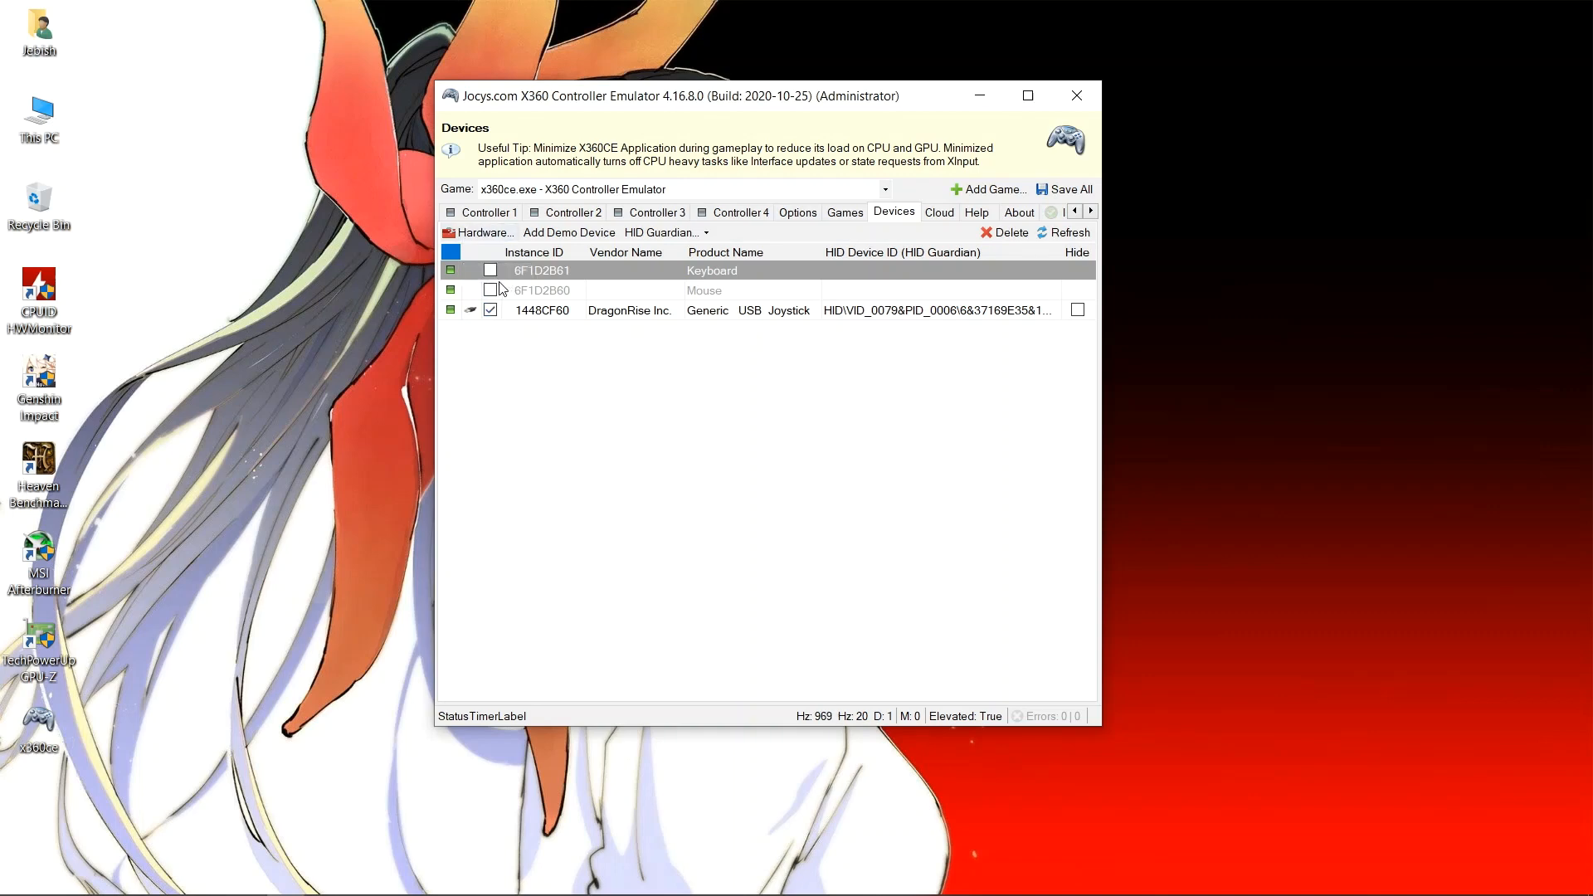
click(490, 290)
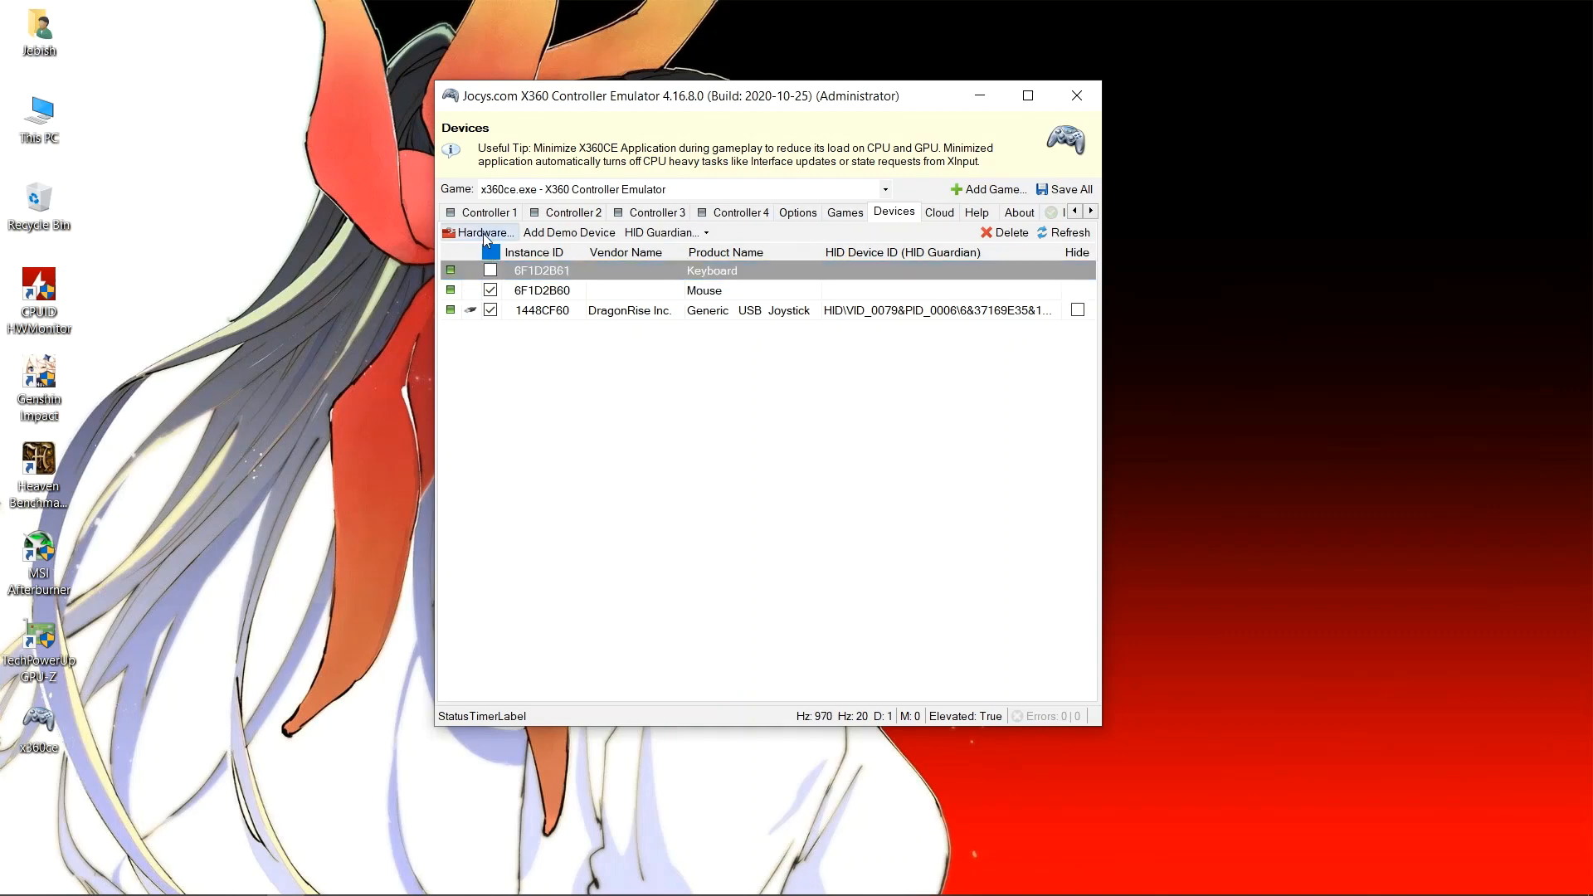
click(481, 233)
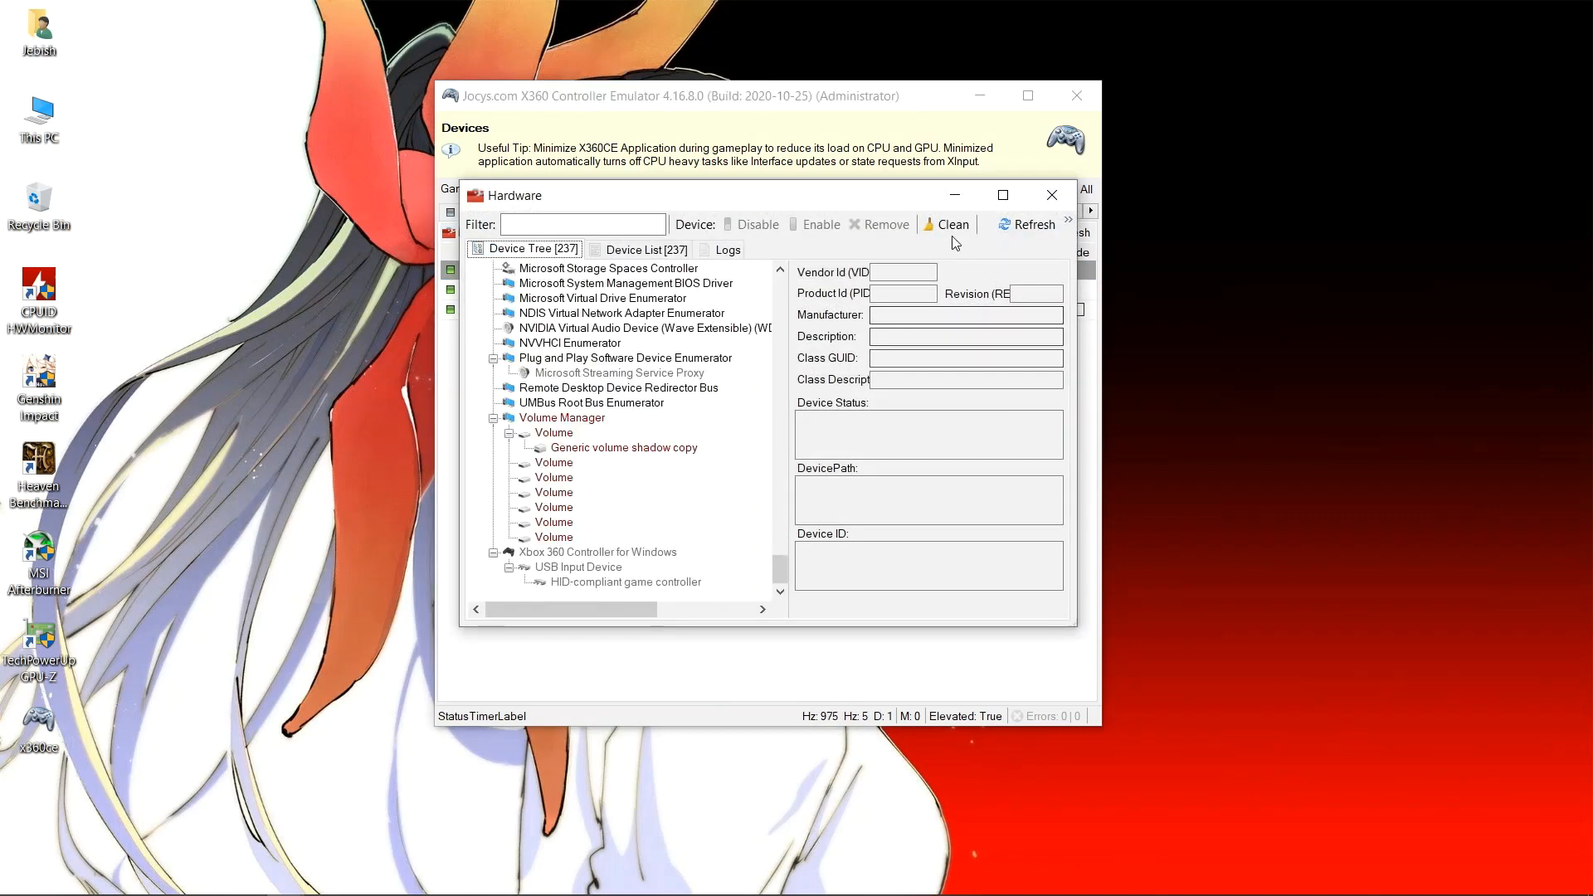
- Remove the 4 offline devices, refresh the hardware list, and close the device tree
click(952, 223)
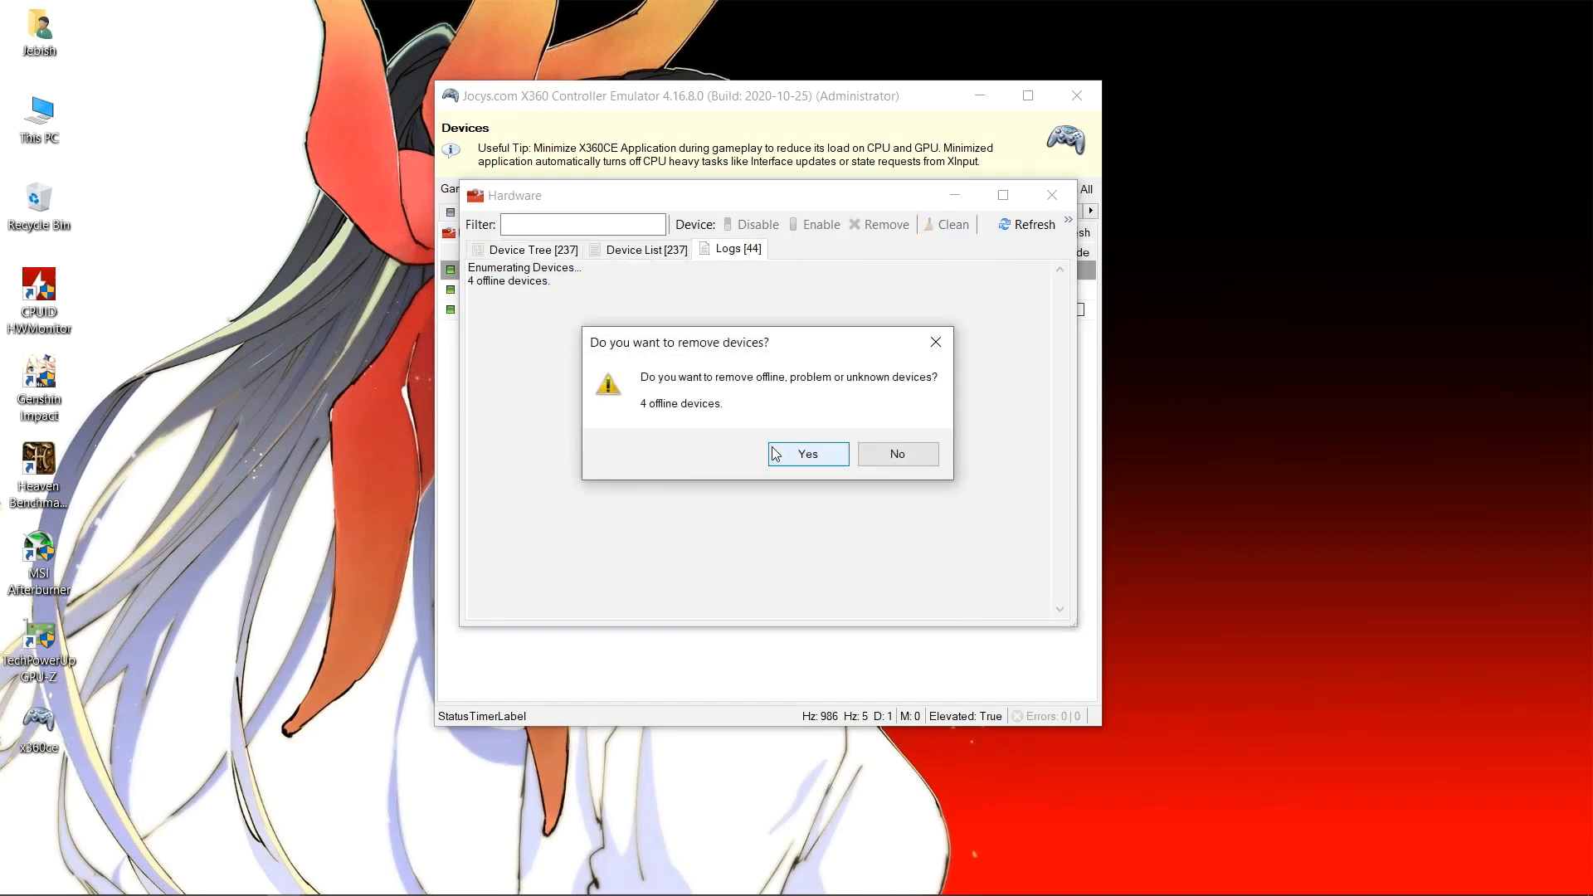
click(807, 453)
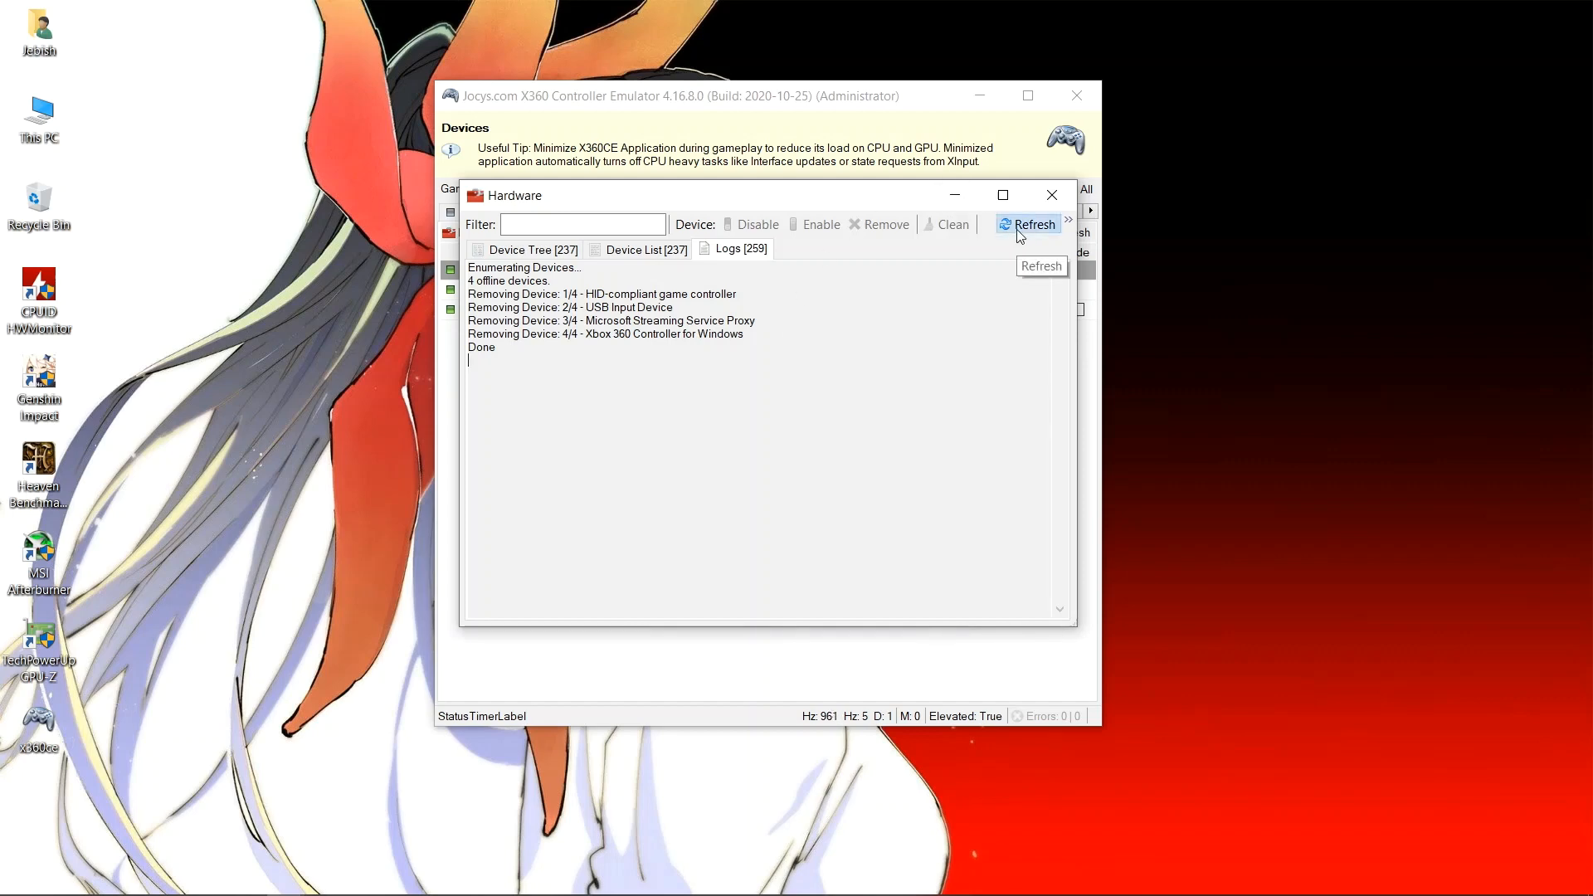
click(1033, 225)
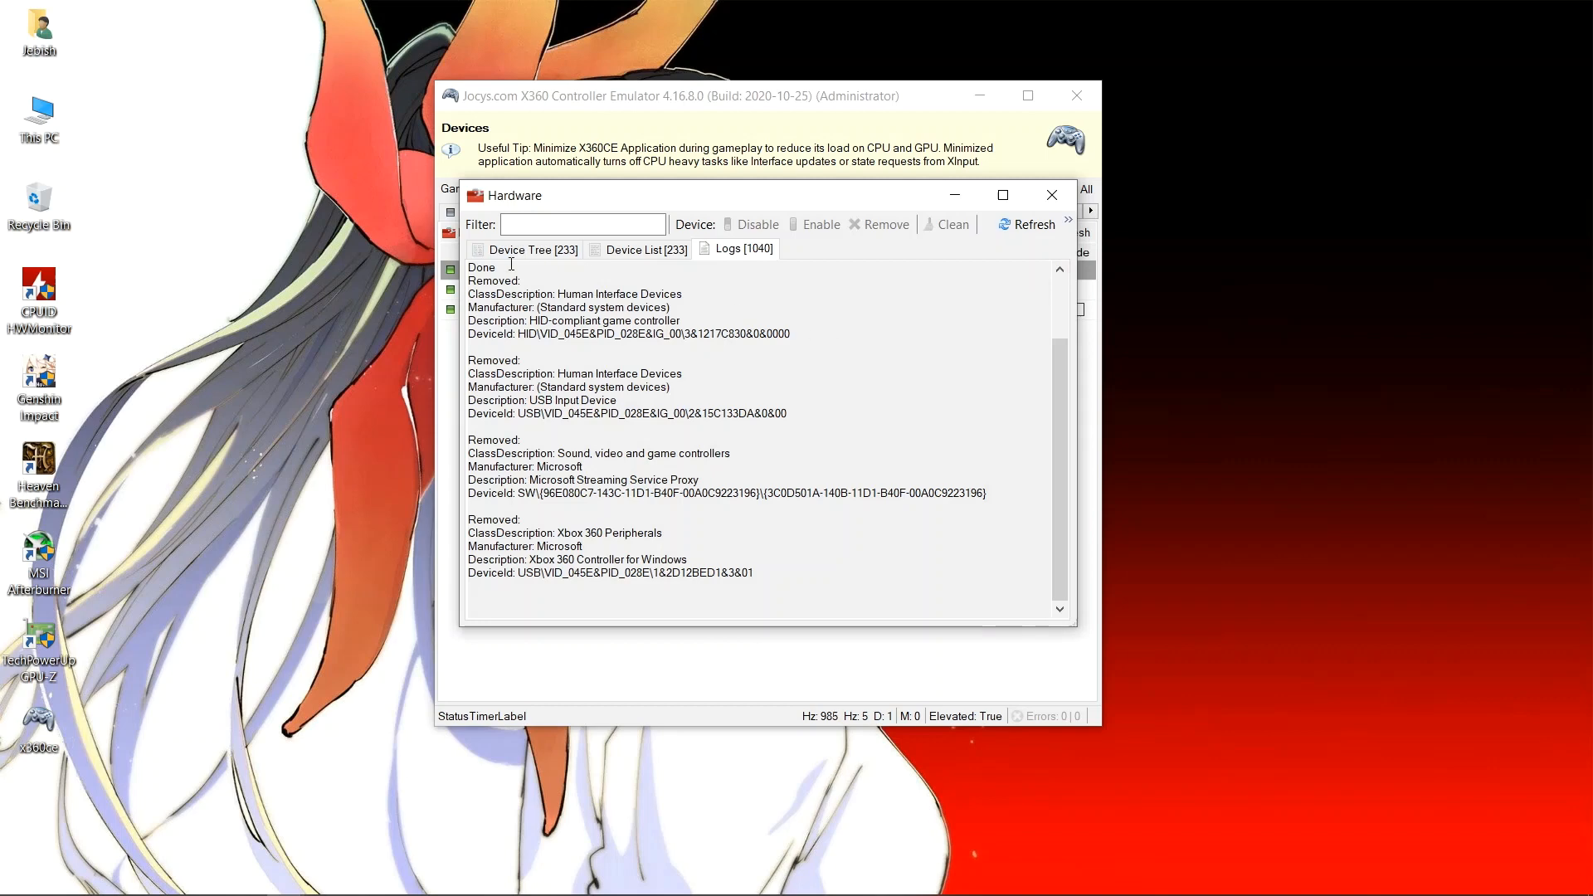
click(530, 249)
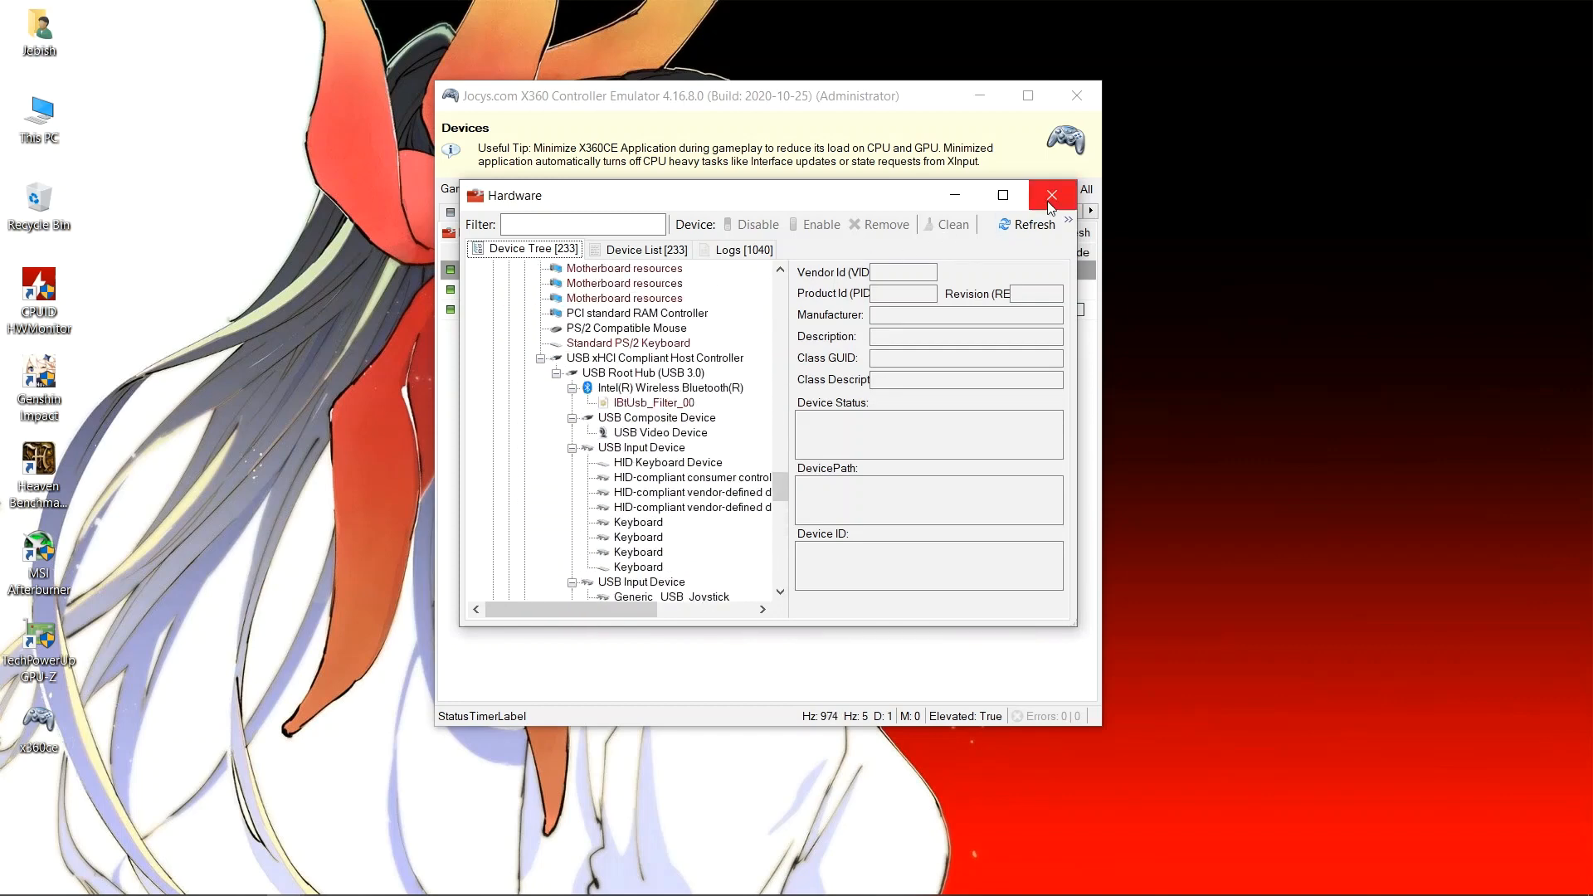
click(1052, 195)
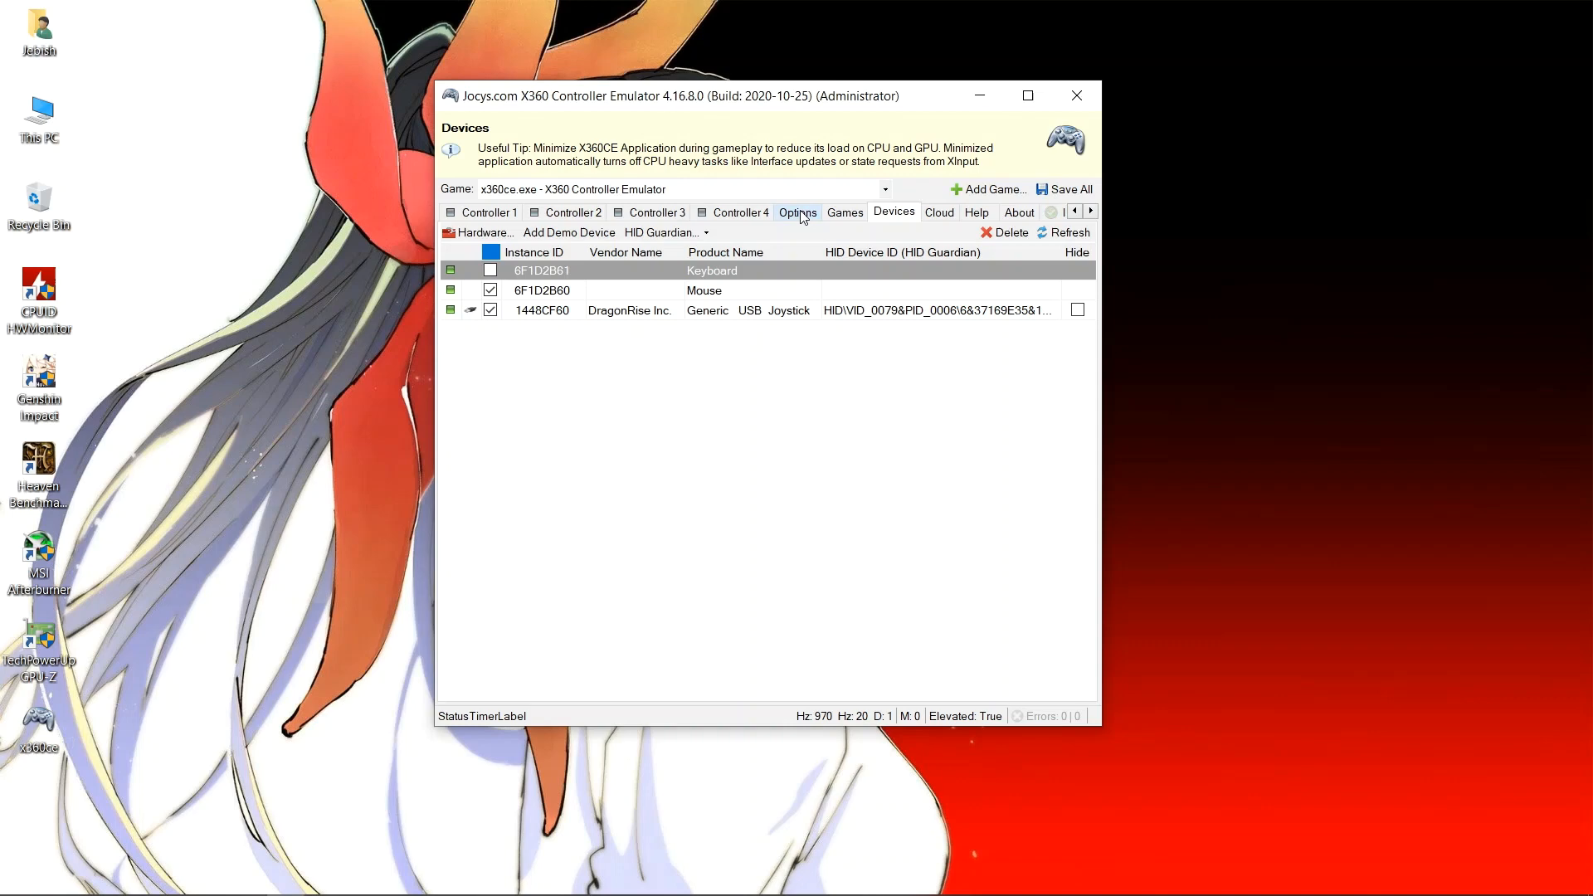
- Install the ViGEm Virtual Gamepad Emulation Bus 1.16.112.0, then view the HID Guardian page
click(797, 212)
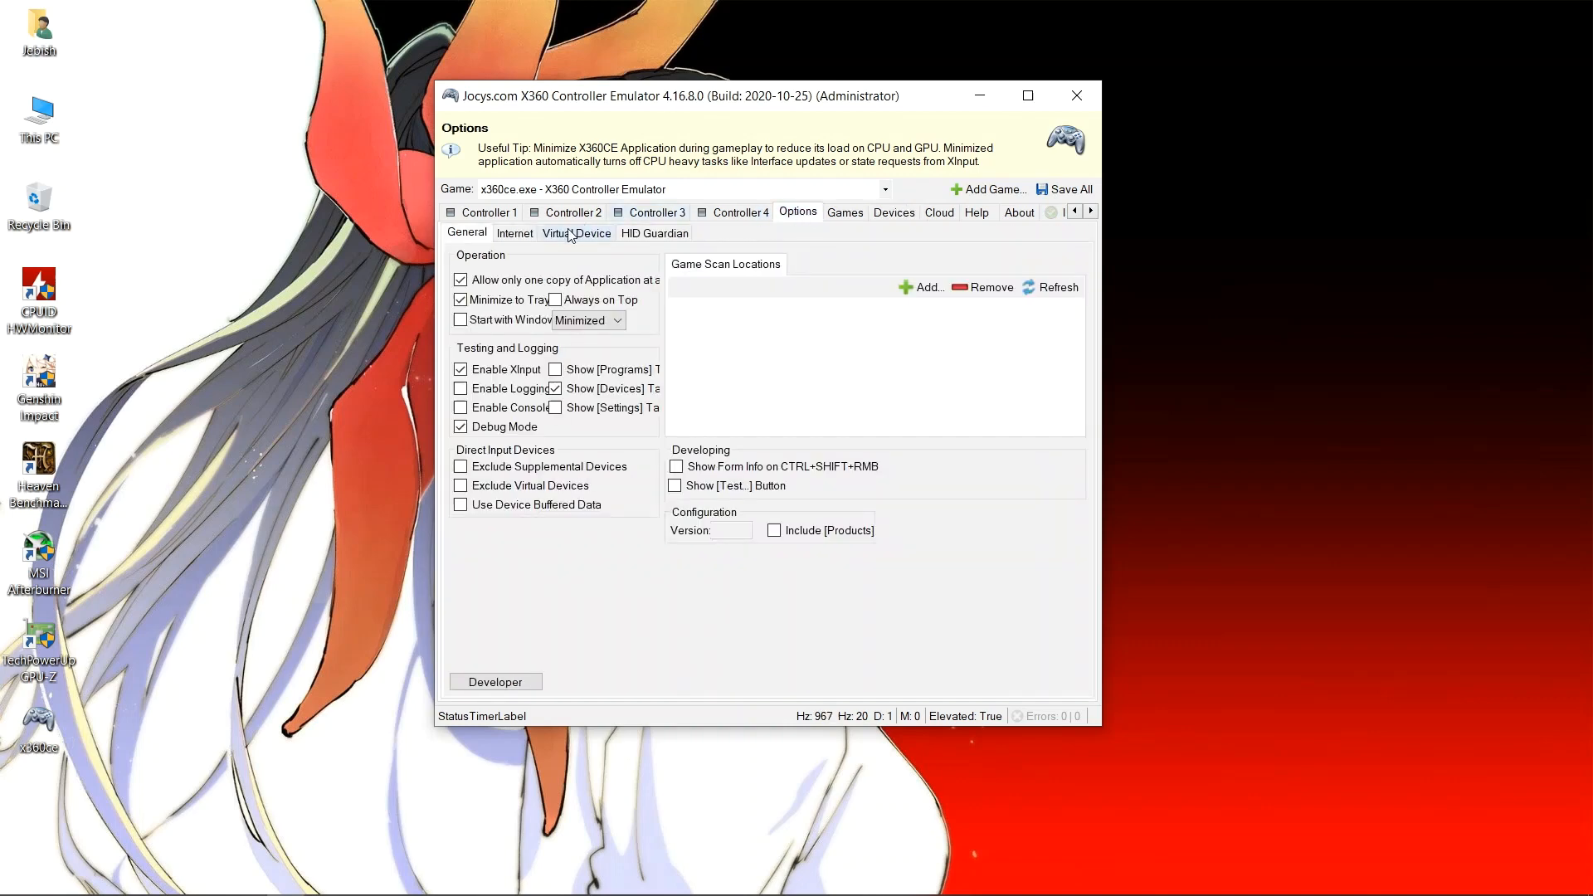
click(576, 232)
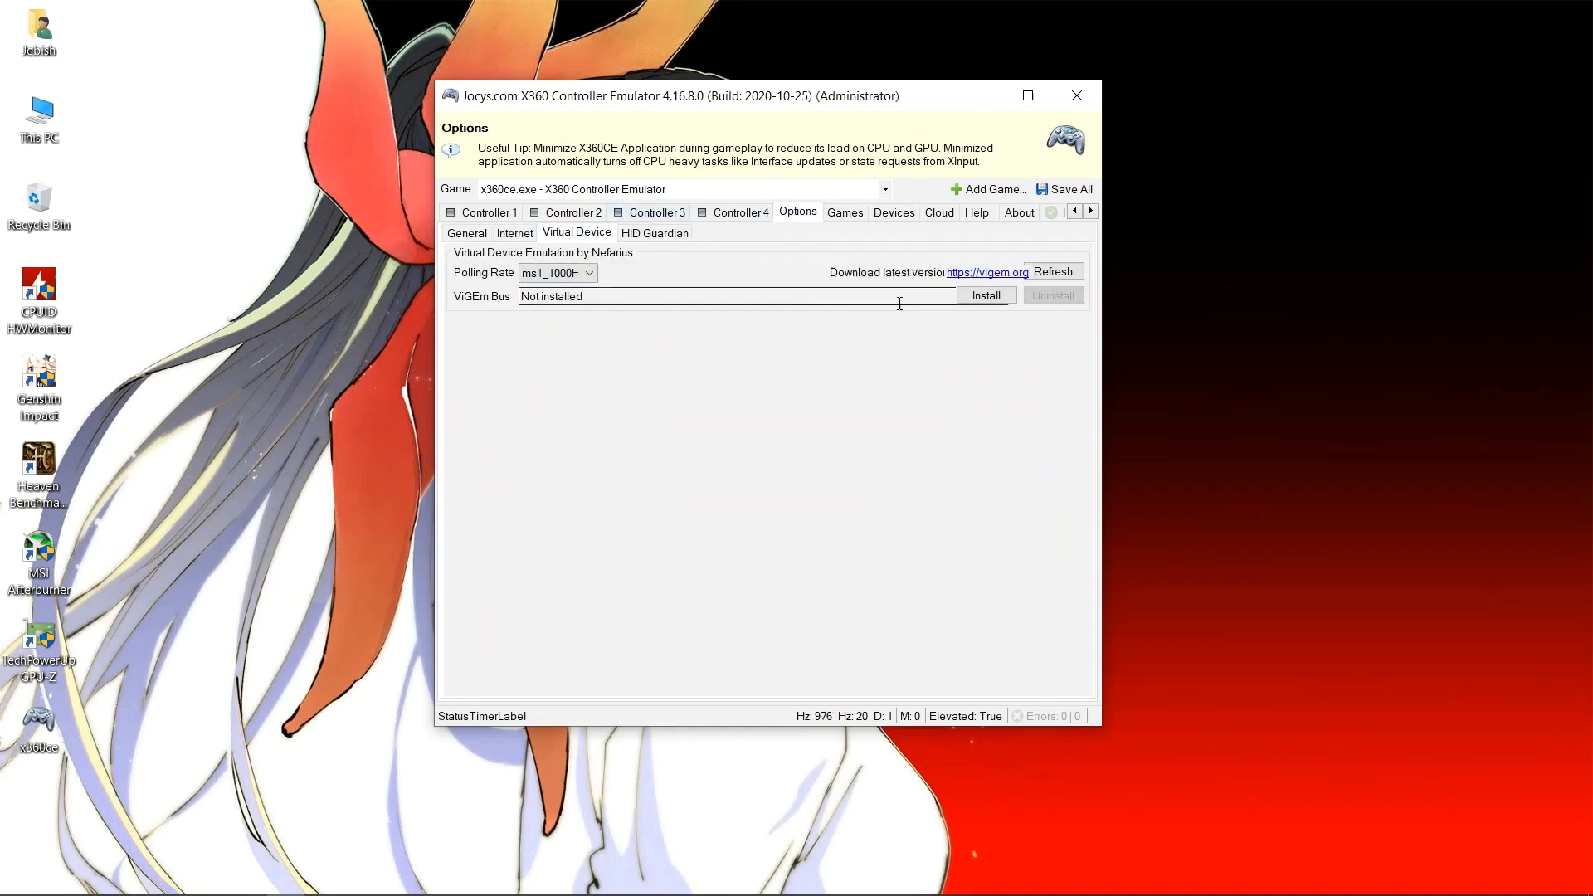
click(984, 295)
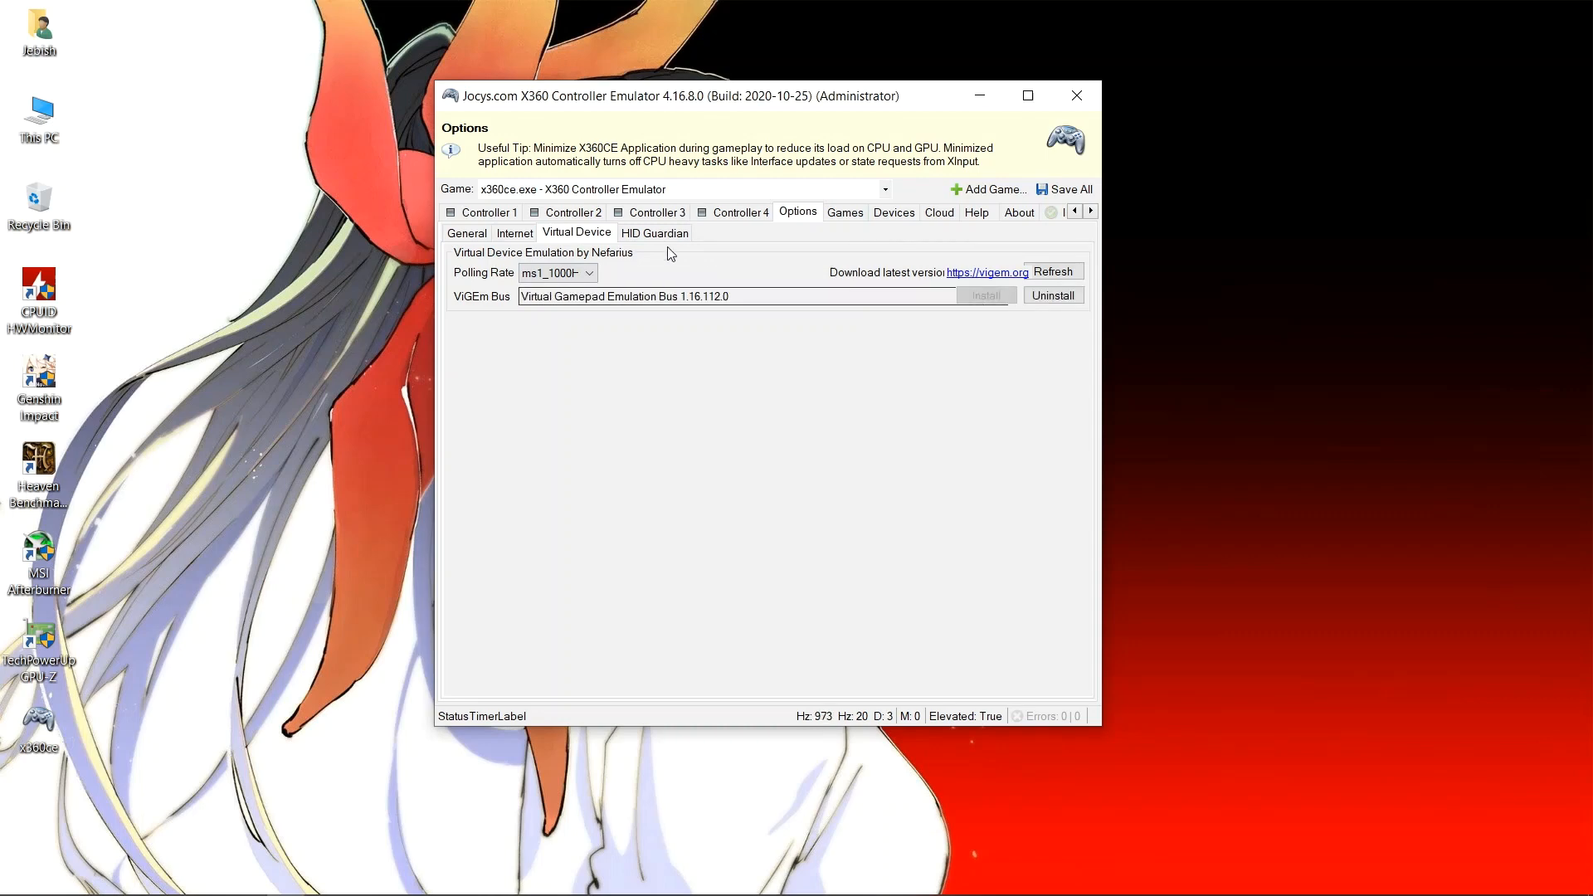
click(655, 232)
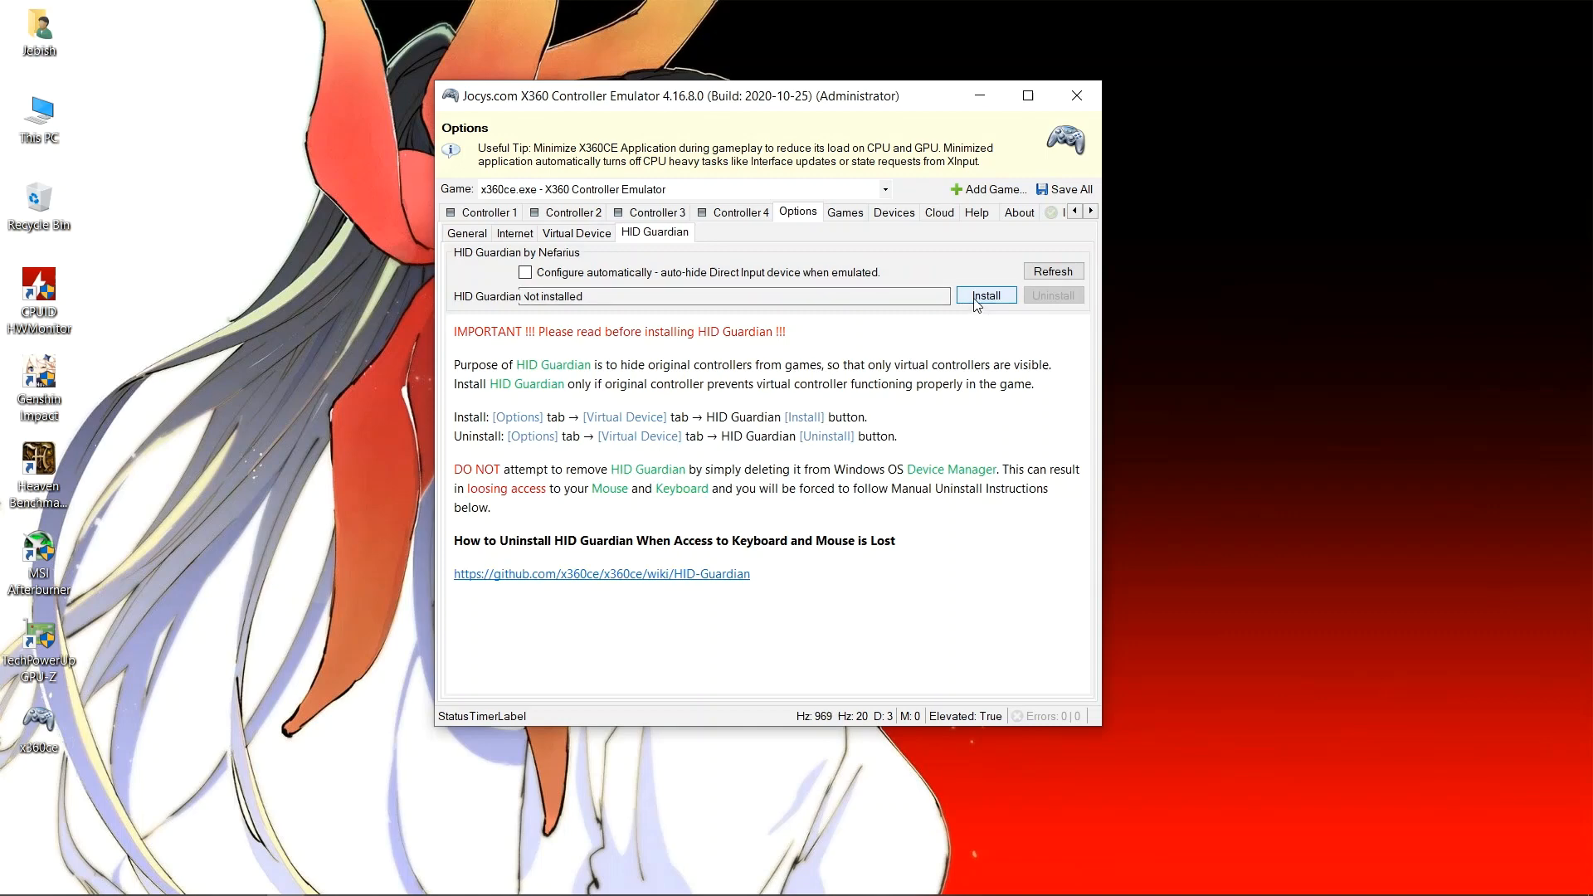
- Install HID Guardian 1.14.3.0 with automatic configuration enabled, then close X360CE
click(984, 294)
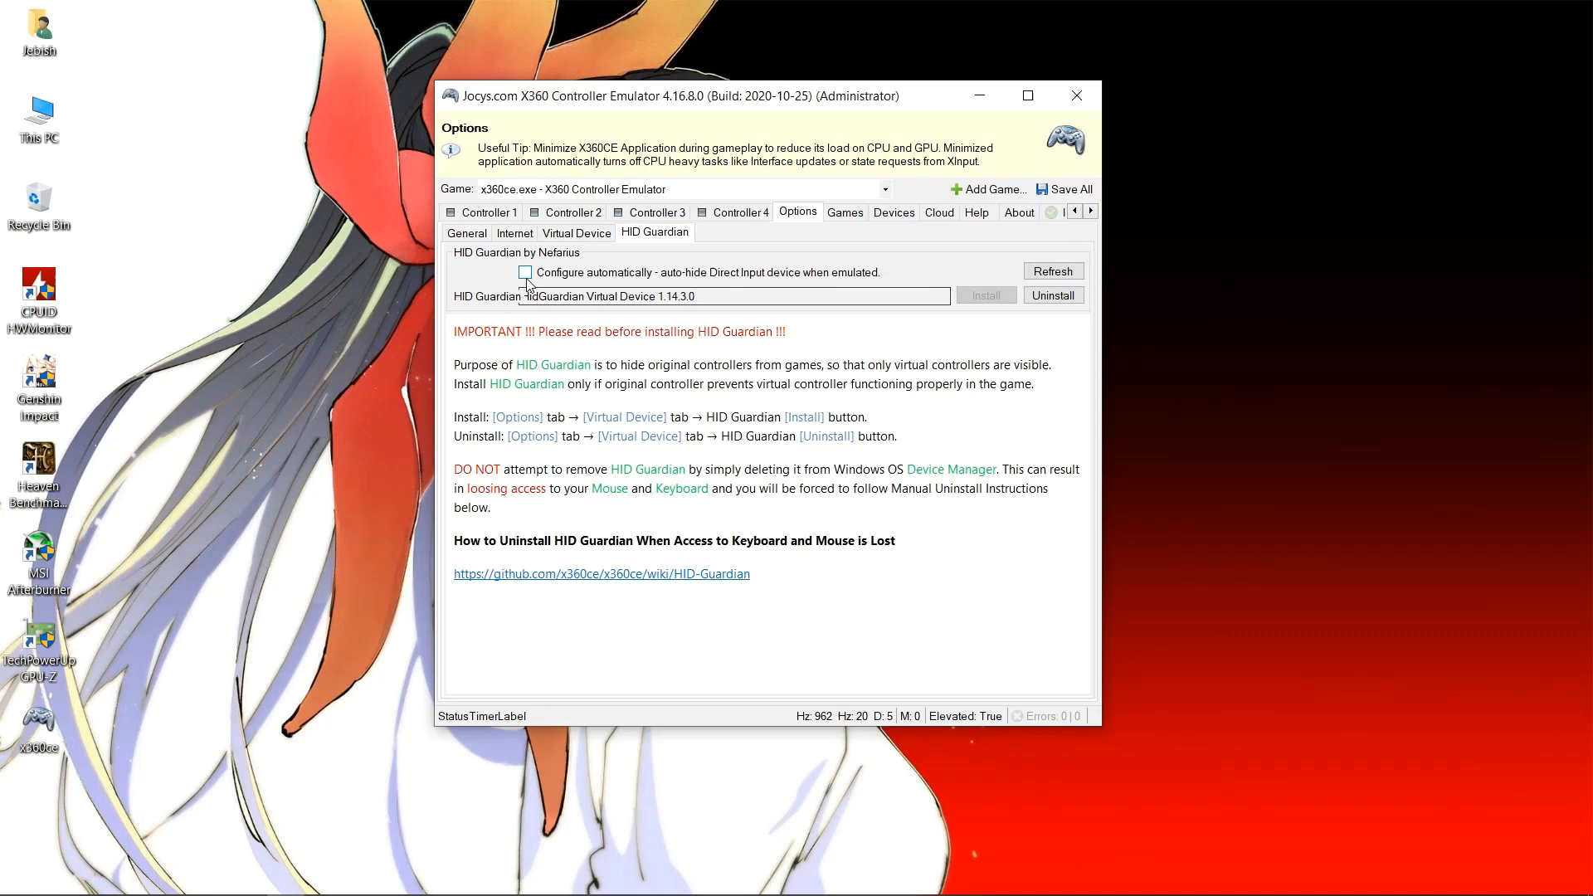
click(525, 272)
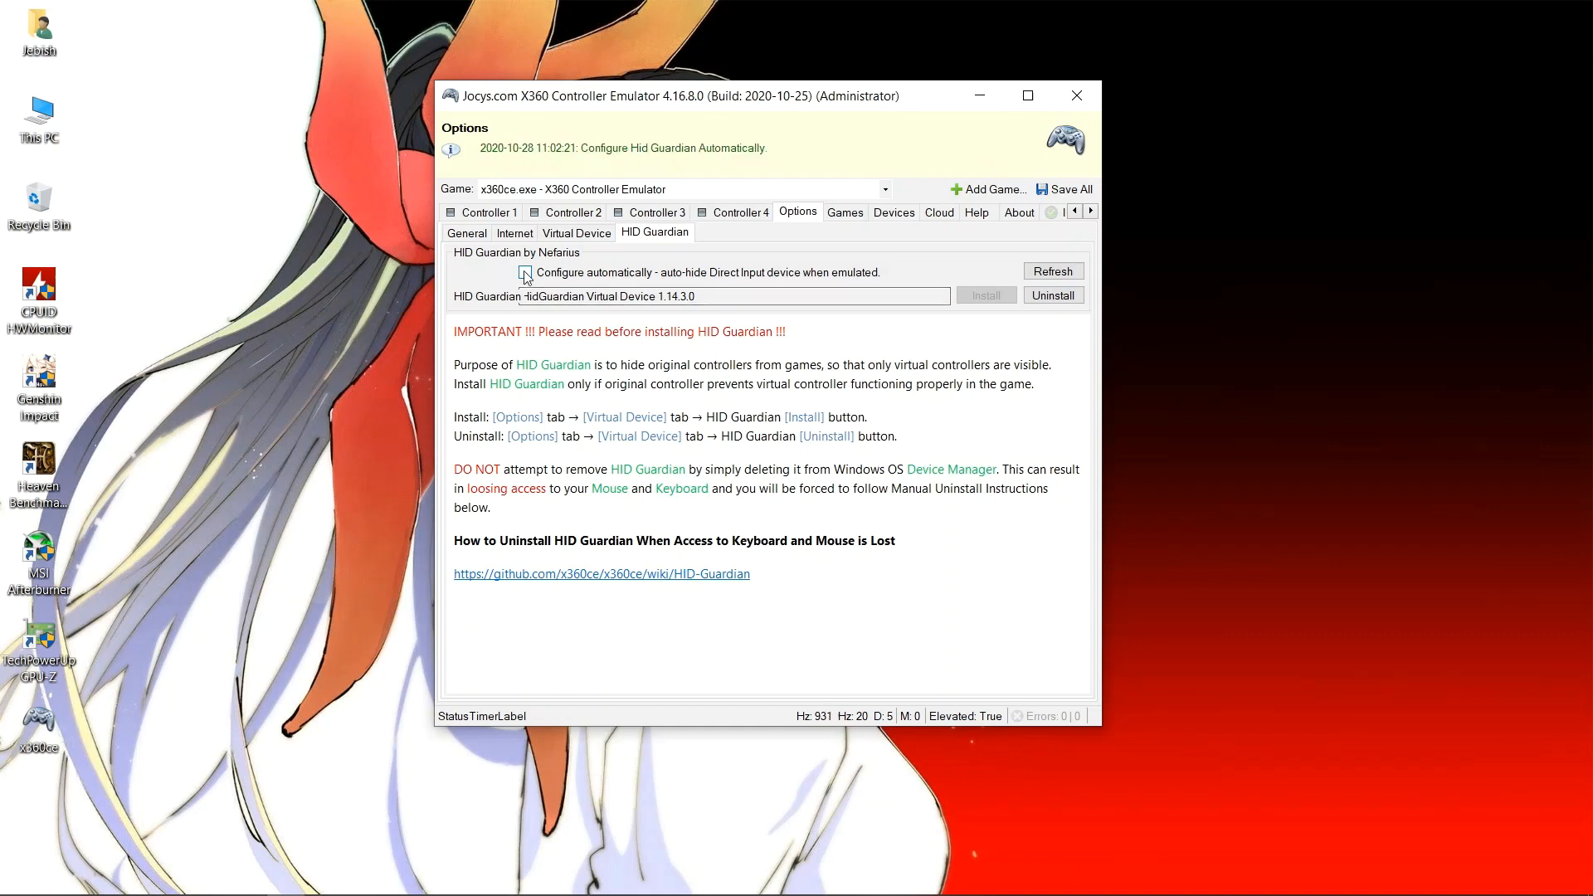
click(525, 271)
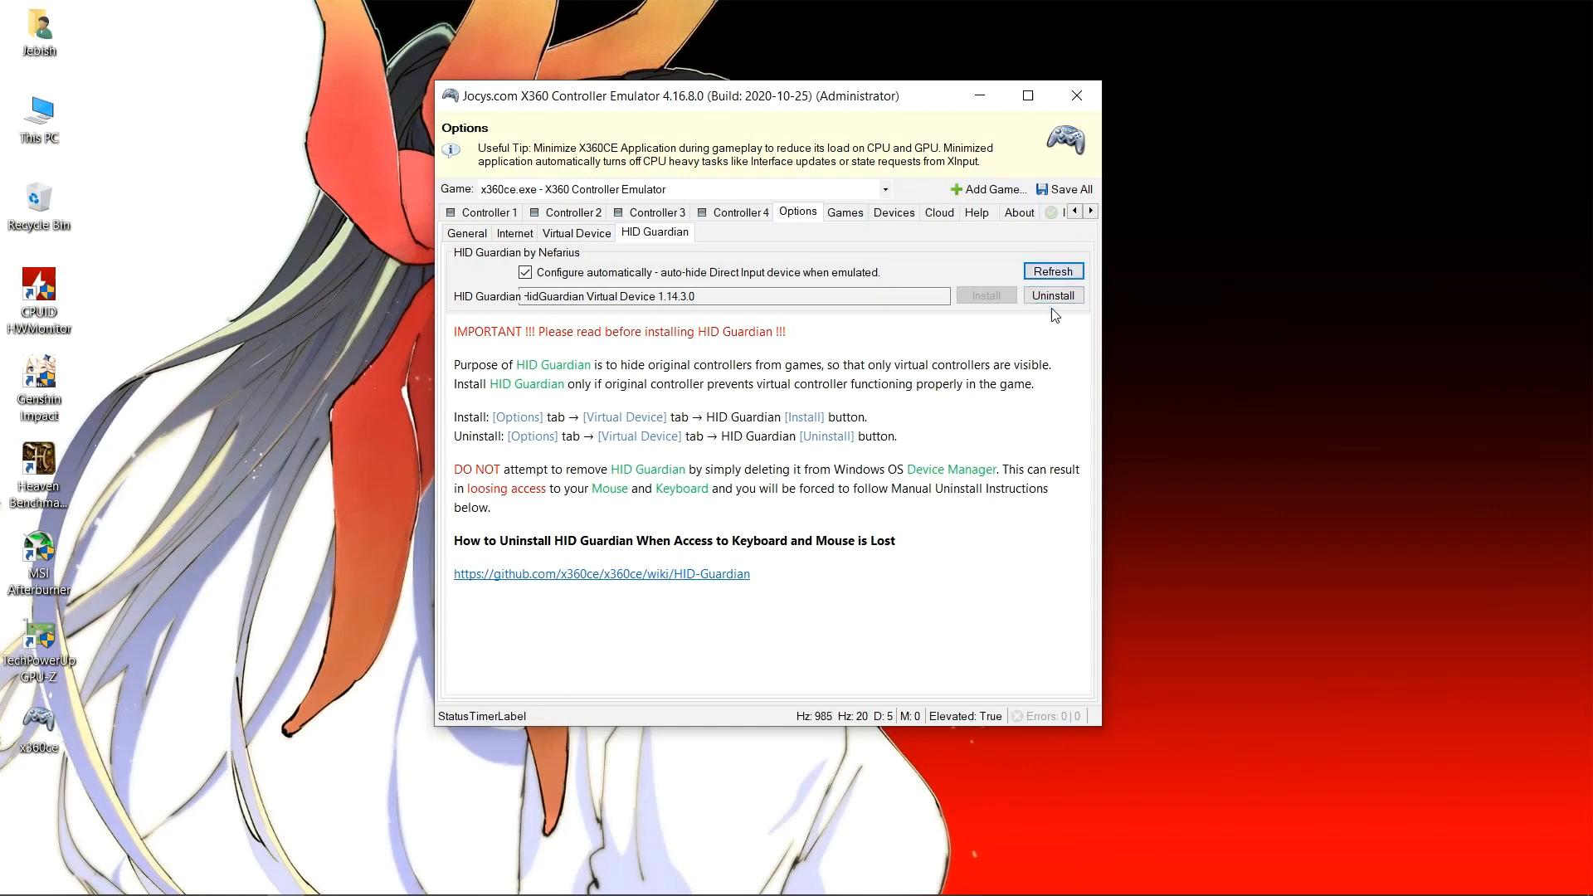
mouse_move(1077, 96)
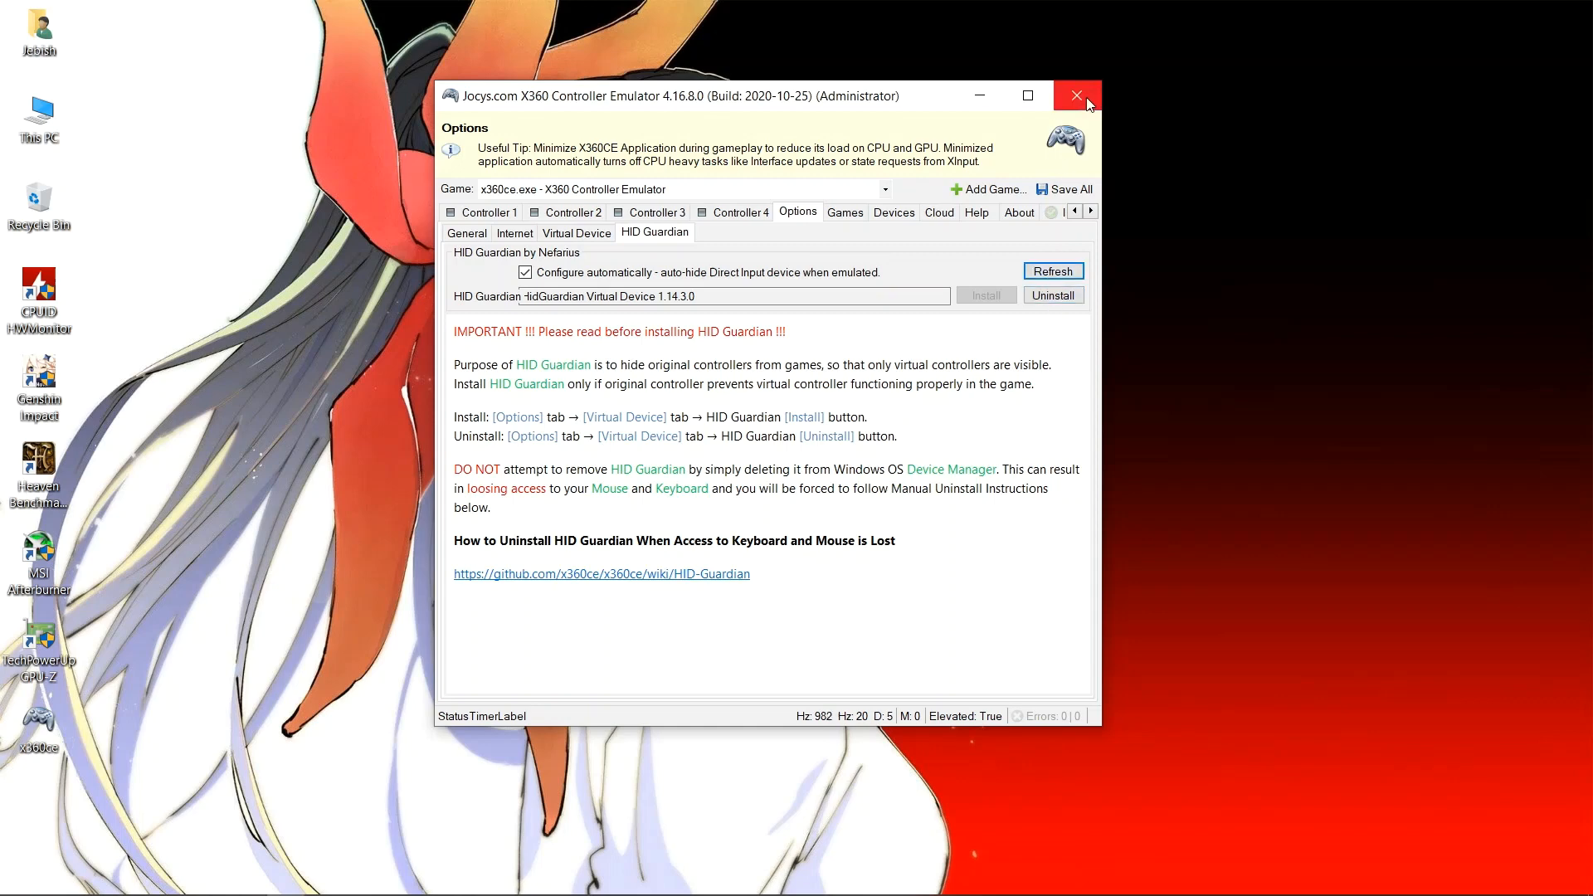
mouse_move(1076, 94)
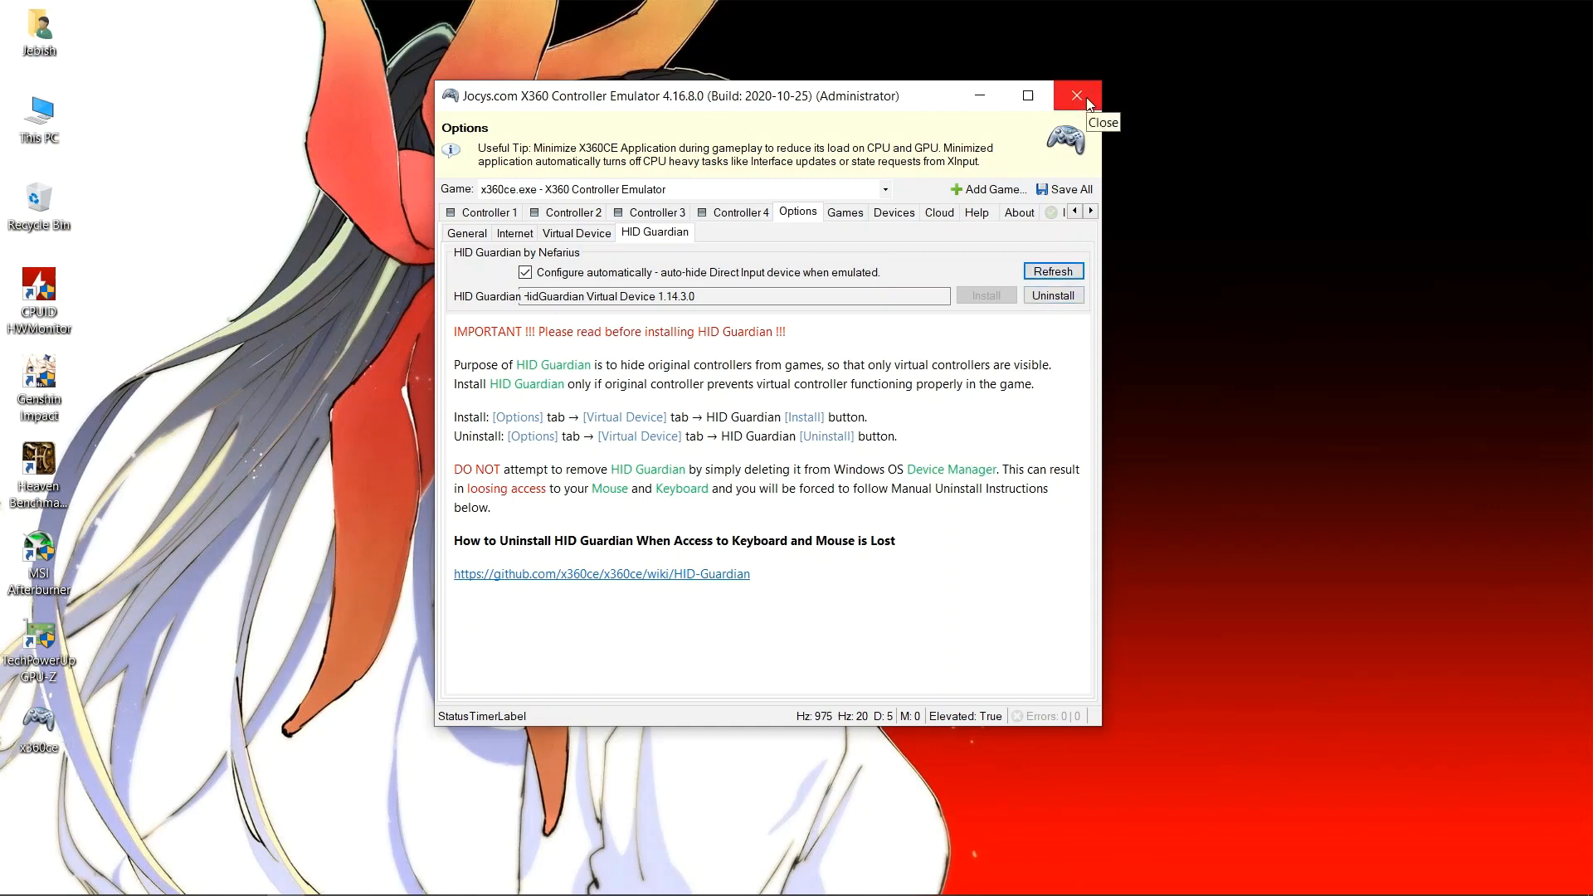
click(1076, 95)
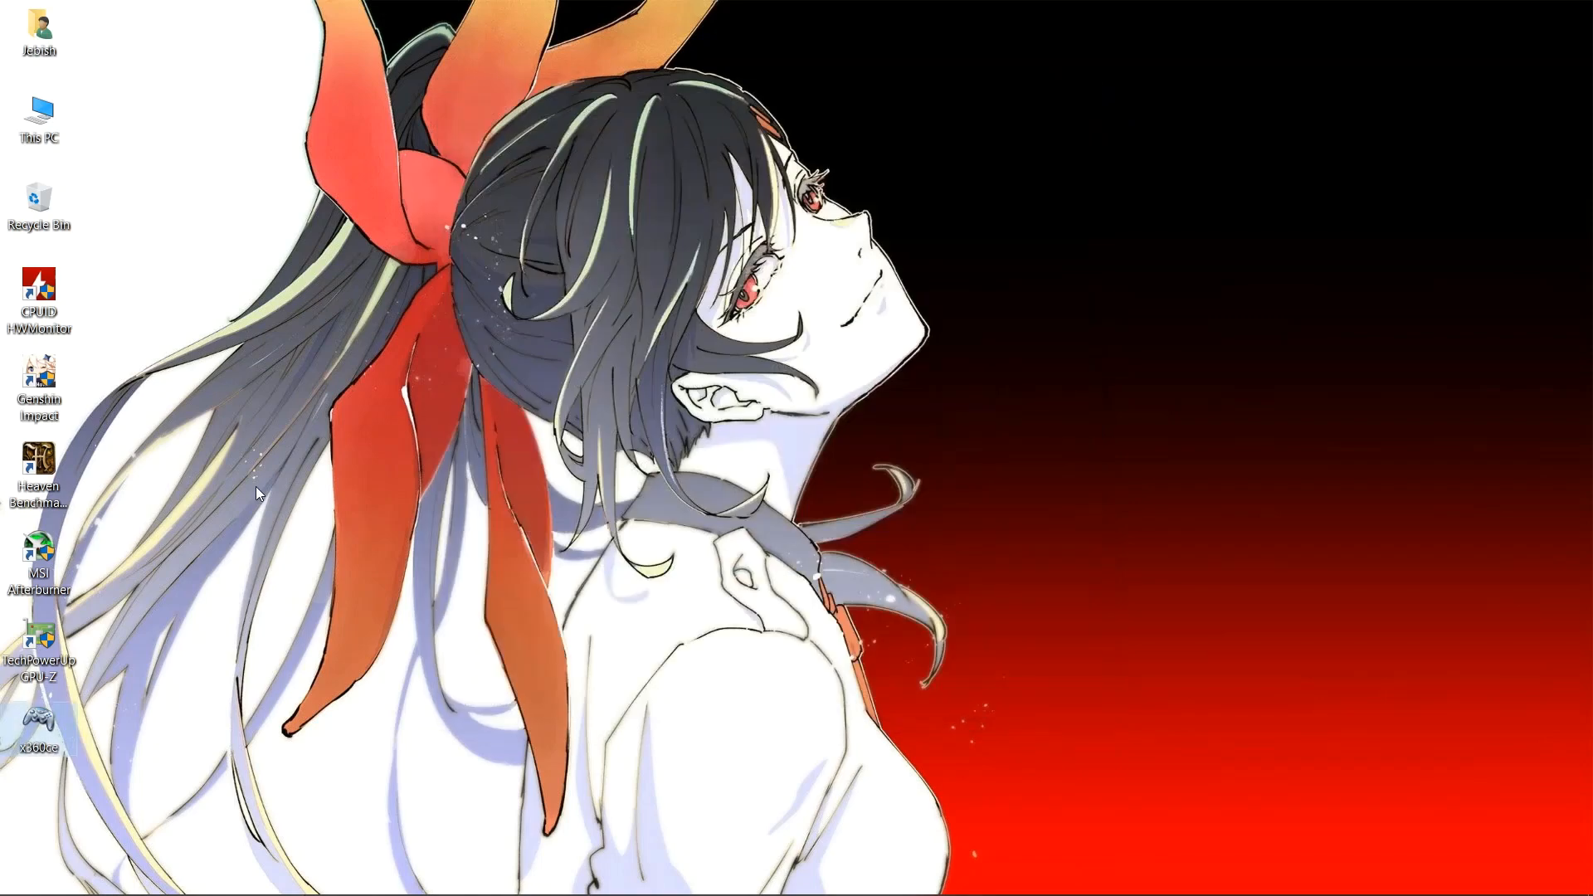
click(38, 711)
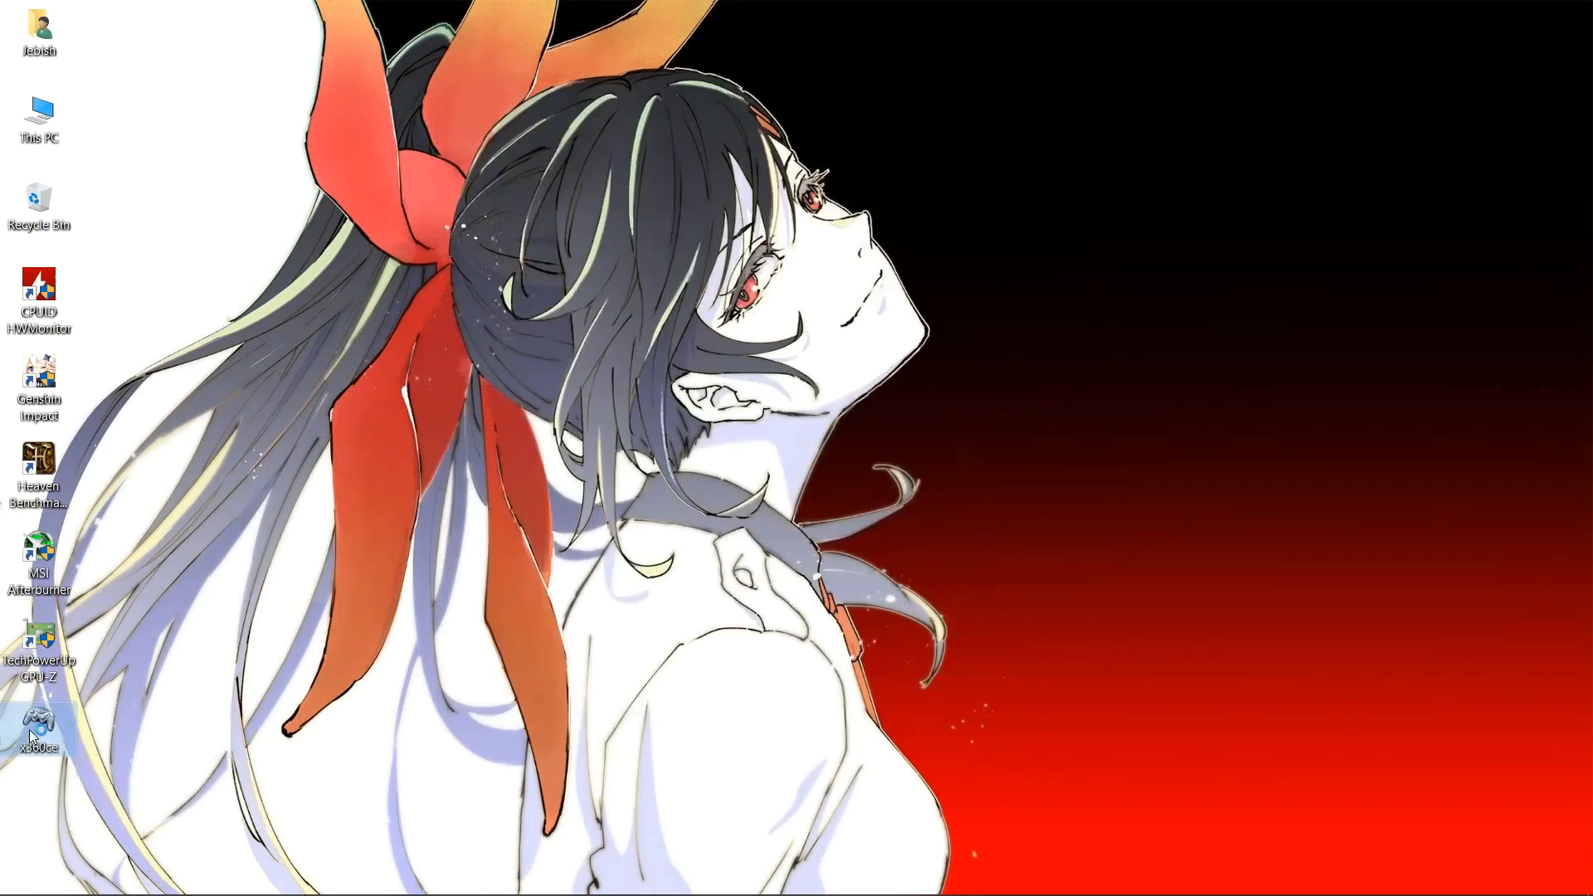
- Relaunch x360ce from the desktop and map the DragonRise Generic USB Joystick to Controller 1
double_click(38, 720)
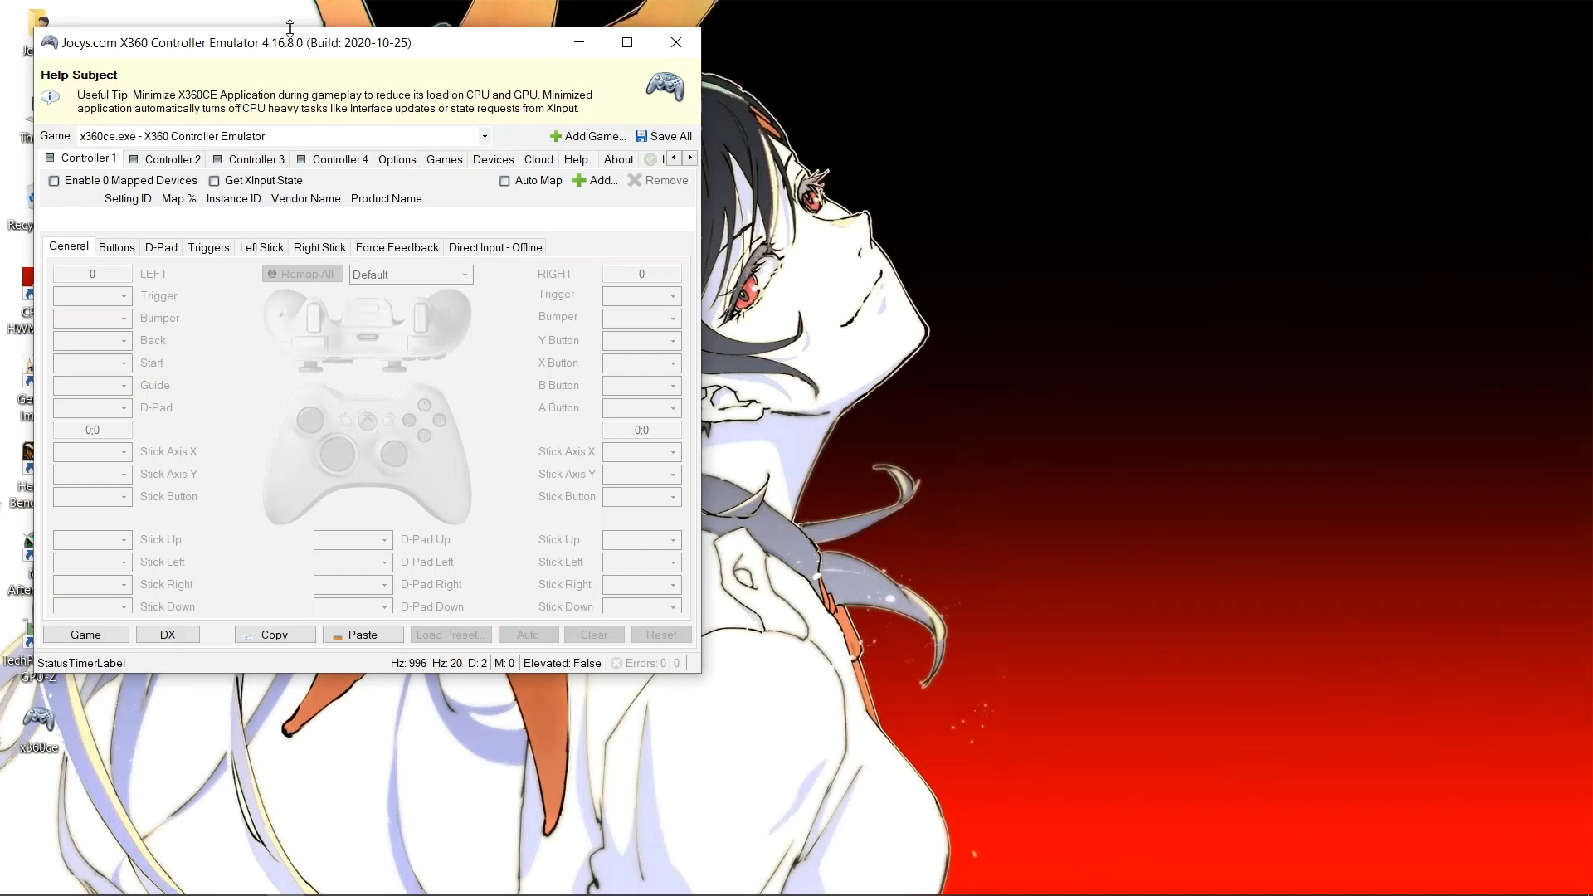
drag(290, 42, 803, 100)
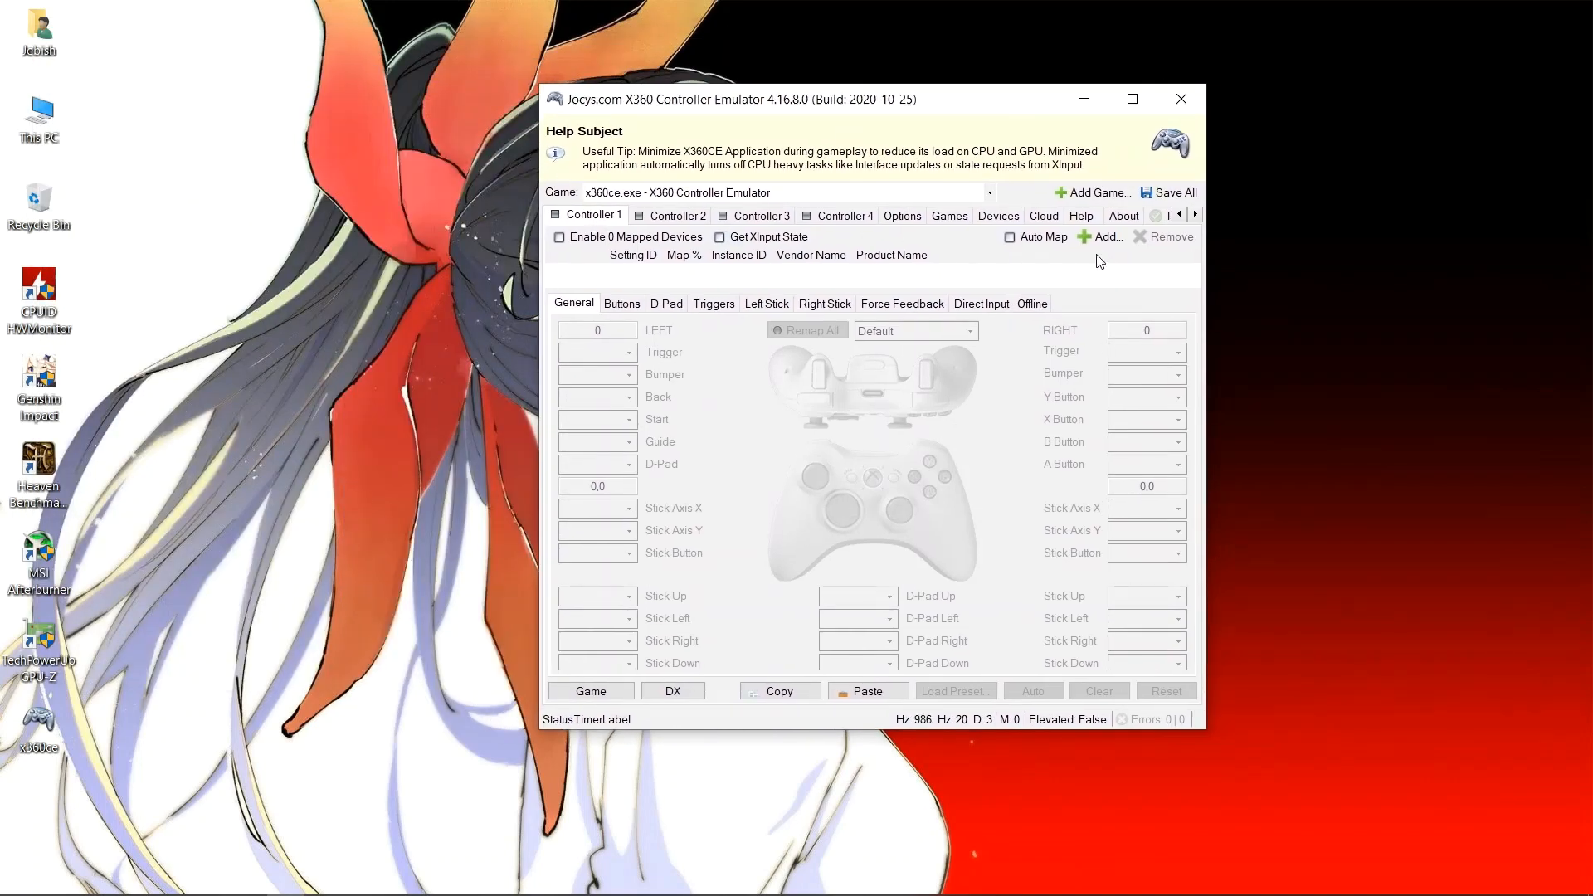
click(1100, 236)
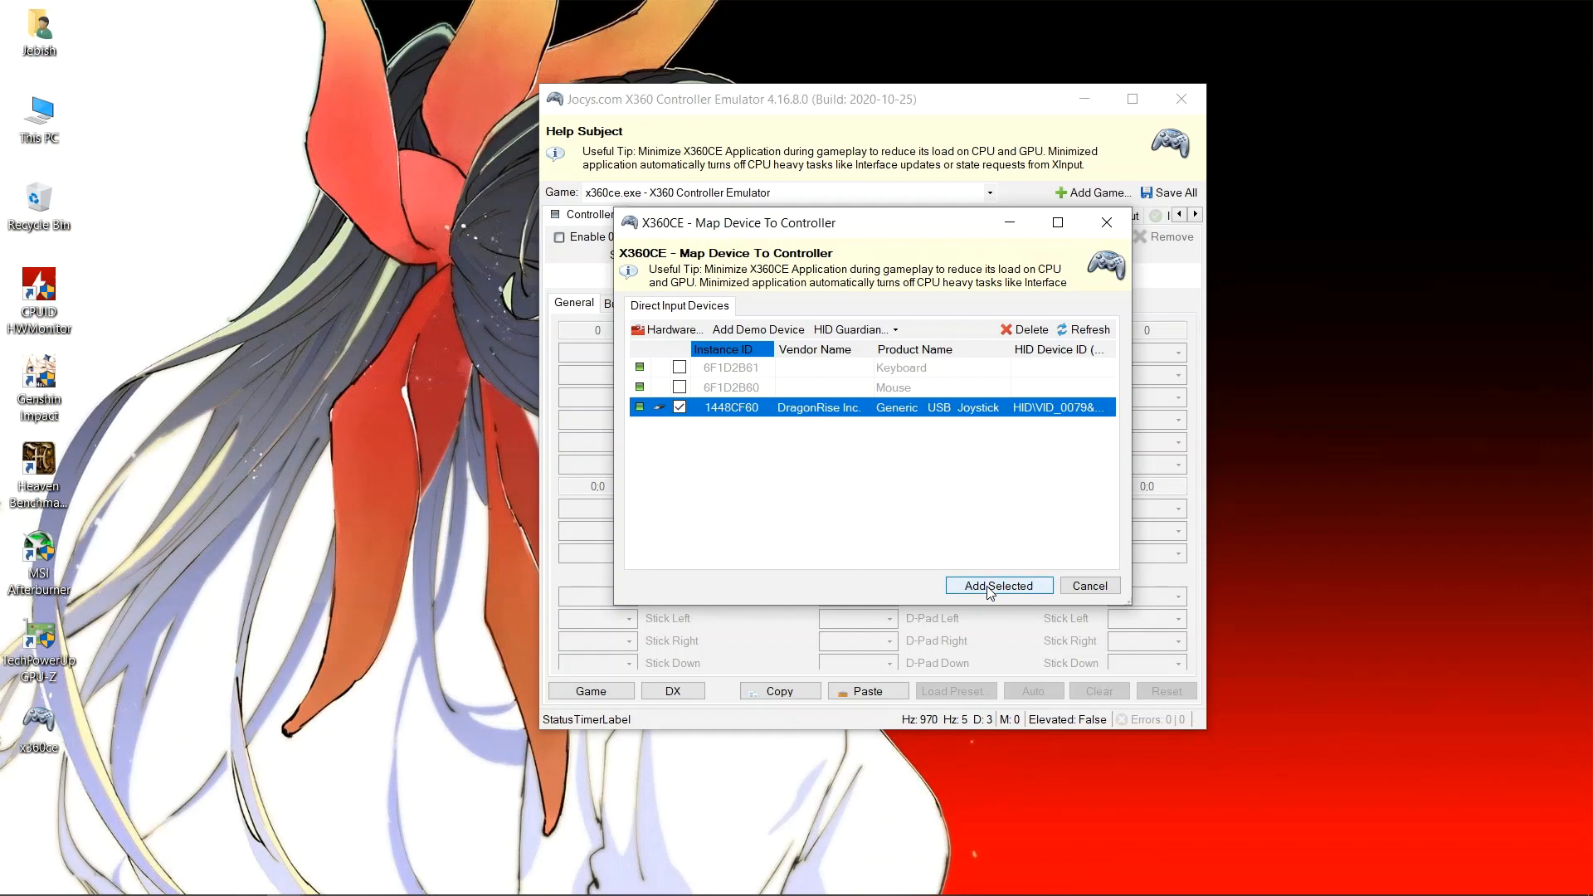
click(997, 585)
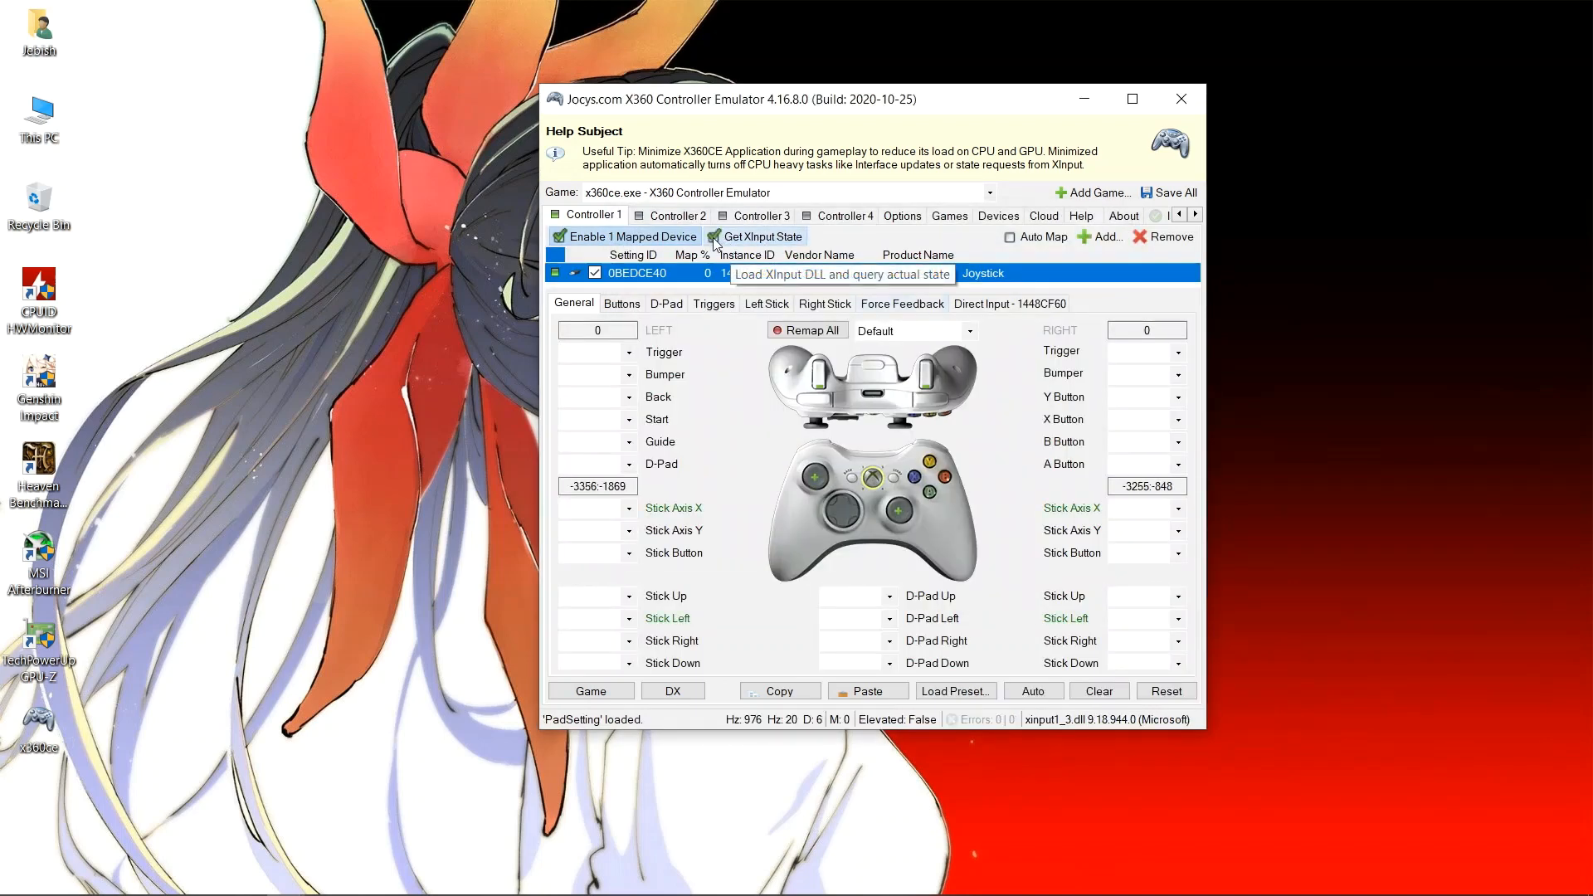
- Enable Get XInput State so Controller 1 fills in buttons, D-pad and stick axes
click(760, 236)
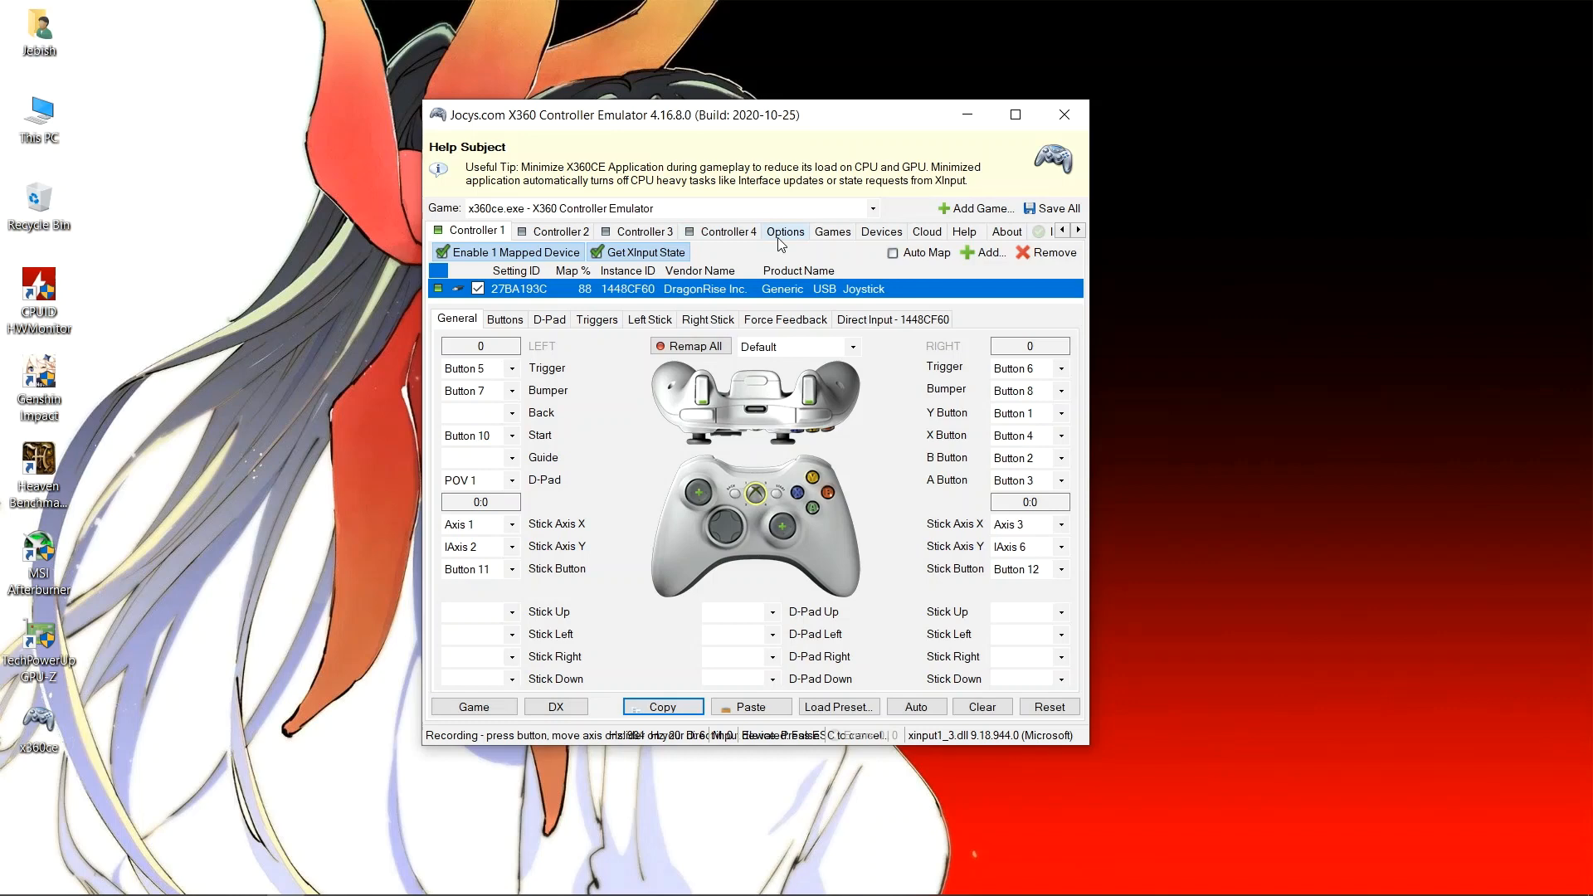
click(783, 230)
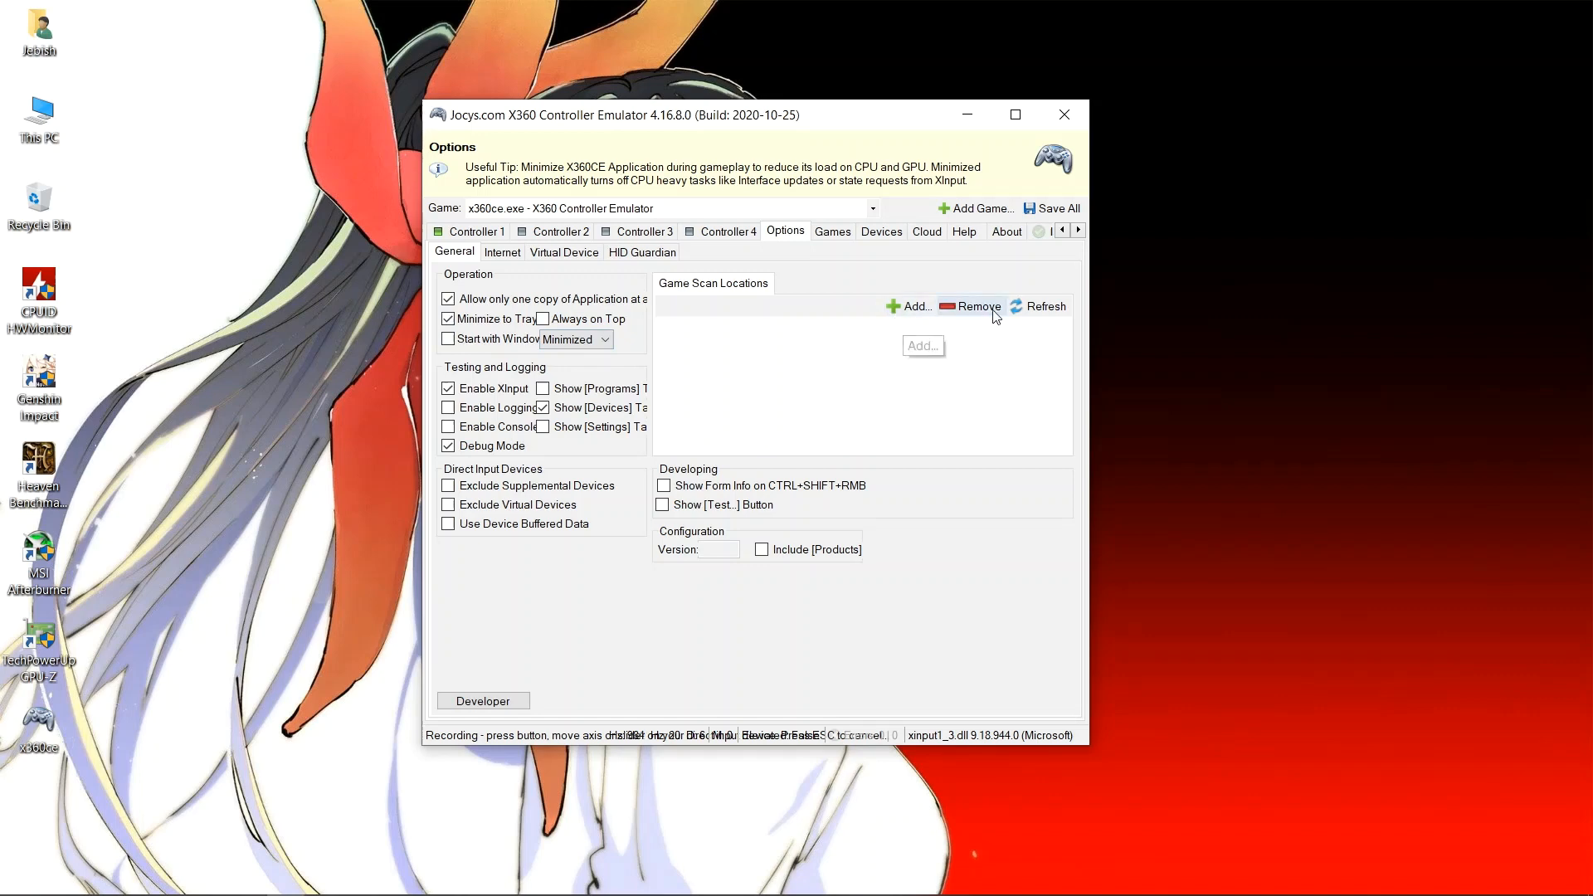
- Add D:\Genshin Impact\Genshin Impact Game as a game scan location
click(911, 307)
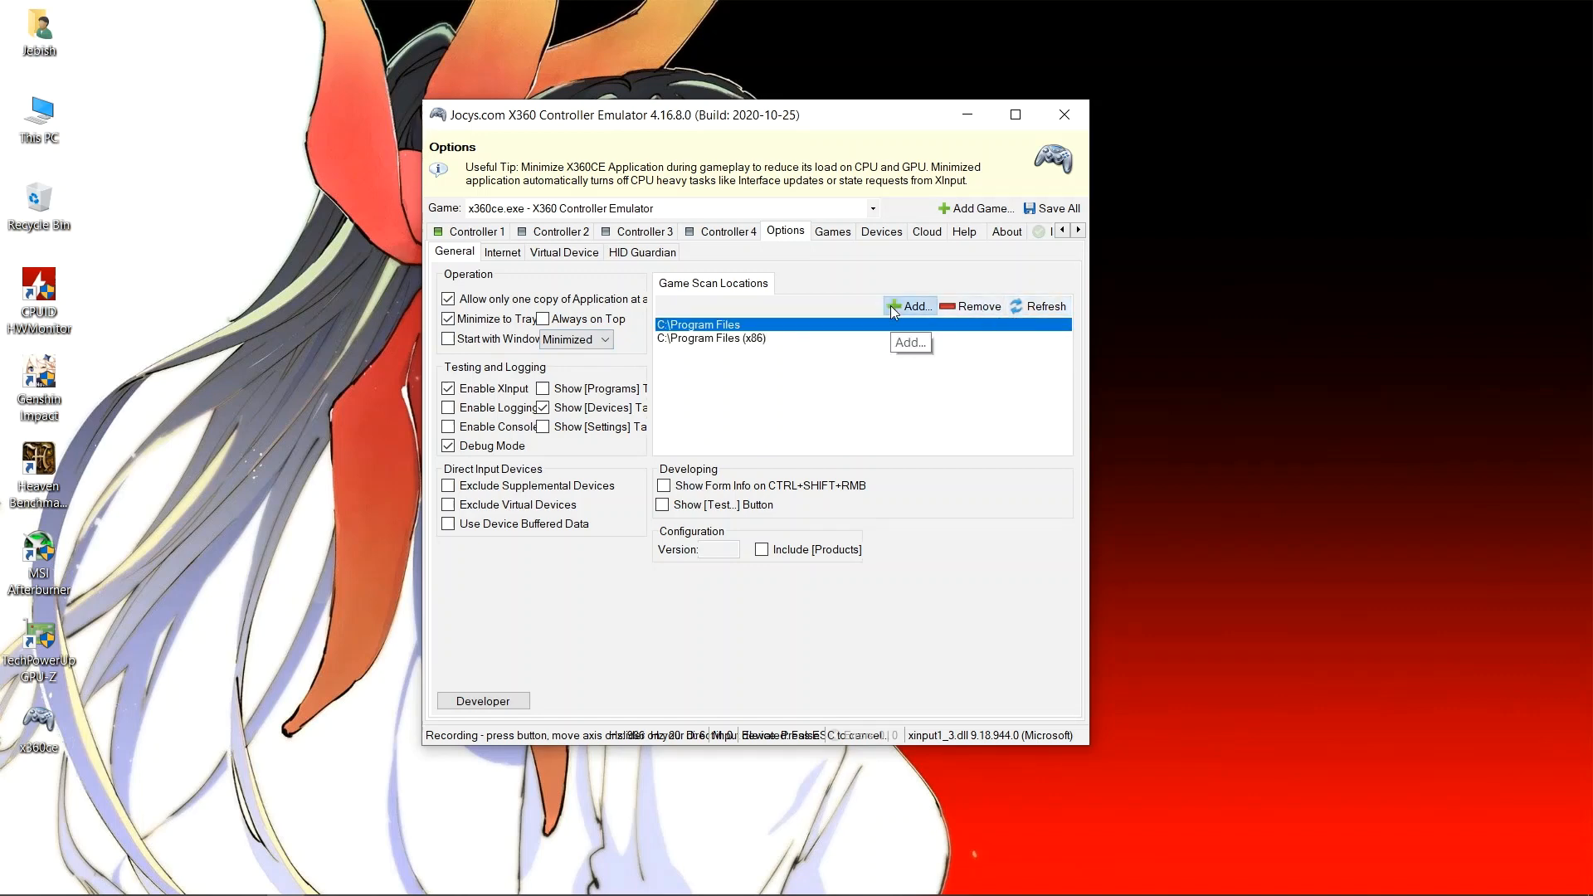
click(909, 306)
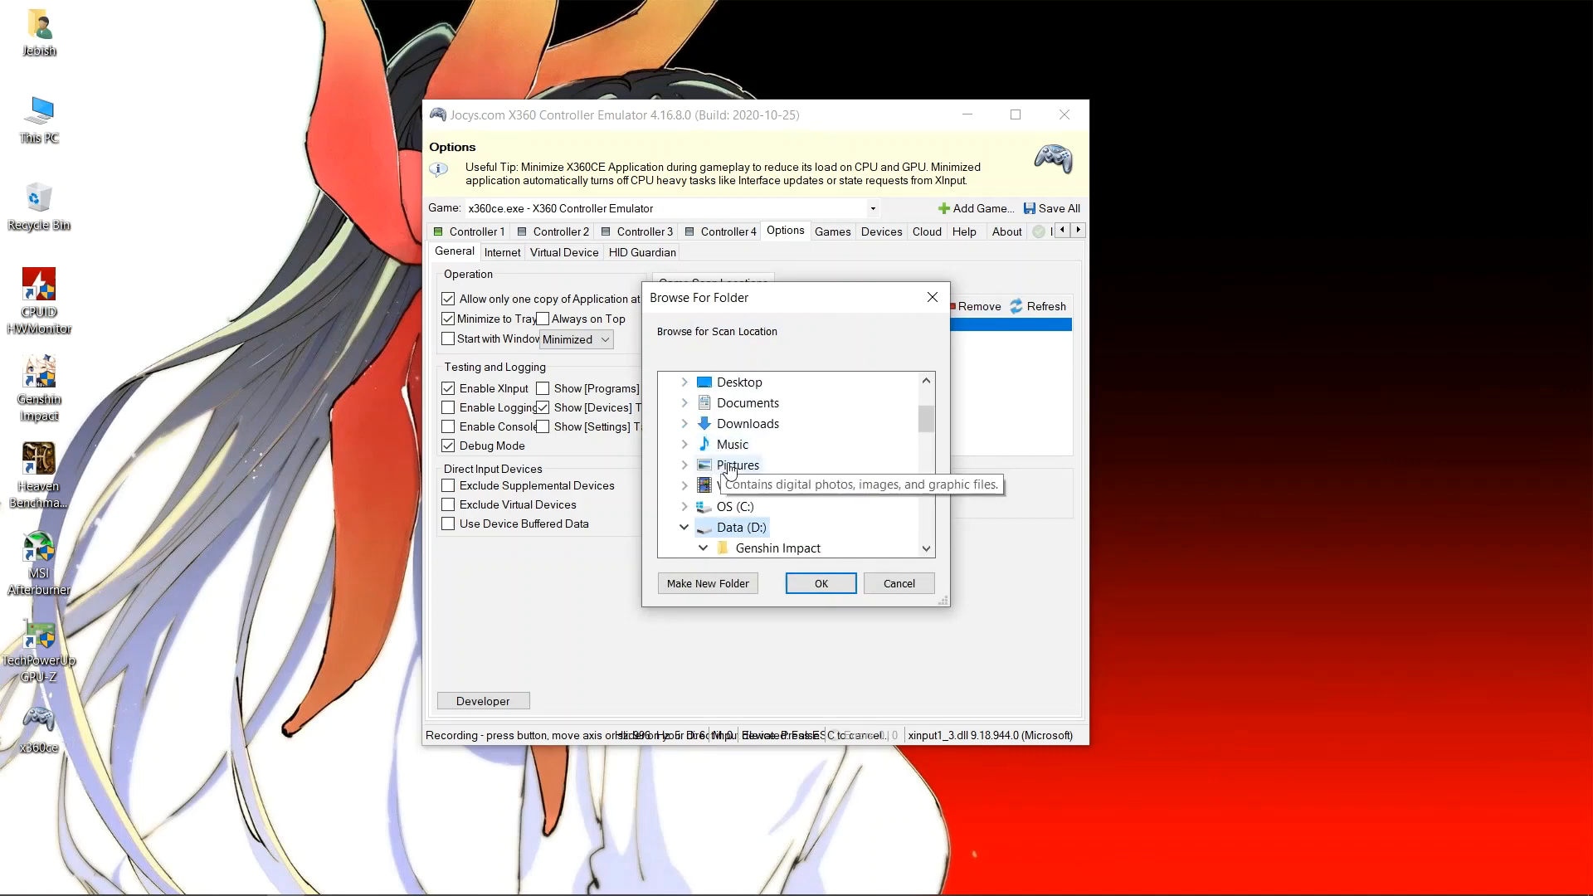
click(702, 548)
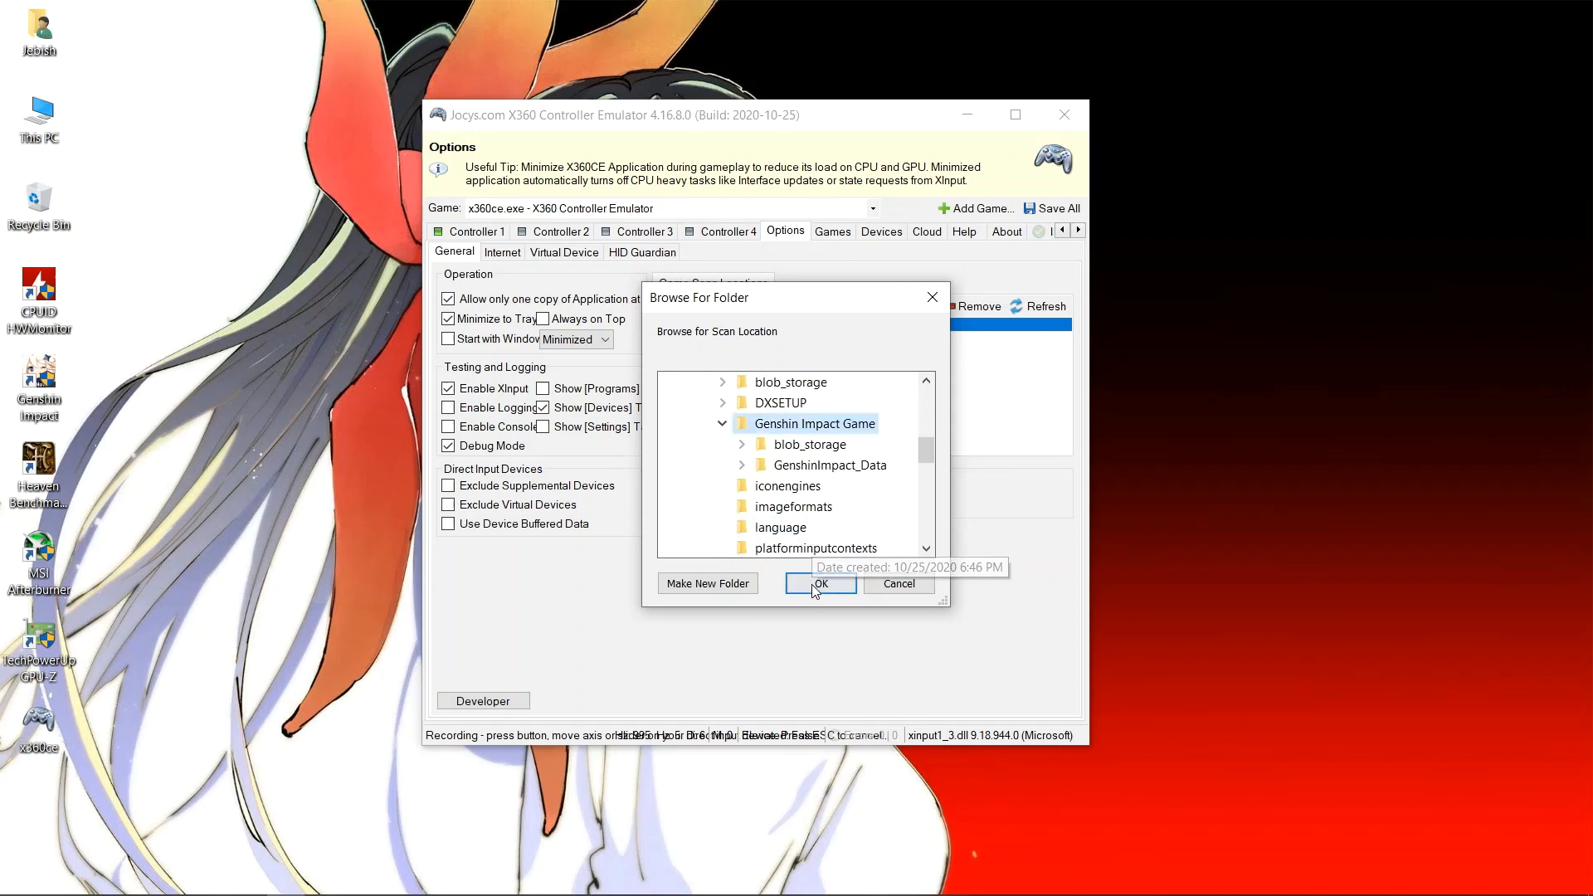
click(821, 583)
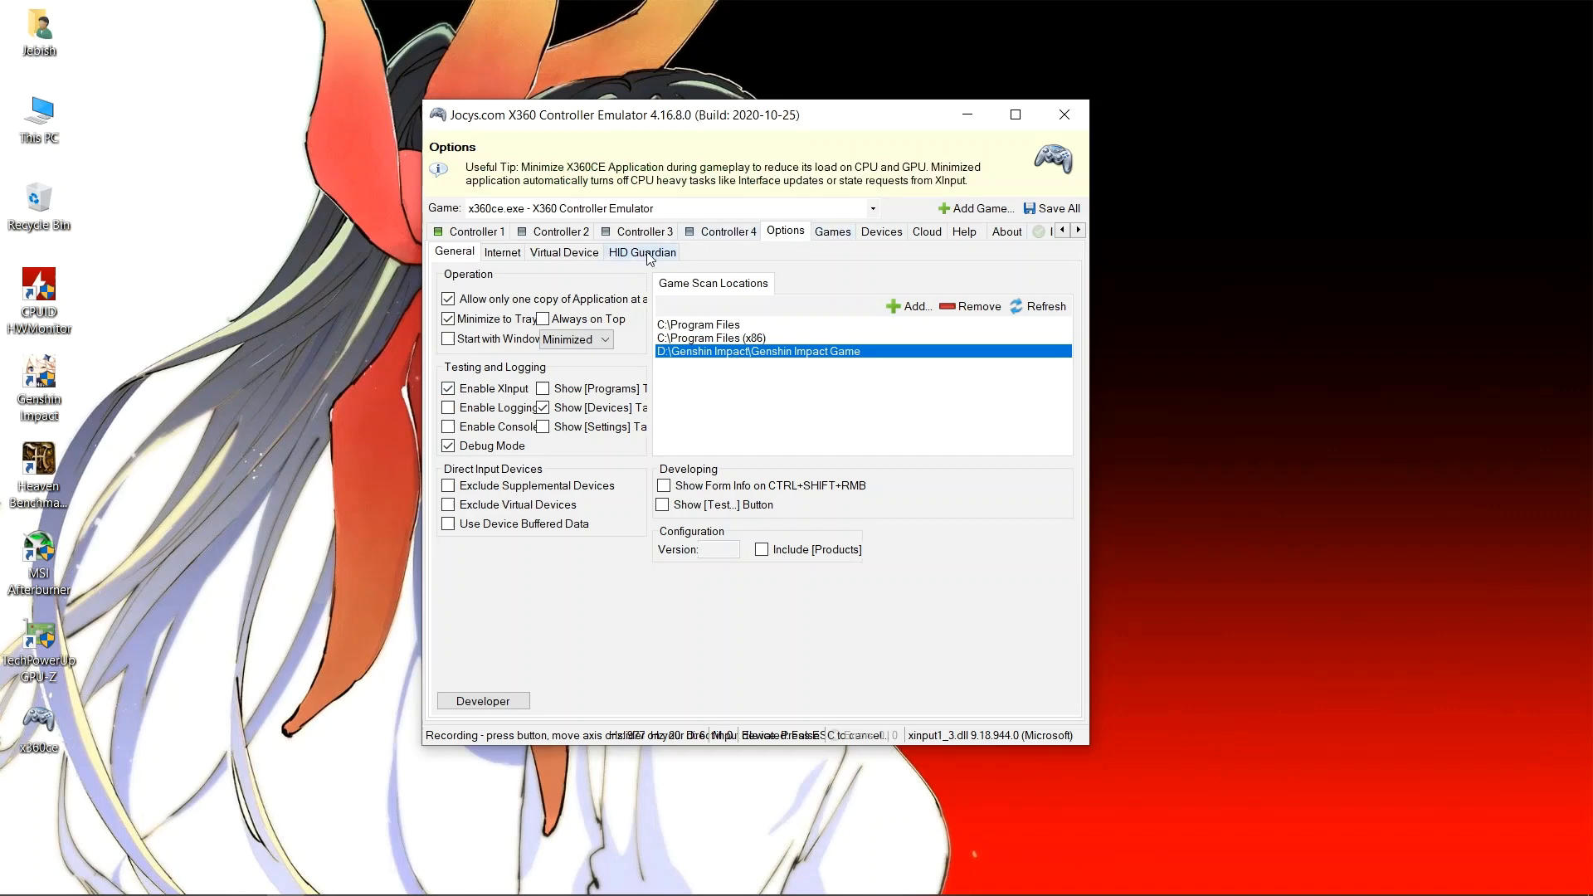
- Recheck the virtual gamepad bus and HID Guardian status, then show the Games list
click(564, 252)
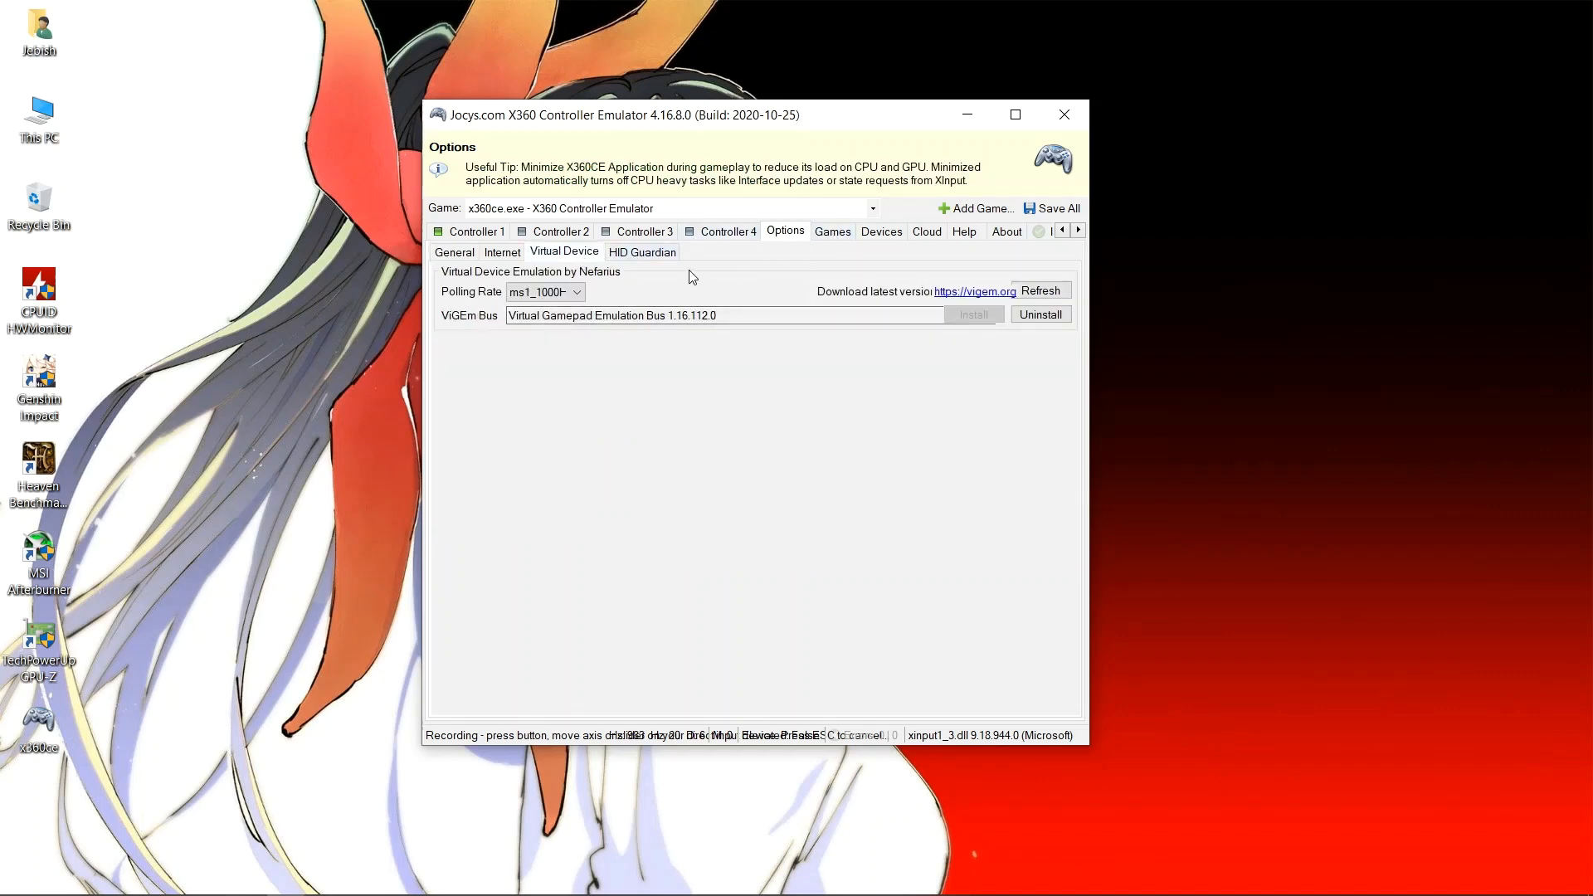
click(642, 251)
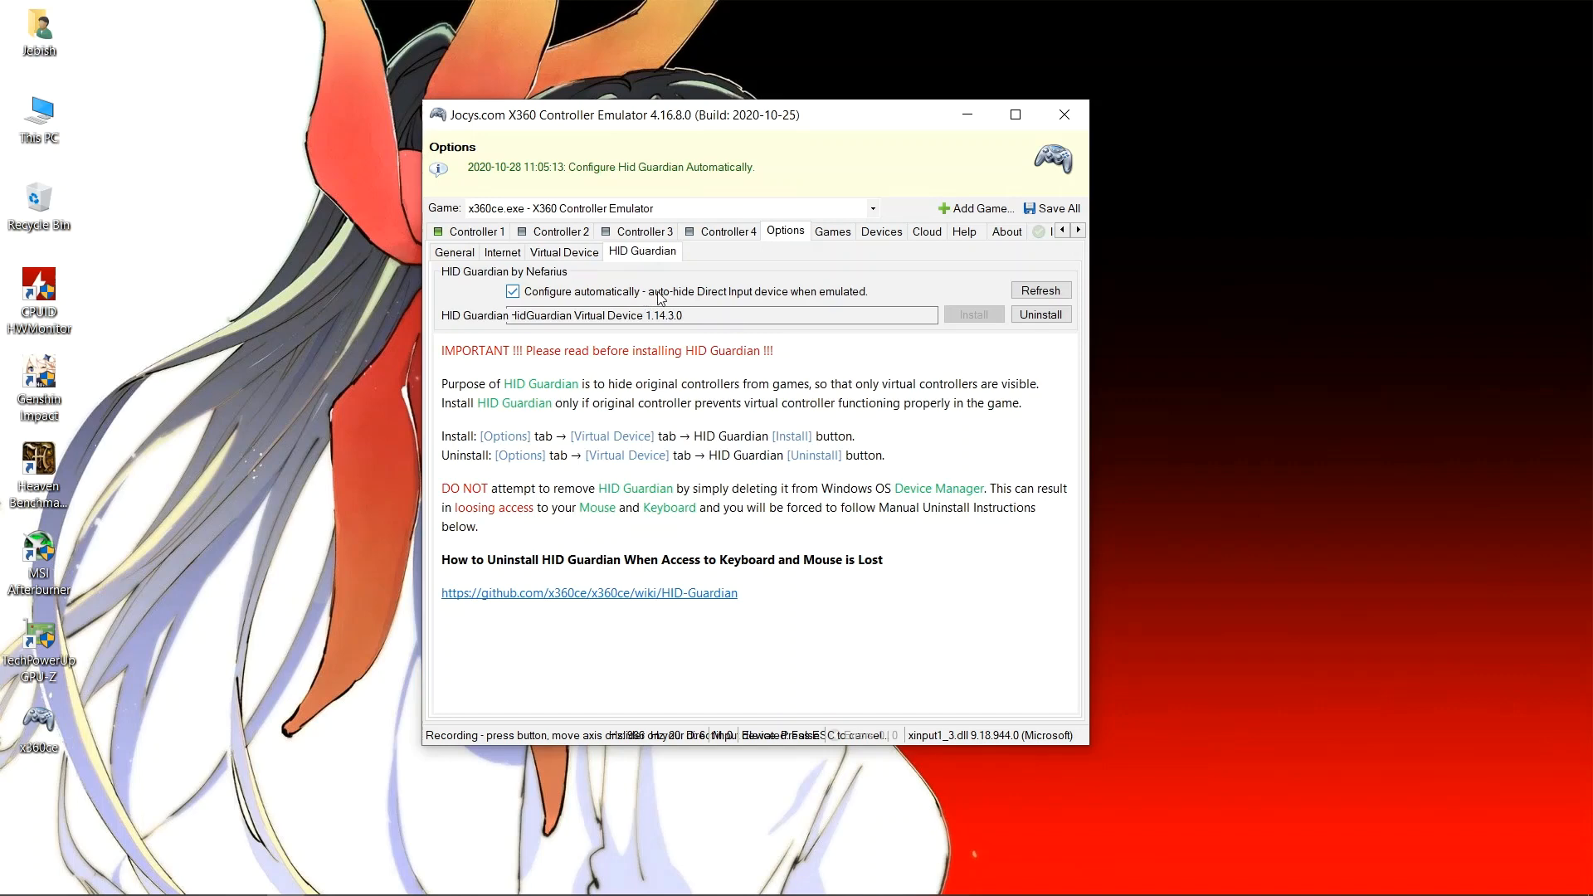
click(832, 230)
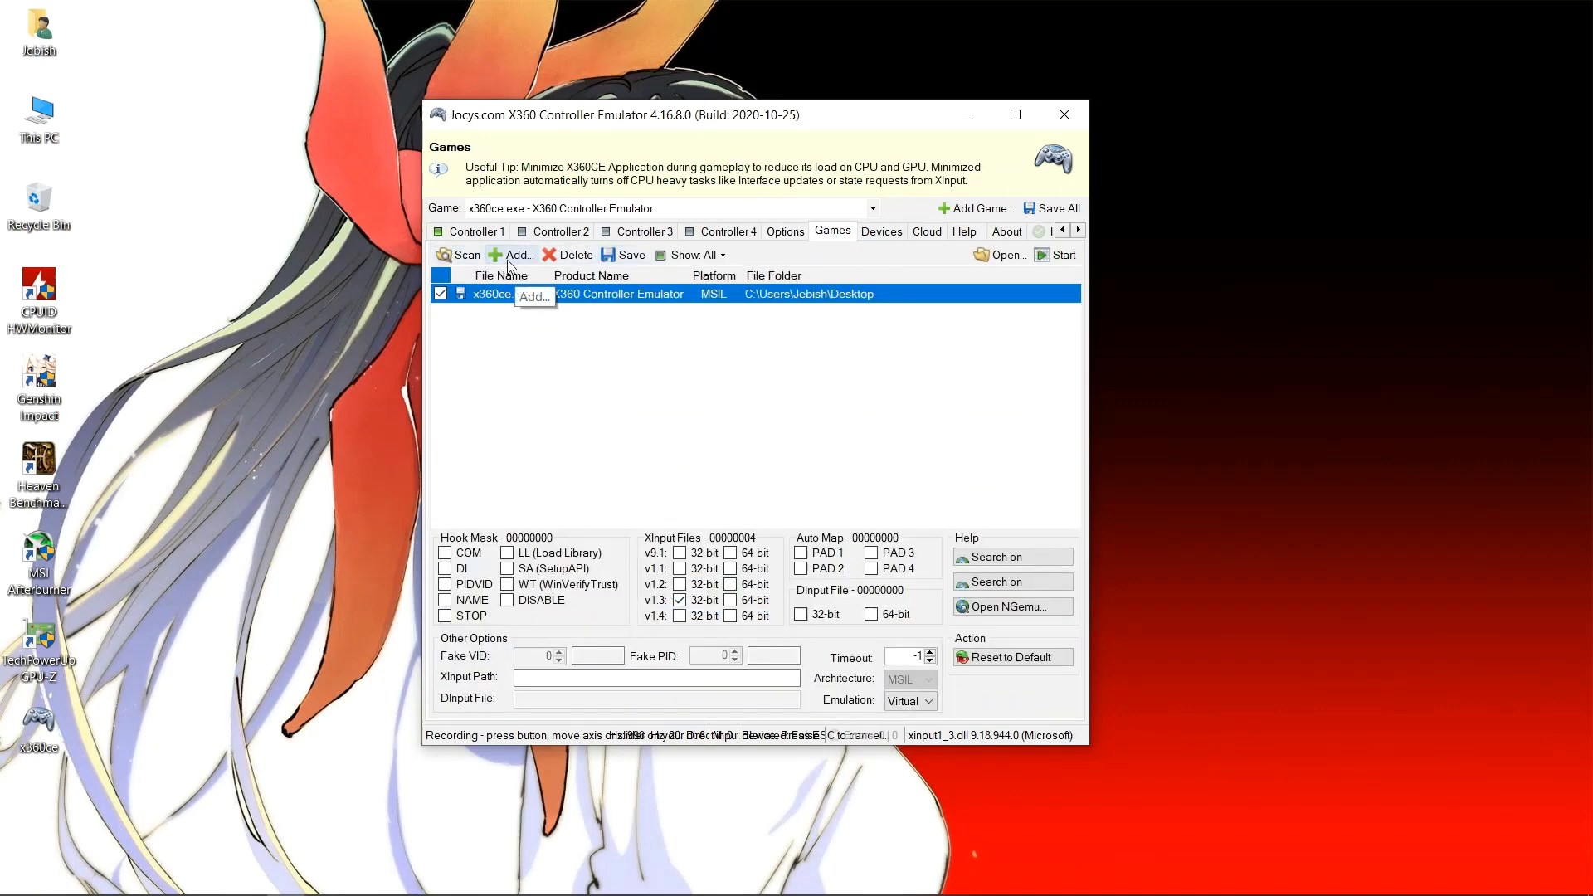
- Add GenshinImpact.exe from D:\Genshin Impact\Genshin Impact Game as the current game
click(517, 254)
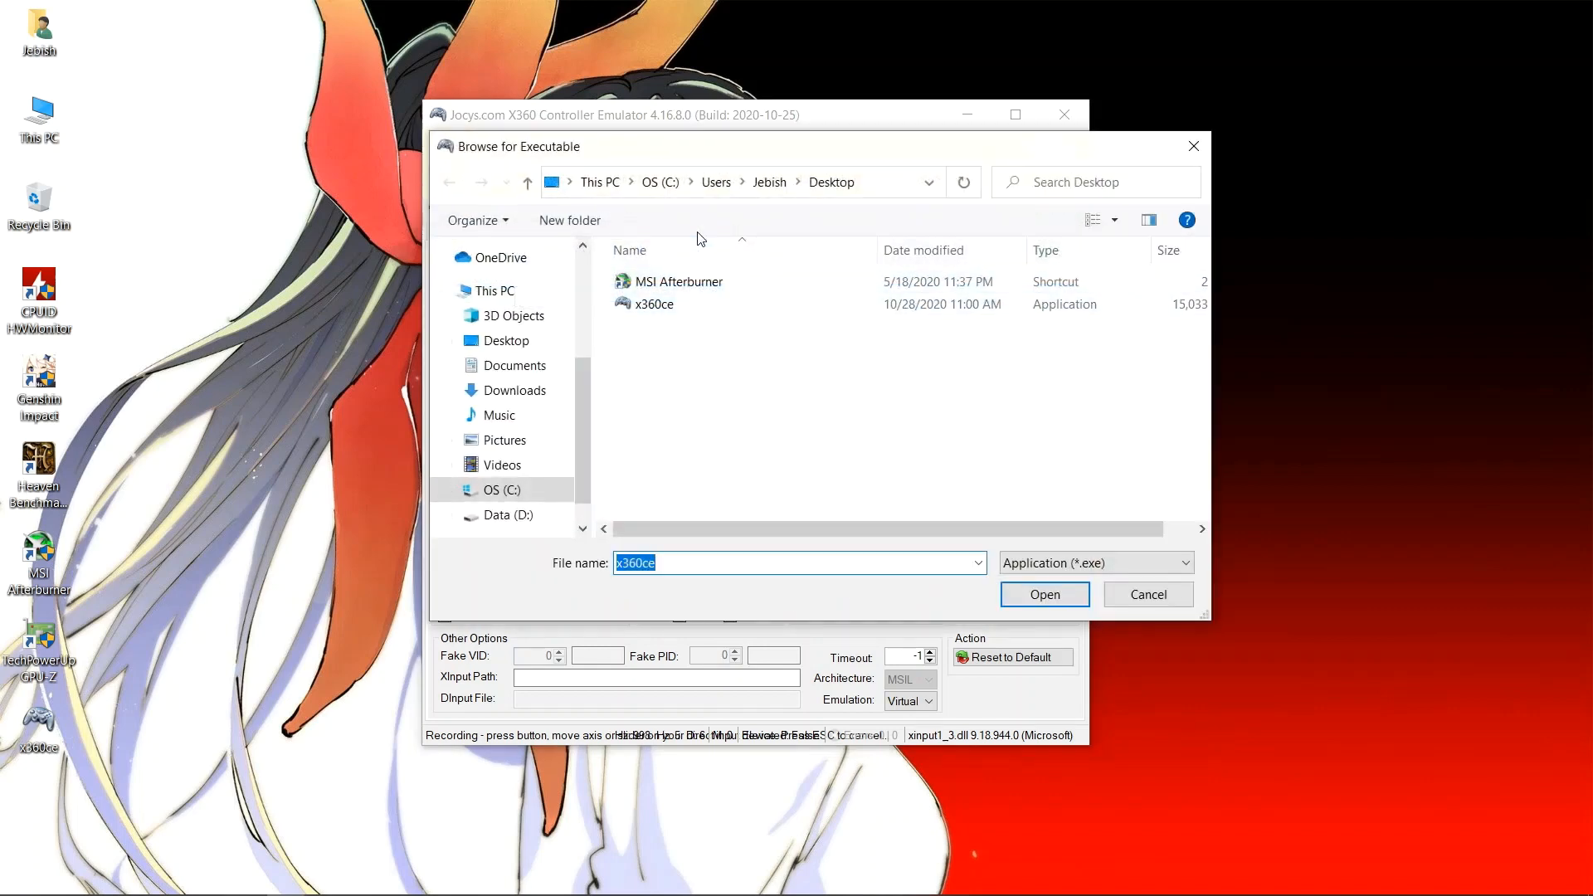
click(500, 515)
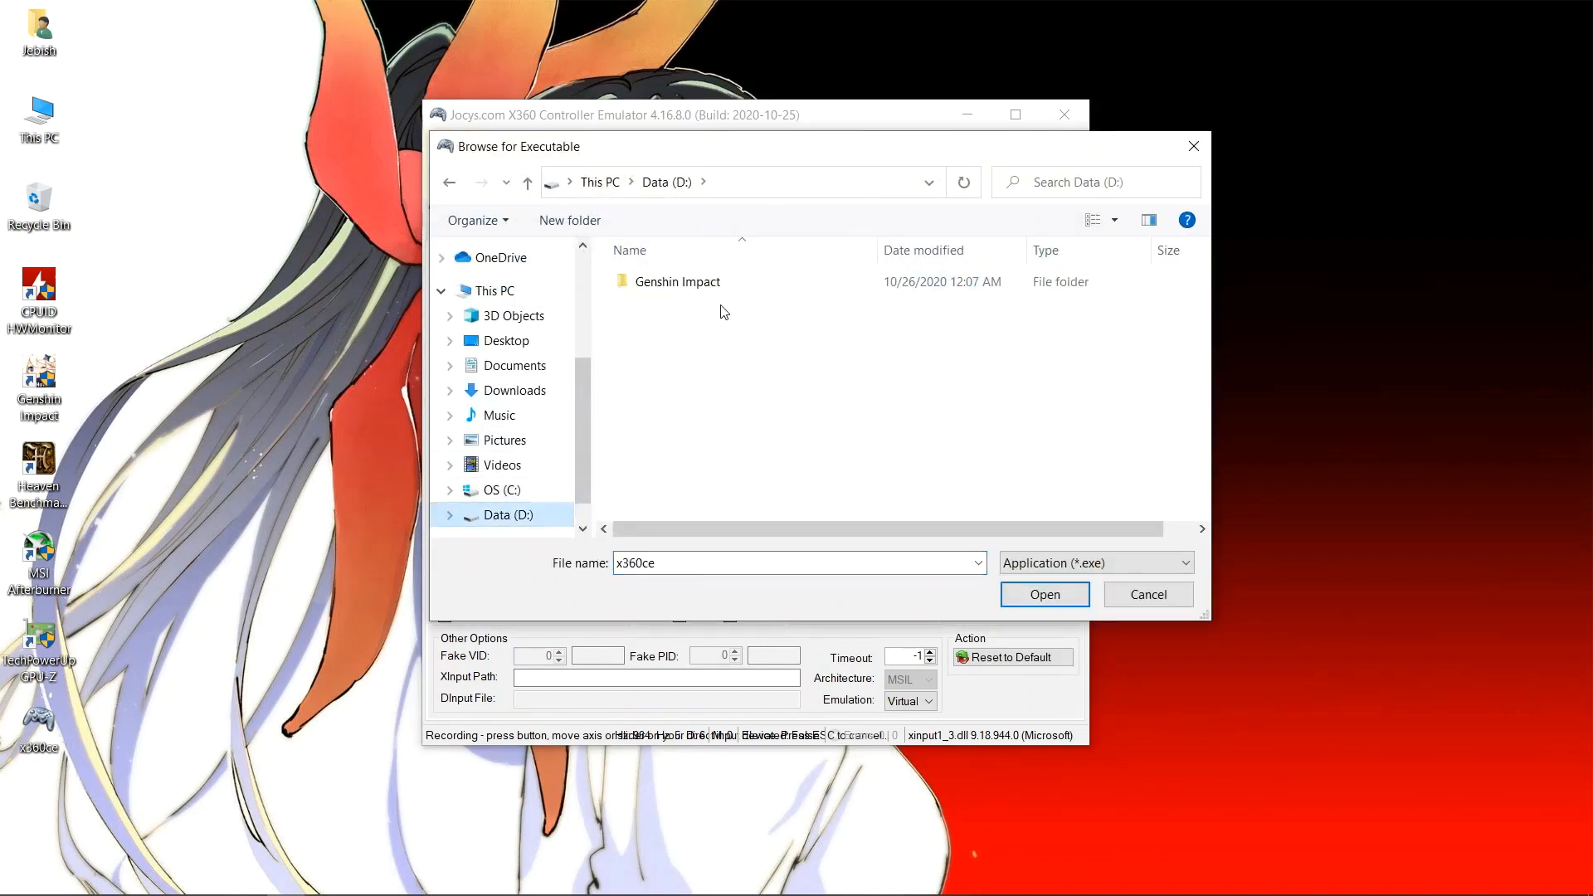
double_click(678, 281)
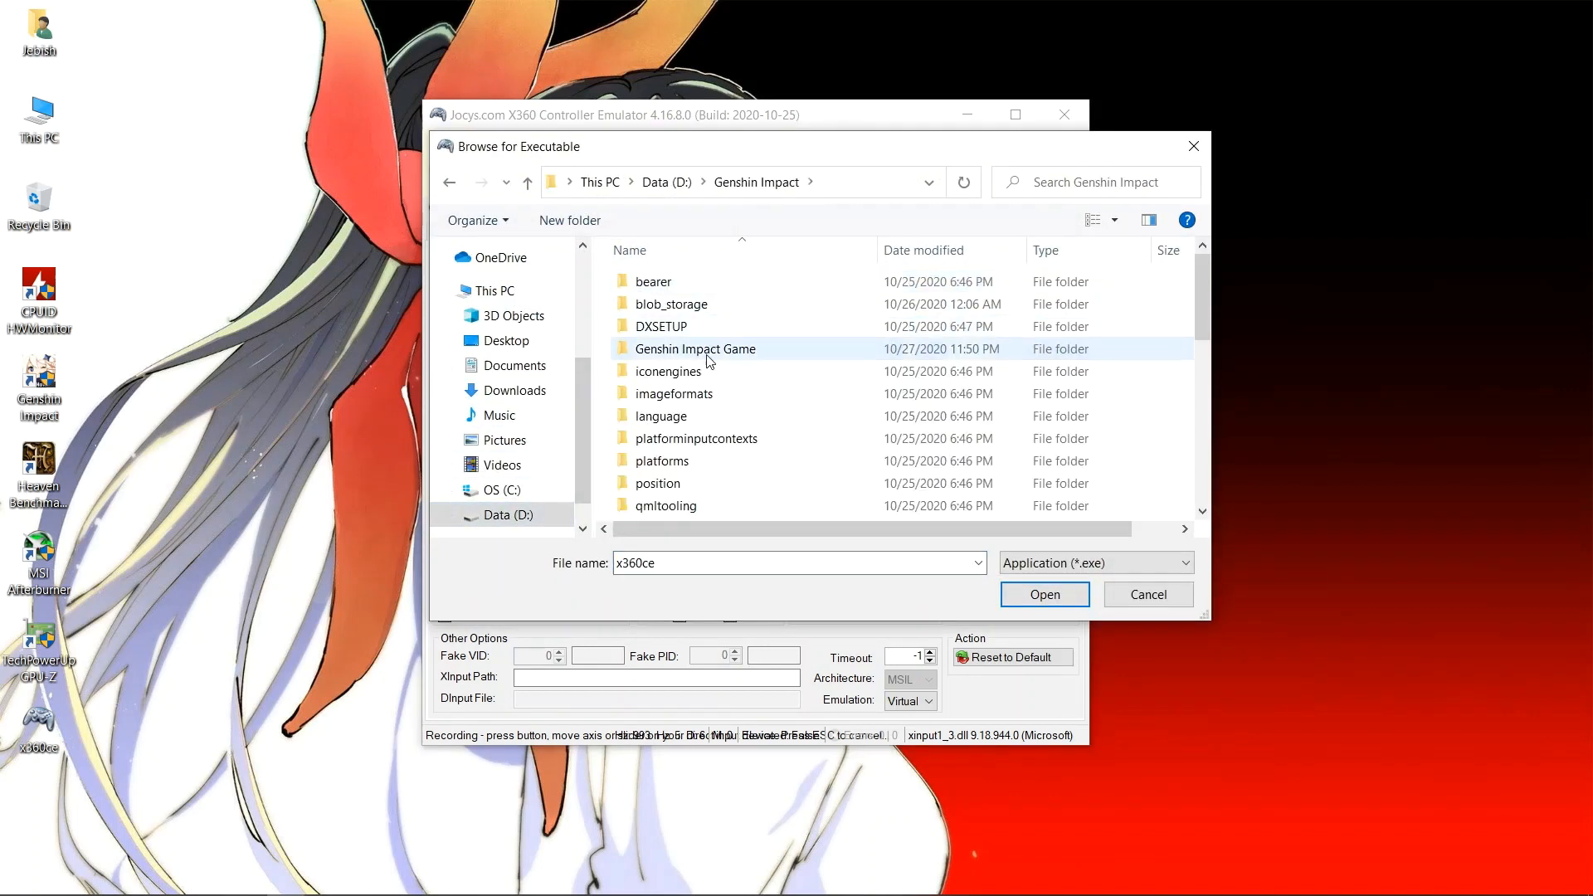
double_click(697, 349)
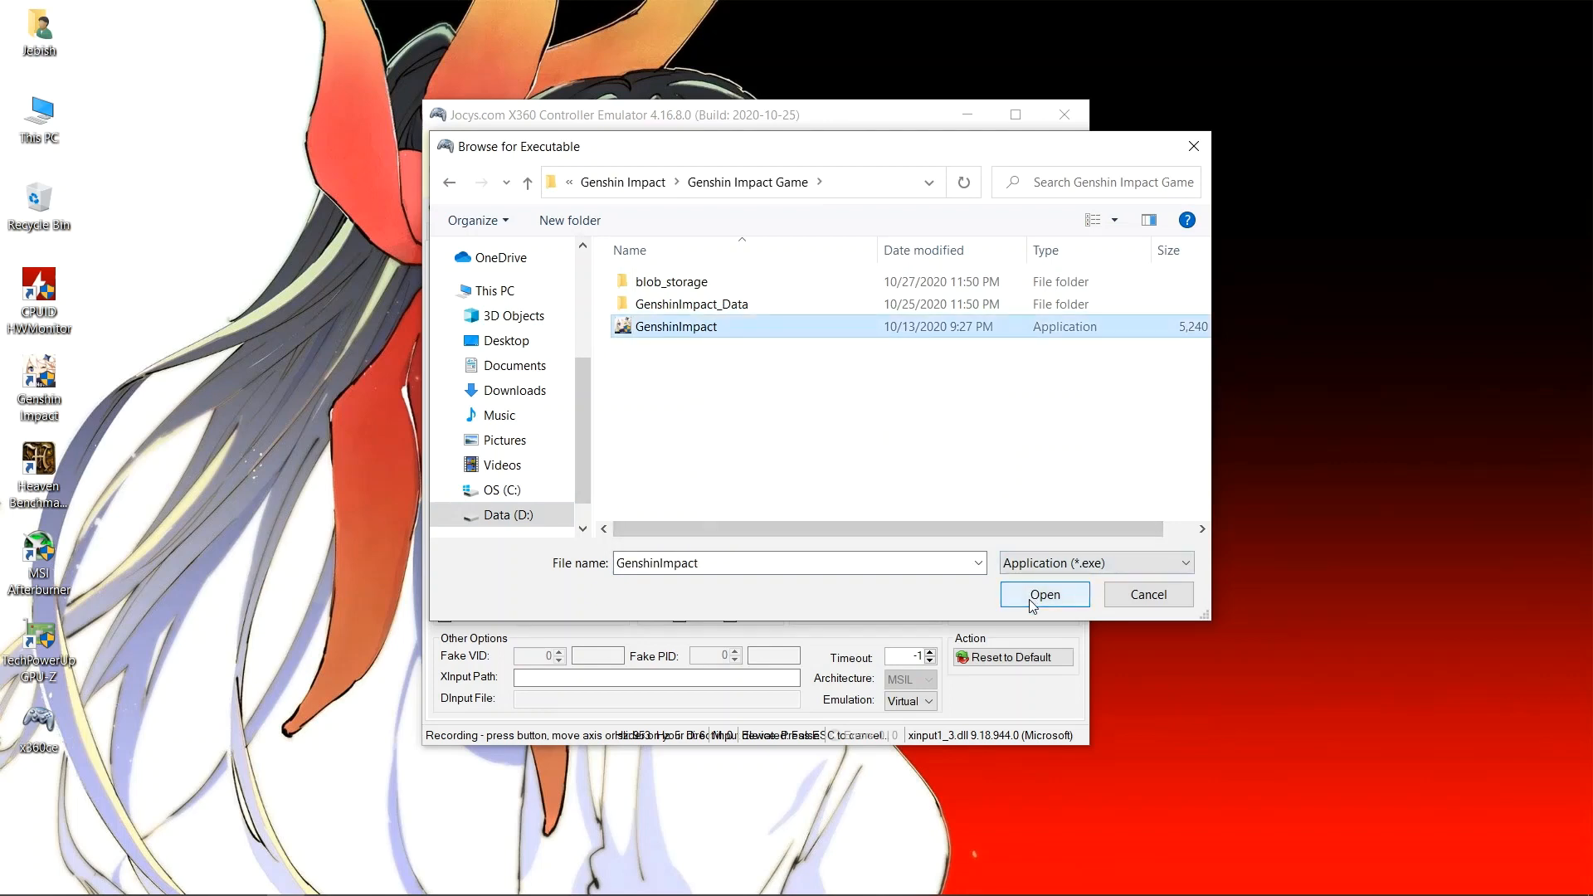
click(1044, 594)
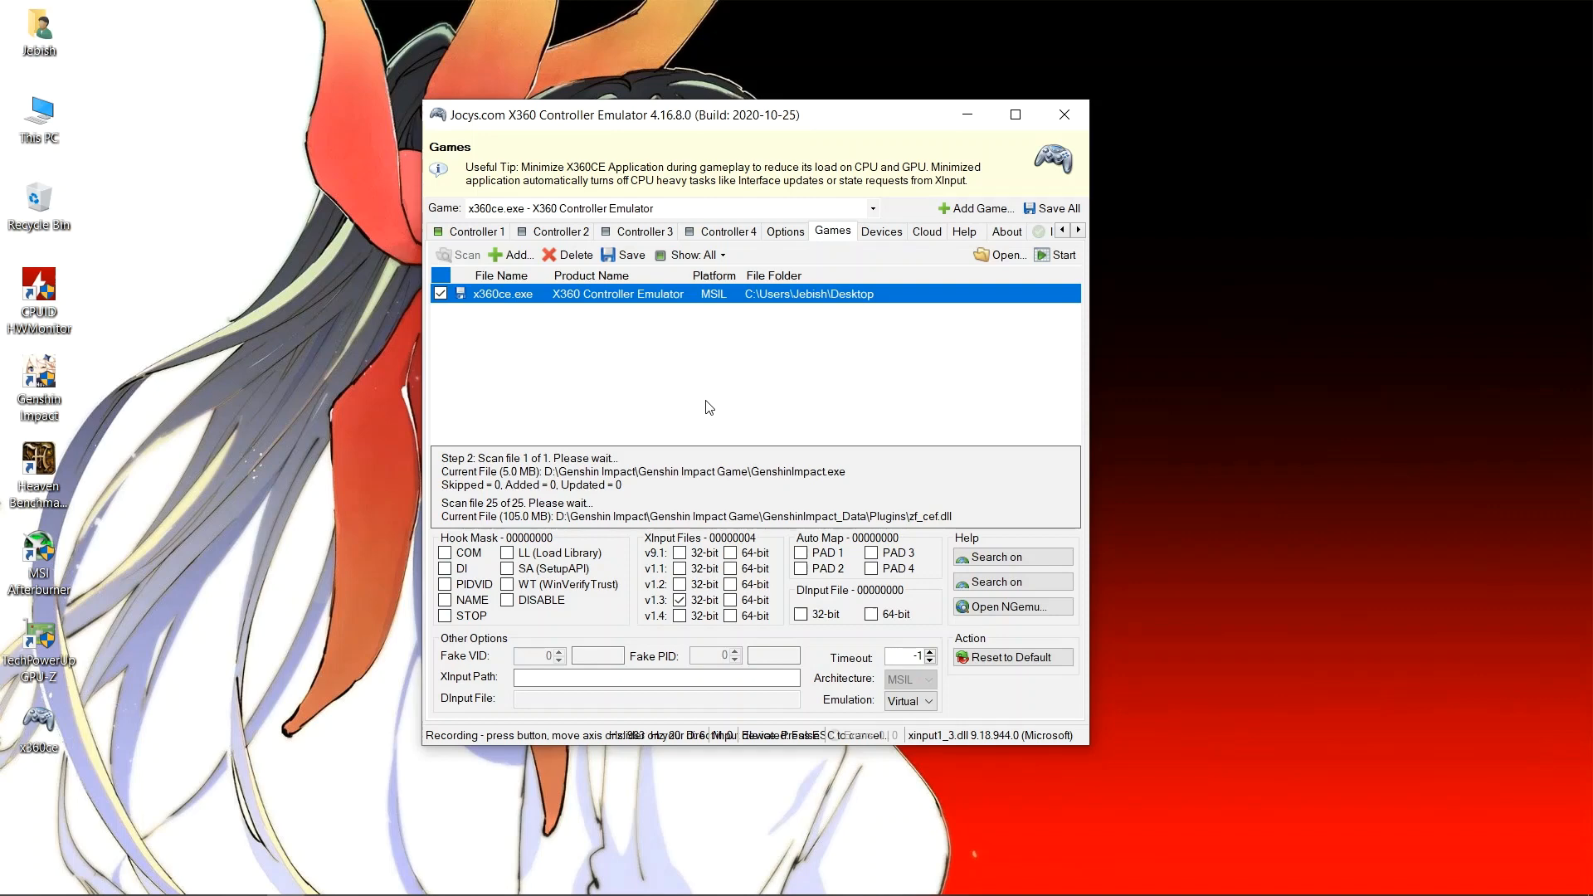
click(465, 254)
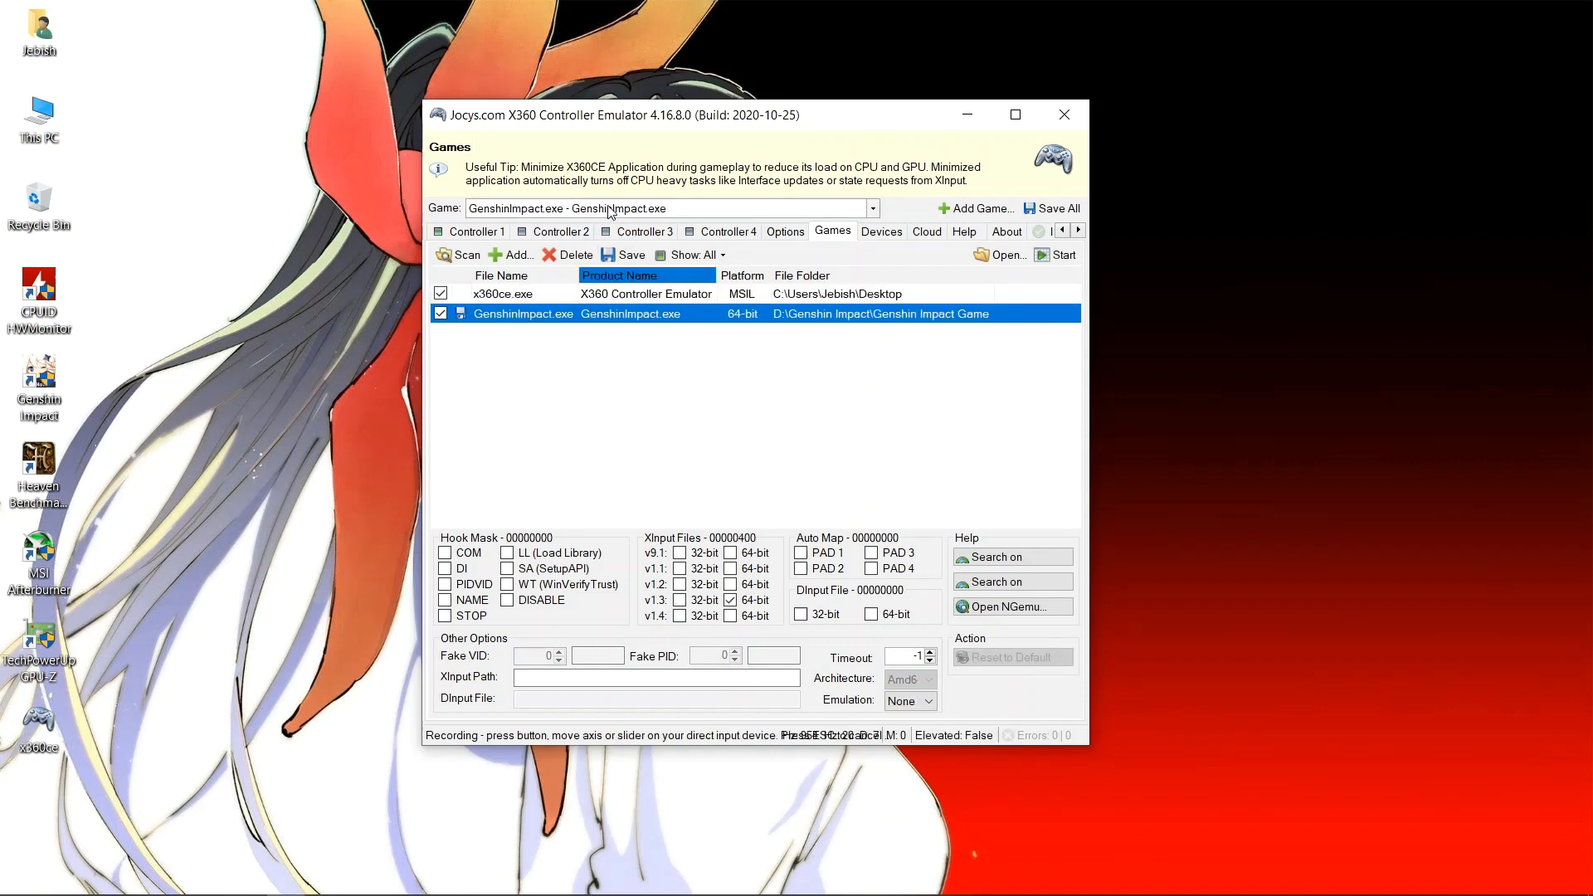
click(502, 294)
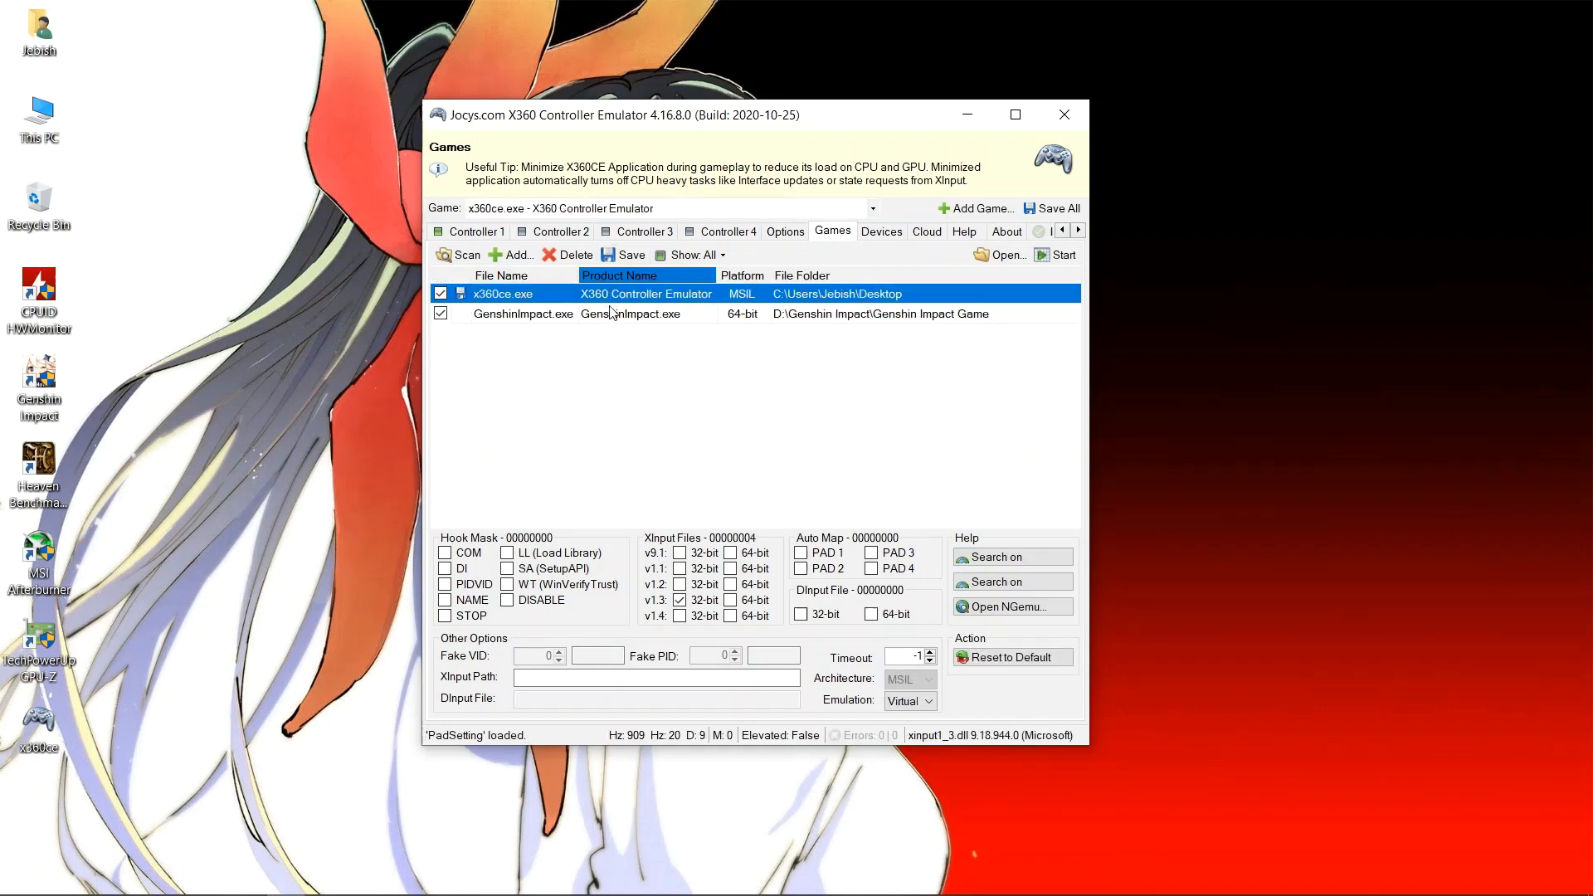
click(523, 313)
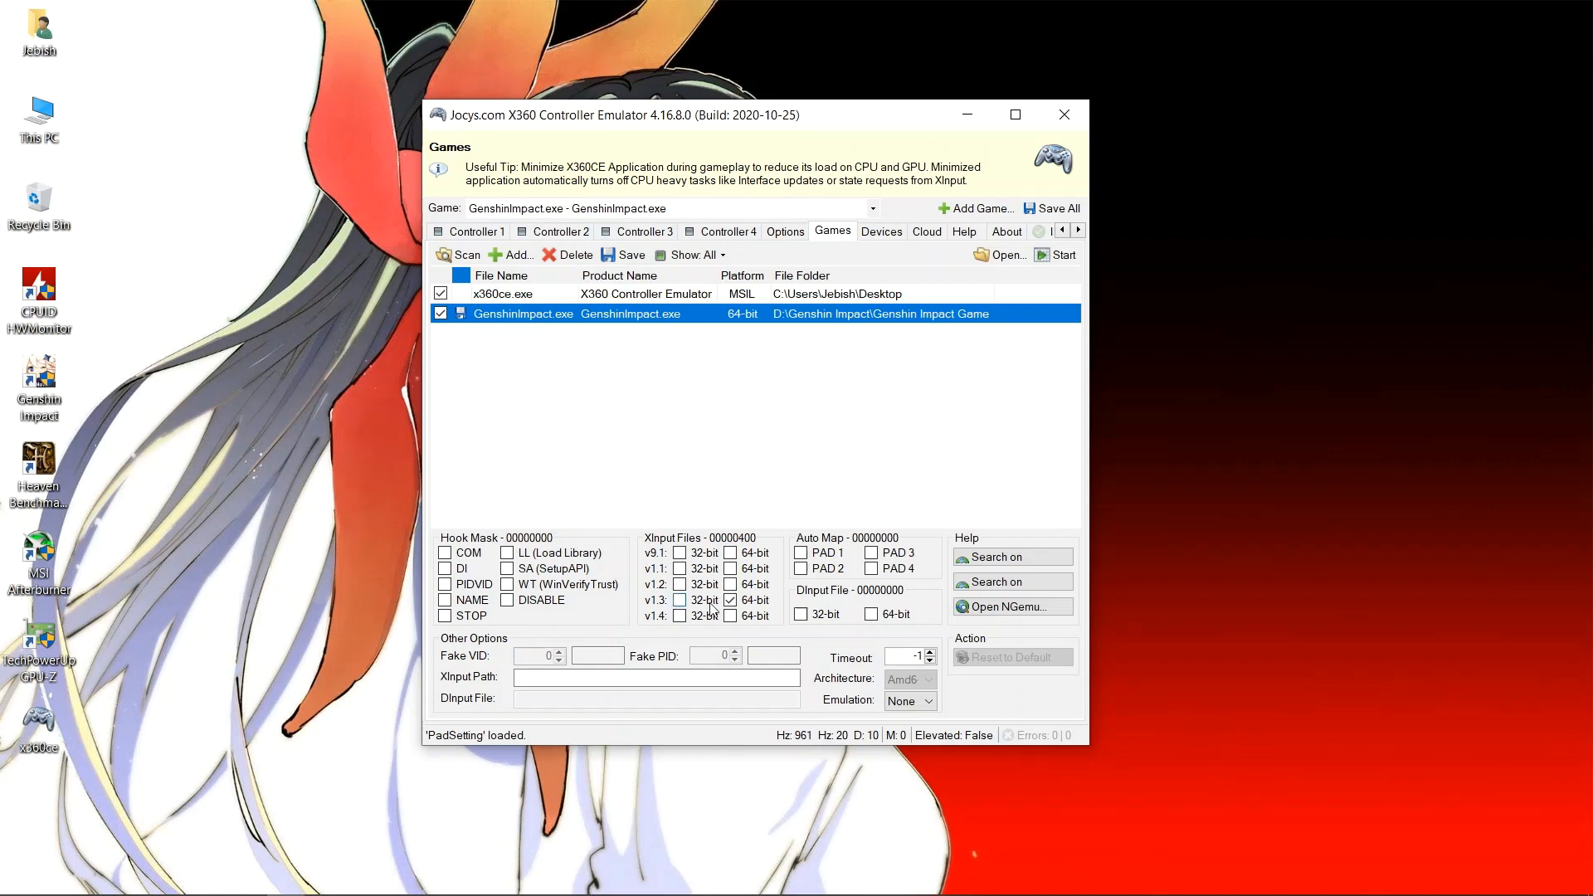
click(730, 599)
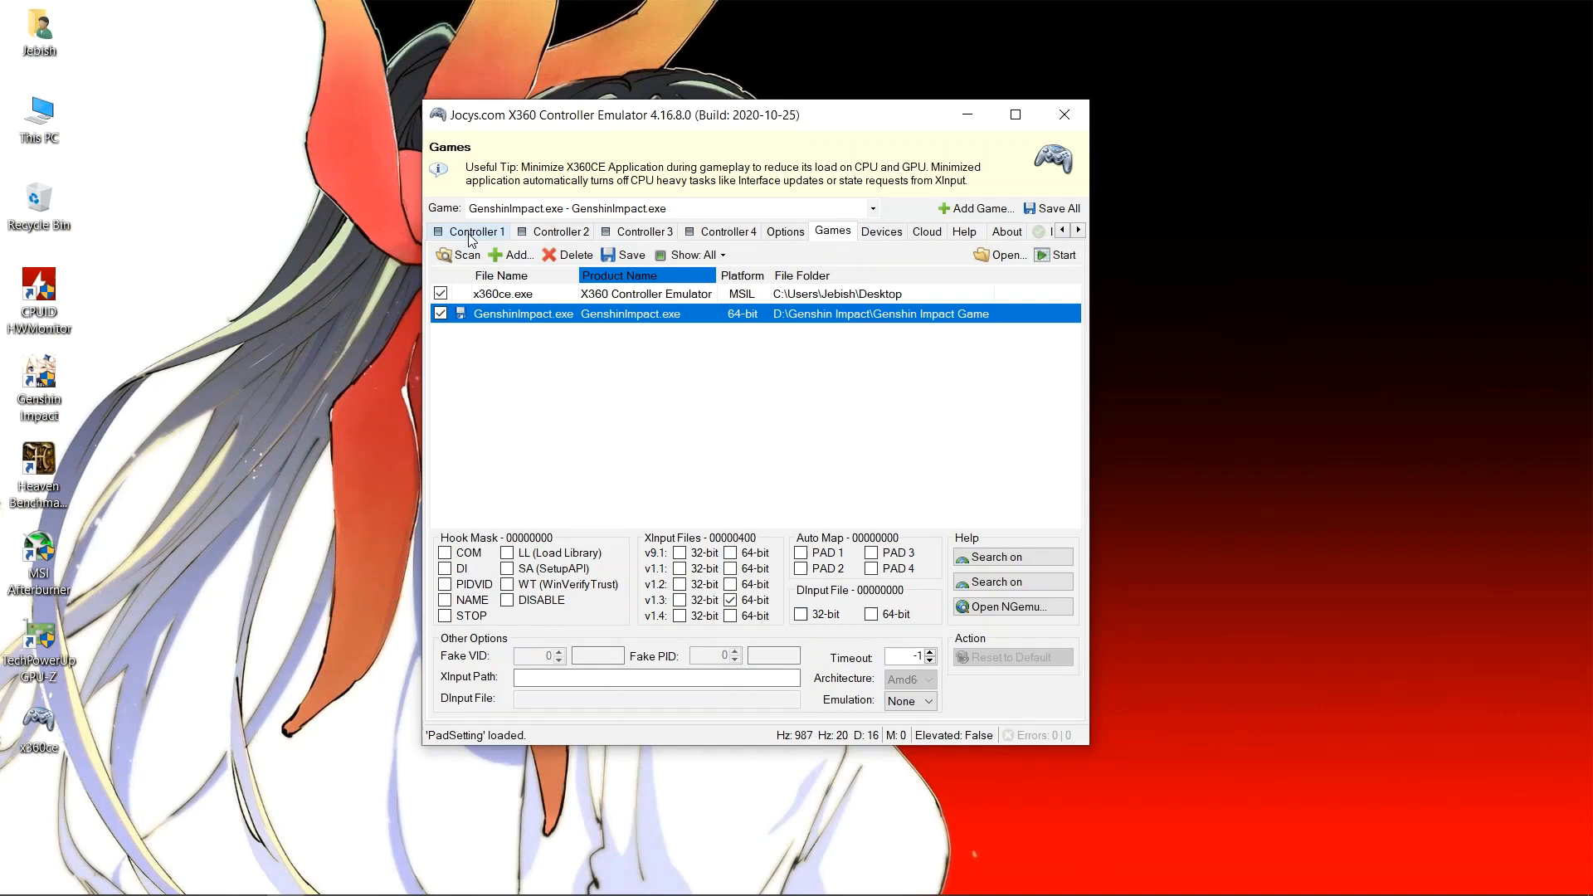
- For GenshinImpact.exe, map the DragonRise USB Joystick to Controller 1 and paste the x360ce.exe layout
click(879, 231)
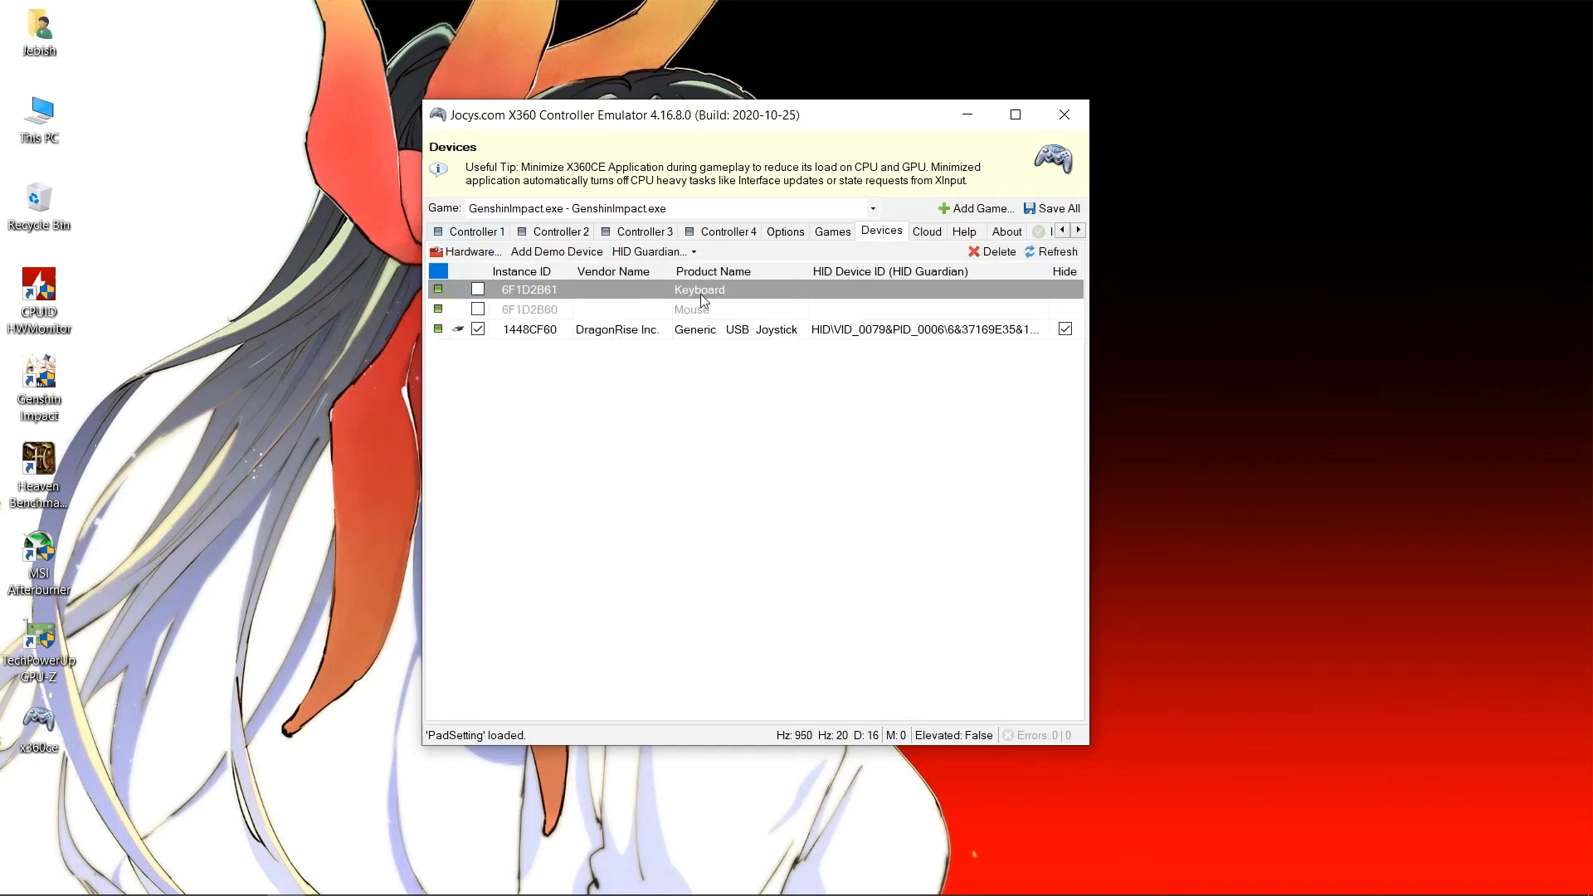
click(475, 231)
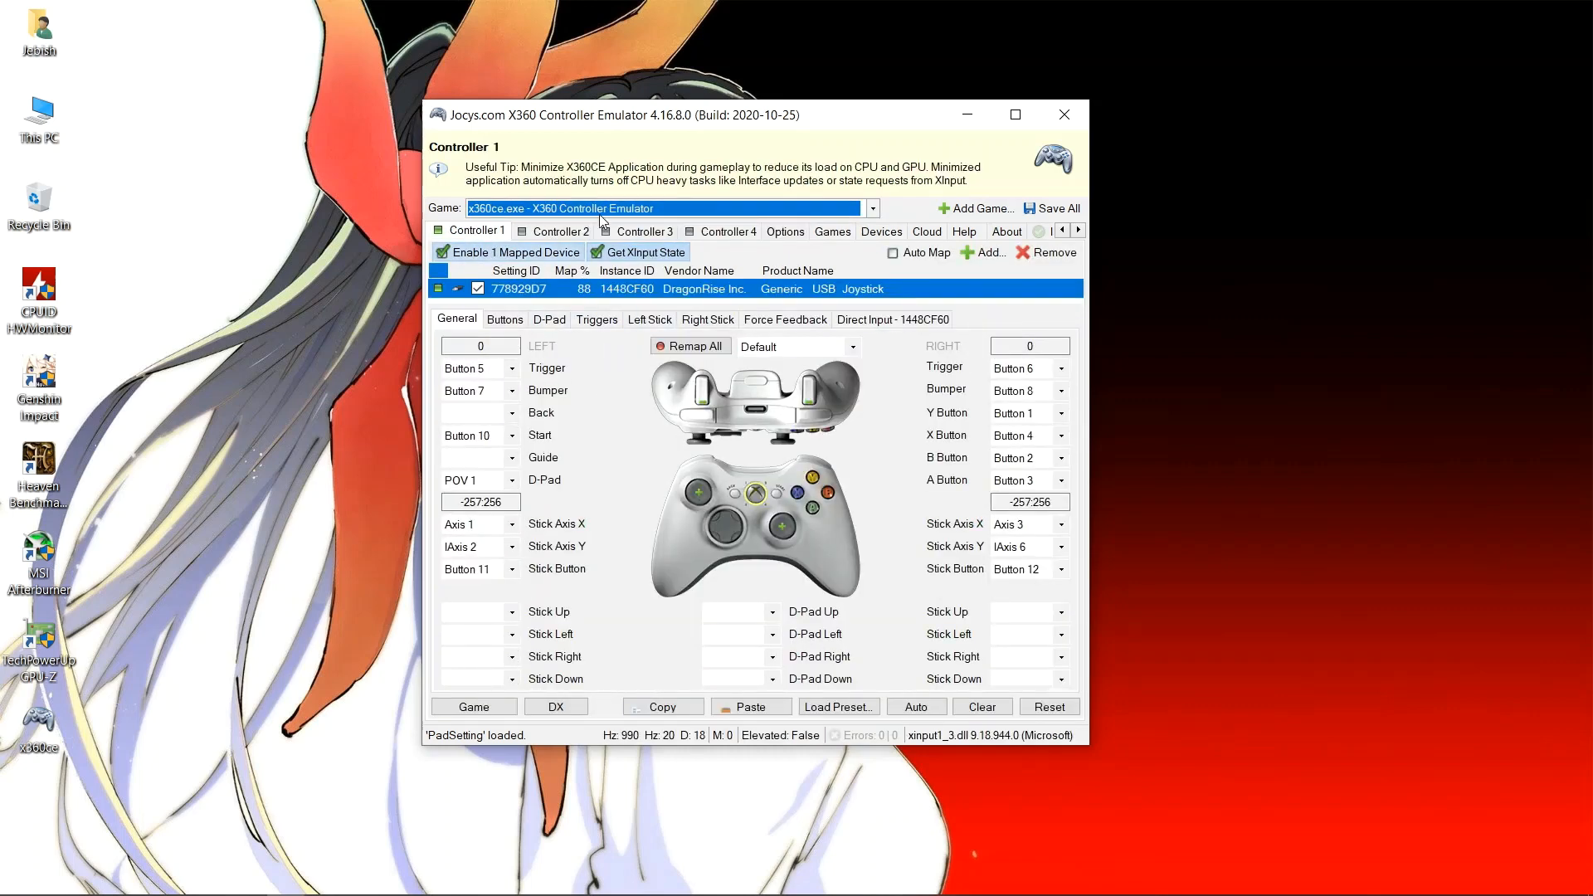
click(870, 208)
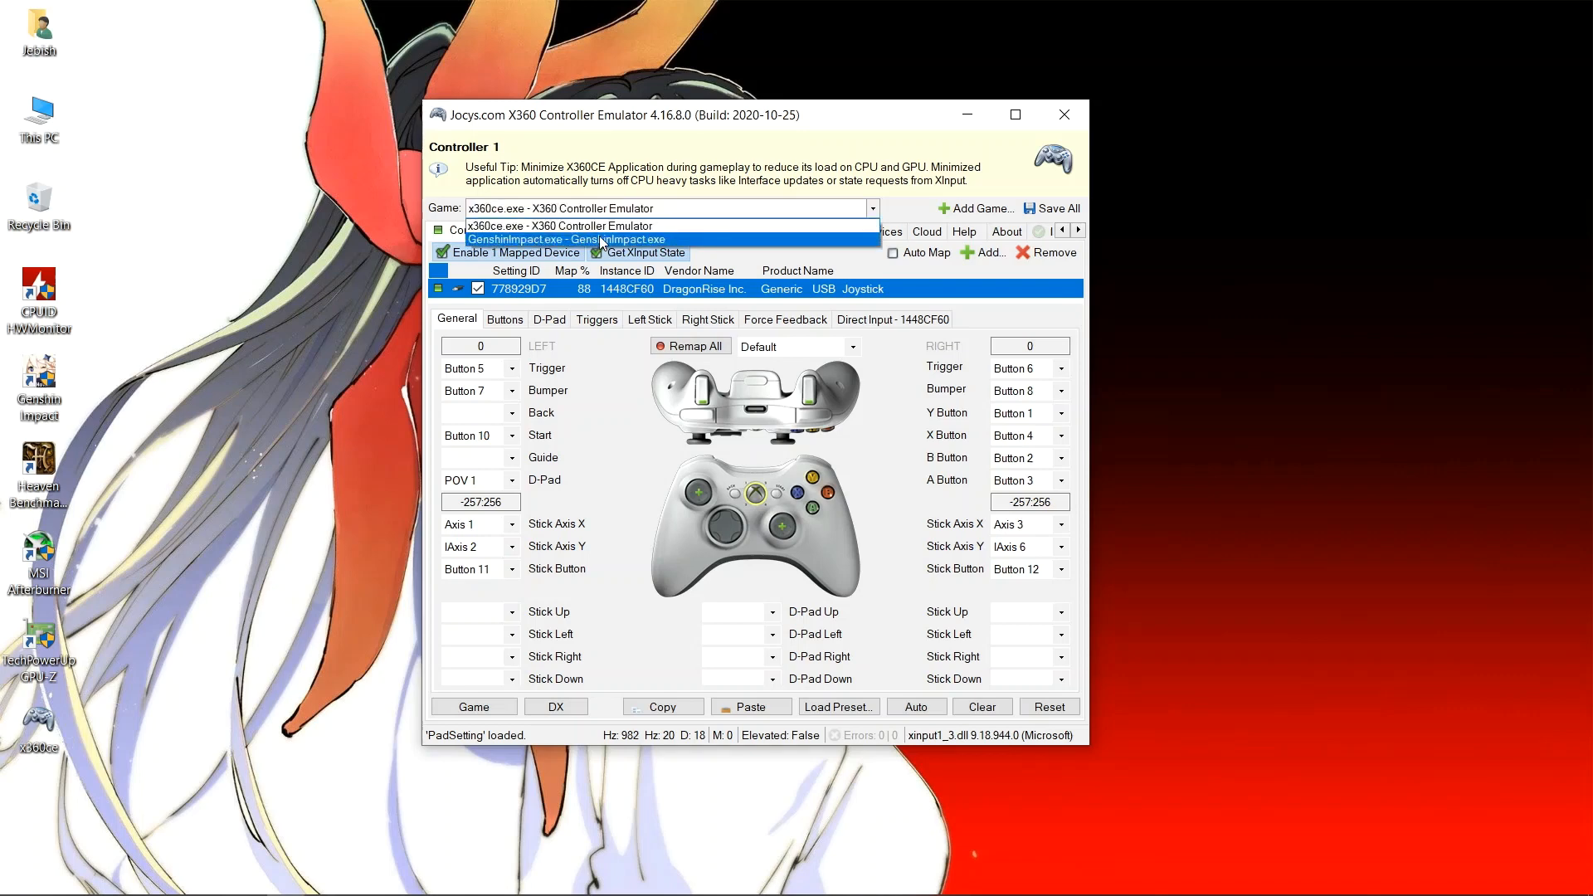
click(566, 239)
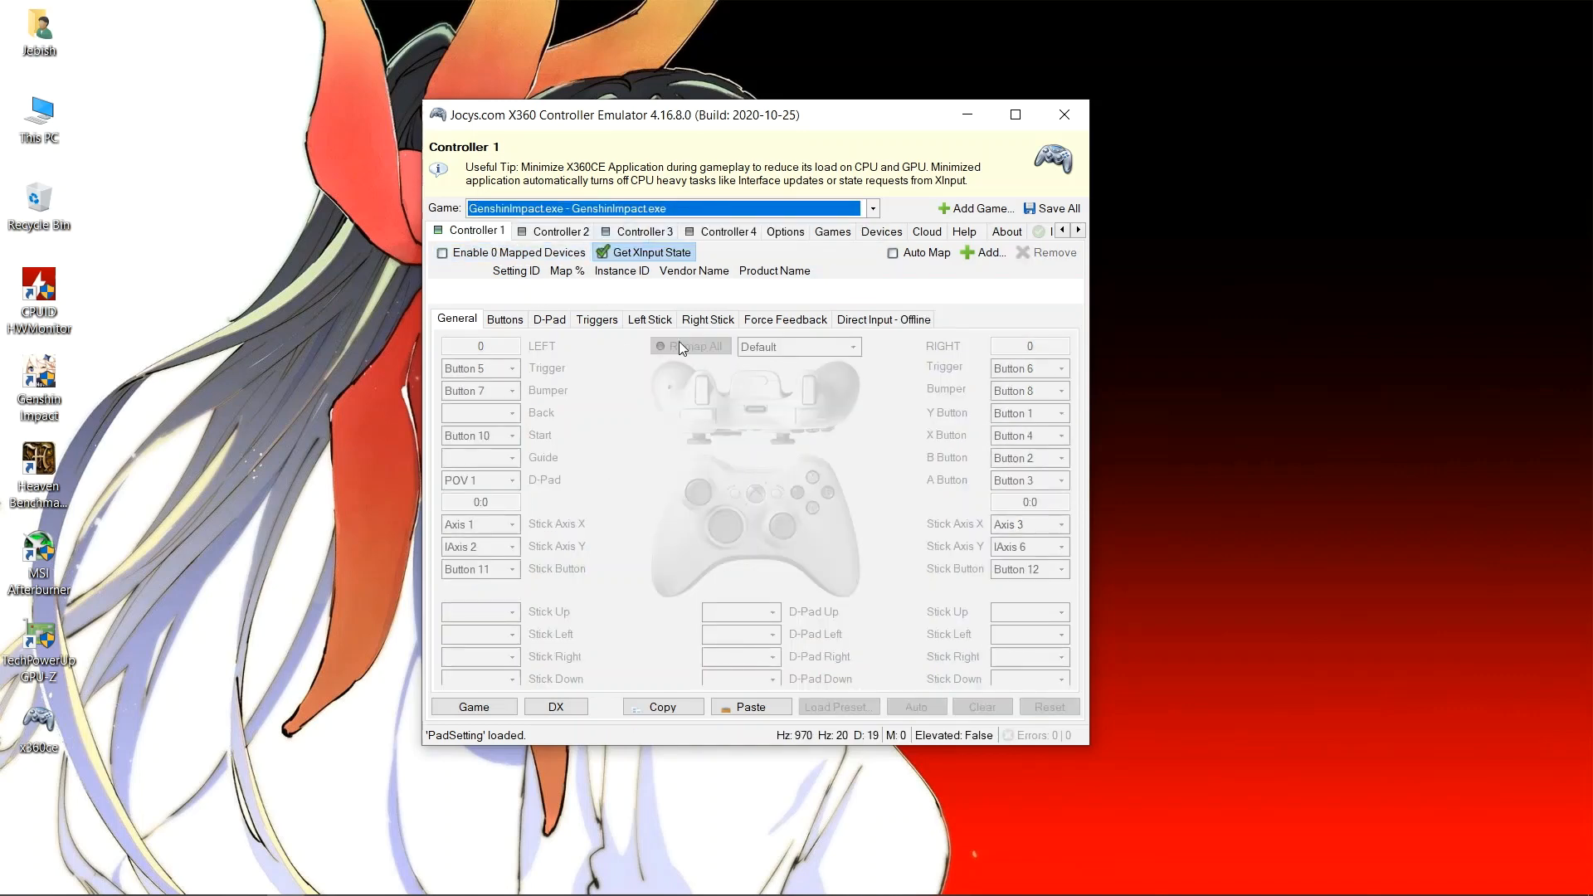
mouse_move(985, 252)
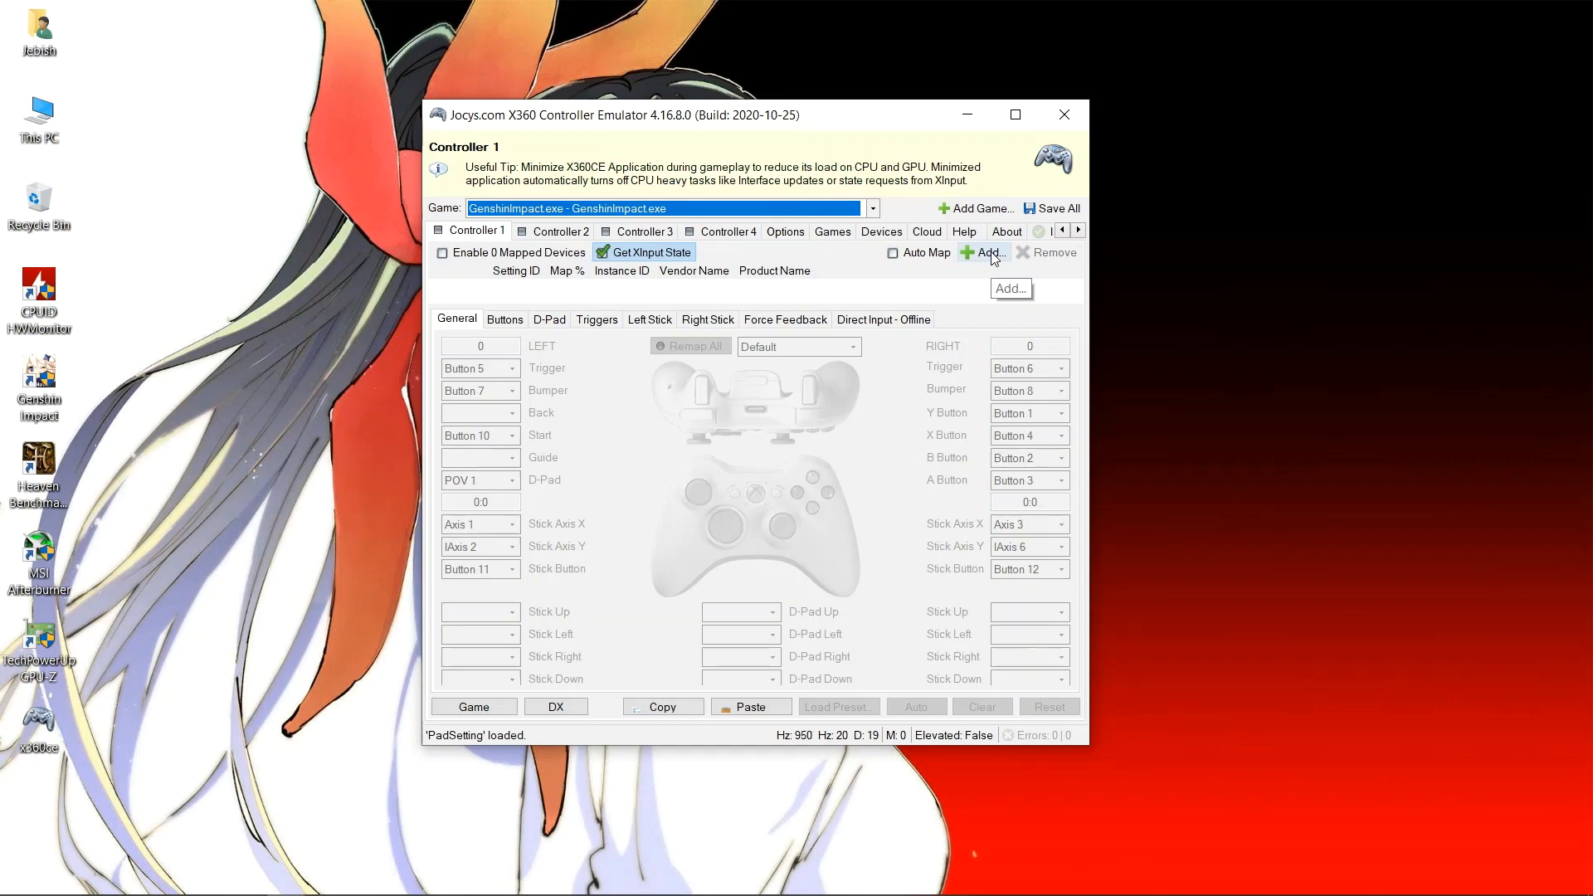
click(983, 253)
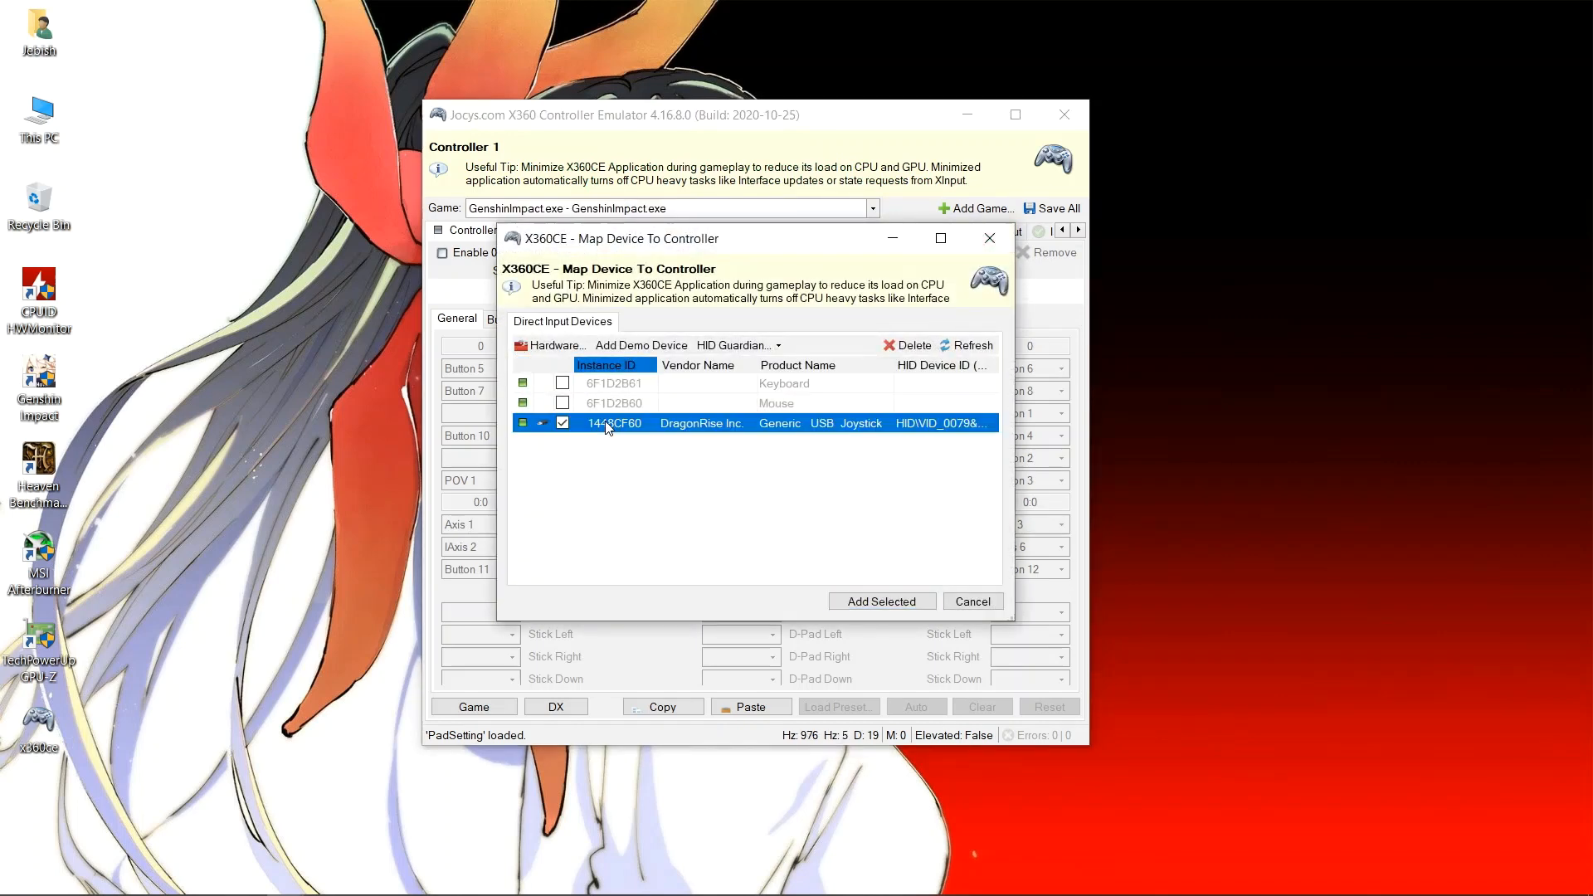
click(879, 601)
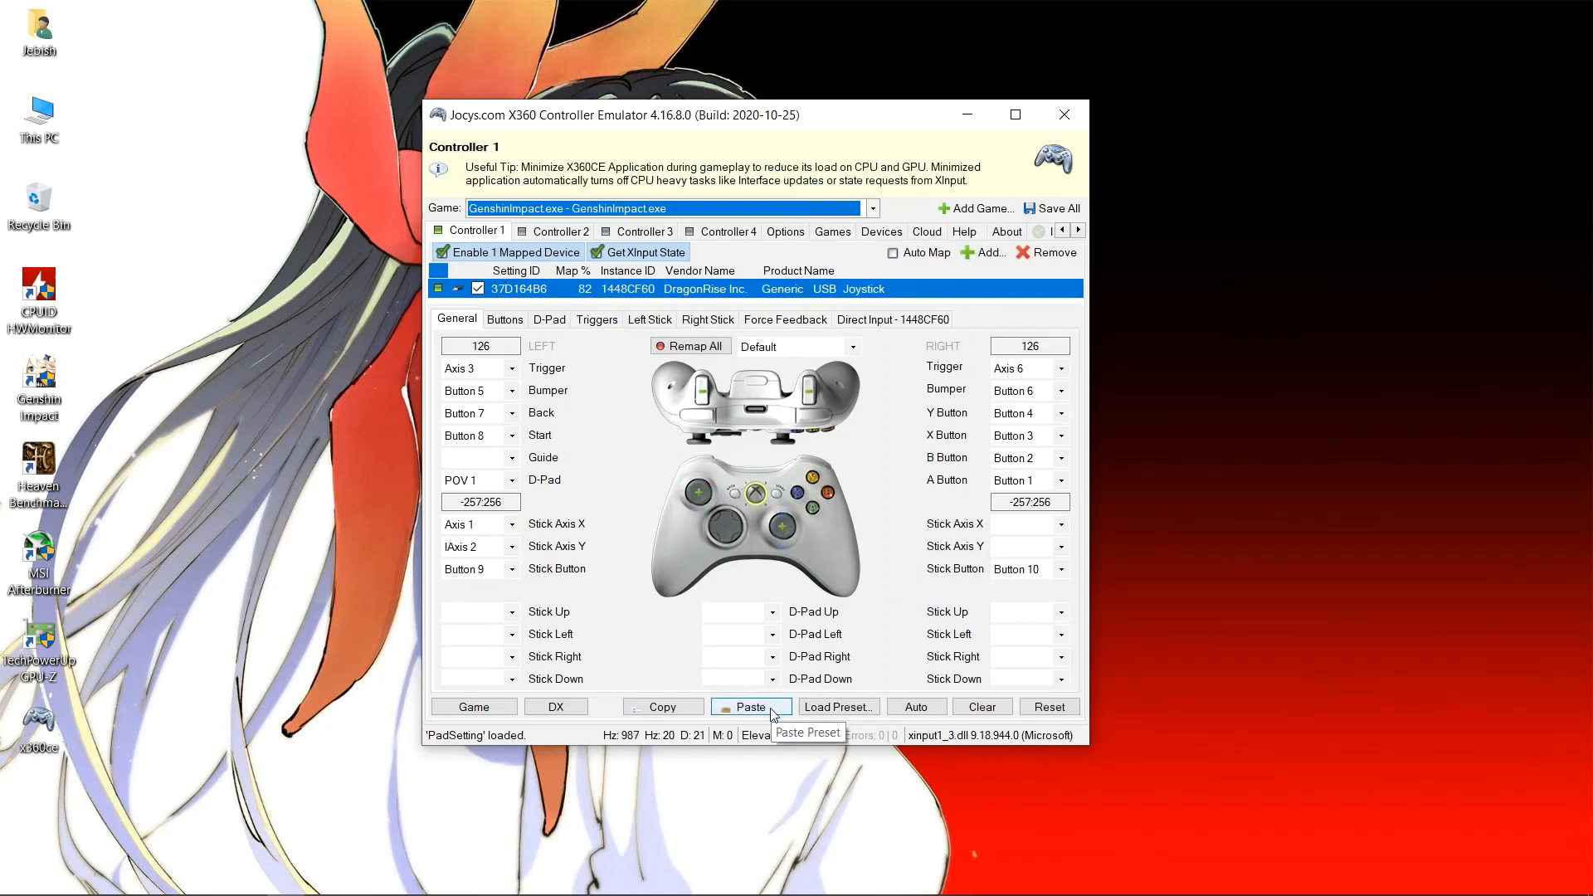
click(750, 706)
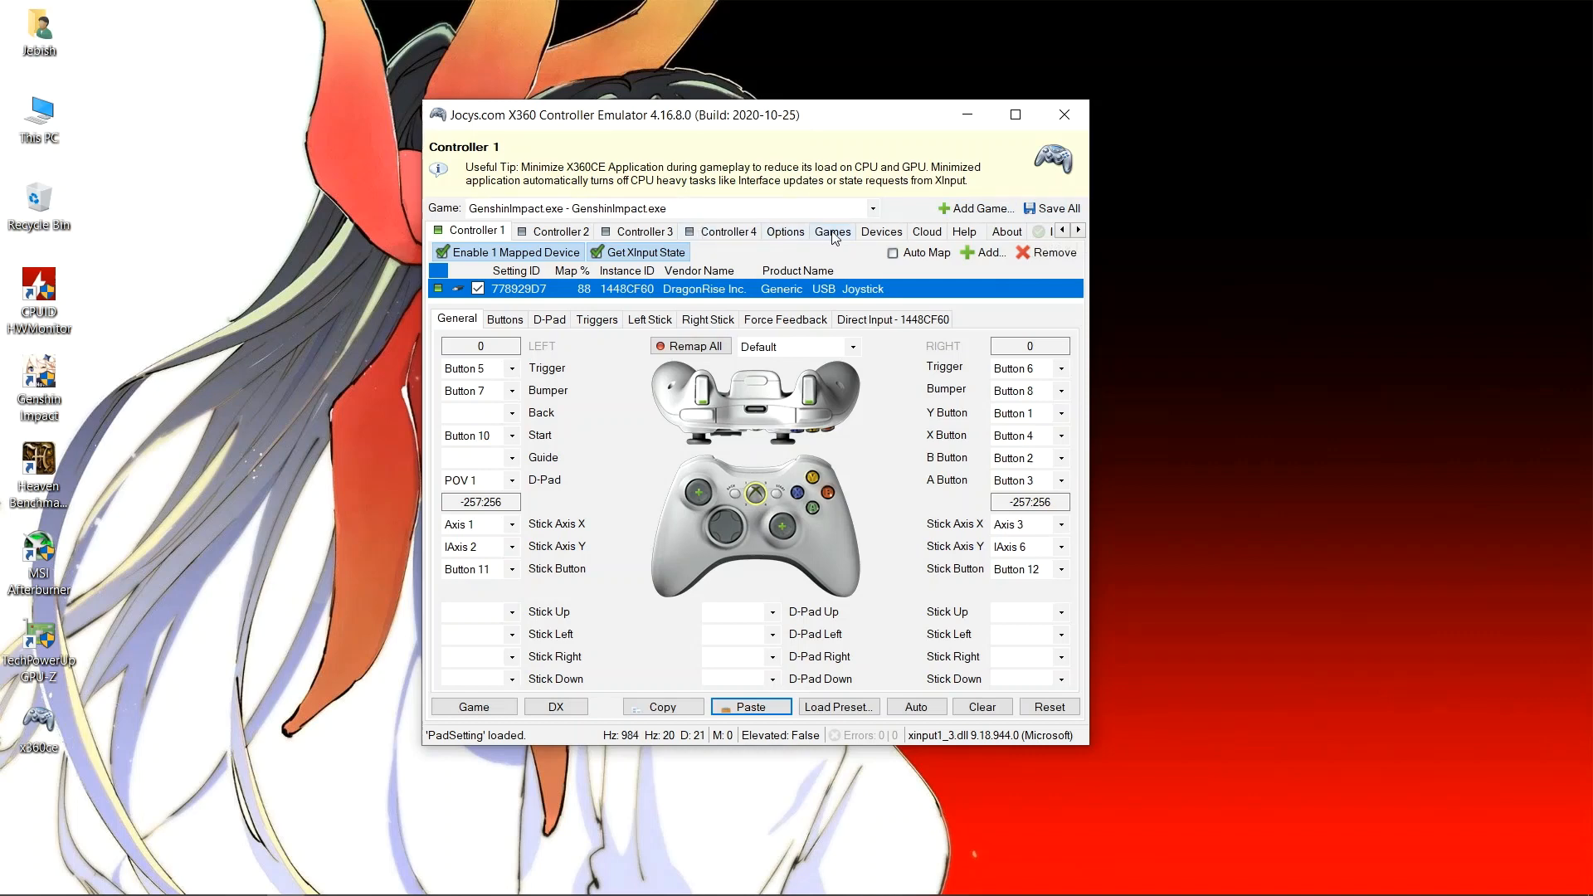
- Return to the Games list with x360ce.exe and GenshinImpact.exe both checked
click(832, 232)
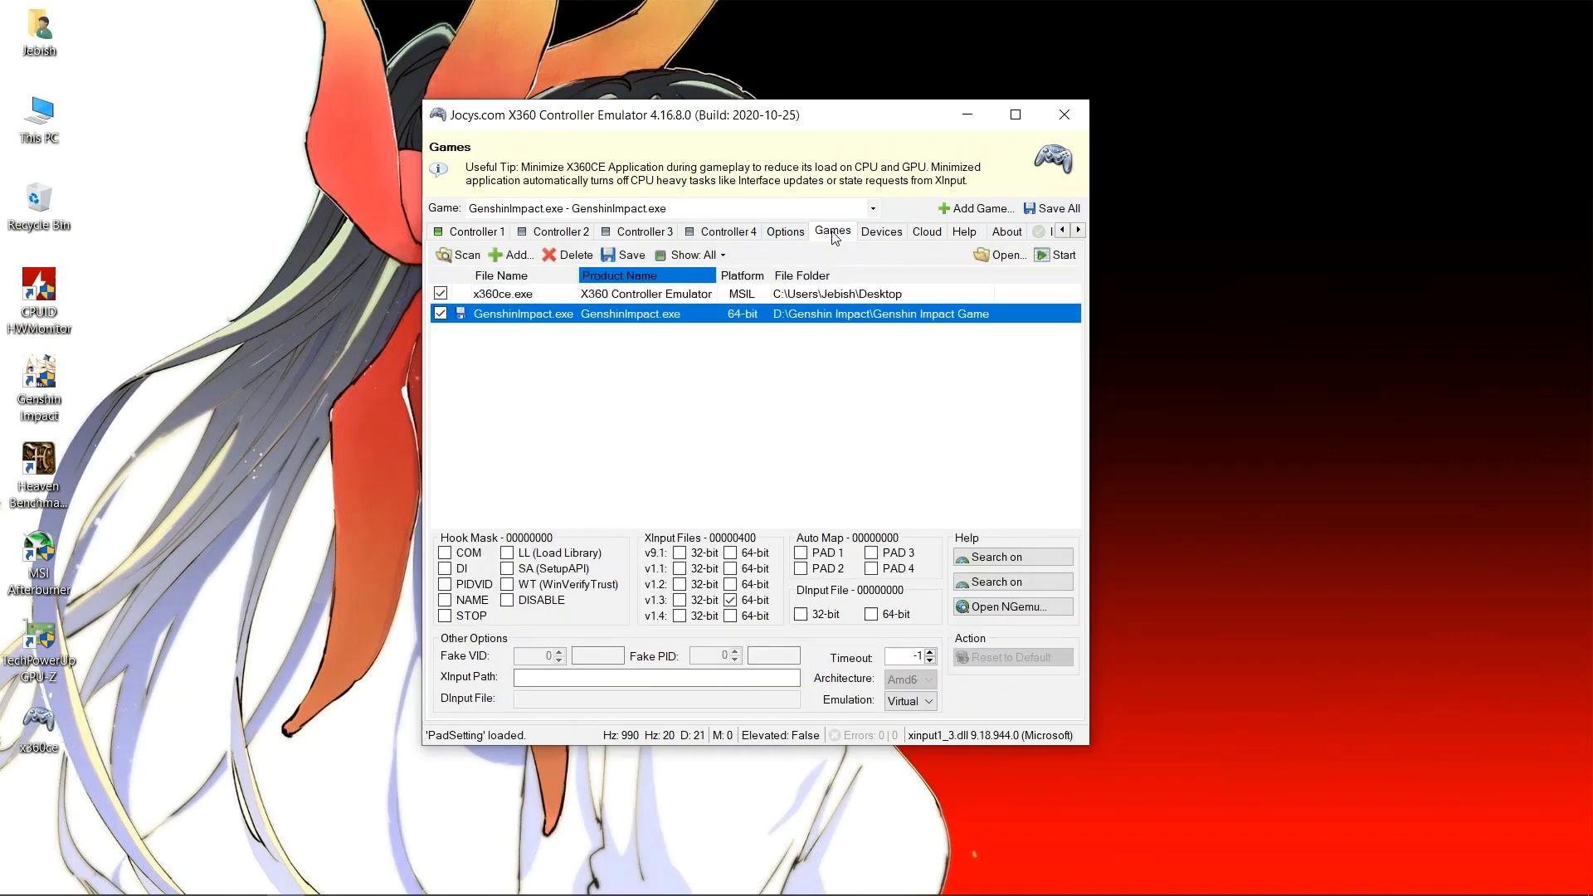
mouse_move(970, 750)
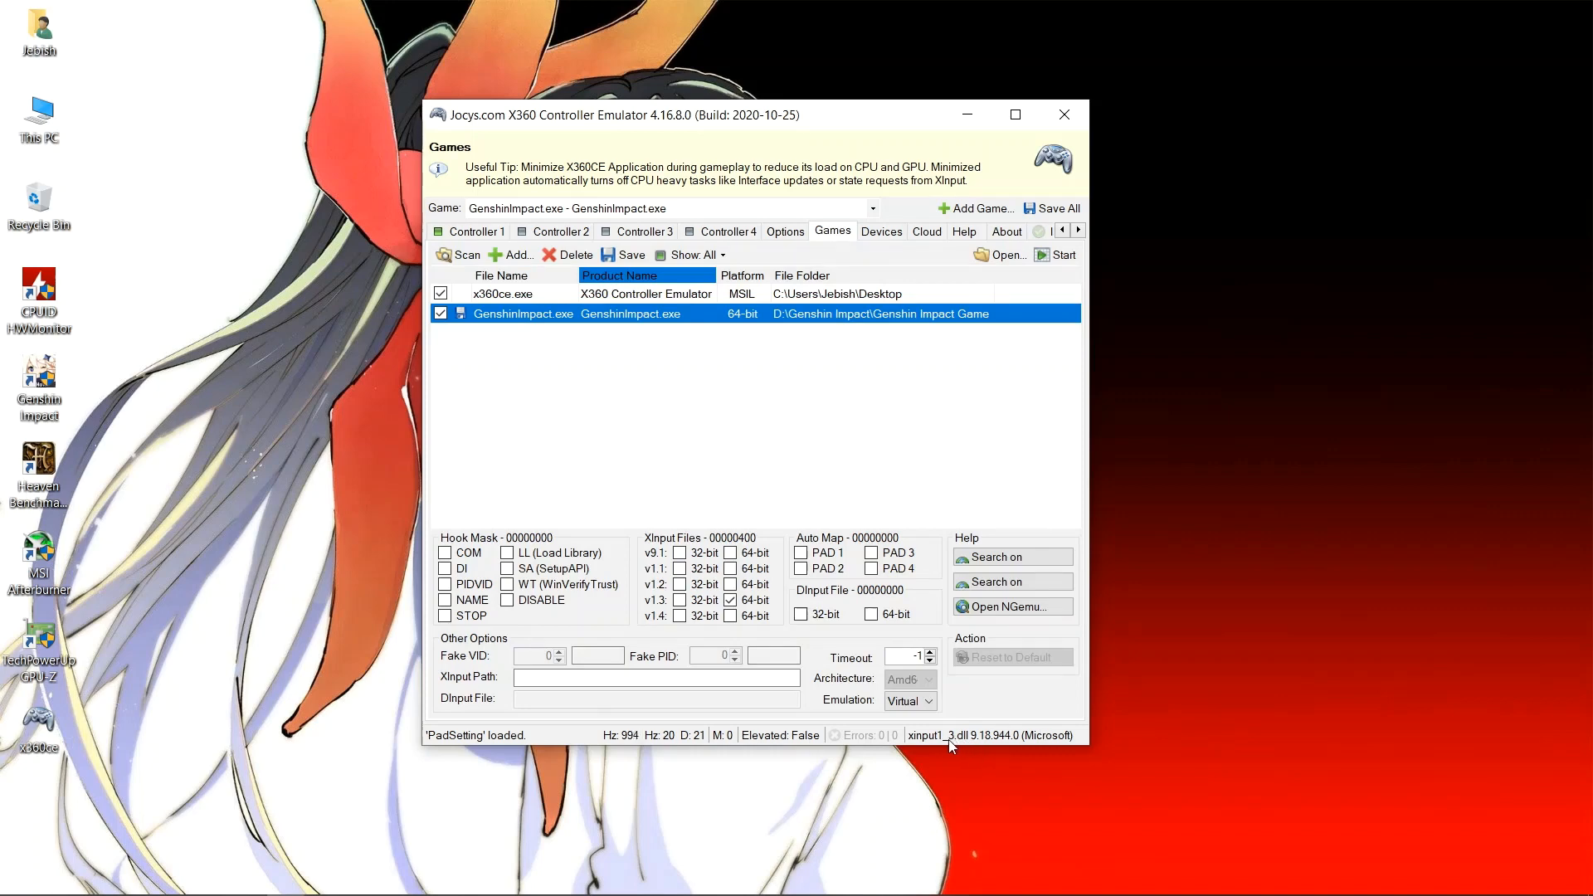
mouse_move(970, 306)
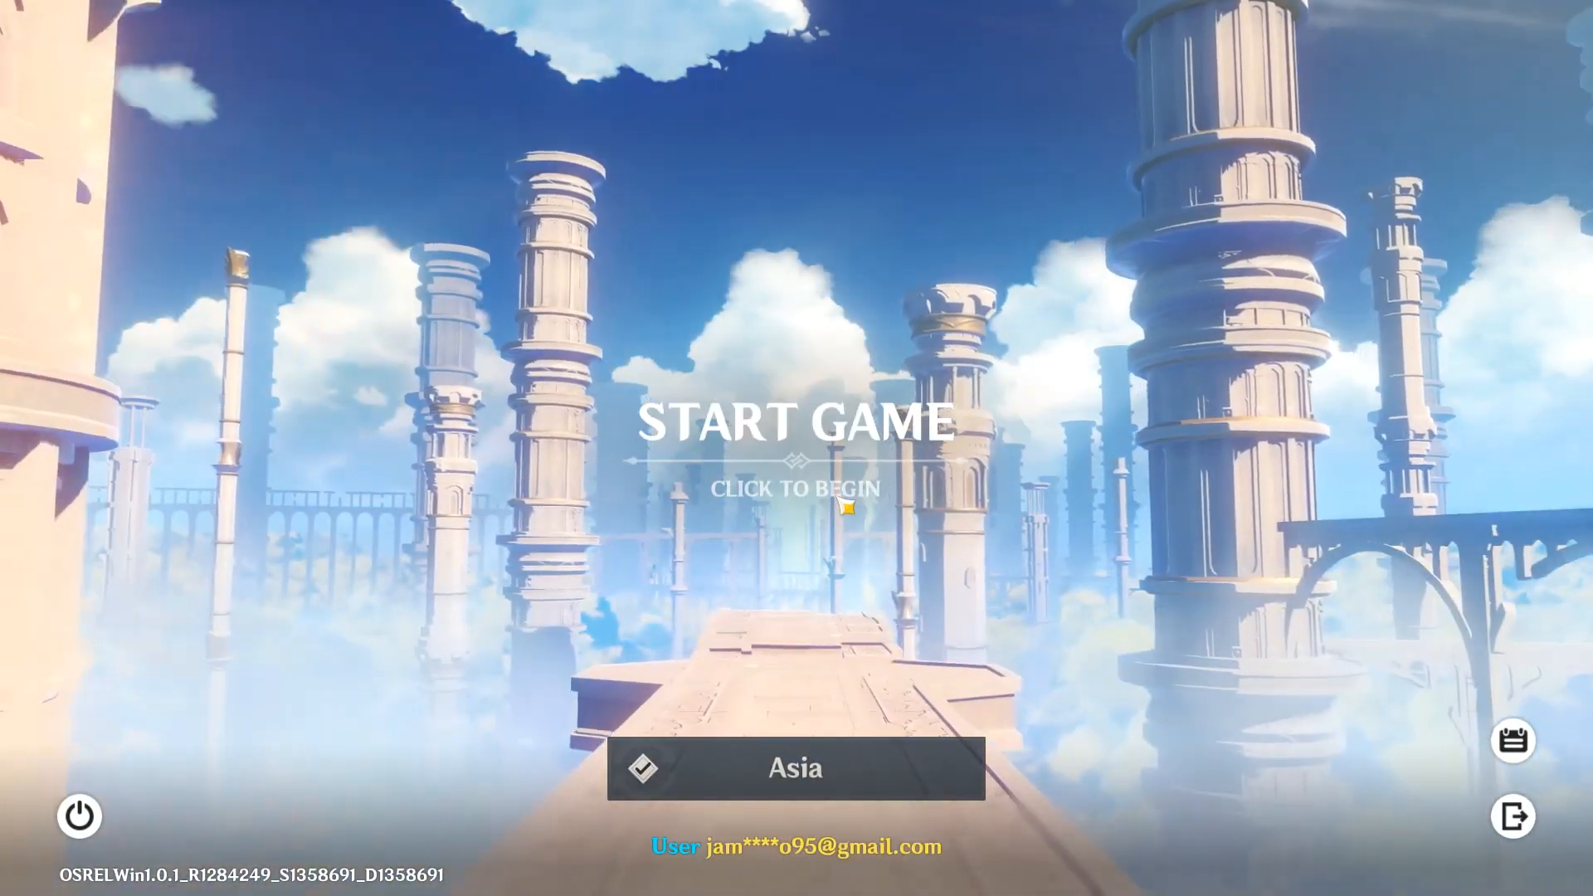
- Start Genshin Impact from the title screen and enter the open world
click(796, 447)
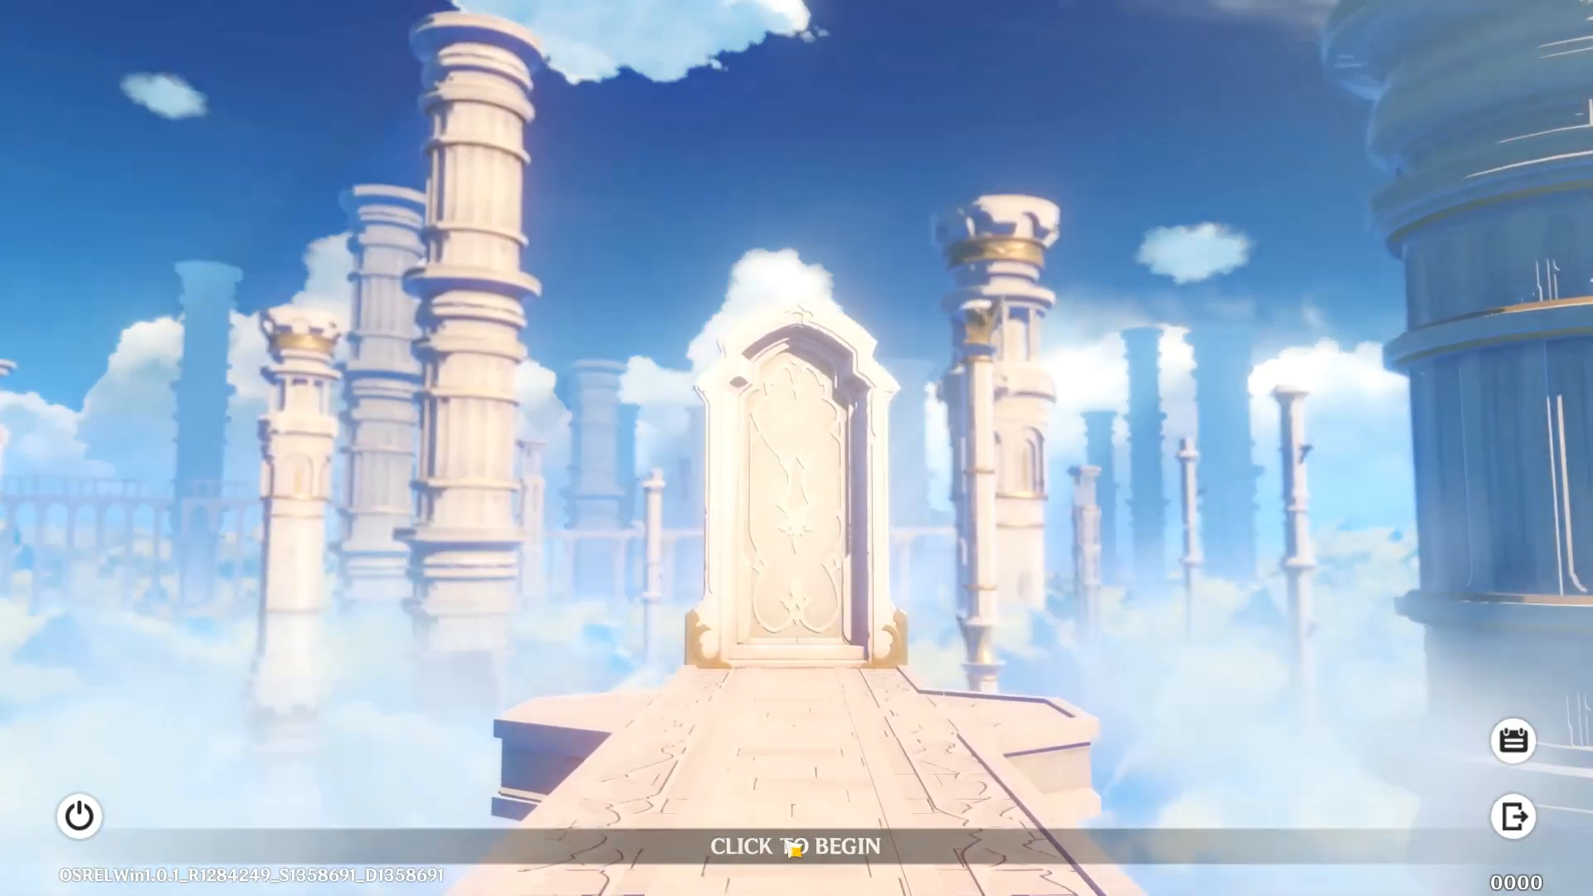
click(795, 843)
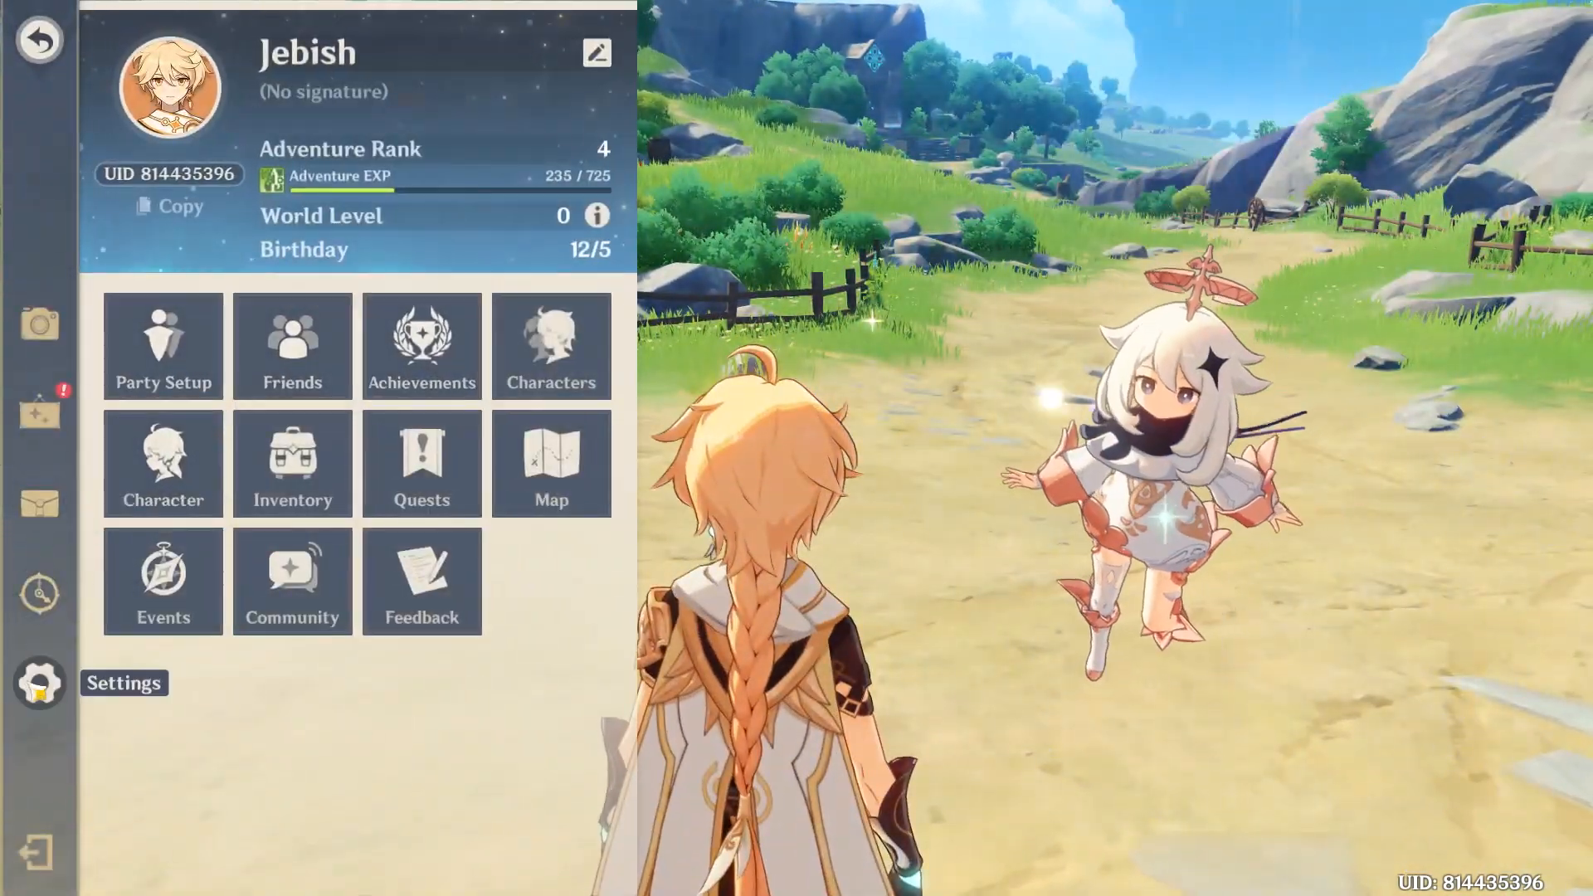
- Set Genshin Impact's Control Type to Controller in Settings, then close the settings
click(123, 683)
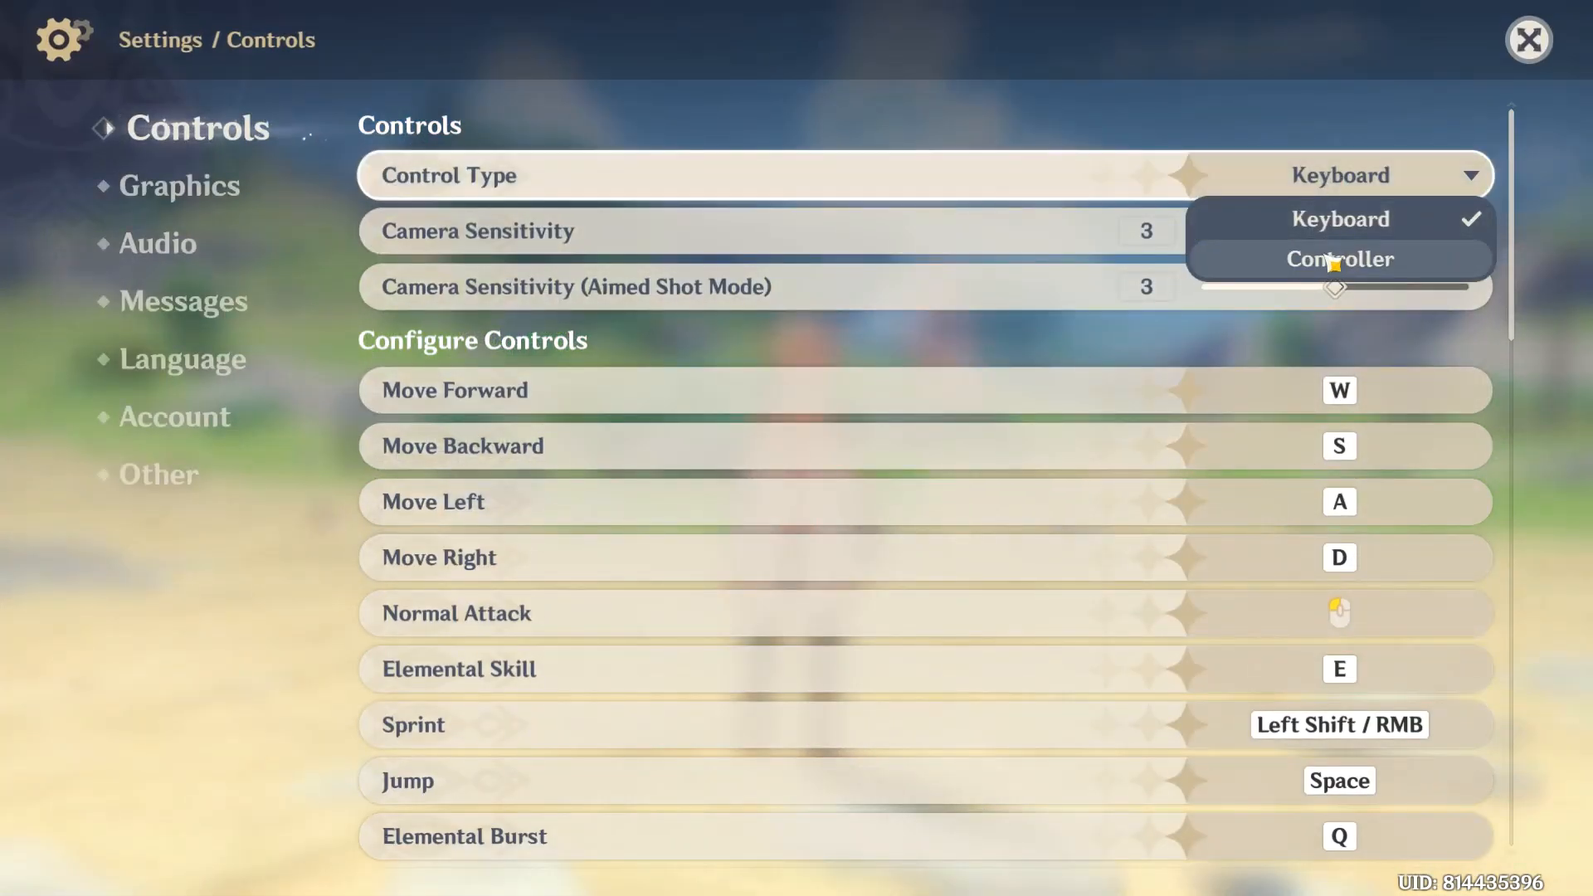
click(1337, 258)
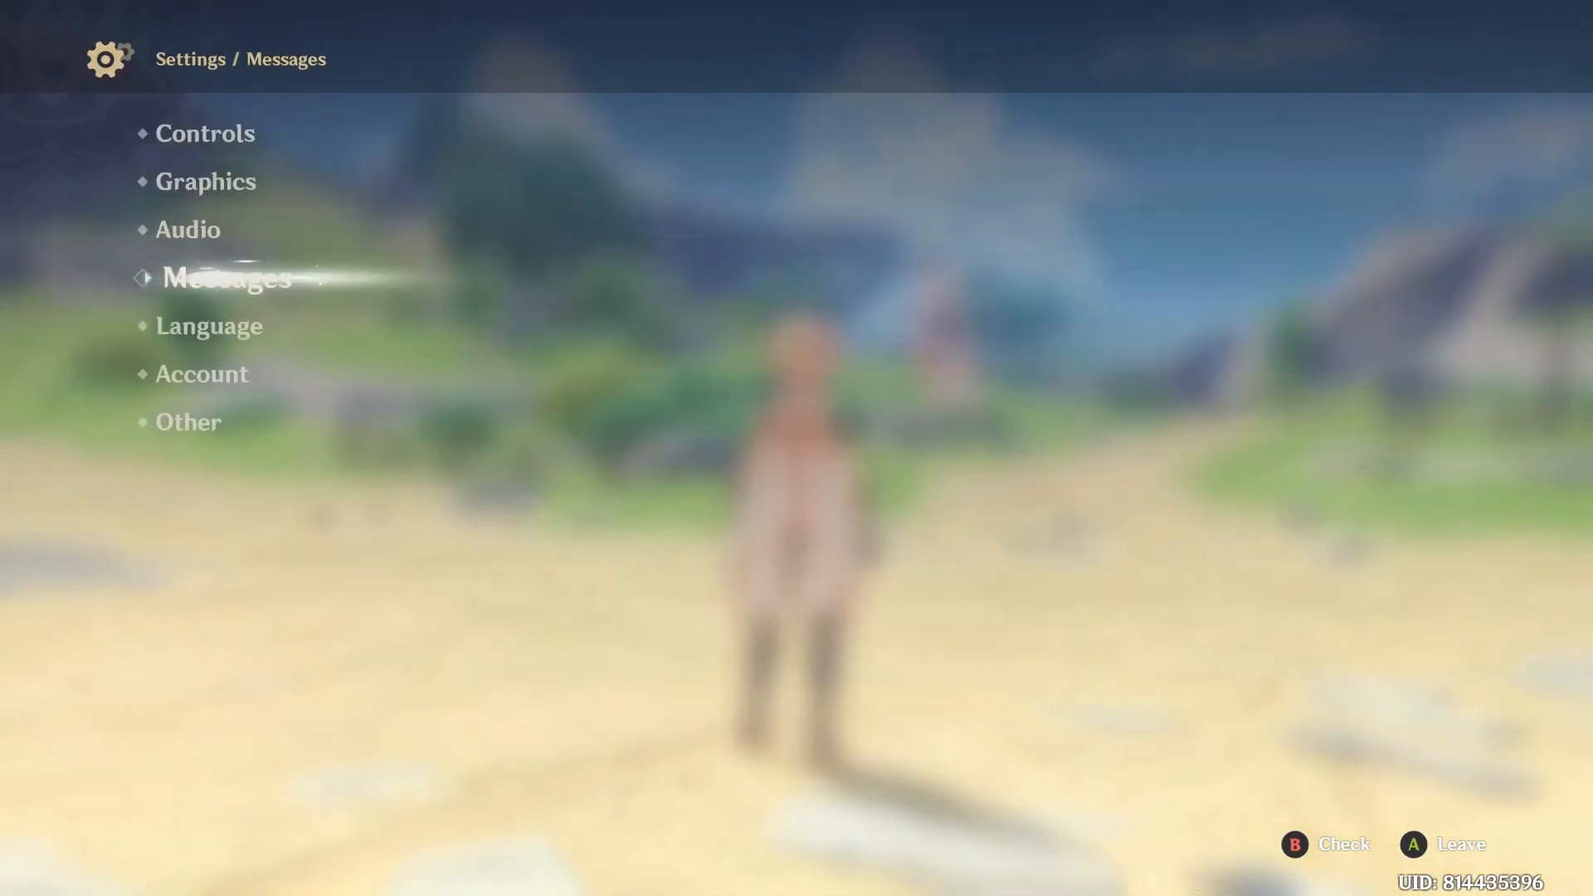
click(208, 325)
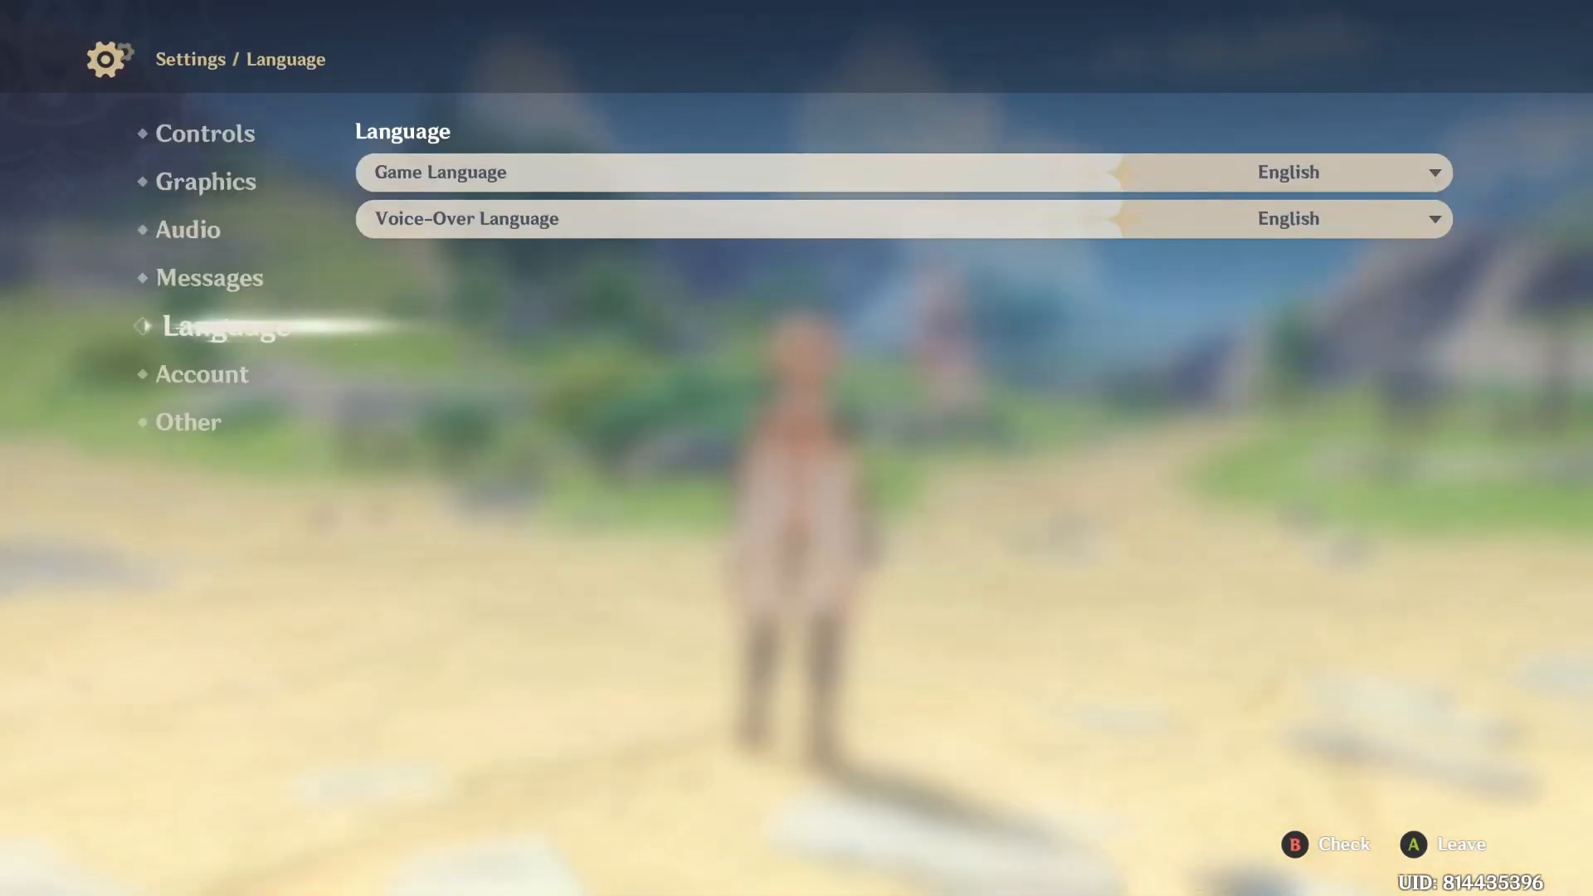
click(214, 132)
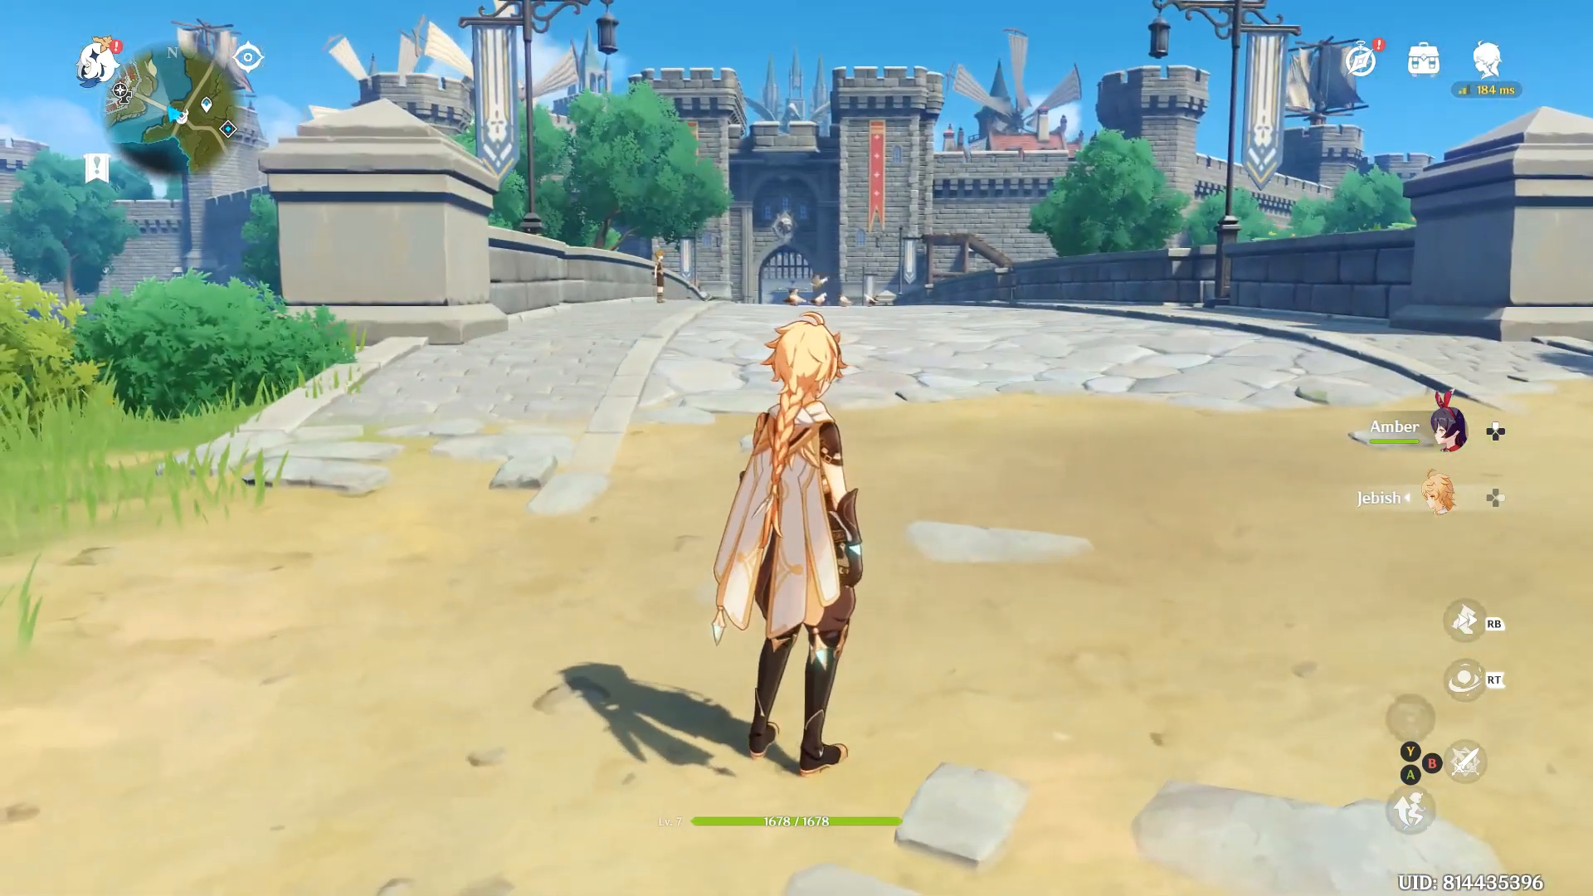
- Leave Settings and reopen the Paimon main menu, now showing controller button prompts
key(escape)
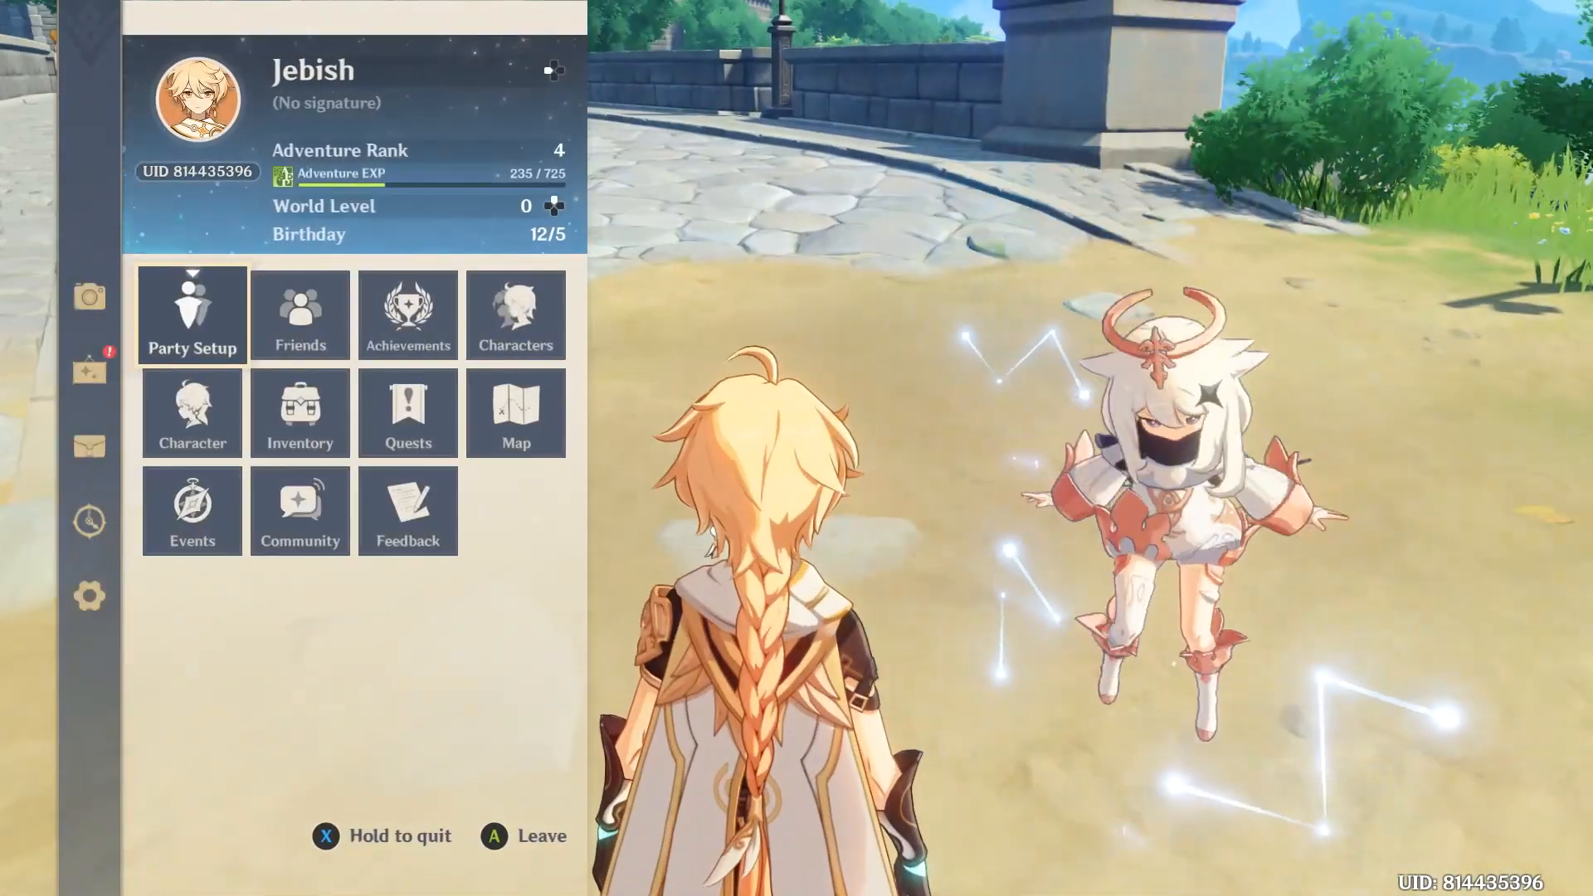